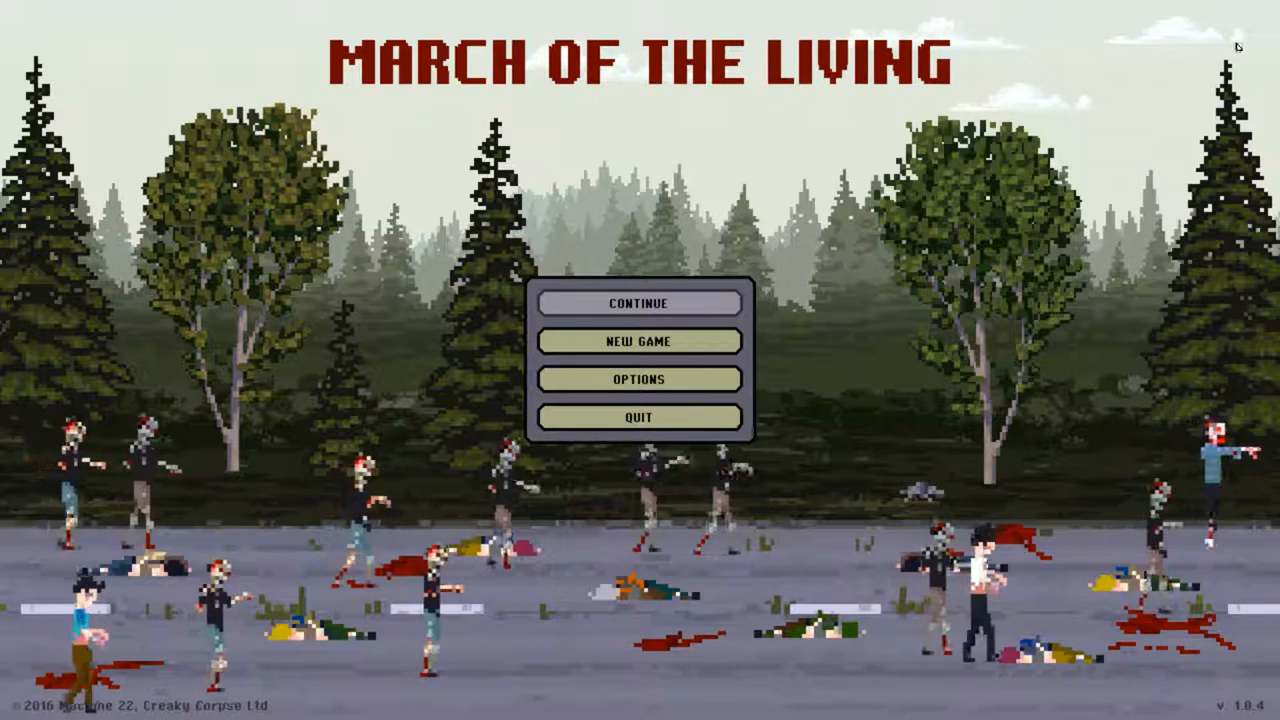
- Start a new game to reach Greg's character selection with stats, inventory and traits
{"action": "left_click", "coordinate": [636, 340]}
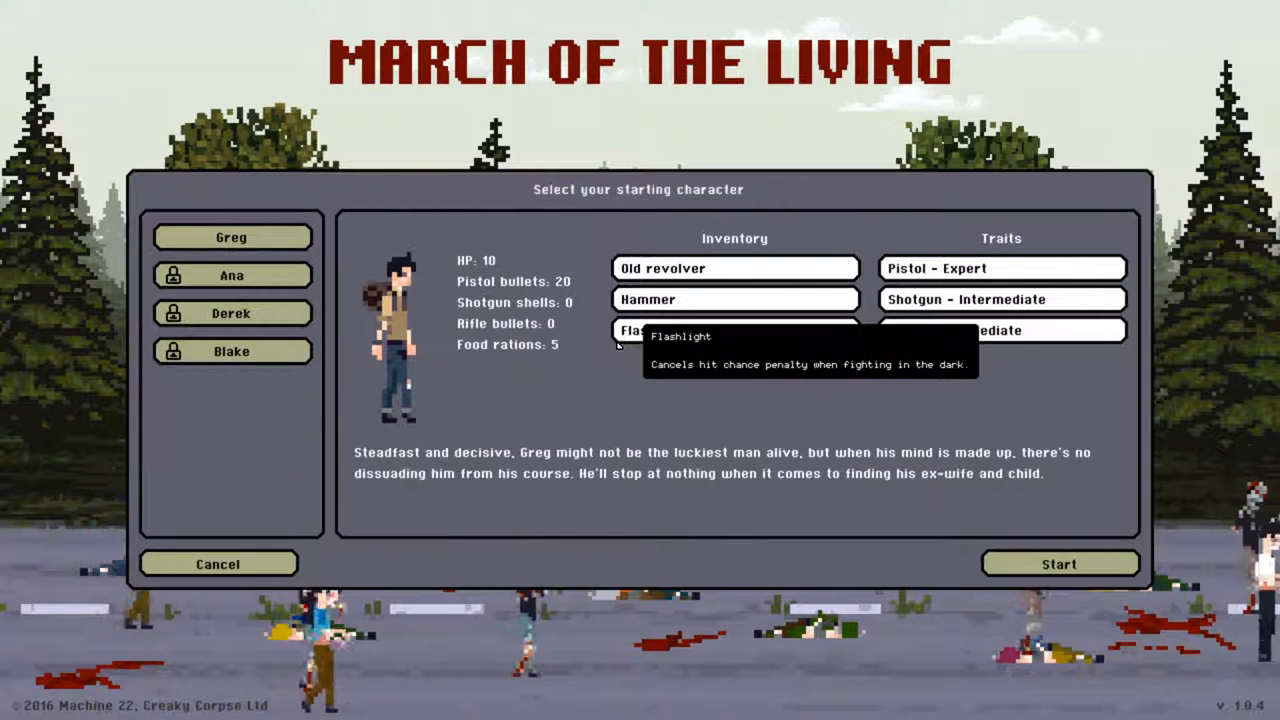
{"action": "mouse_move", "coordinate": [316, 432]}
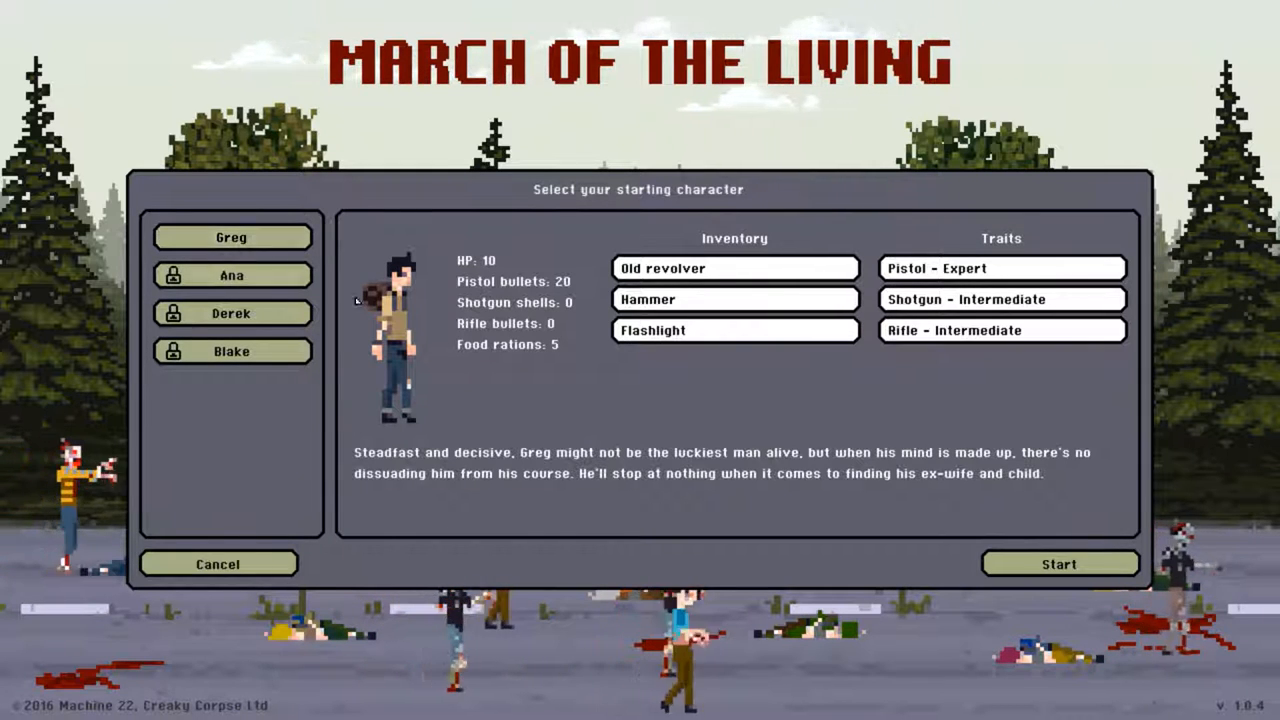
{"action": "mouse_move", "coordinate": [718, 268]}
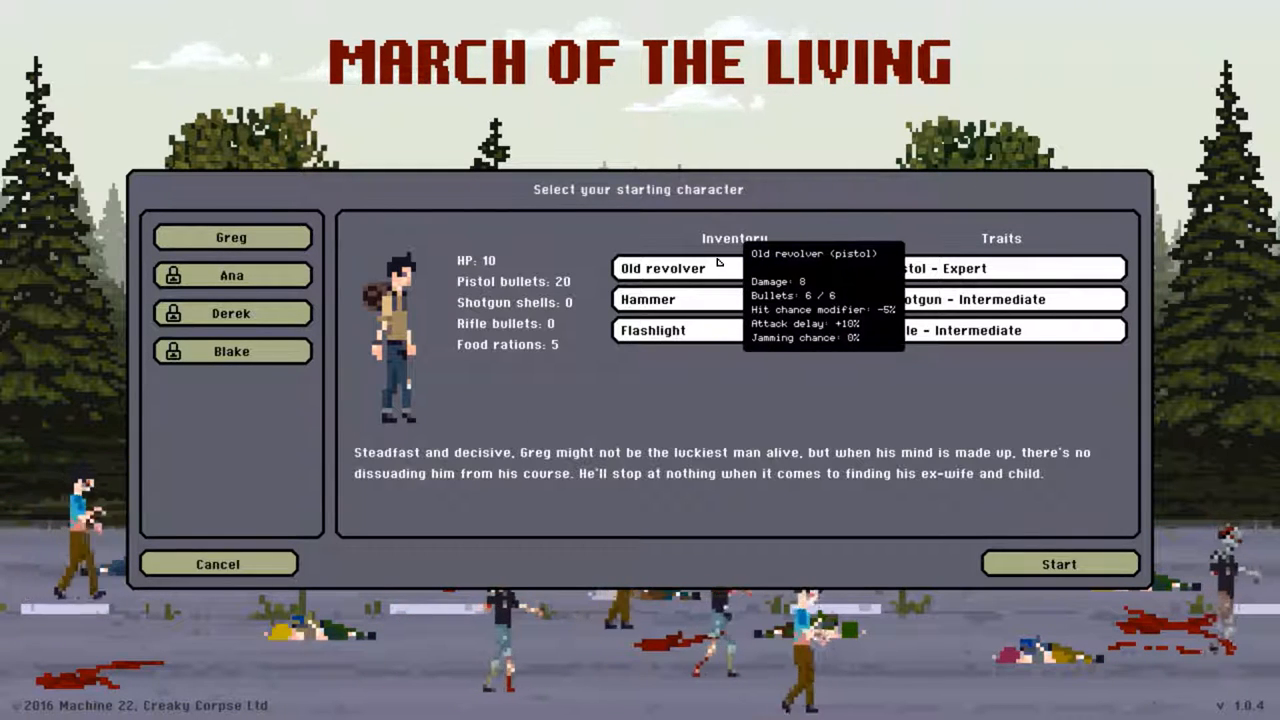
{"action": "mouse_move", "coordinate": [684, 458]}
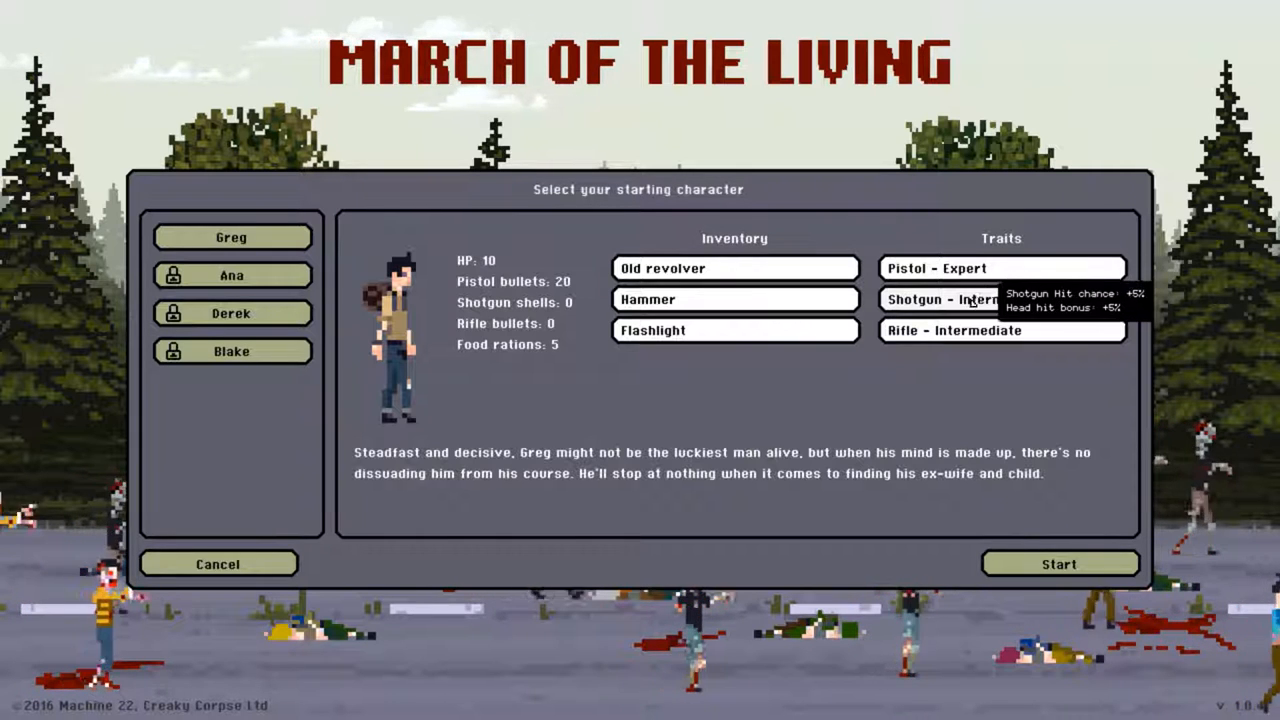
{"action": "mouse_move", "coordinate": [716, 536]}
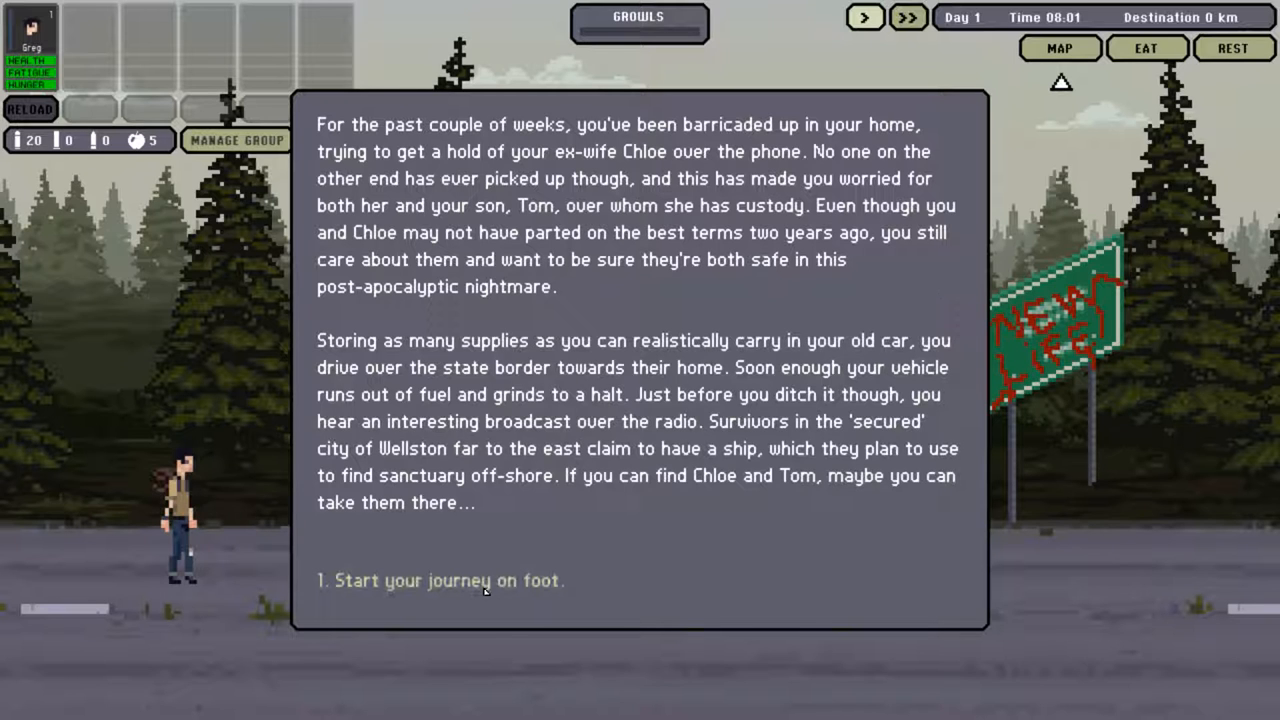
- Begin the journey on foot and travel to the connected node at the map's upper left
{"action": "left_click", "coordinate": [440, 580]}
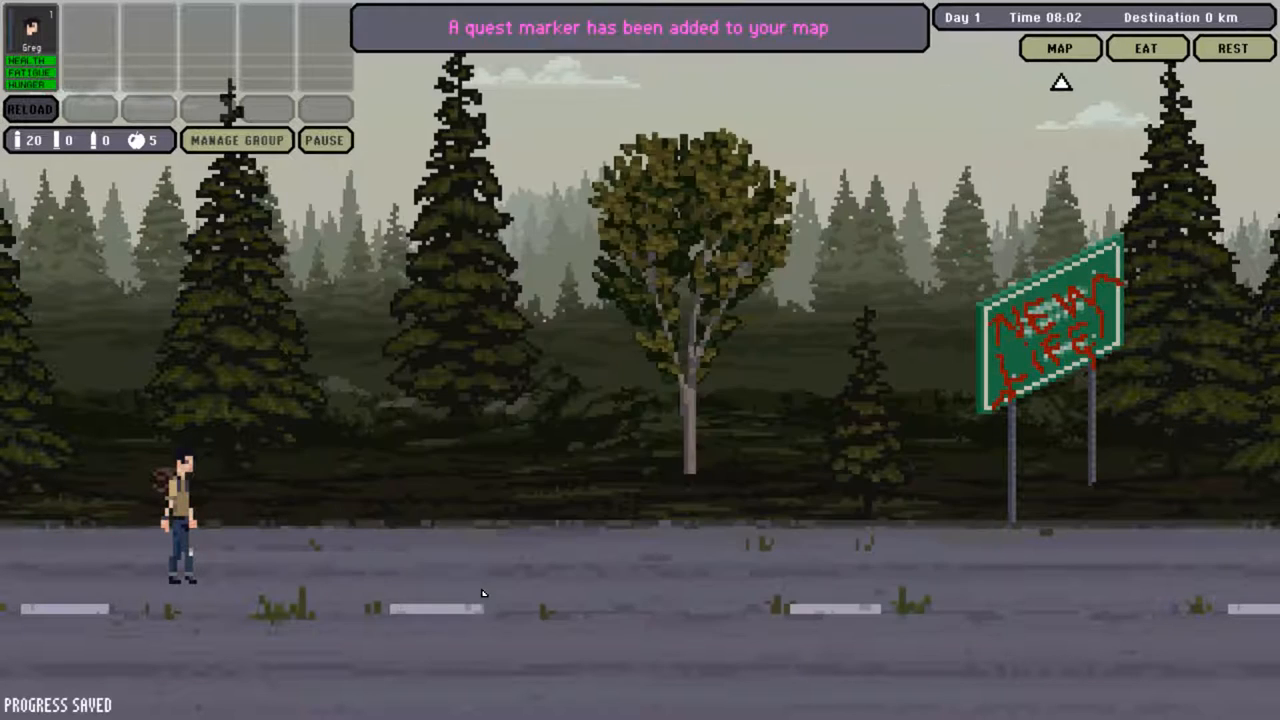
{"action": "mouse_move", "coordinate": [744, 424]}
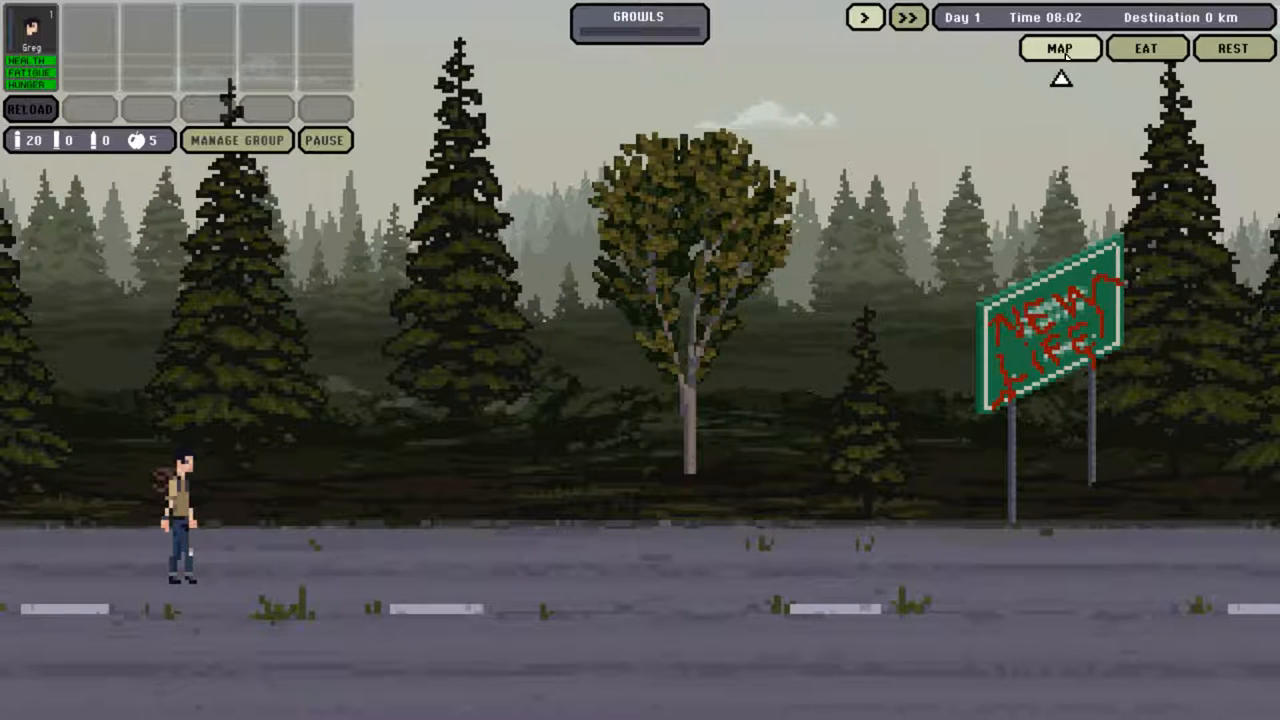
{"action": "left_click", "coordinate": [1060, 48]}
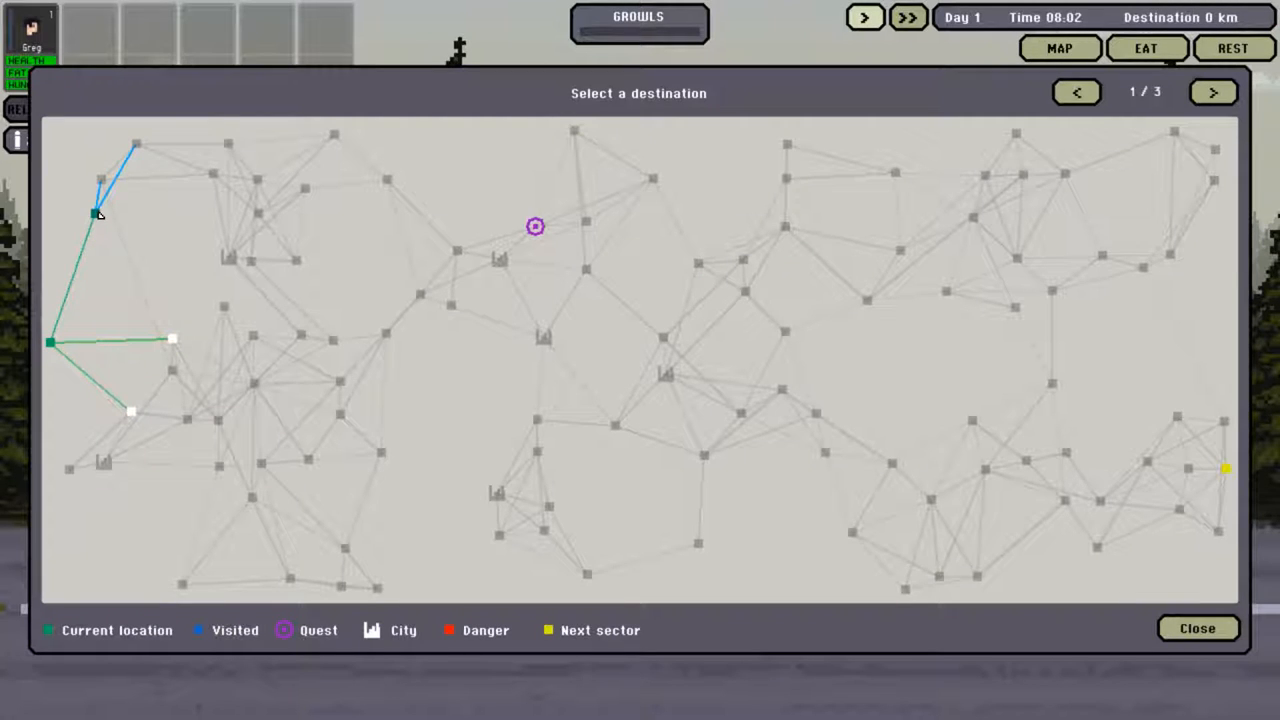
{"action": "mouse_move", "coordinate": [536, 226]}
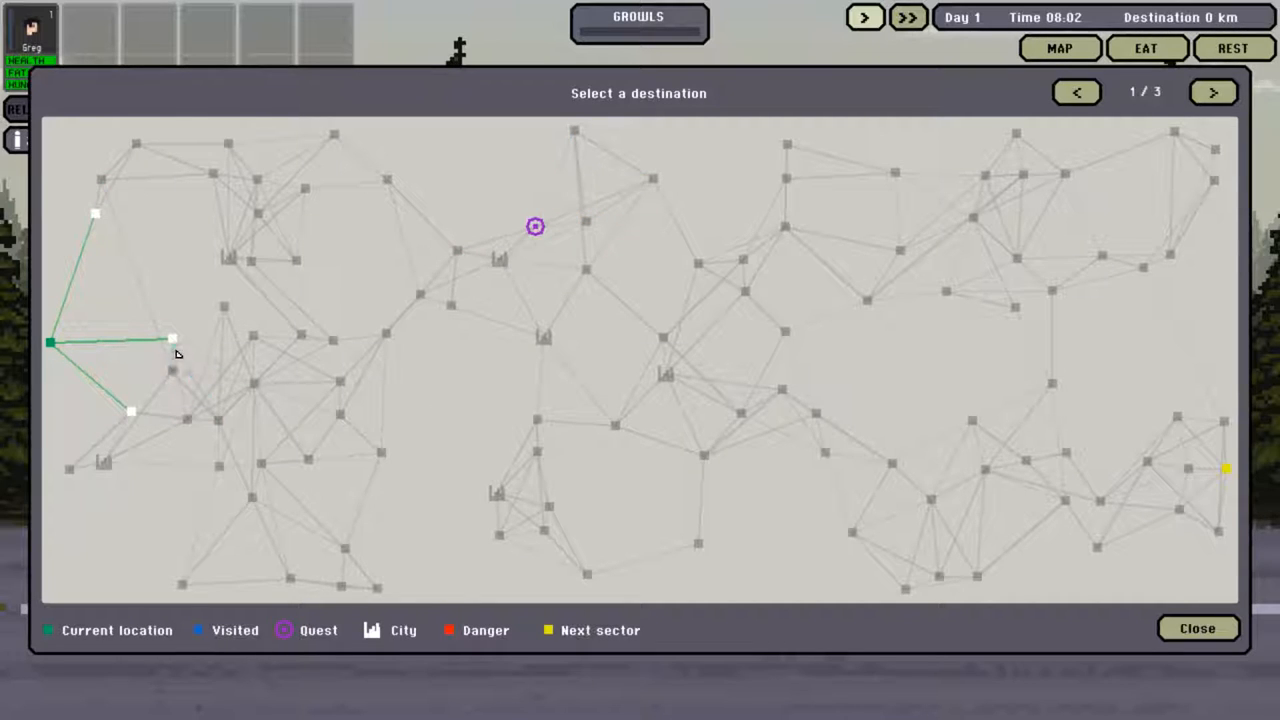
{"action": "mouse_move", "coordinate": [260, 384]}
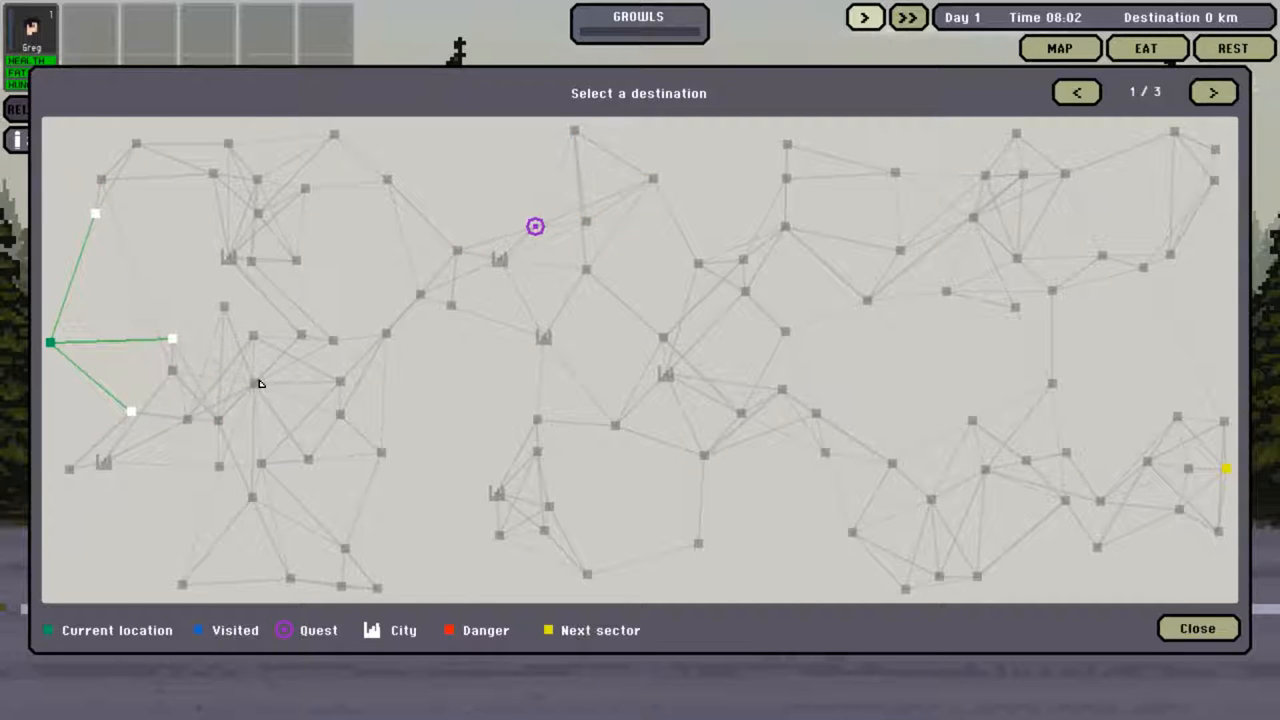
{"action": "left_click", "coordinate": [96, 212]}
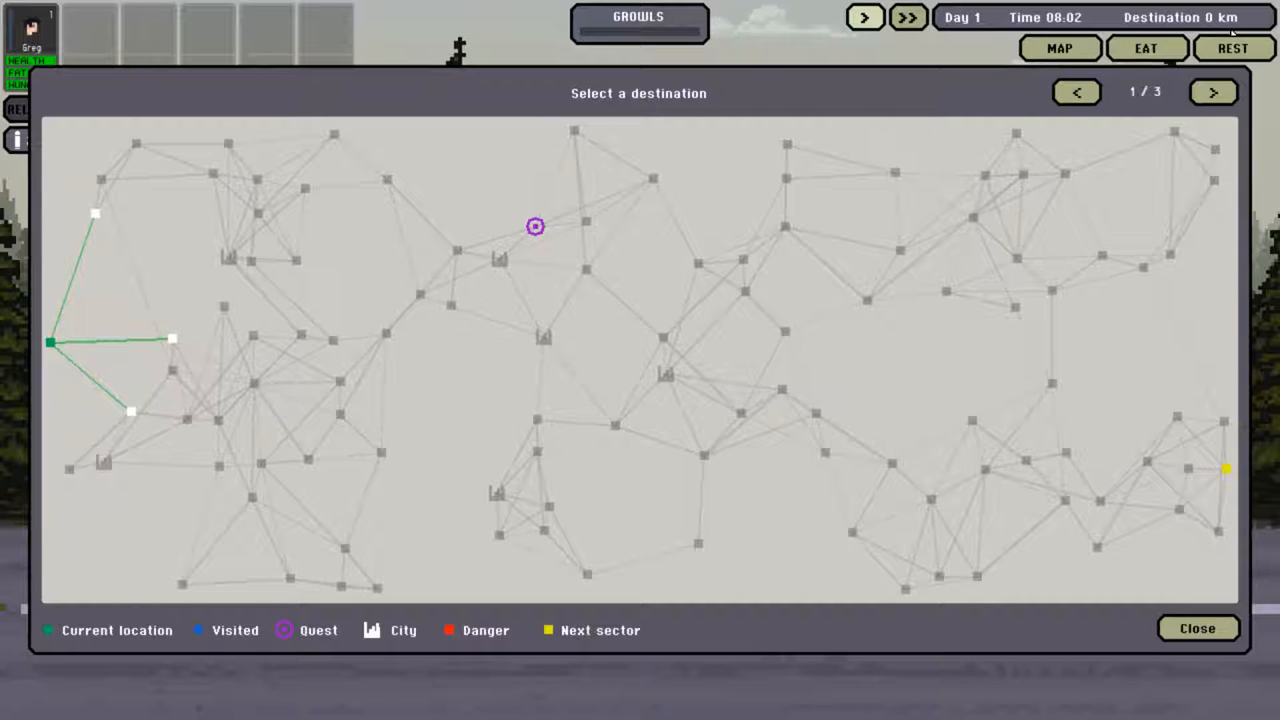
{"action": "mouse_move", "coordinate": [308, 220]}
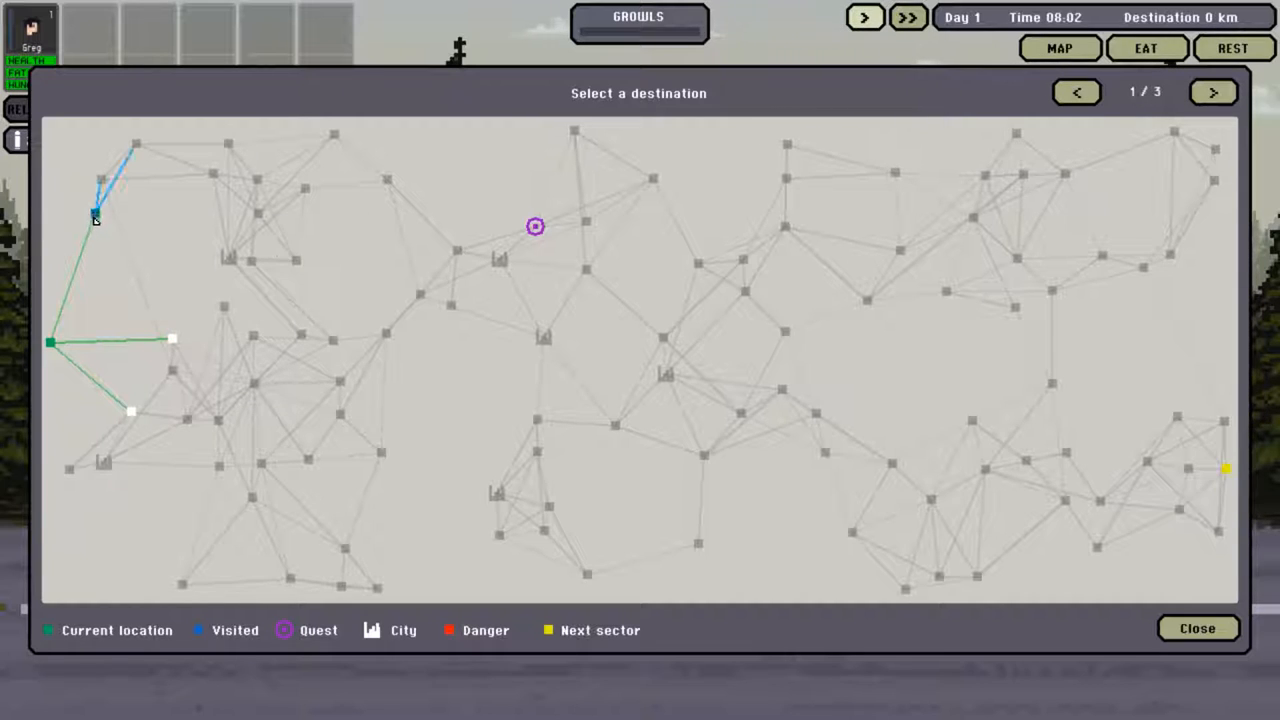
{"action": "left_click", "coordinate": [1196, 628]}
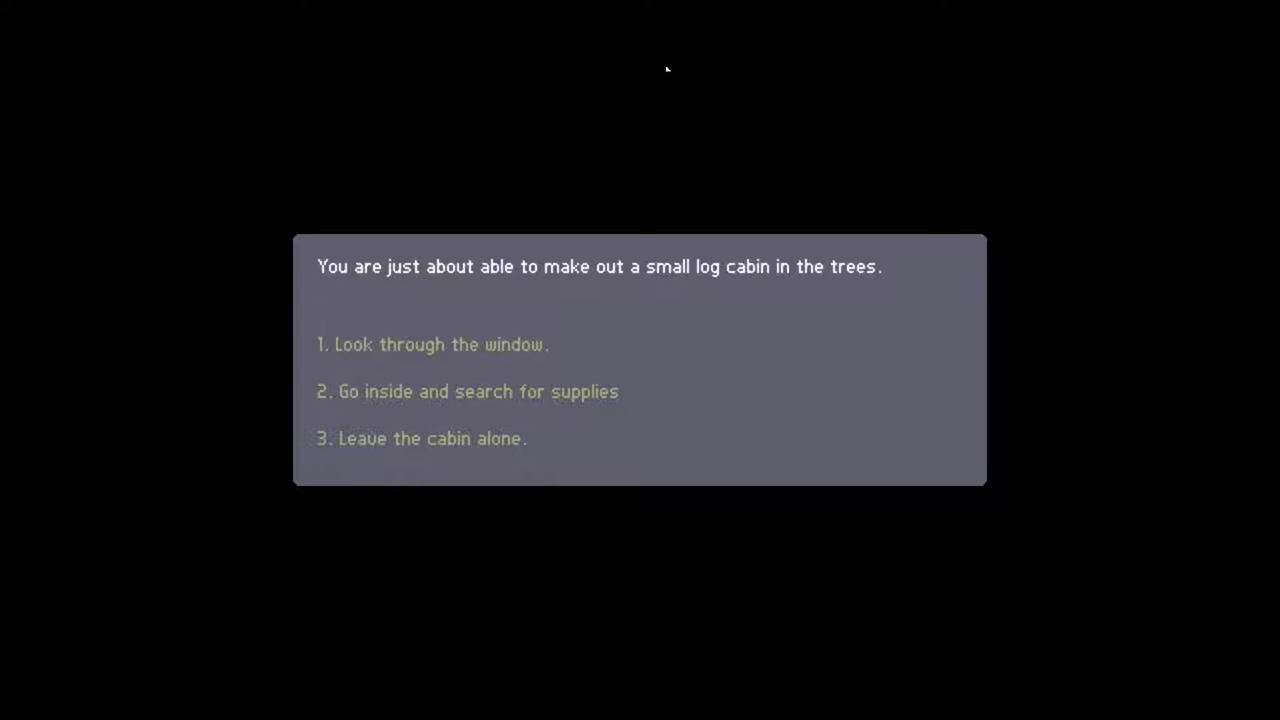
{"action": "mouse_move", "coordinate": [724, 118]}
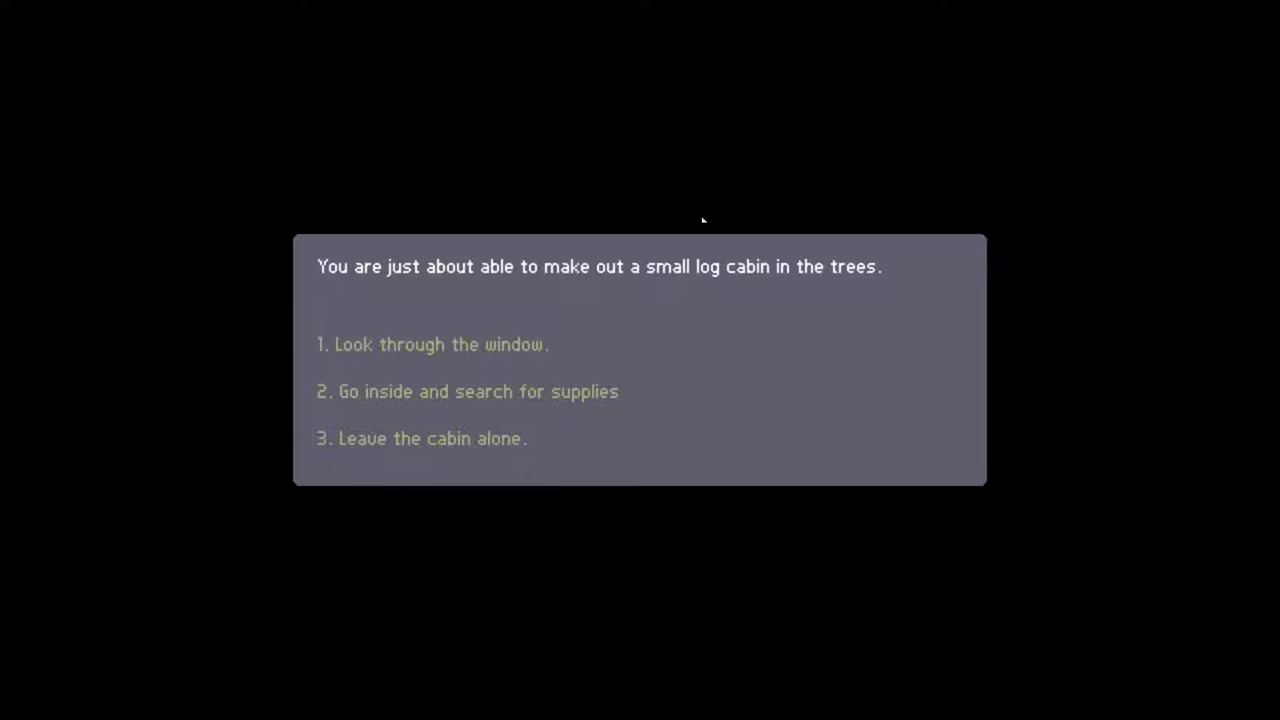
{"action": "mouse_move", "coordinate": [528, 344]}
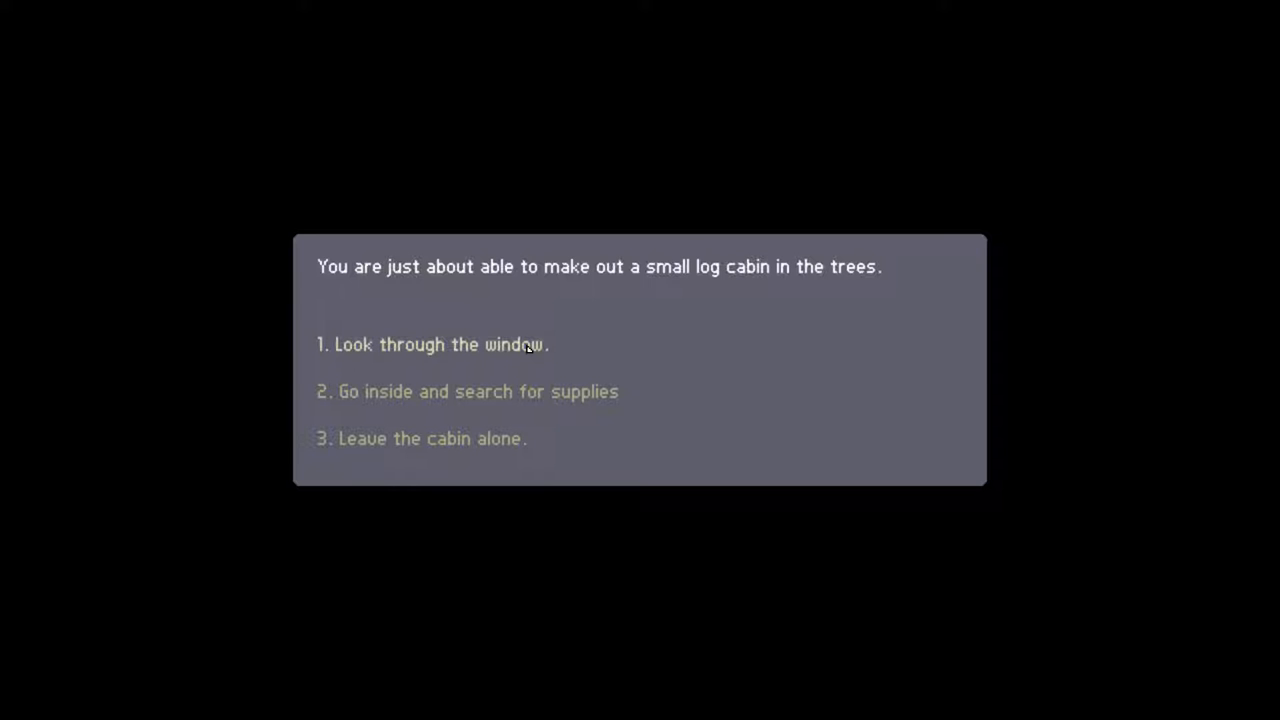
- Look through the cabin window, then go inside to search for supplies
{"action": "left_click", "coordinate": [432, 344]}
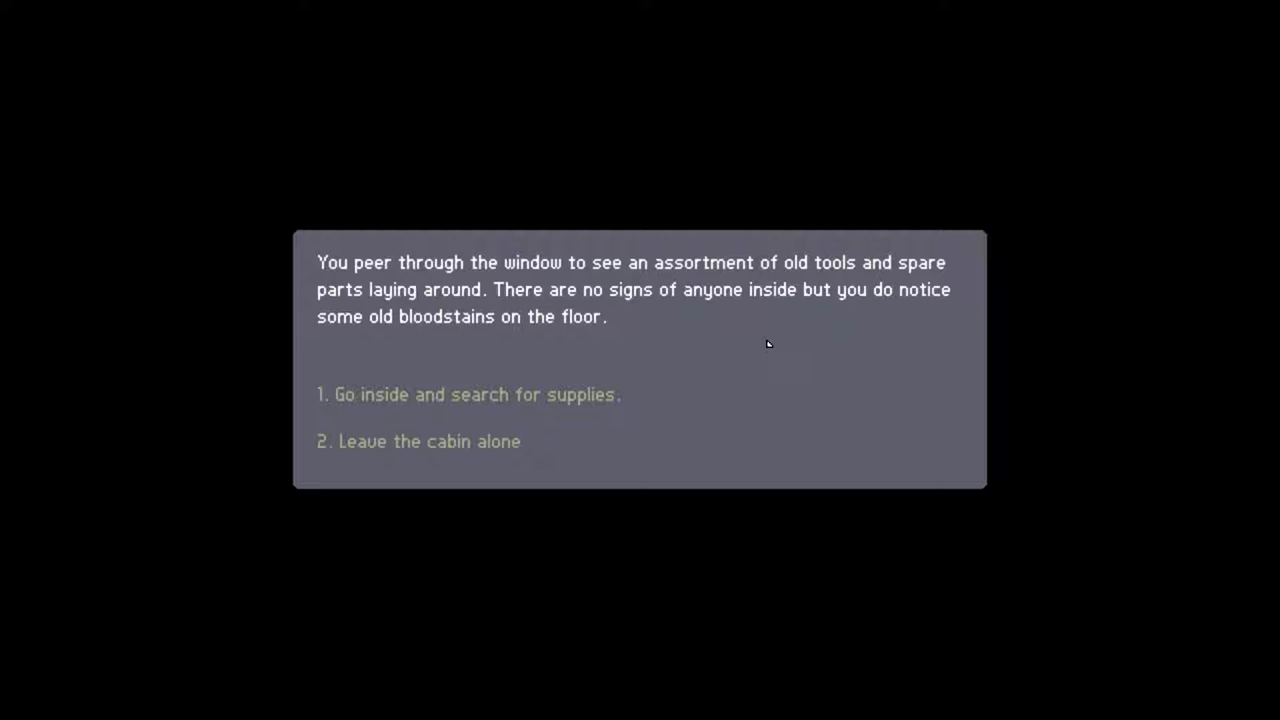
{"action": "mouse_move", "coordinate": [778, 342]}
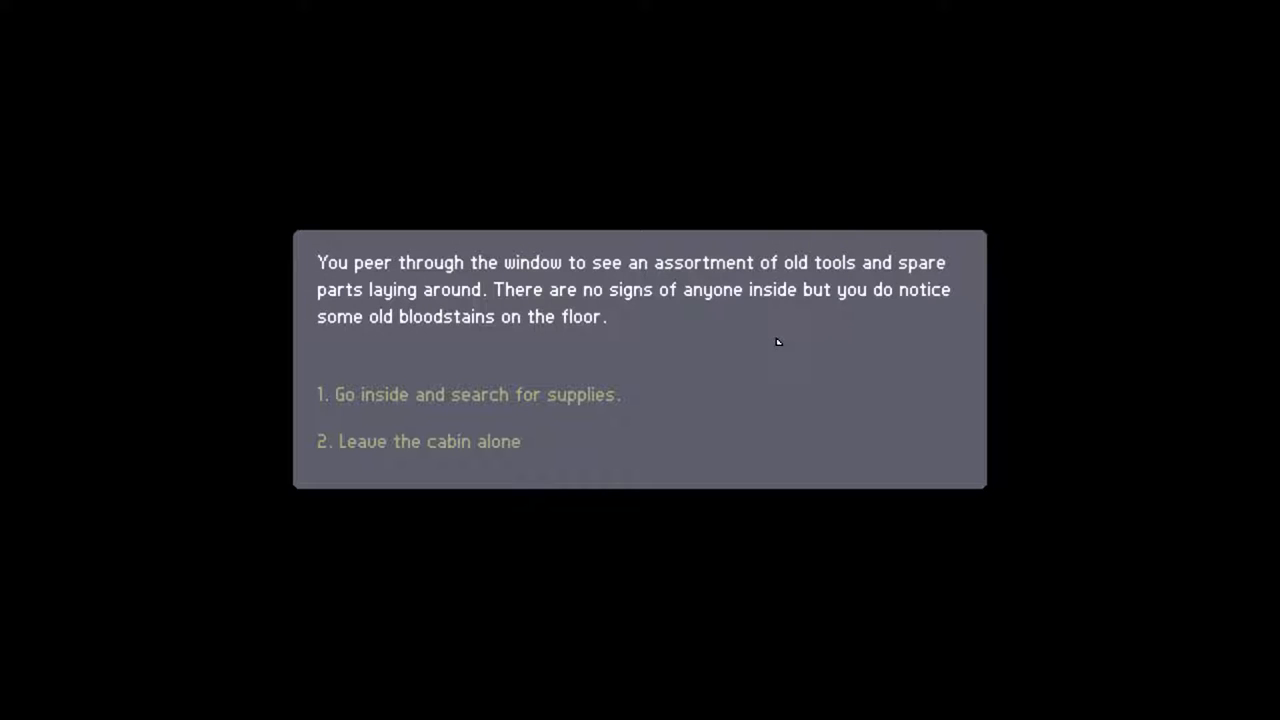
{"action": "mouse_move", "coordinate": [730, 352]}
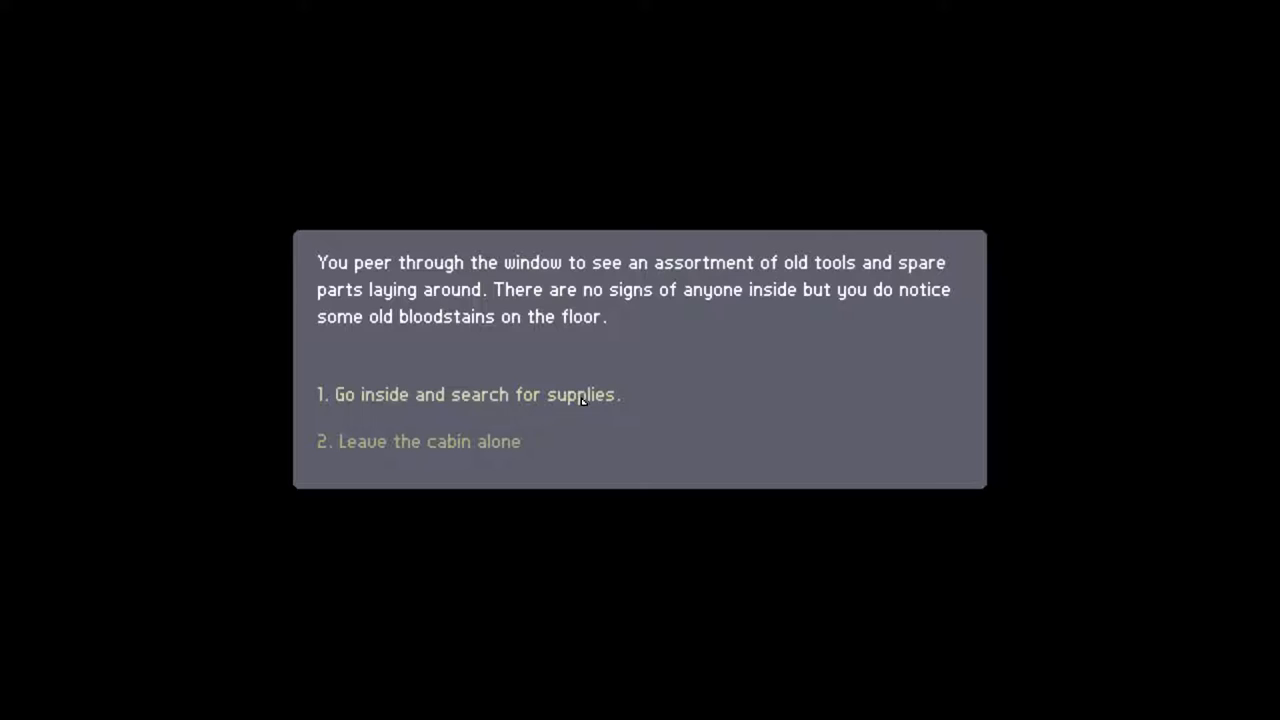
{"action": "left_click", "coordinate": [468, 394]}
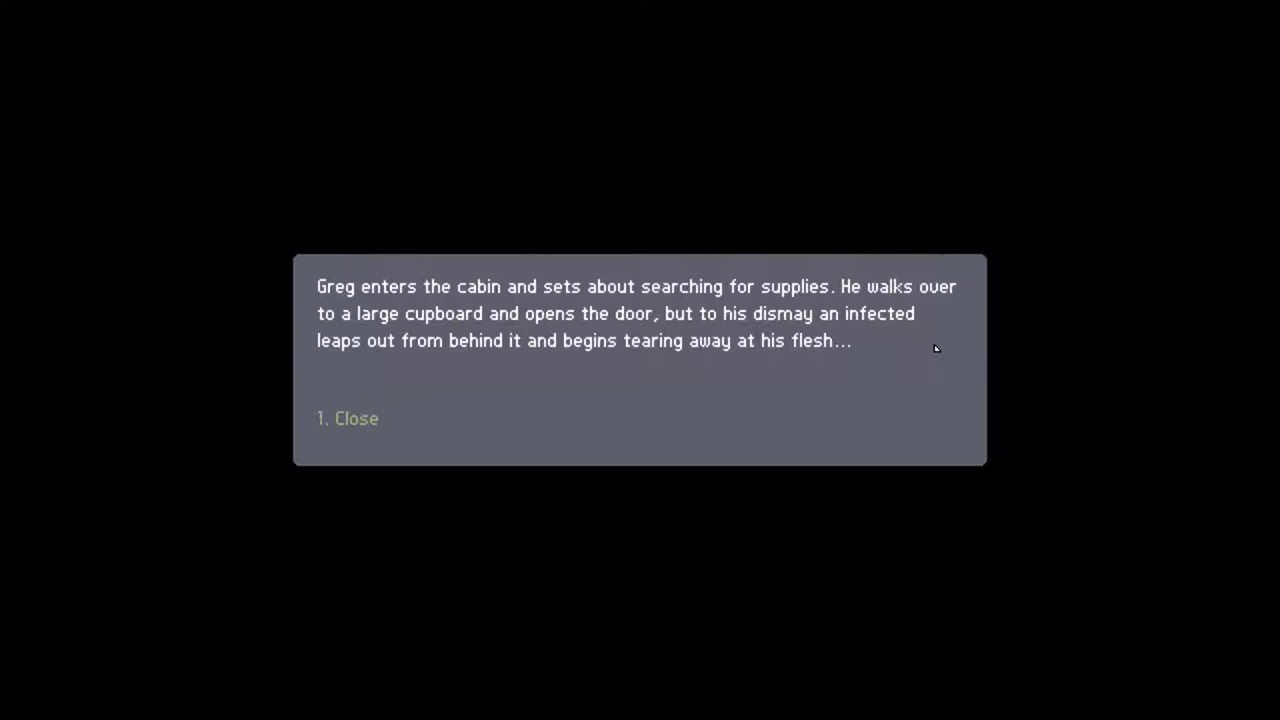
{"action": "mouse_move", "coordinate": [368, 420]}
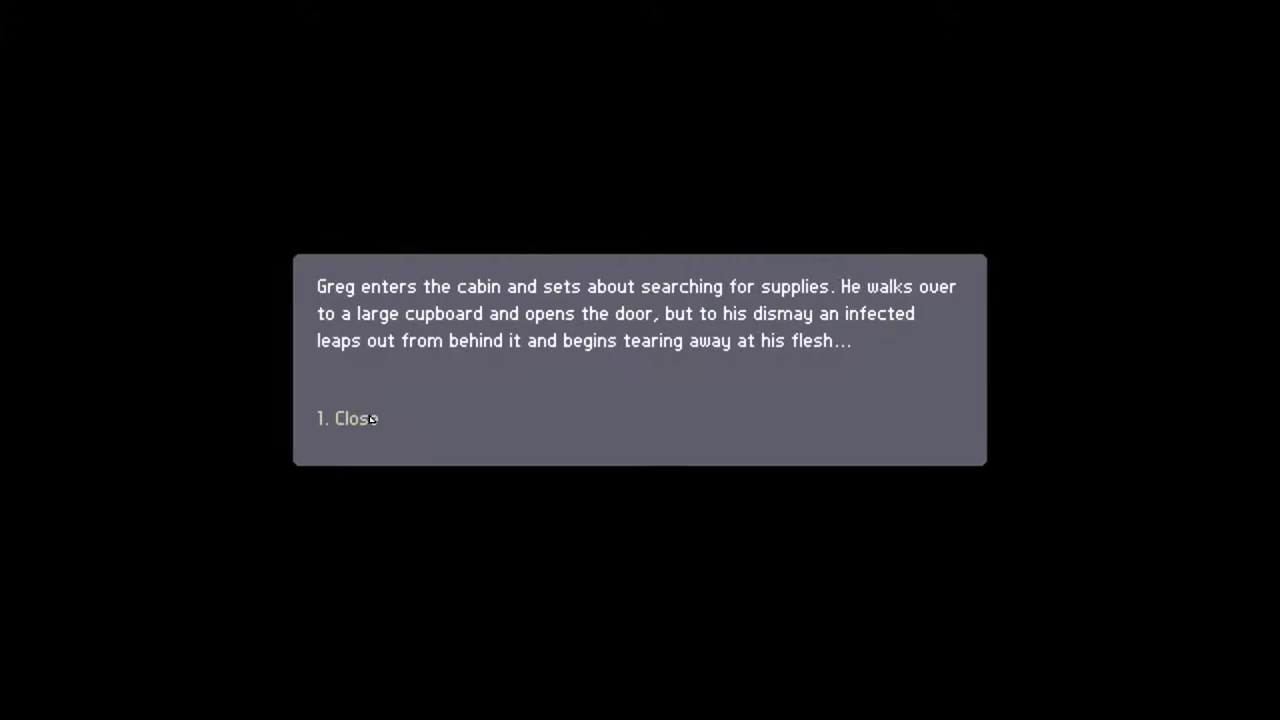
- Face the infected at the cabin and review Greg's traits in the group overview
{"action": "left_click", "coordinate": [346, 418]}
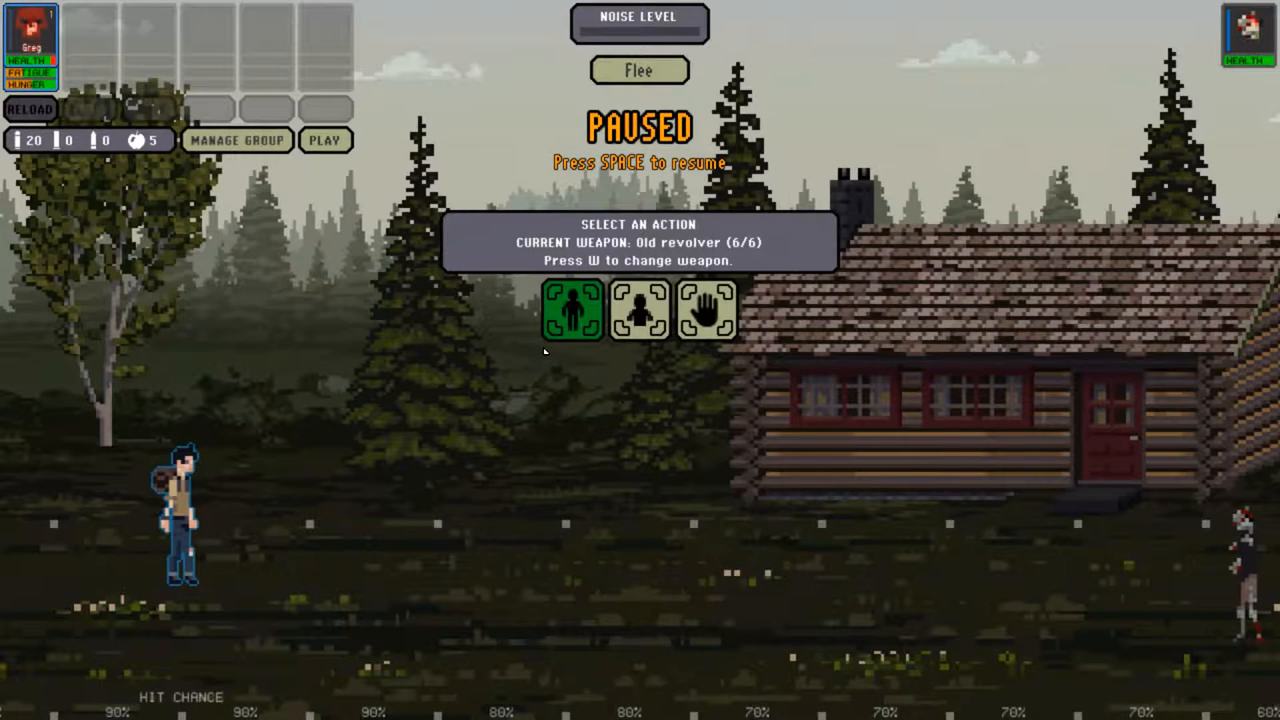
{"action": "mouse_move", "coordinate": [640, 308]}
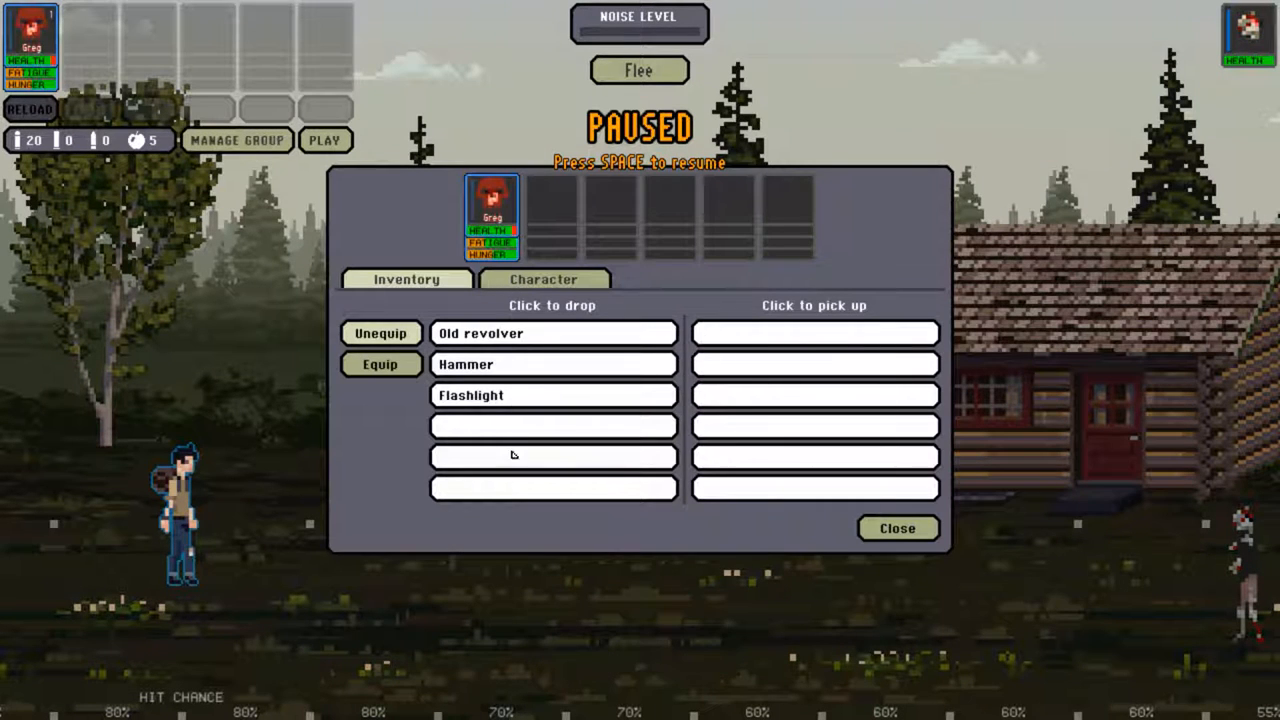
{"action": "left_click", "coordinate": [544, 280]}
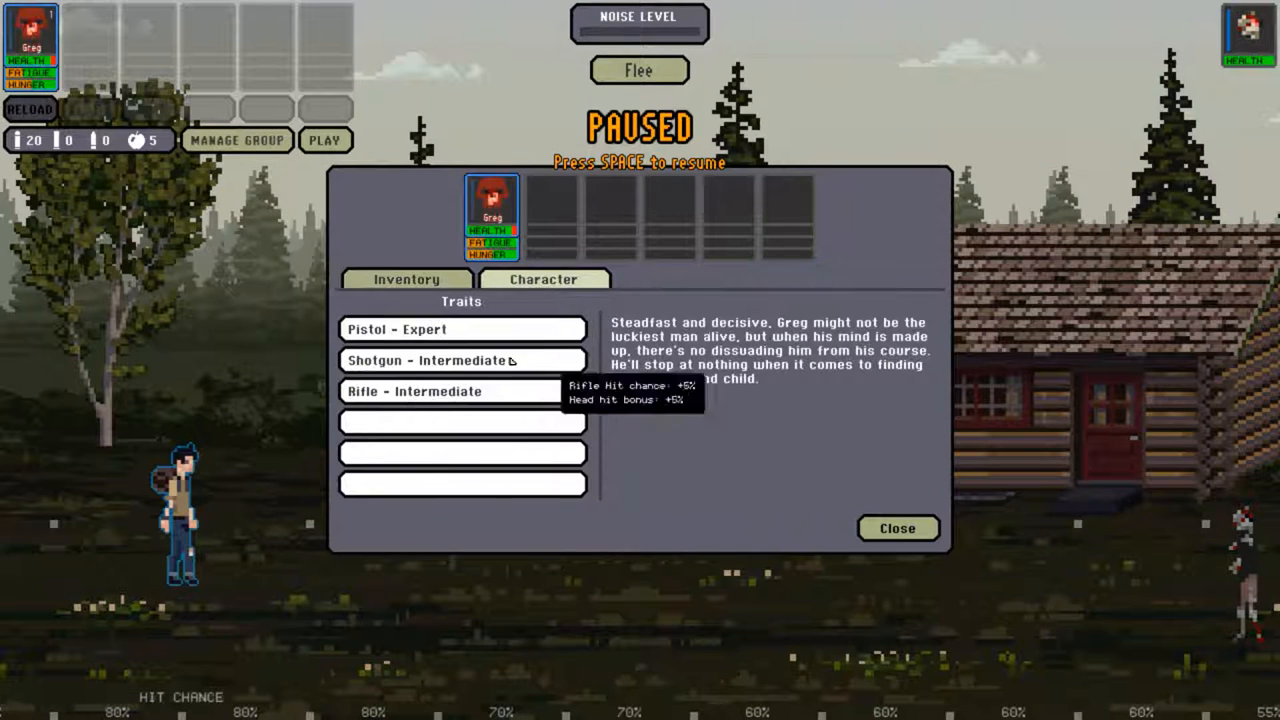
{"action": "left_click", "coordinate": [408, 280]}
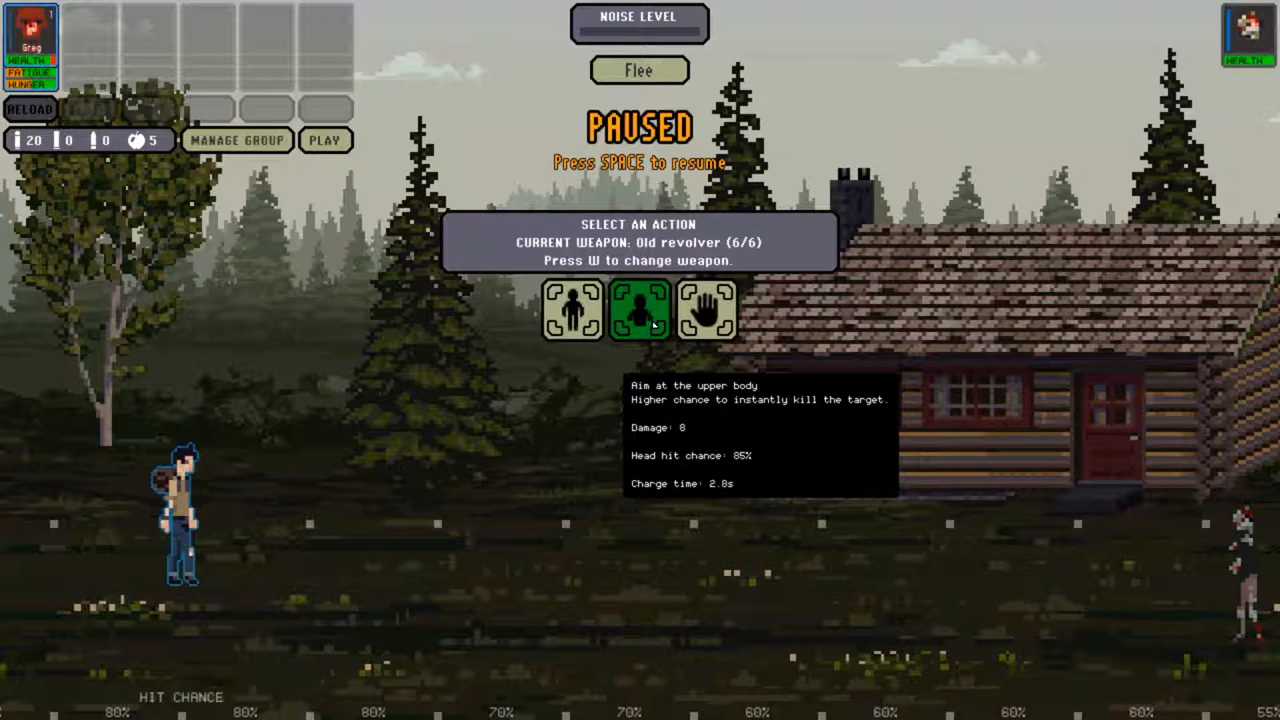
{"action": "mouse_move", "coordinate": [572, 308]}
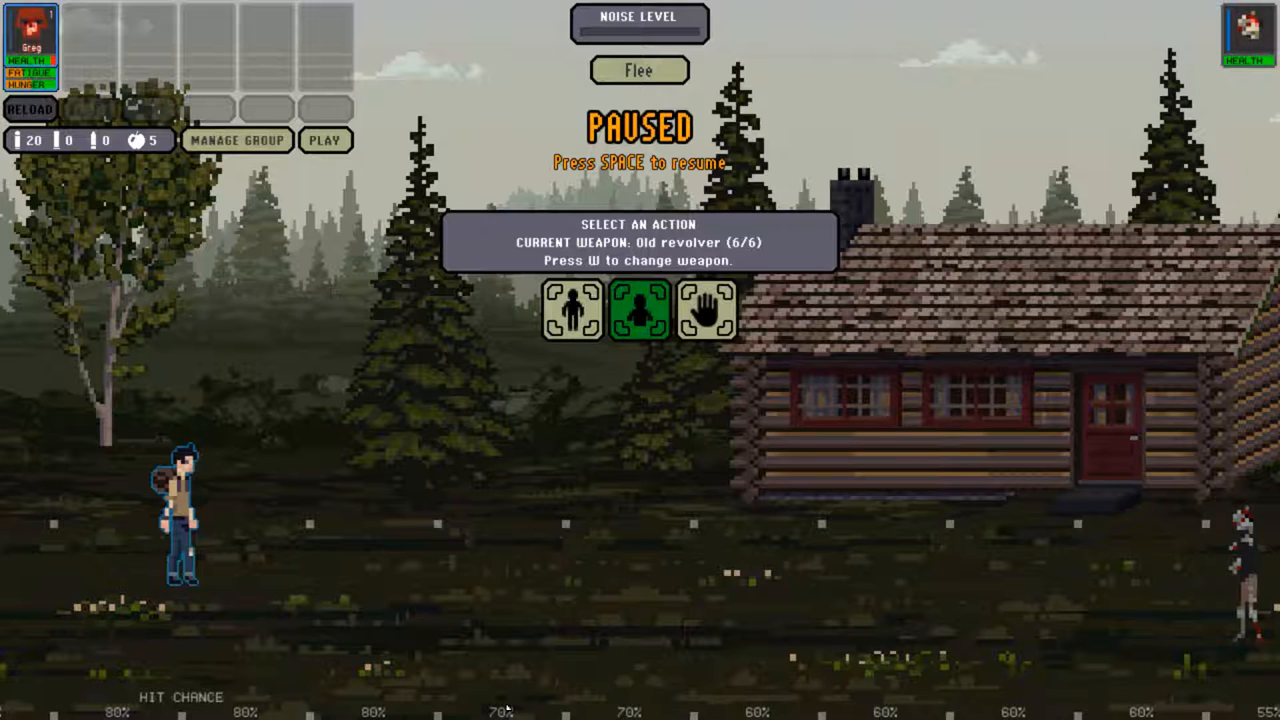
{"action": "mouse_move", "coordinate": [36, 544]}
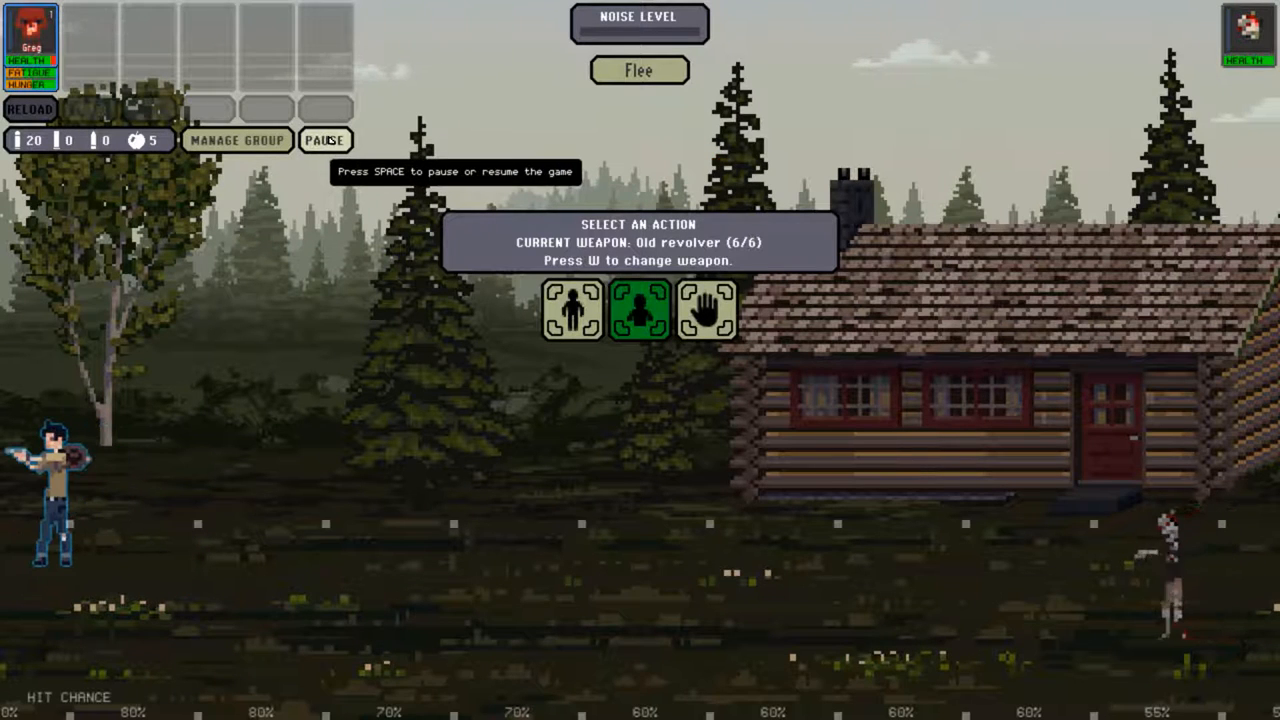
- Pause and resume the fight, then fire the old revolver at the rotter
{"action": "left_click", "coordinate": [324, 140]}
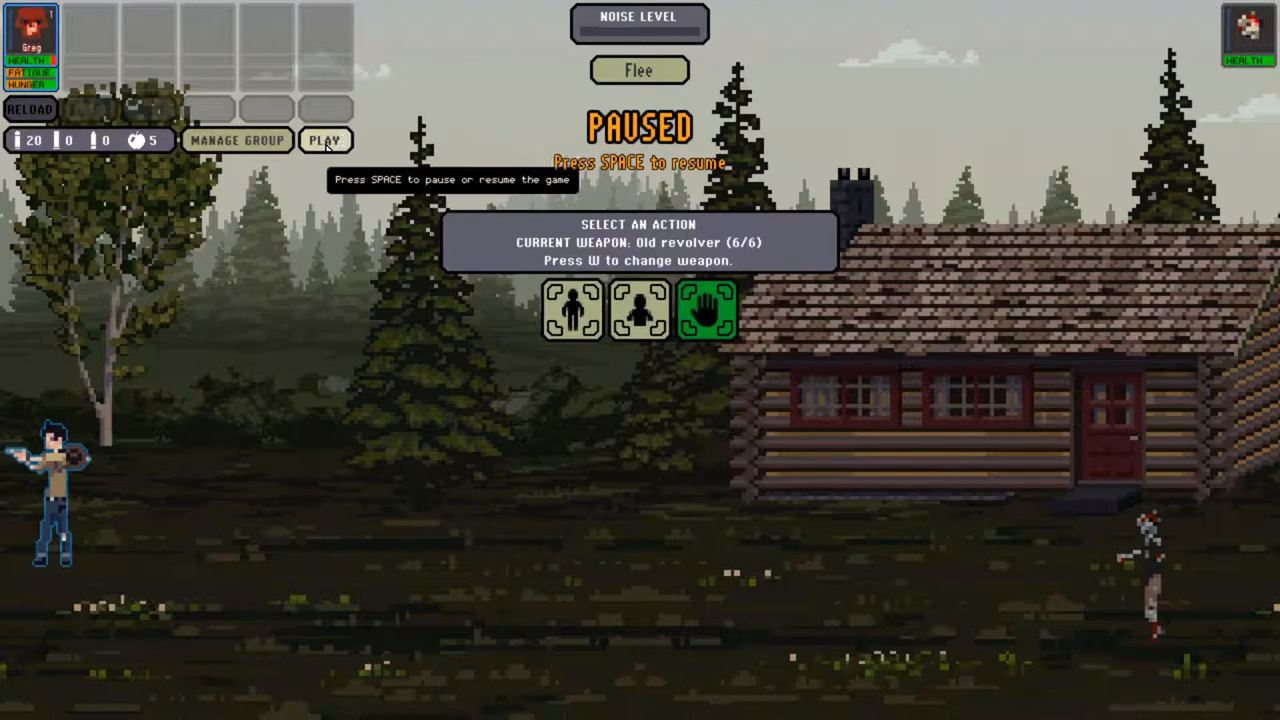
{"action": "left_click", "coordinate": [324, 140]}
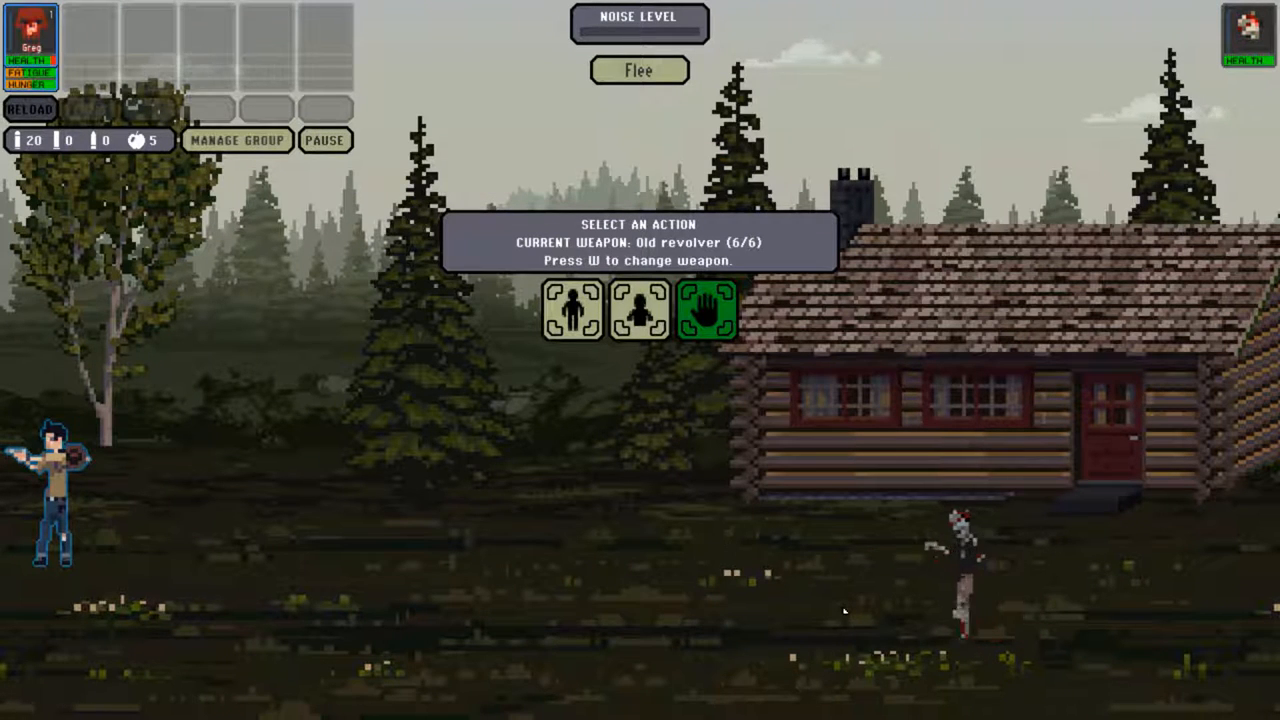
{"action": "mouse_move", "coordinate": [870, 560]}
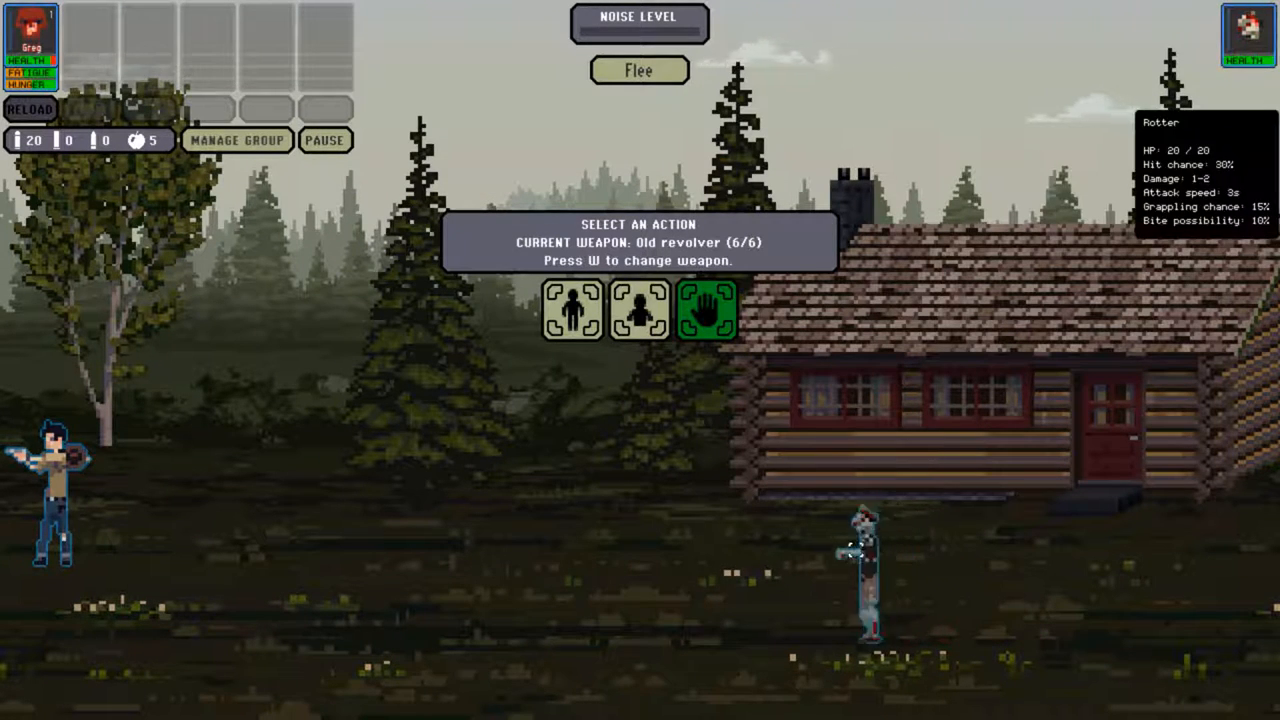
{"action": "mouse_move", "coordinate": [640, 308]}
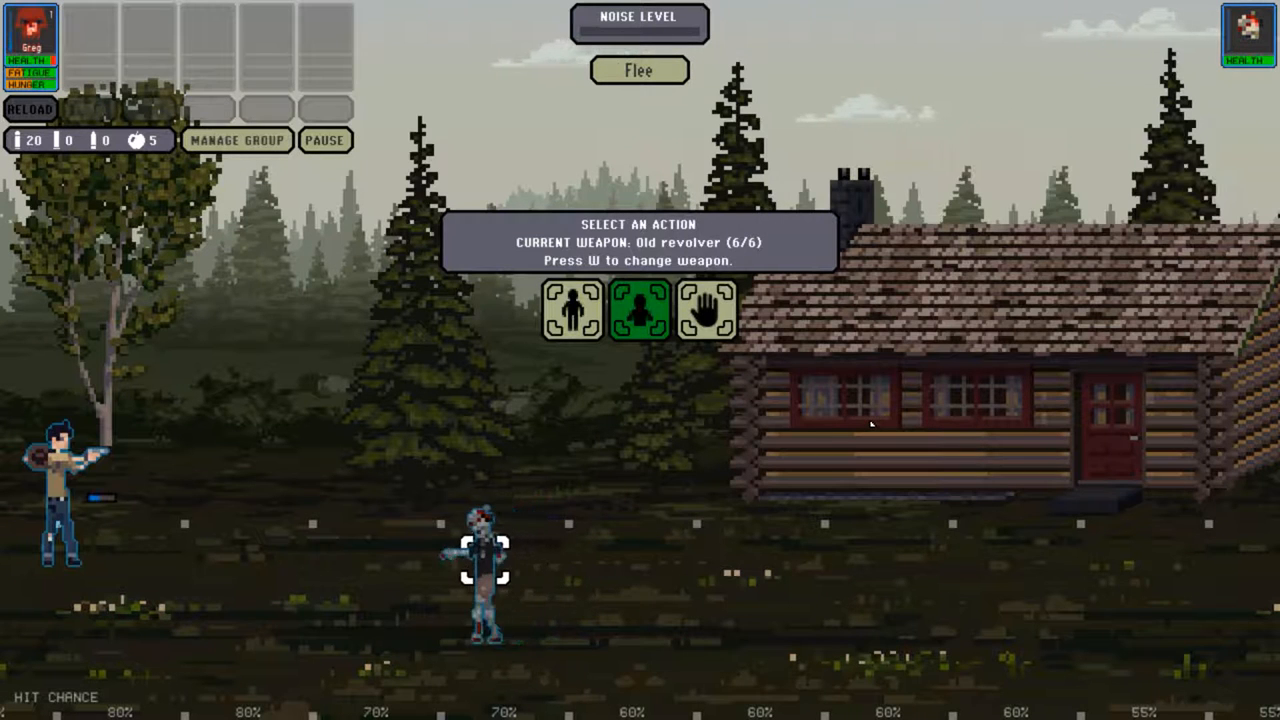
{"action": "left_click", "coordinate": [638, 308]}
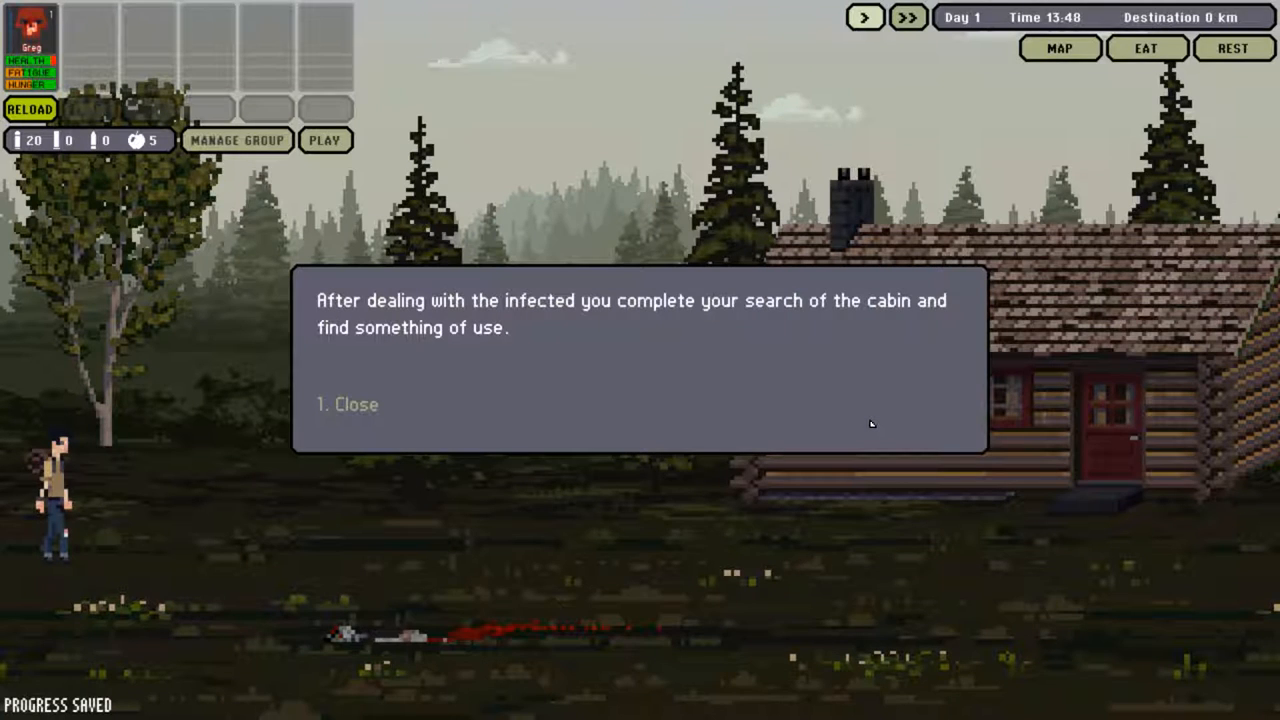
{"action": "mouse_move", "coordinate": [830, 374]}
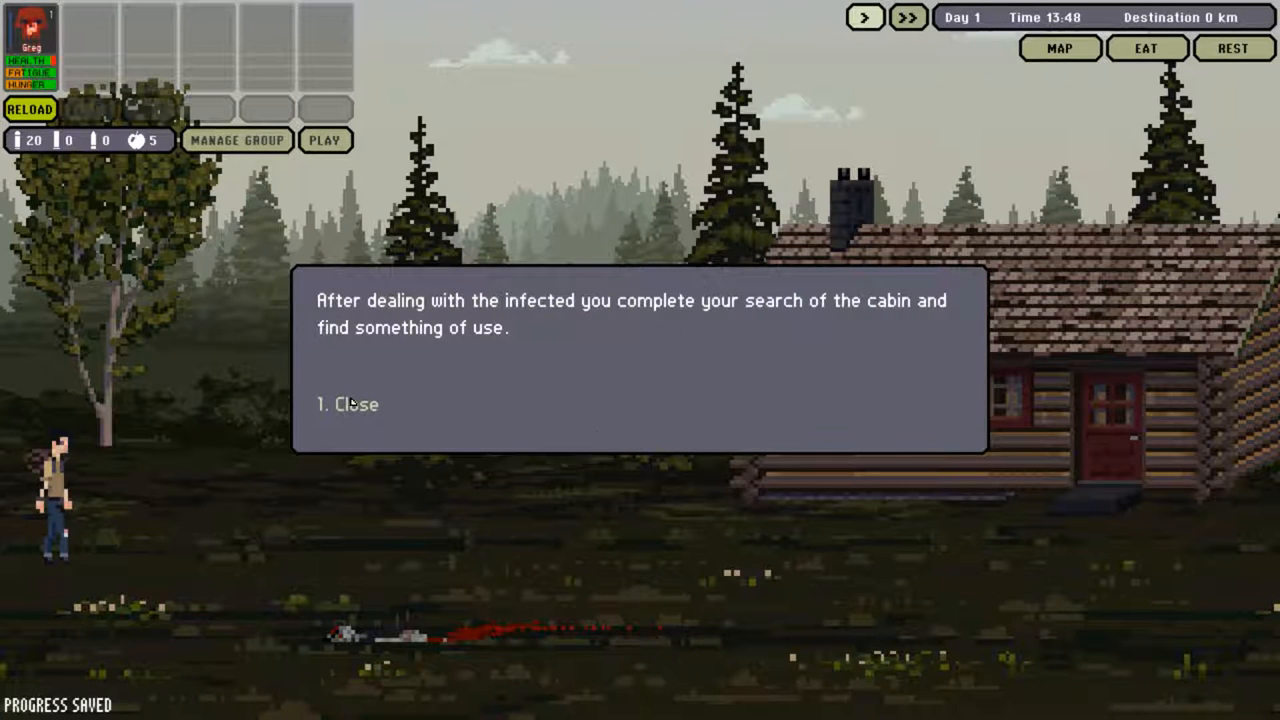
- Dismiss the cabin search result and review the found gear, including the new crowbar
{"action": "left_click", "coordinate": [348, 404]}
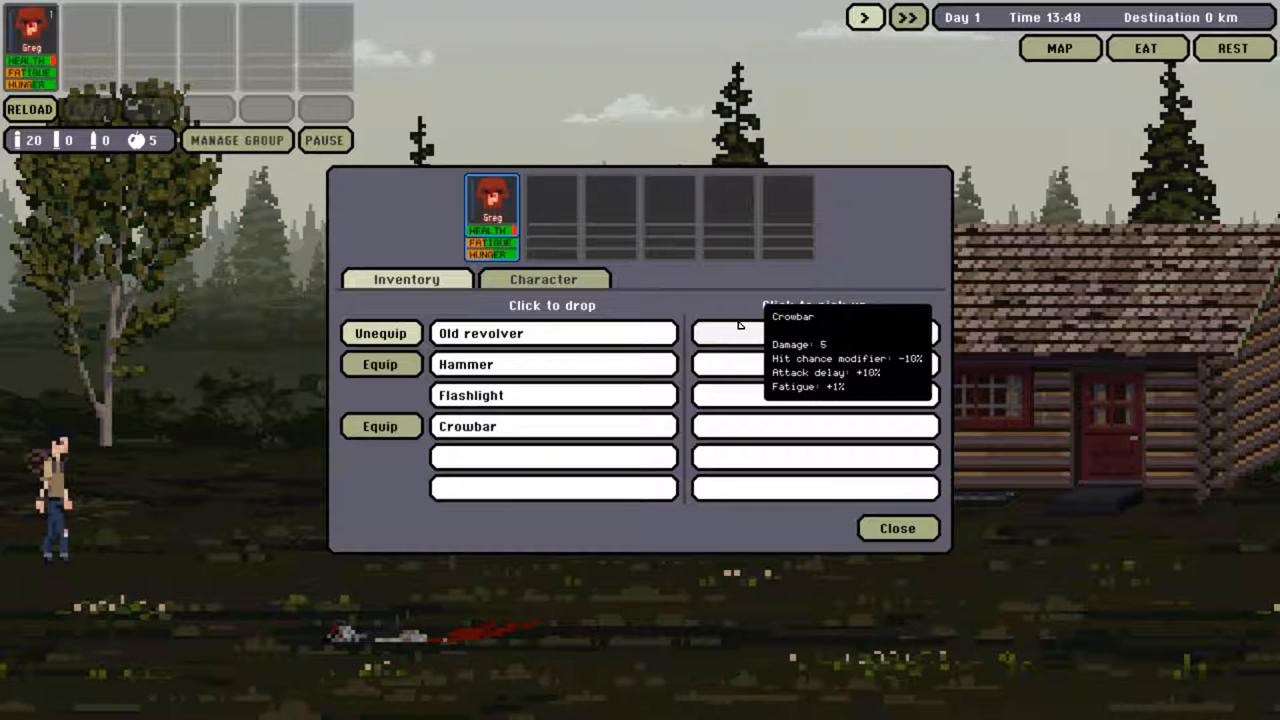
{"action": "left_click", "coordinate": [896, 528]}
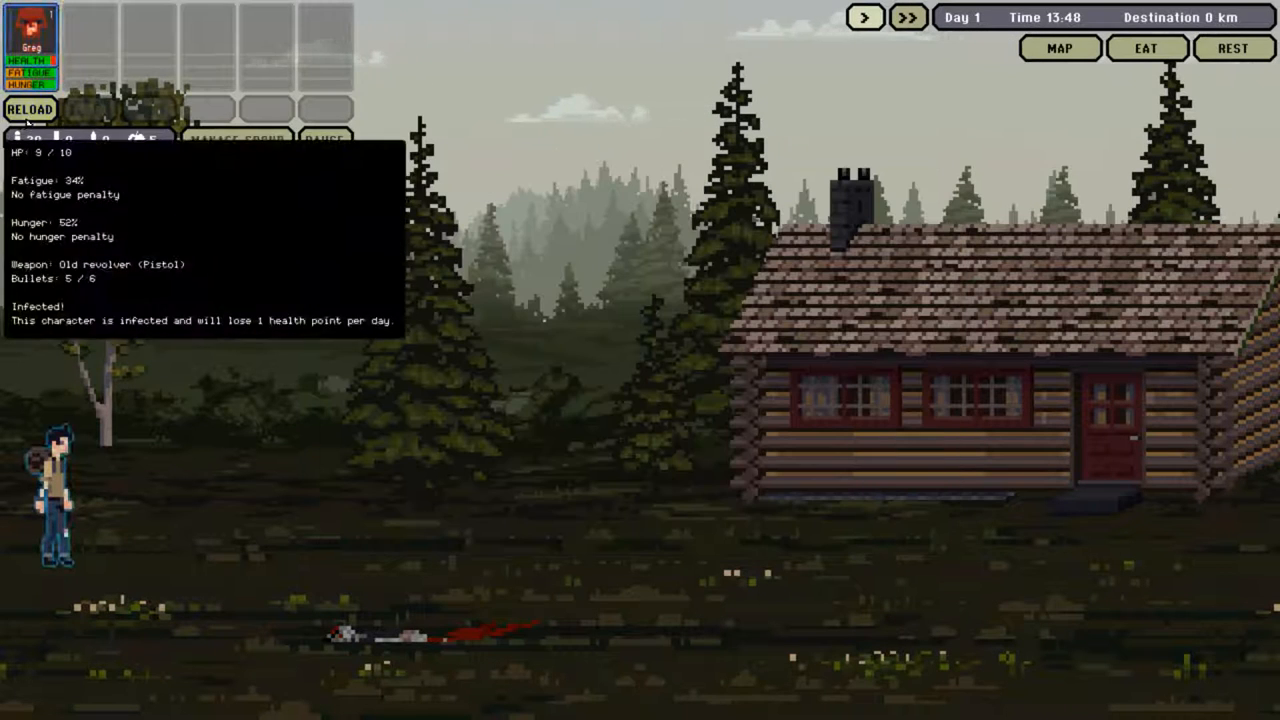
{"action": "left_click", "coordinate": [30, 108]}
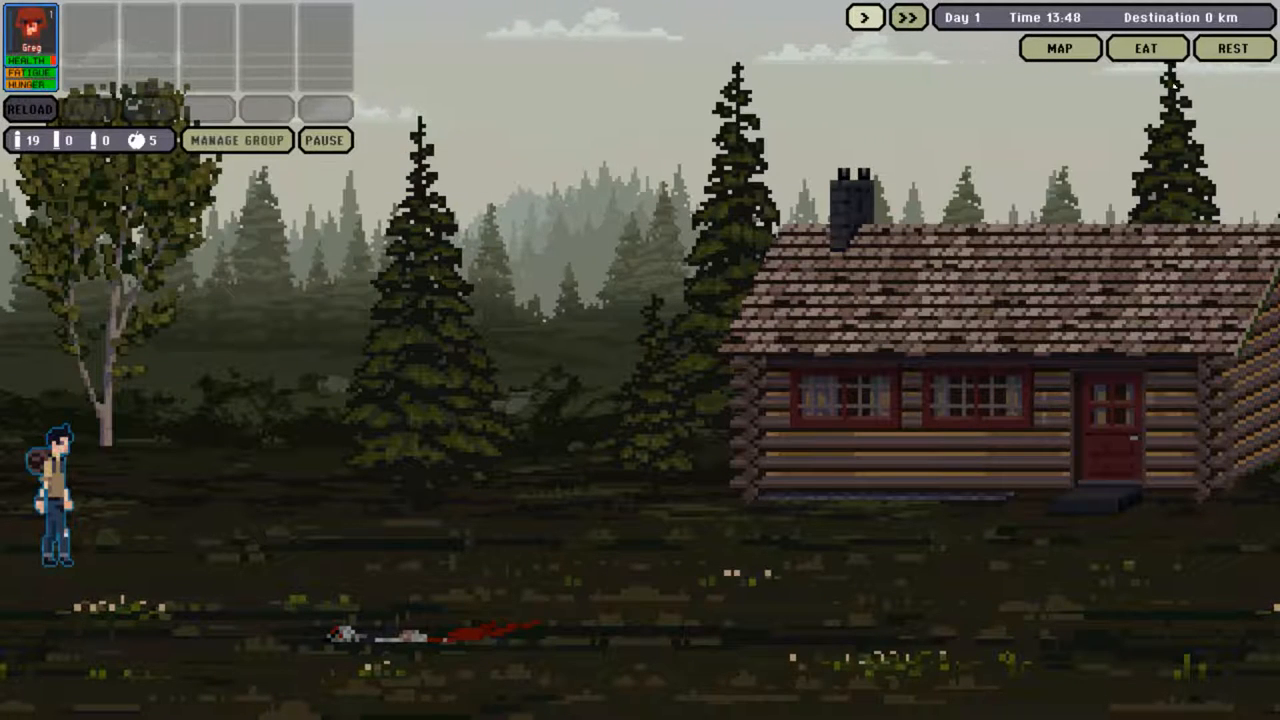
- Rest in the cabin's safe zone and wake Greg late in the afternoon
{"action": "left_click", "coordinate": [1232, 48]}
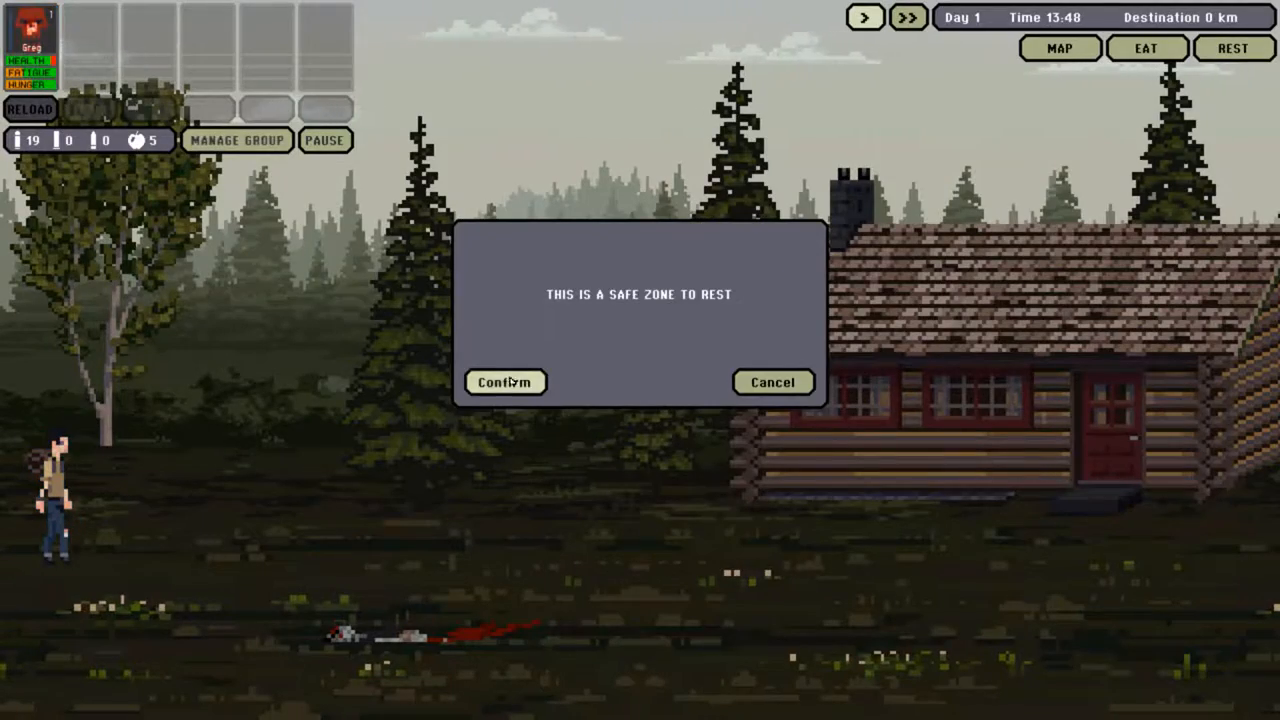
{"action": "left_click", "coordinate": [504, 382]}
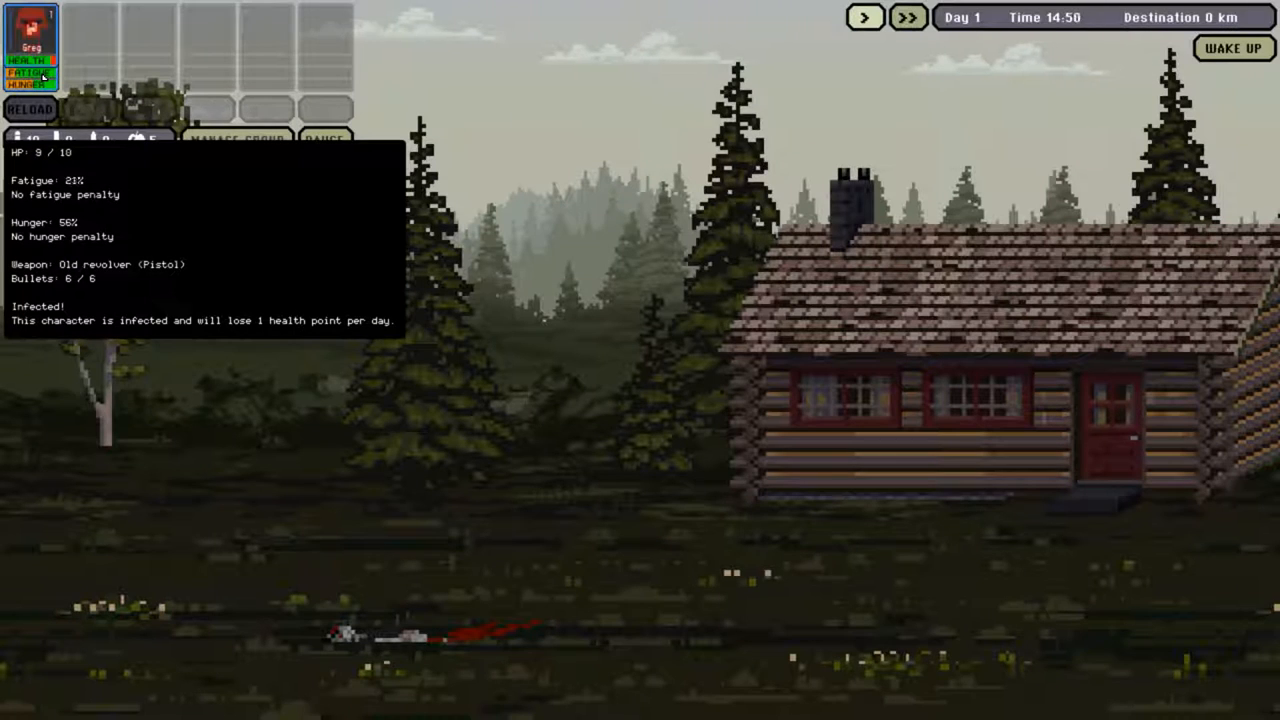
{"action": "left_click", "coordinate": [906, 16]}
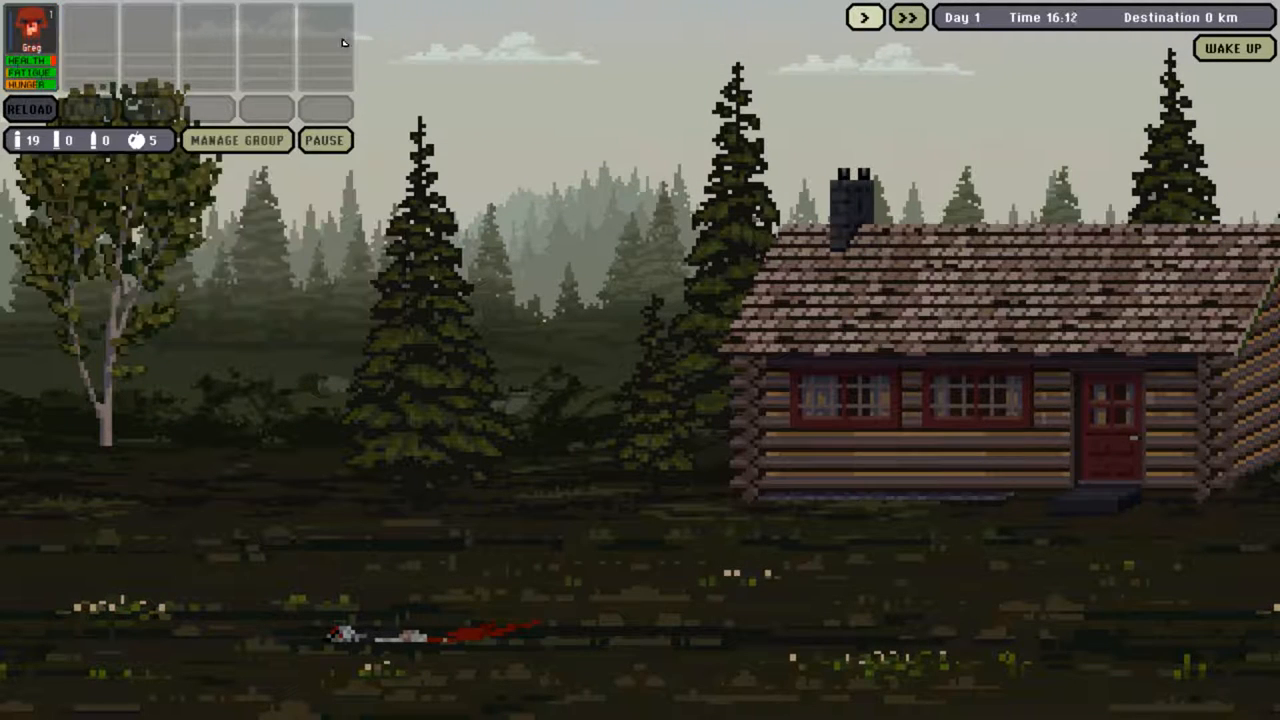
{"action": "left_click", "coordinate": [1232, 48]}
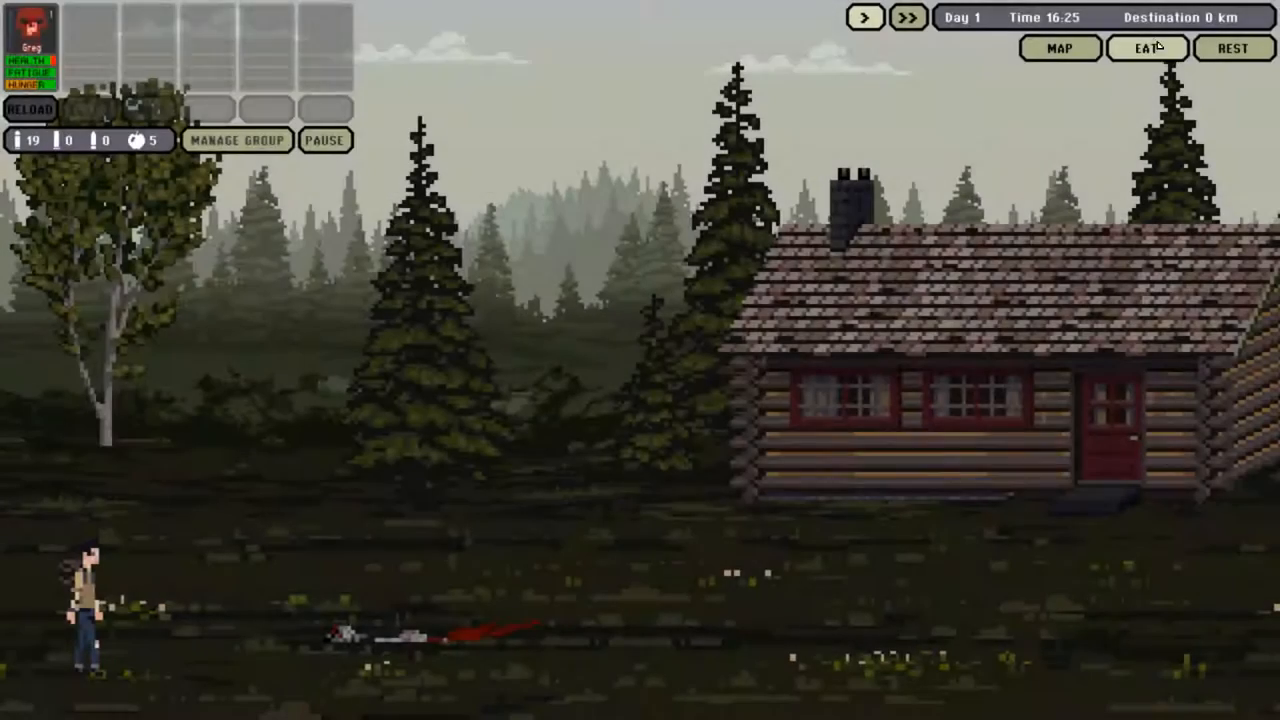
- Feed Greg one ration
{"action": "left_click", "coordinate": [1148, 48]}
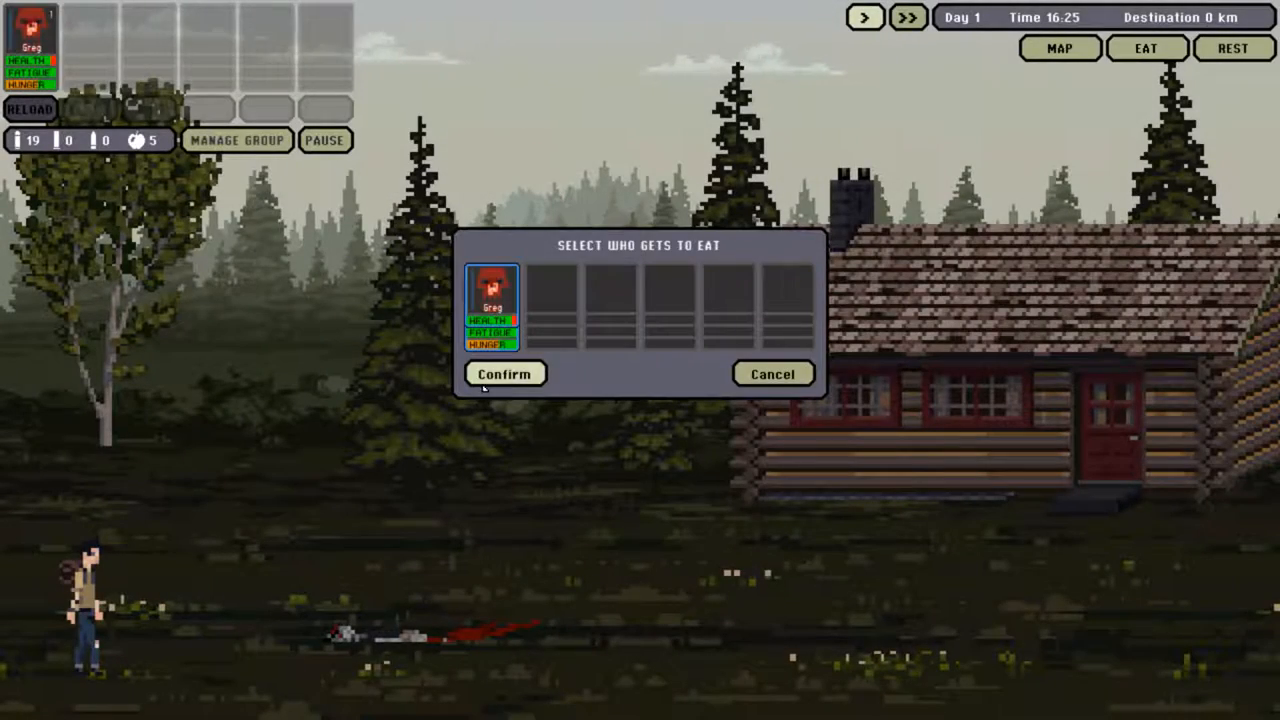
{"action": "left_click", "coordinate": [504, 374]}
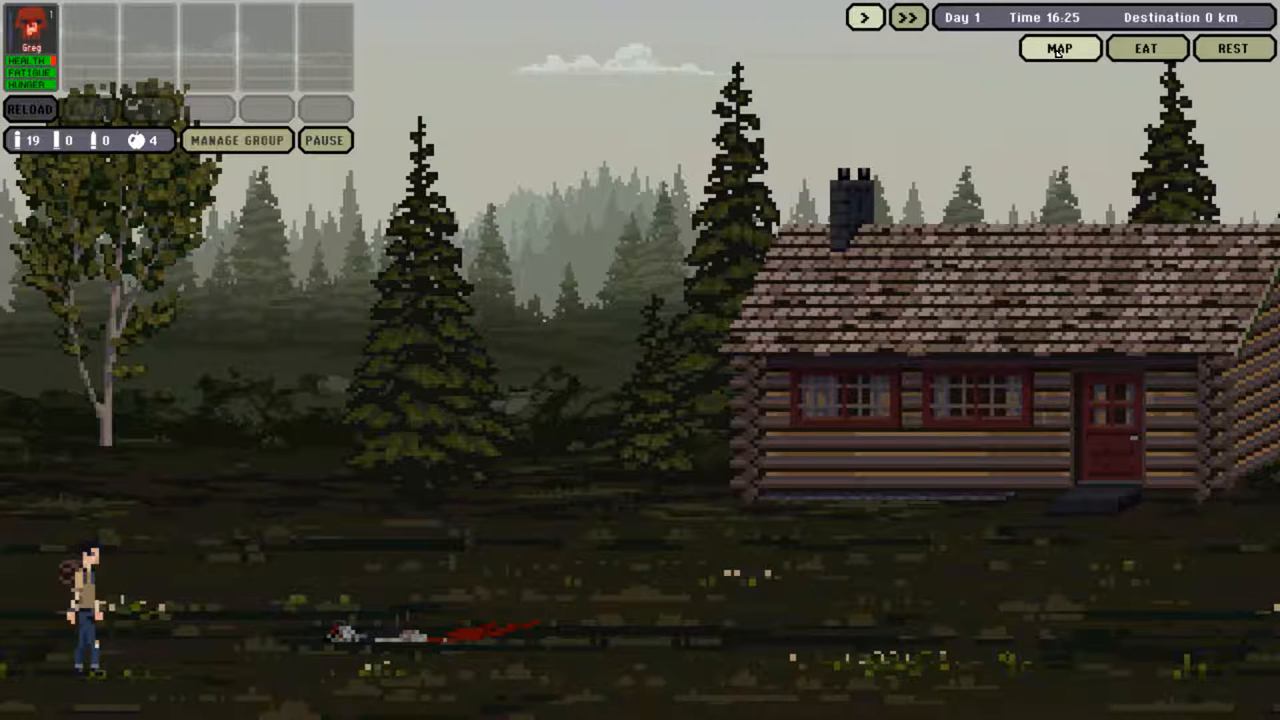
- Travel from the cabin to the next map node, reaching the mountainside monastery
{"action": "left_click", "coordinate": [1060, 48]}
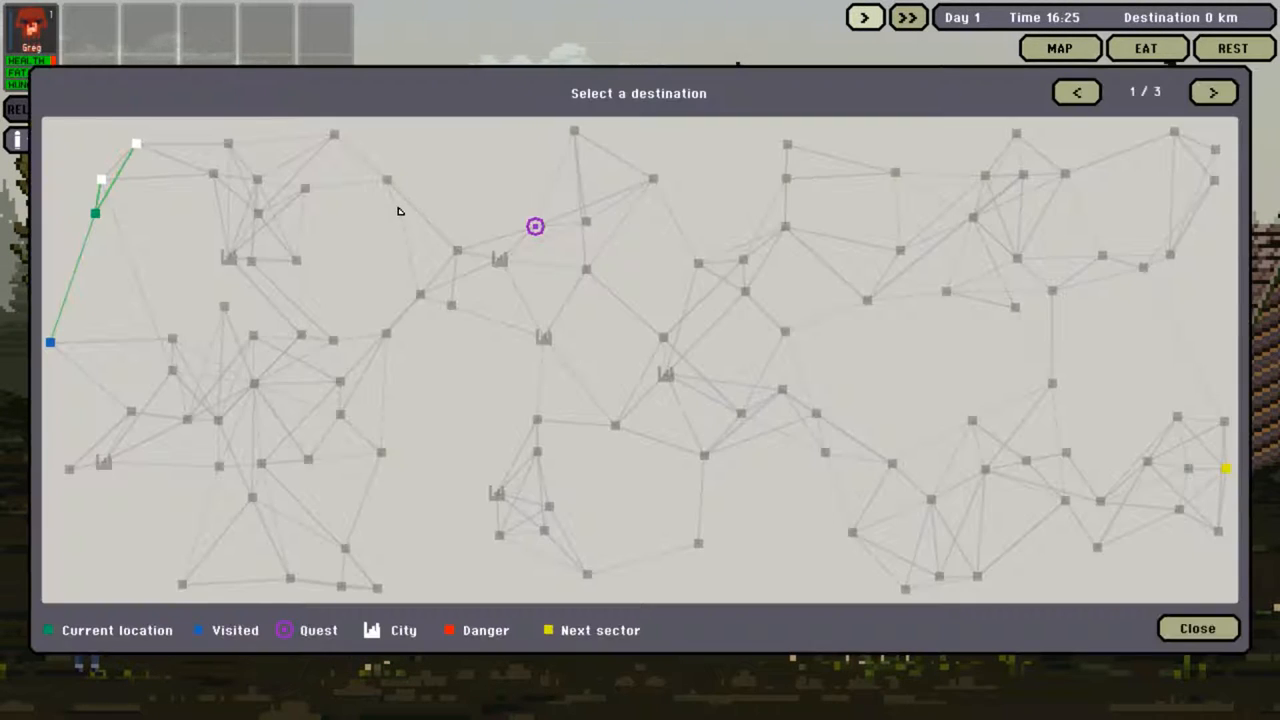
{"action": "left_click", "coordinate": [100, 180]}
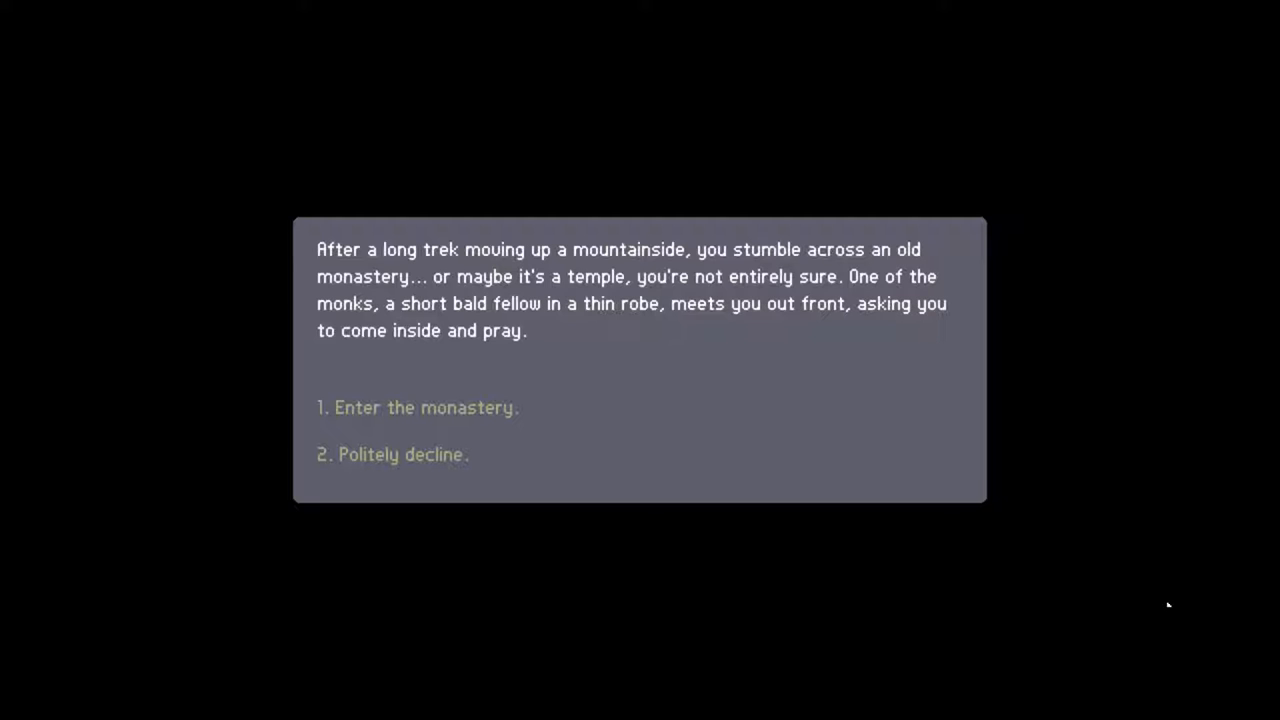
{"action": "mouse_move", "coordinate": [968, 488]}
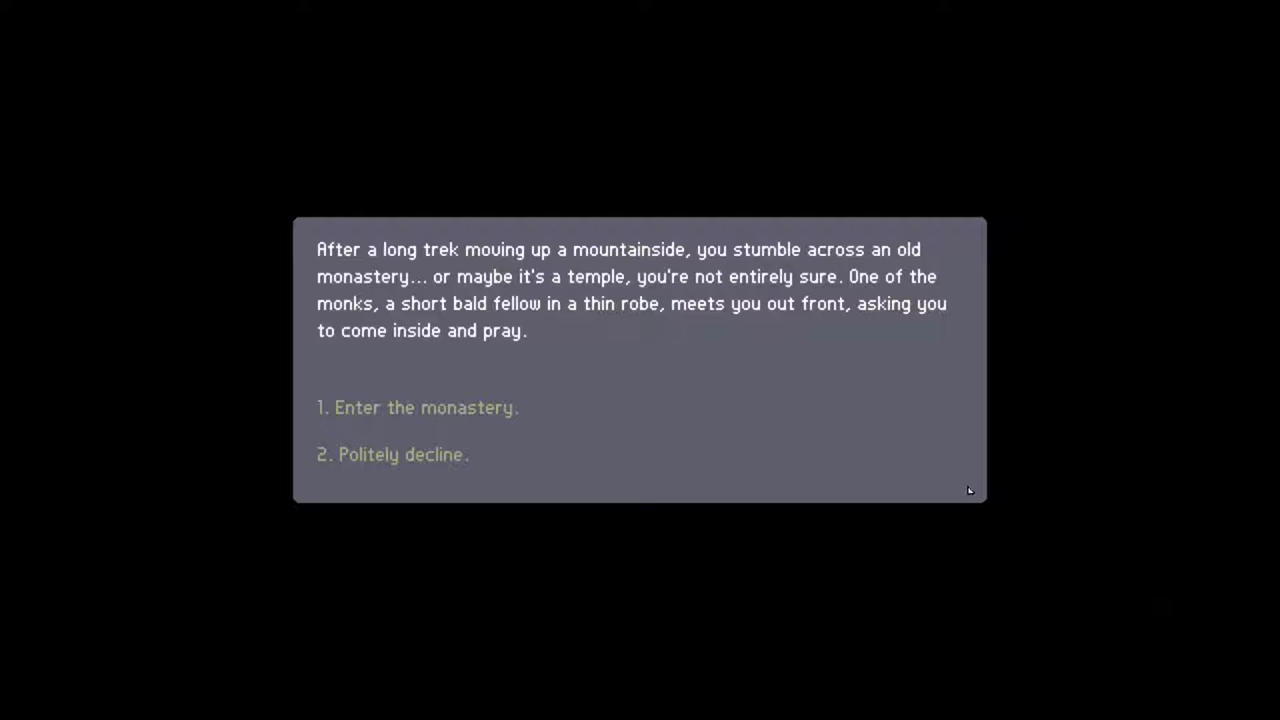
{"action": "mouse_move", "coordinate": [470, 408]}
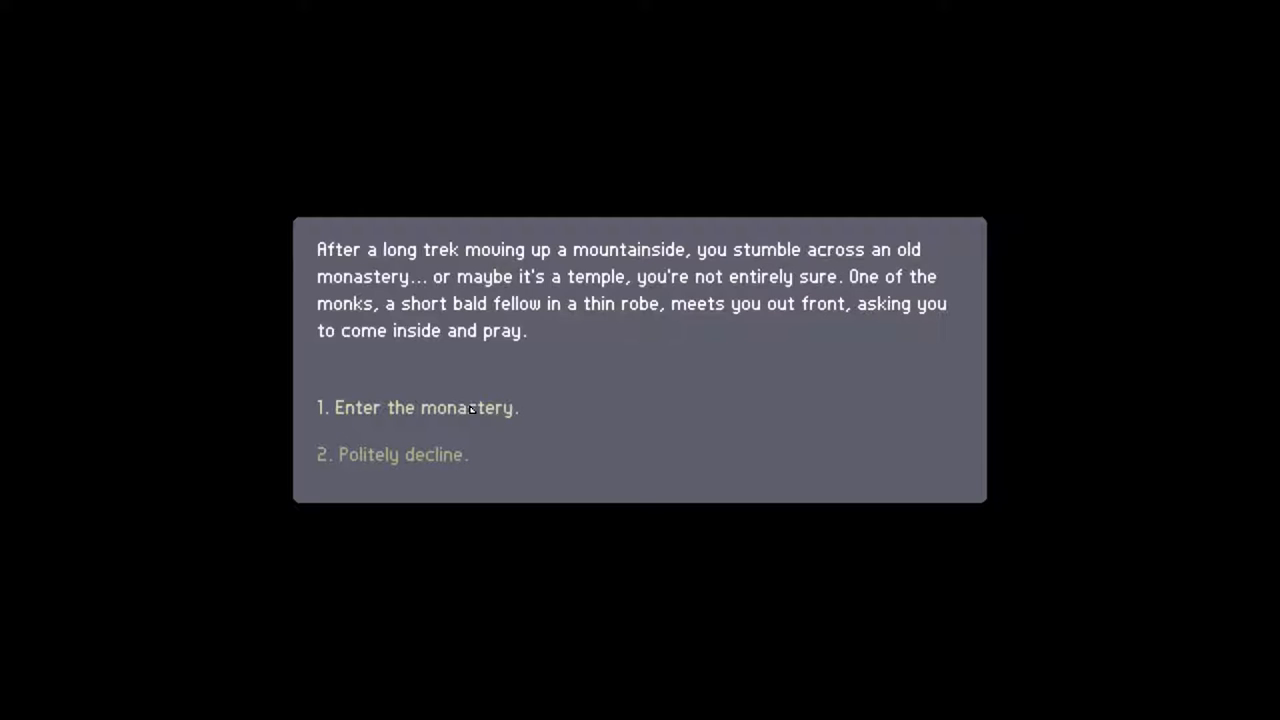
- Enter the monastery, continue the story and relax there until nightfall
{"action": "left_click", "coordinate": [416, 408]}
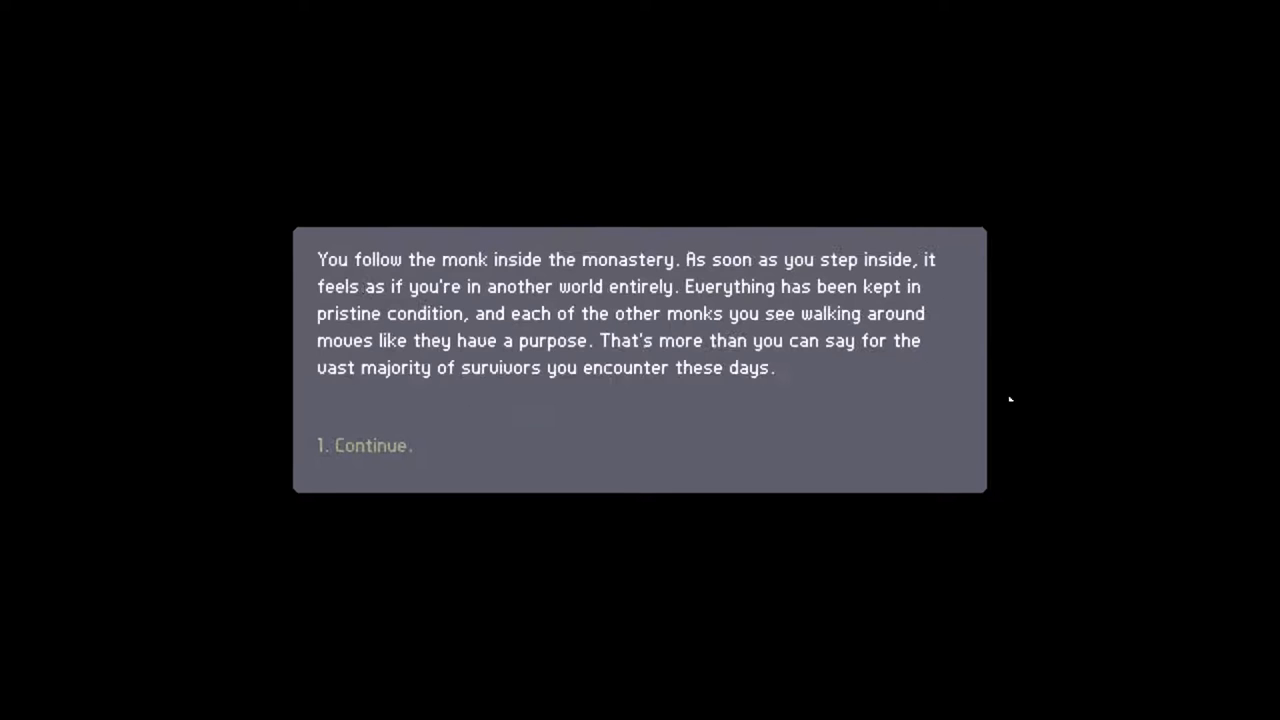
{"action": "mouse_move", "coordinate": [956, 400]}
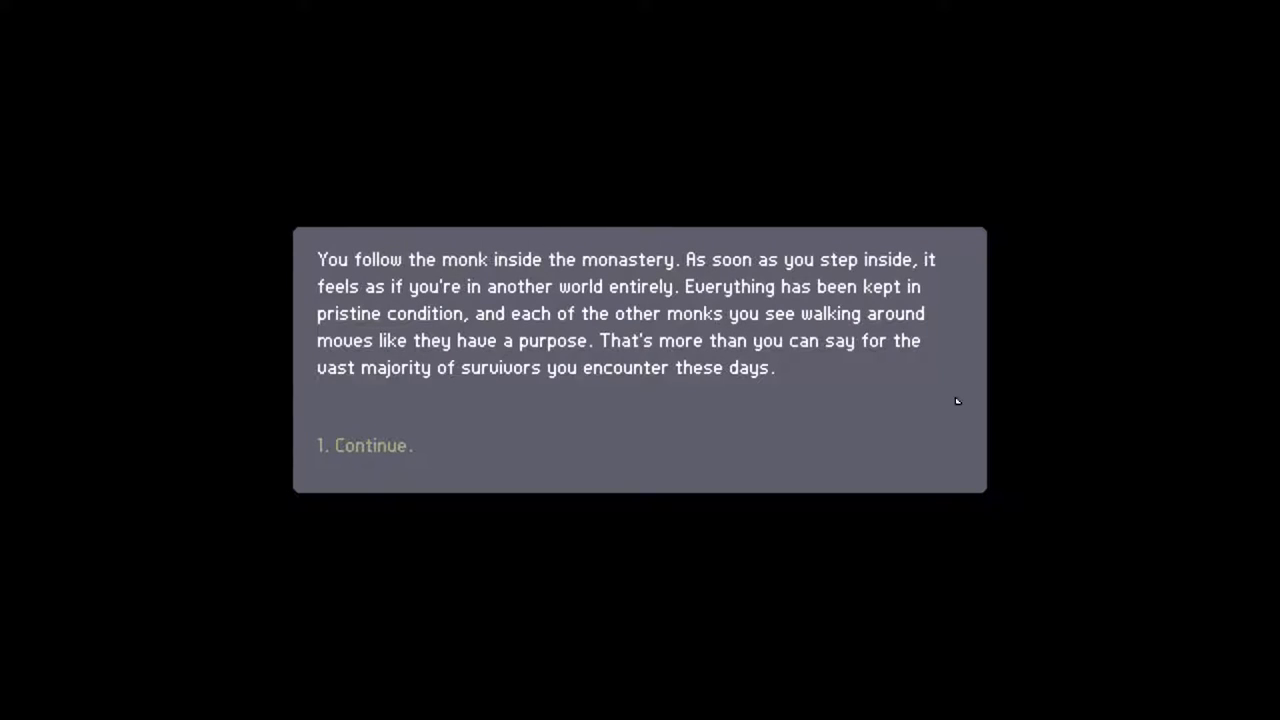
{"action": "mouse_move", "coordinate": [906, 396]}
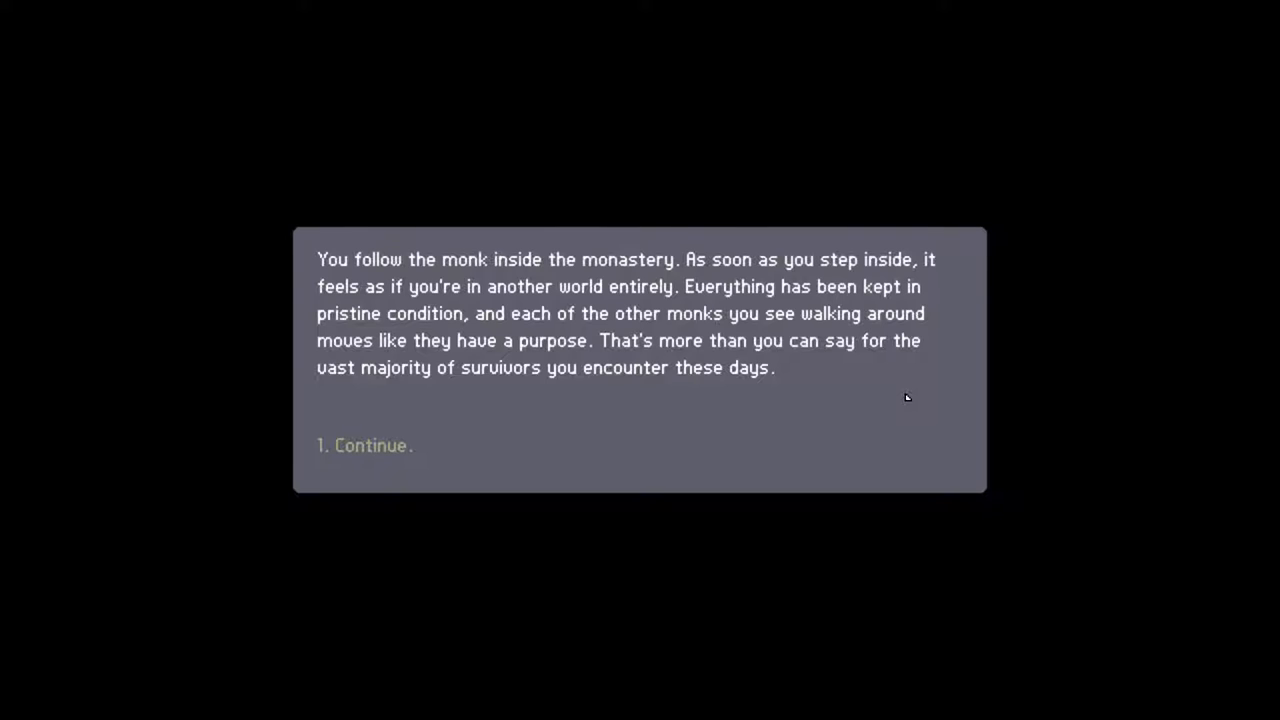
{"action": "mouse_move", "coordinate": [396, 424]}
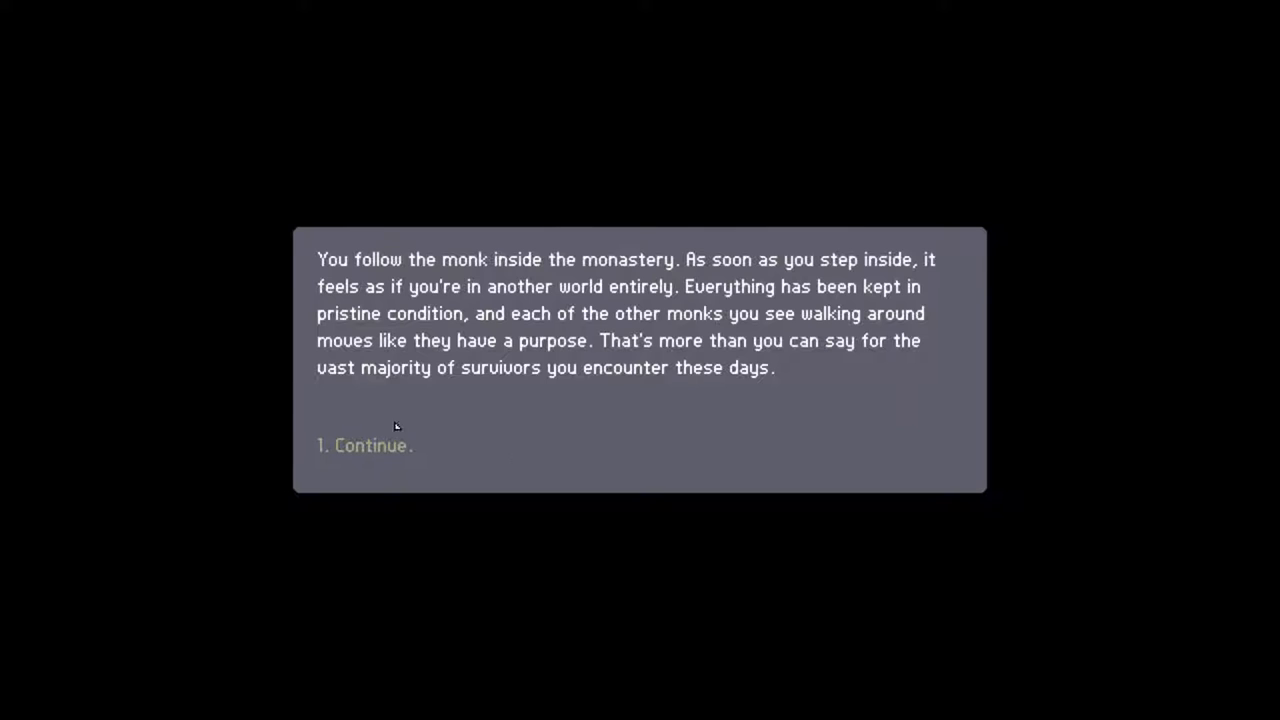
{"action": "left_click", "coordinate": [364, 444]}
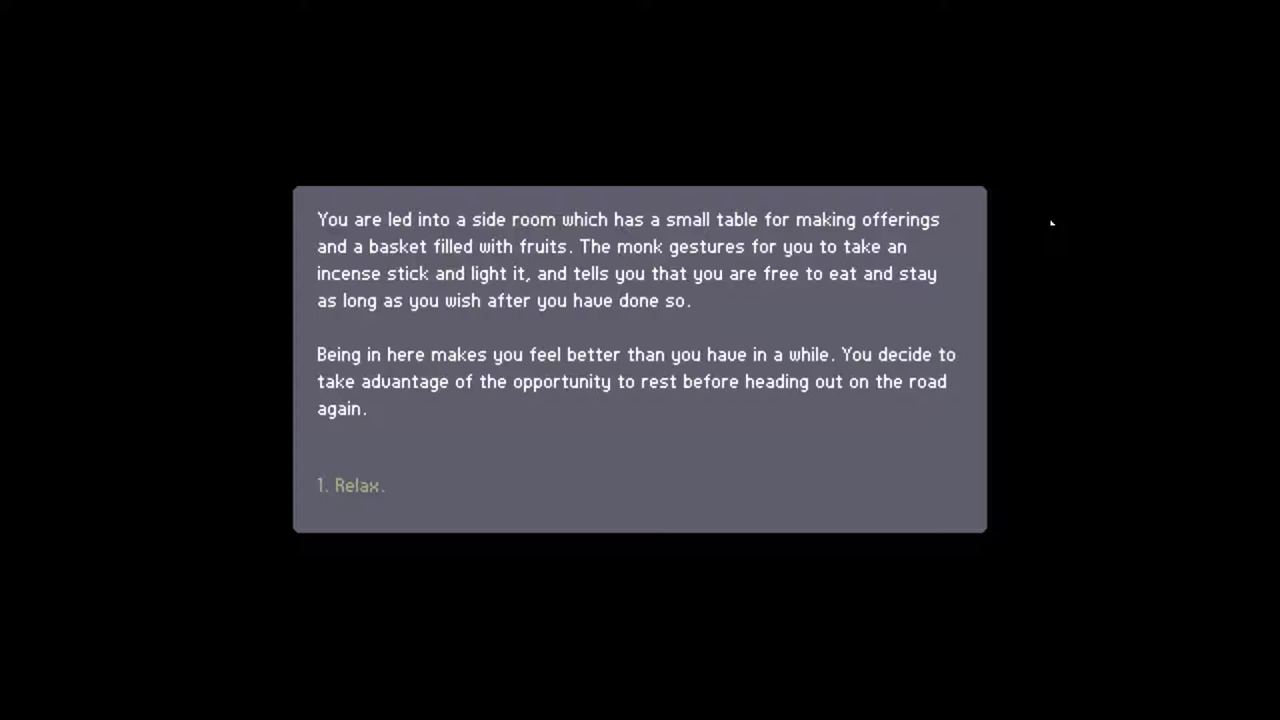
{"action": "mouse_move", "coordinate": [376, 480]}
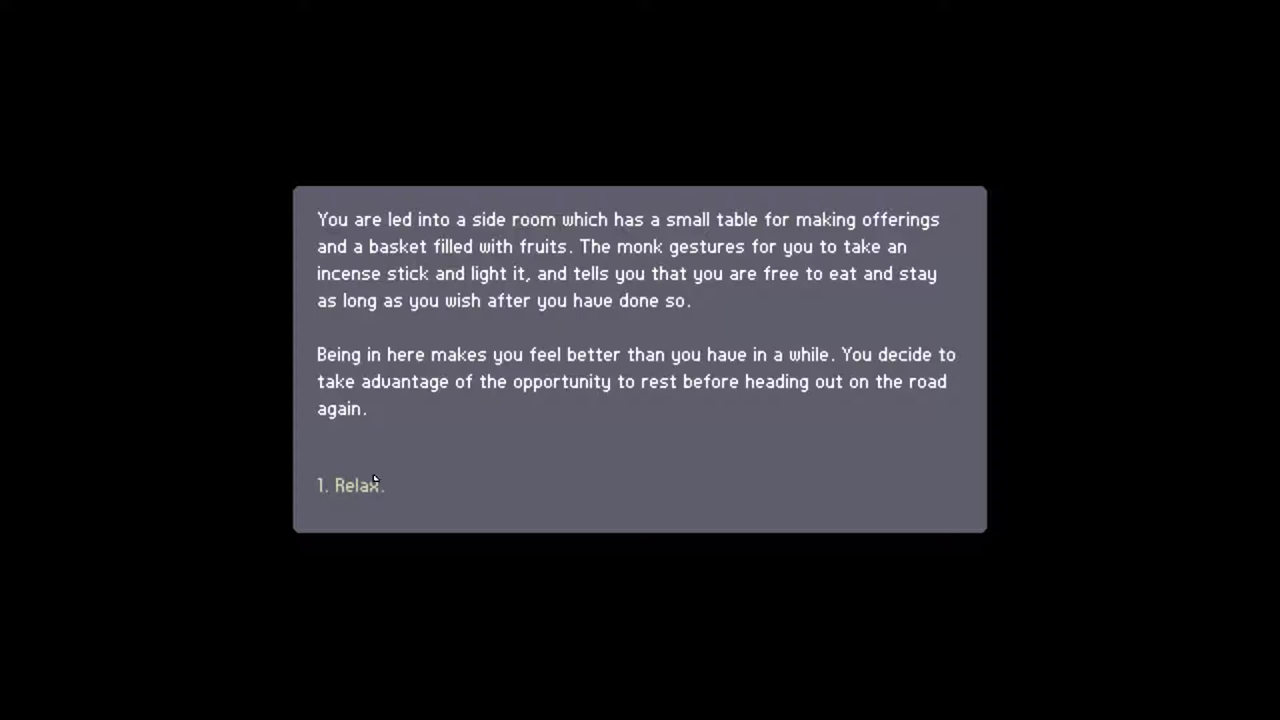
{"action": "left_click", "coordinate": [350, 486]}
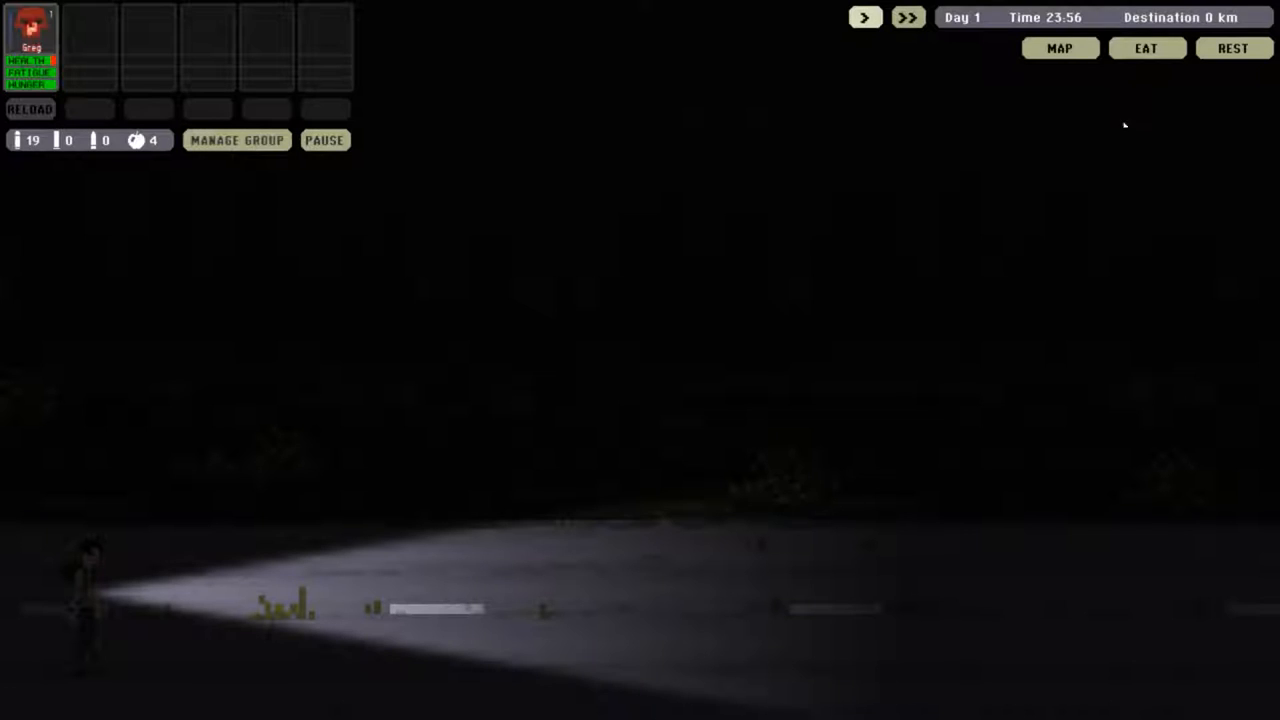
- Set off at night toward the next connected waypoint on the world map
{"action": "left_click", "coordinate": [1060, 48]}
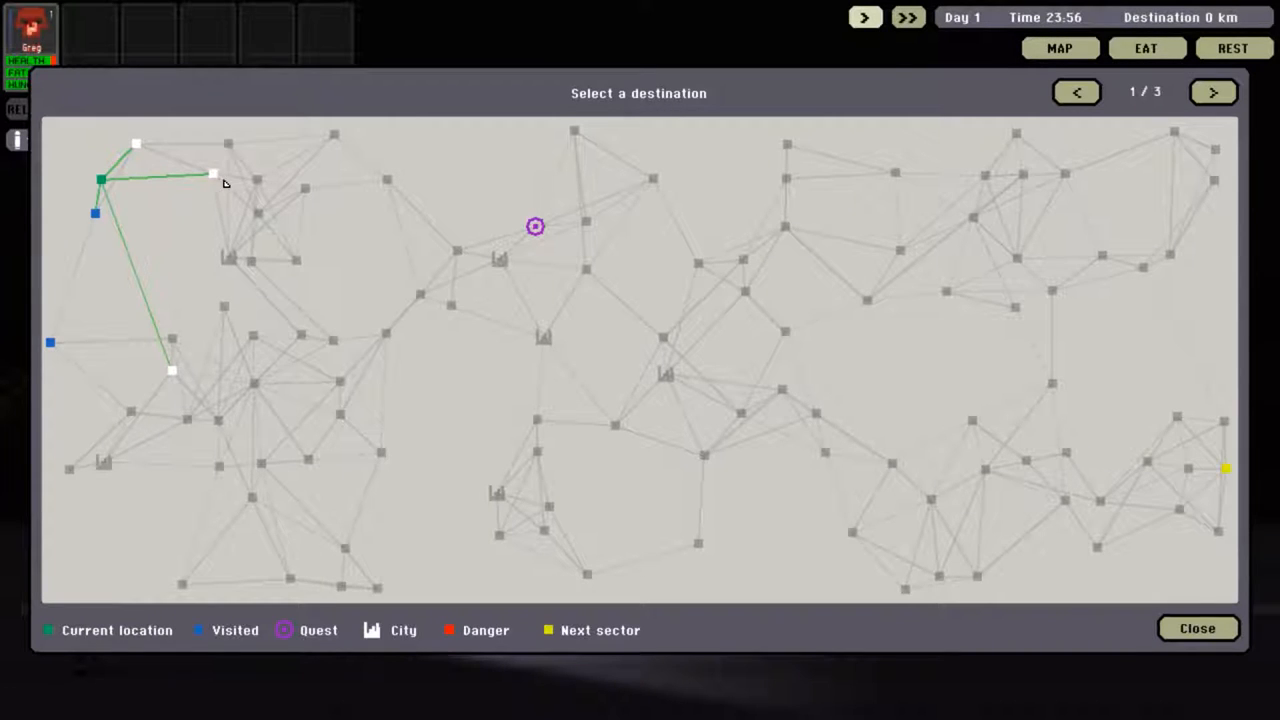
{"action": "left_click", "coordinate": [212, 176]}
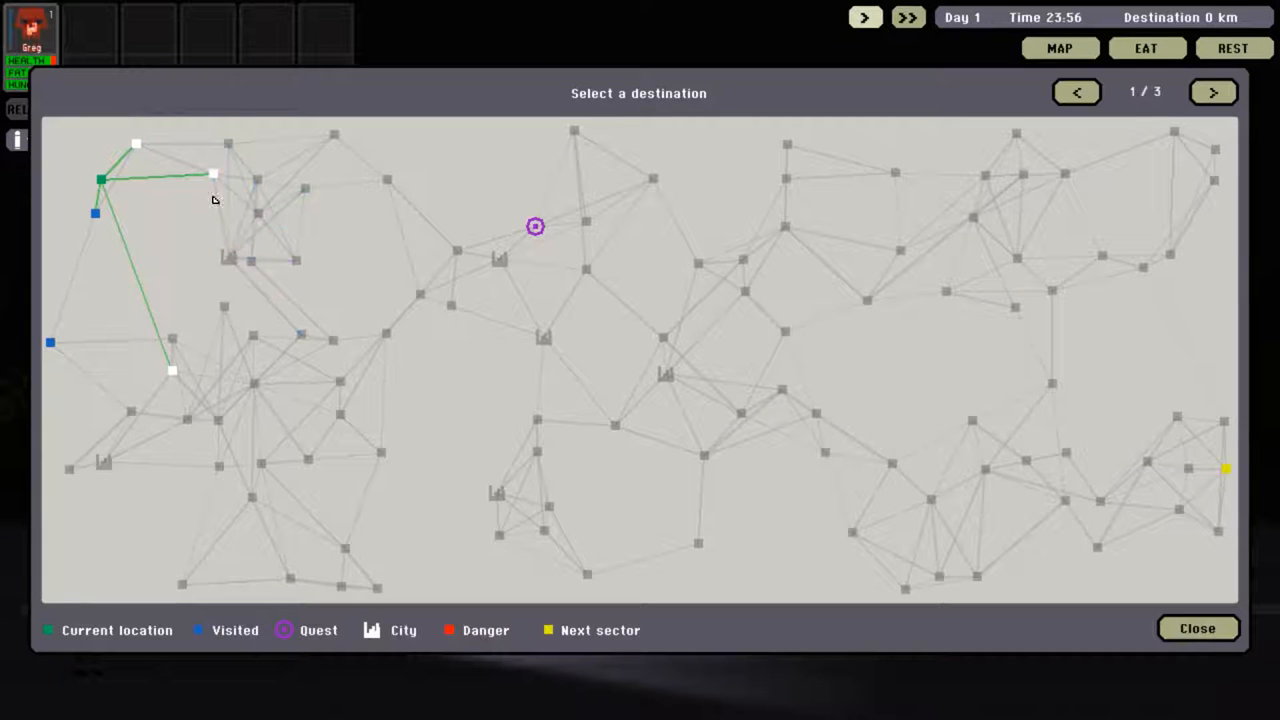
{"action": "left_click", "coordinate": [1196, 628]}
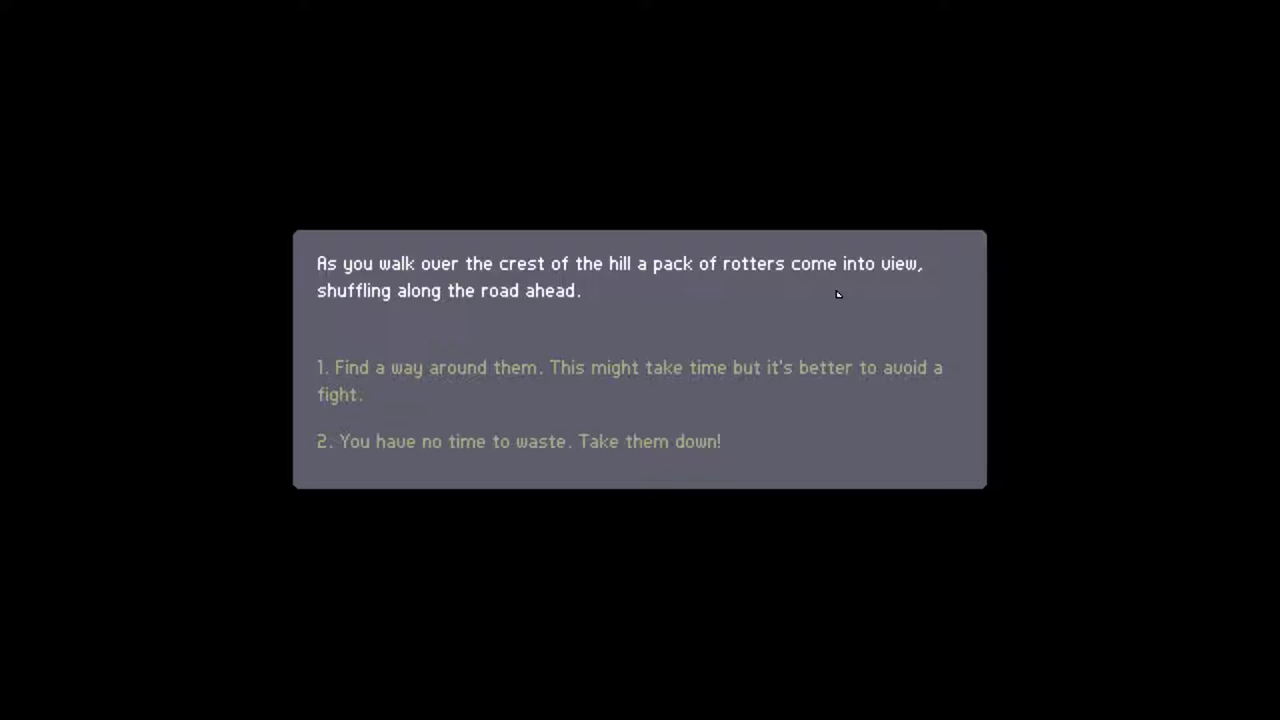
{"action": "mouse_move", "coordinate": [720, 310]}
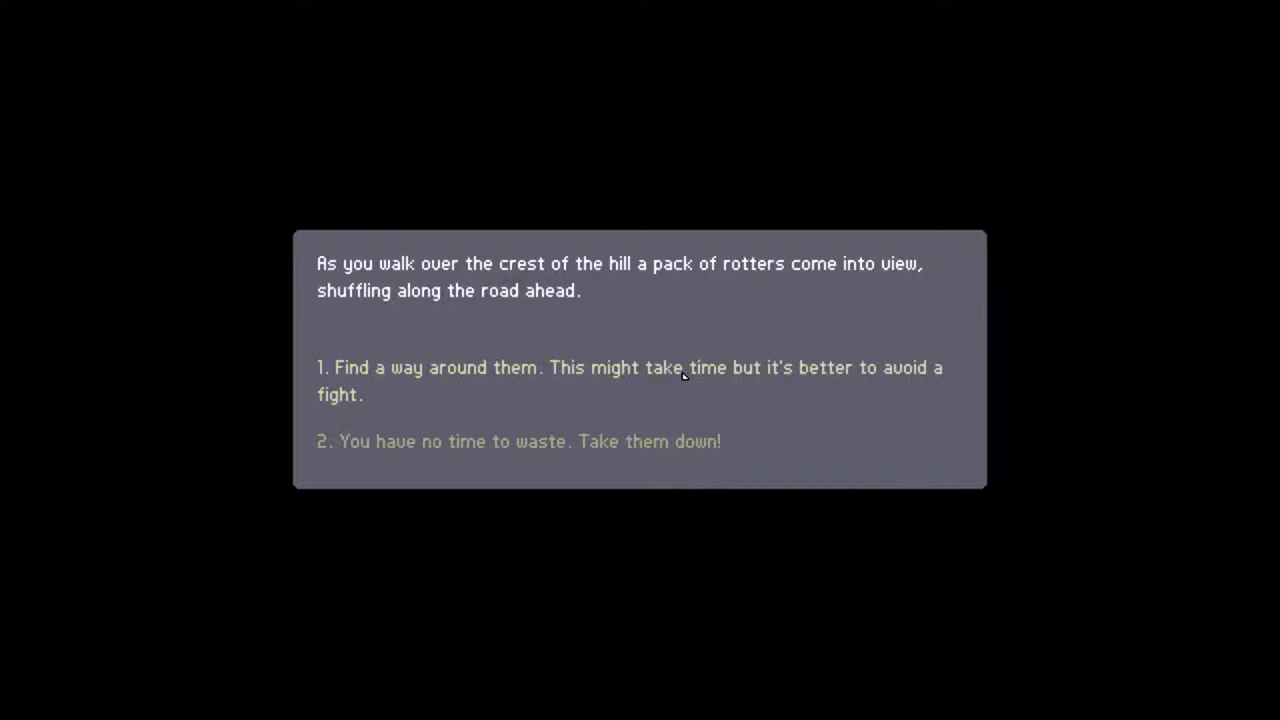
- Choose option 2, taking the rotter pack head-on instead of sneaking past
{"action": "left_click", "coordinate": [520, 442]}
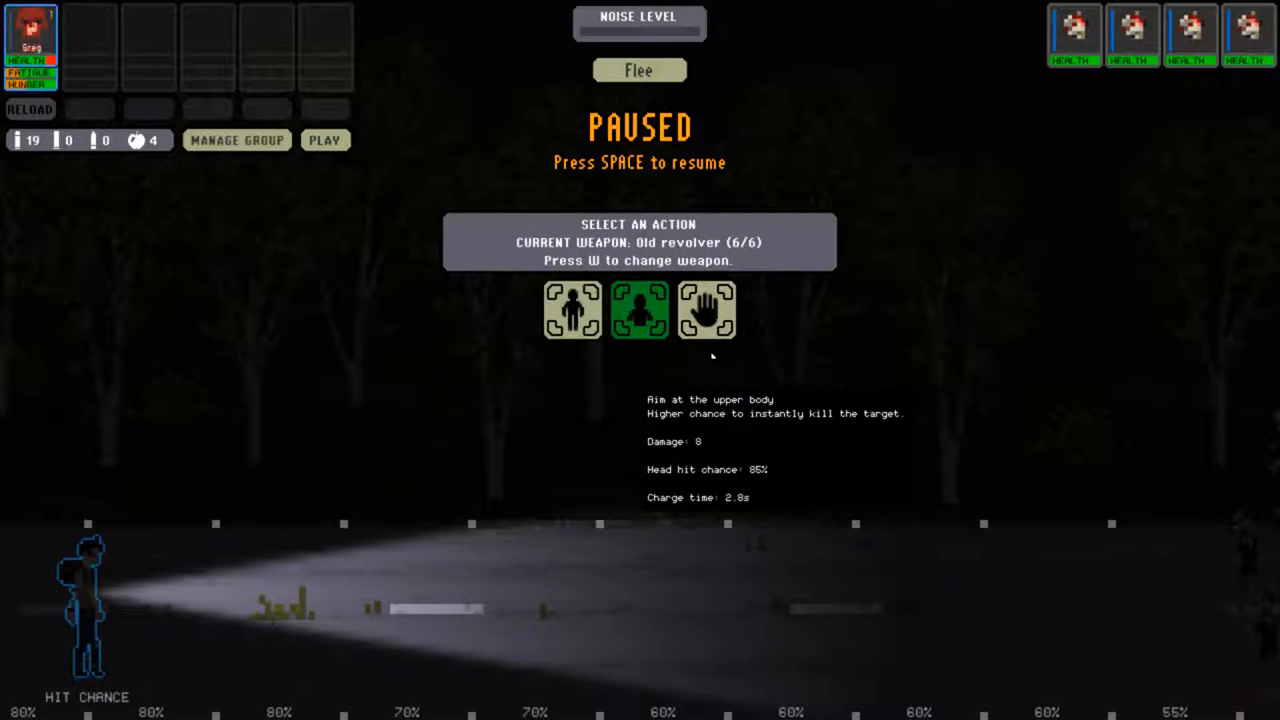
{"action": "mouse_move", "coordinate": [640, 70]}
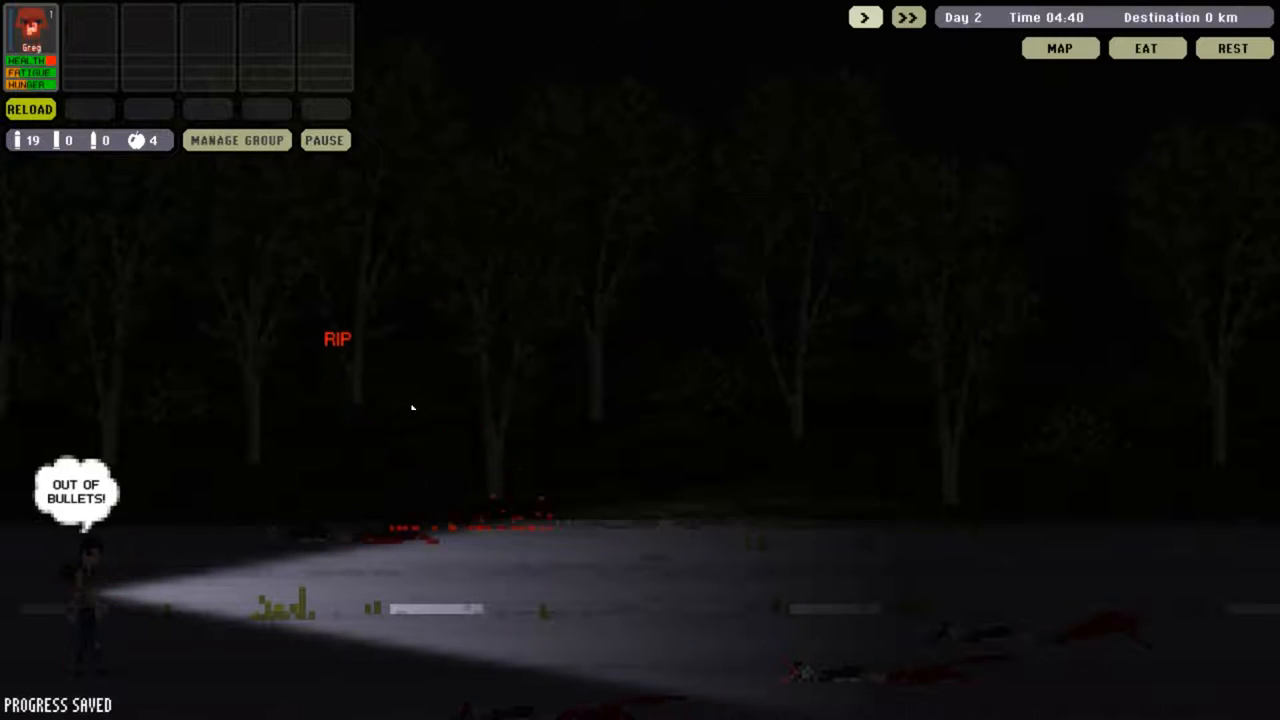
- Reload the empty revolver after the fight and resume travelling on to Merna
{"action": "left_click", "coordinate": [30, 108]}
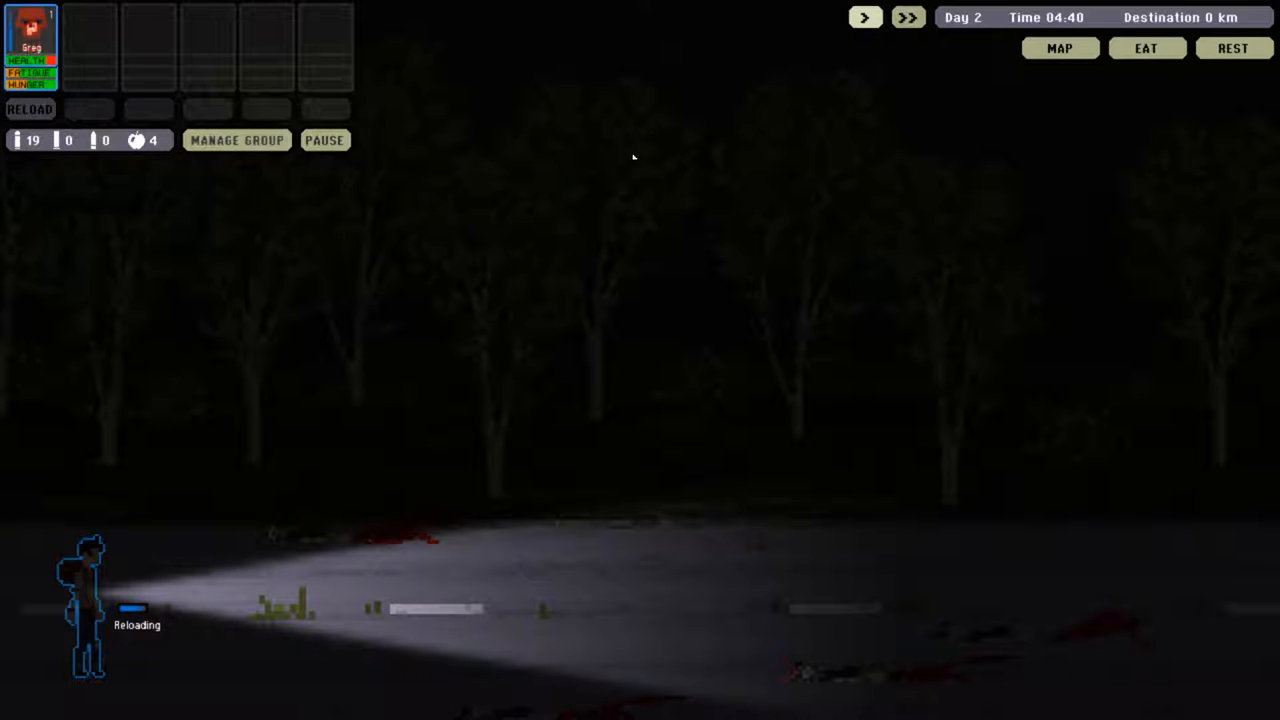
{"action": "left_click", "coordinate": [1060, 48]}
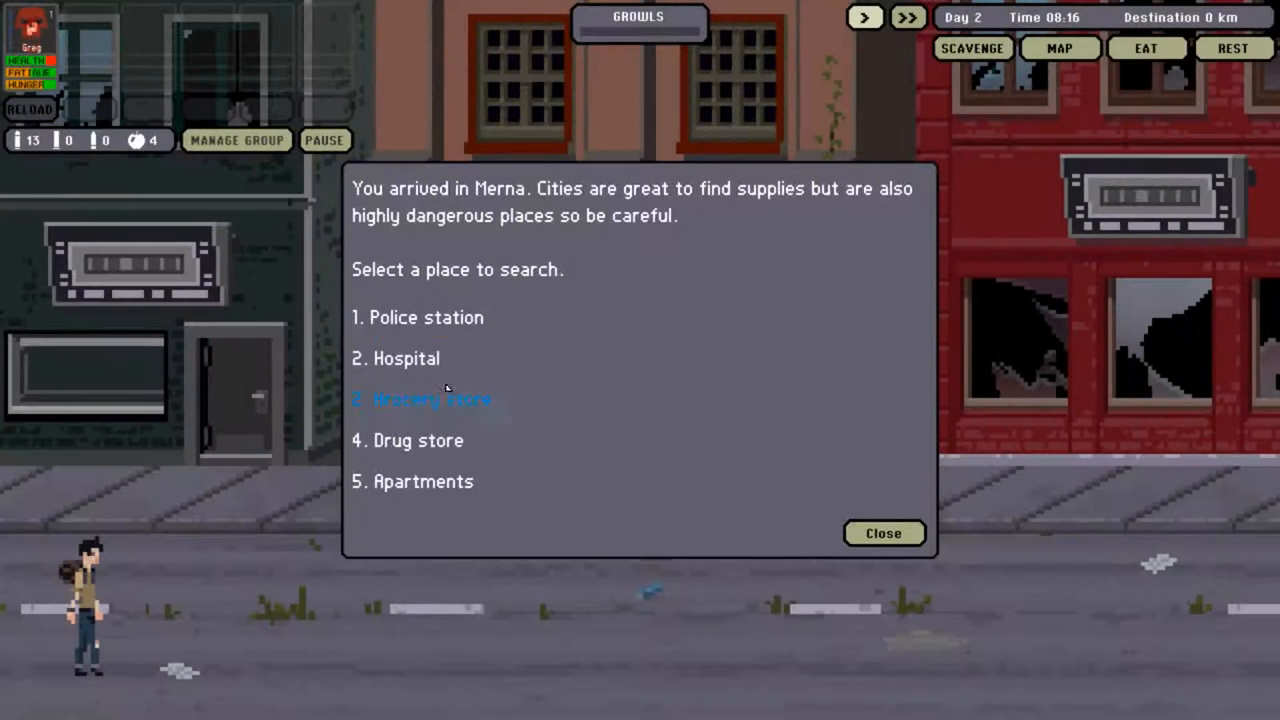
- Search Merna's hospital unnoticed and take the blanket found there
{"action": "left_click", "coordinate": [404, 358]}
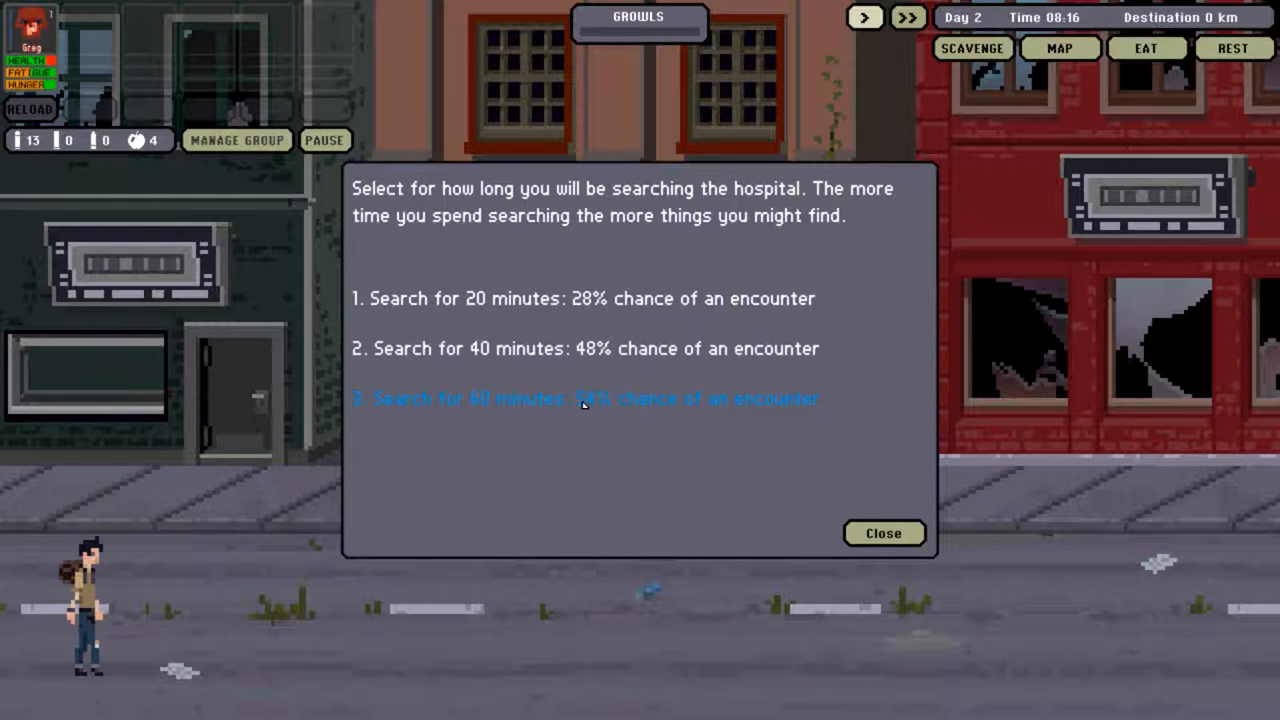
{"action": "mouse_move", "coordinate": [570, 348]}
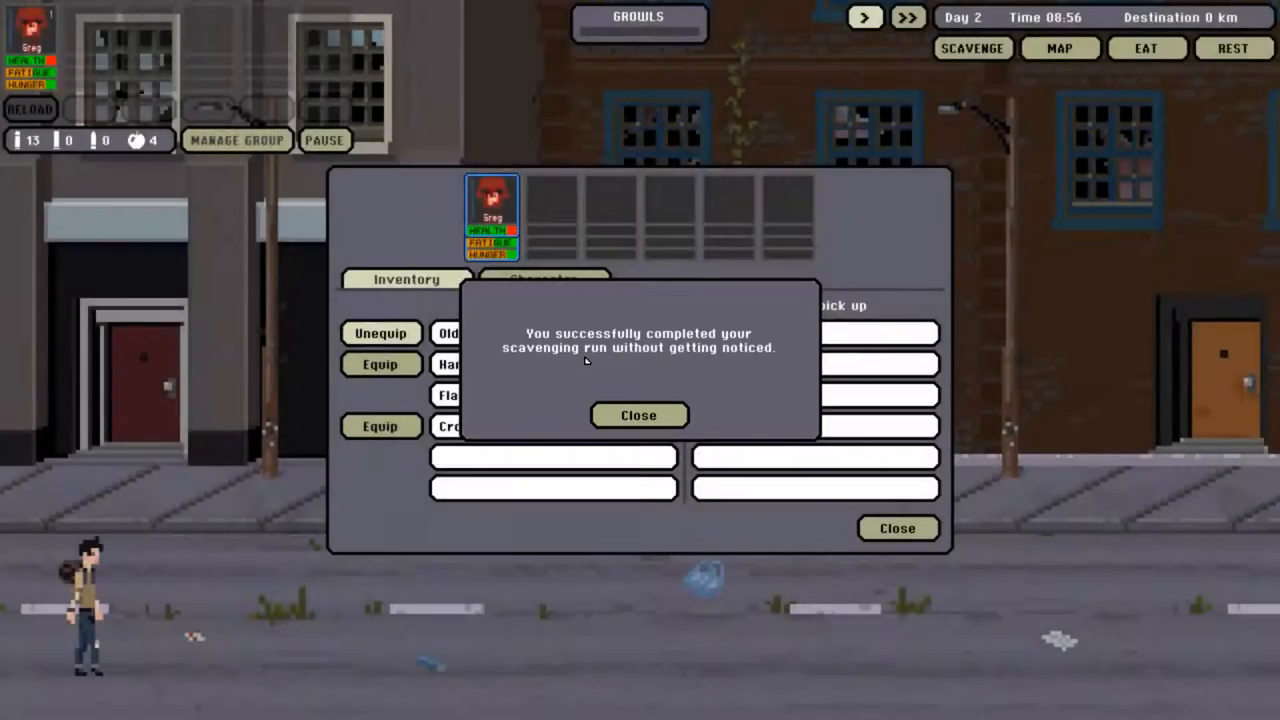
{"action": "left_click", "coordinate": [638, 414]}
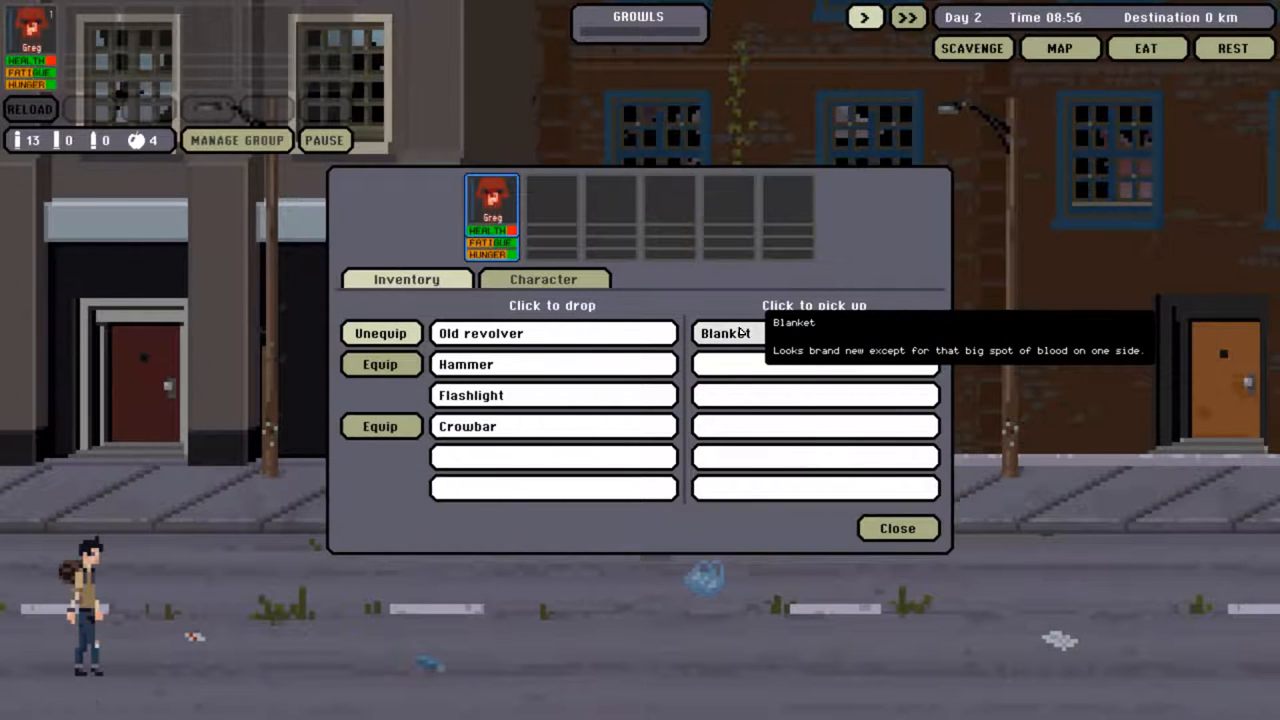
{"action": "left_click", "coordinate": [896, 528]}
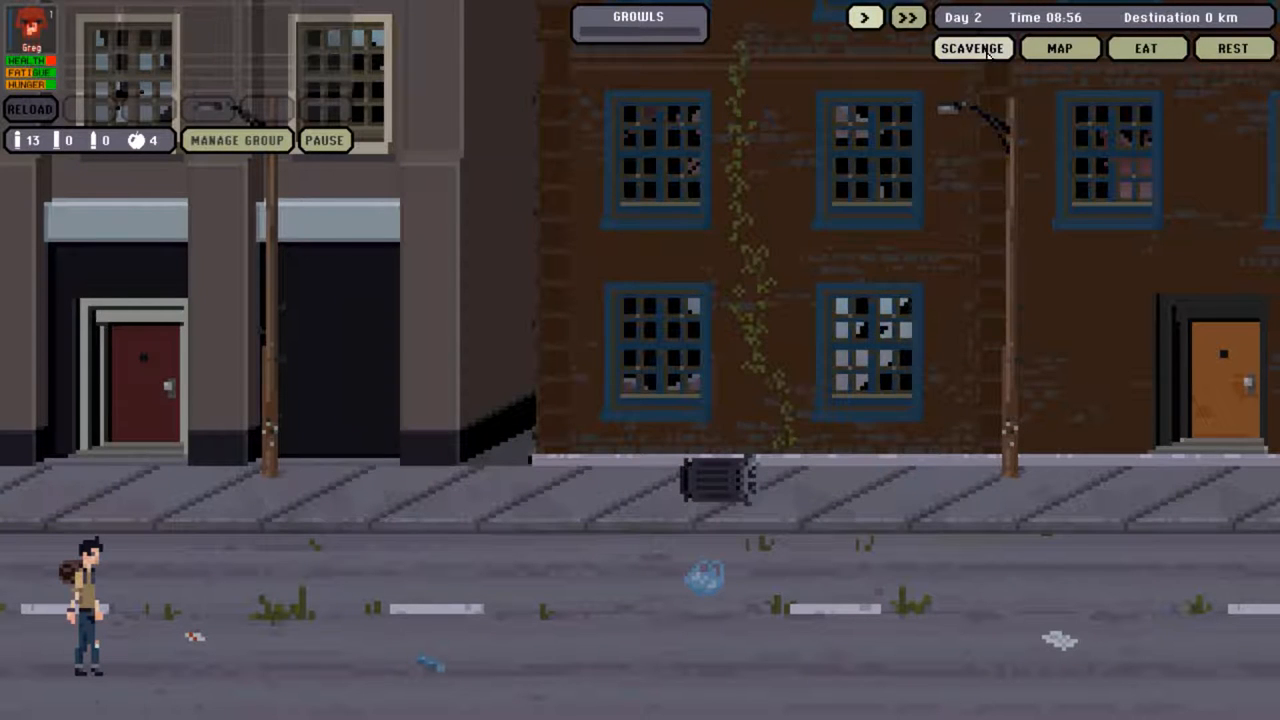
- Start a scavenging run at 4. Drug store from Merna's list of places
{"action": "left_click", "coordinate": [972, 48]}
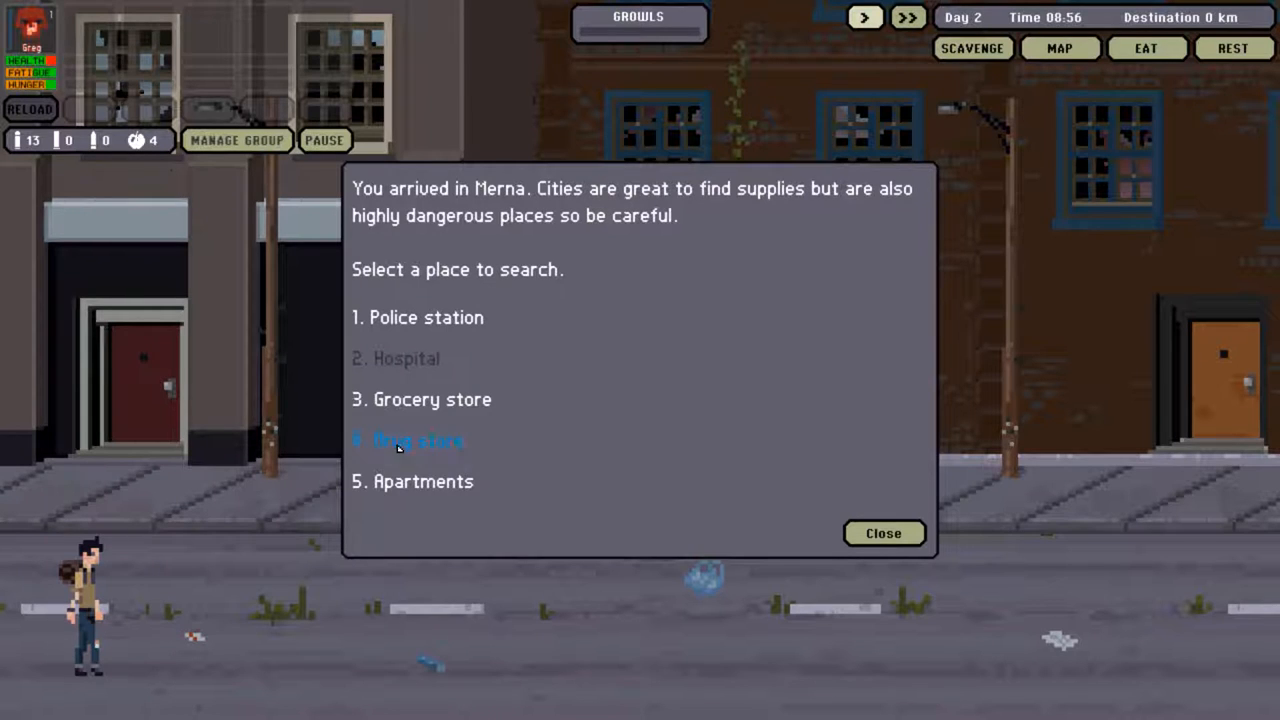
{"action": "left_click", "coordinate": [418, 440]}
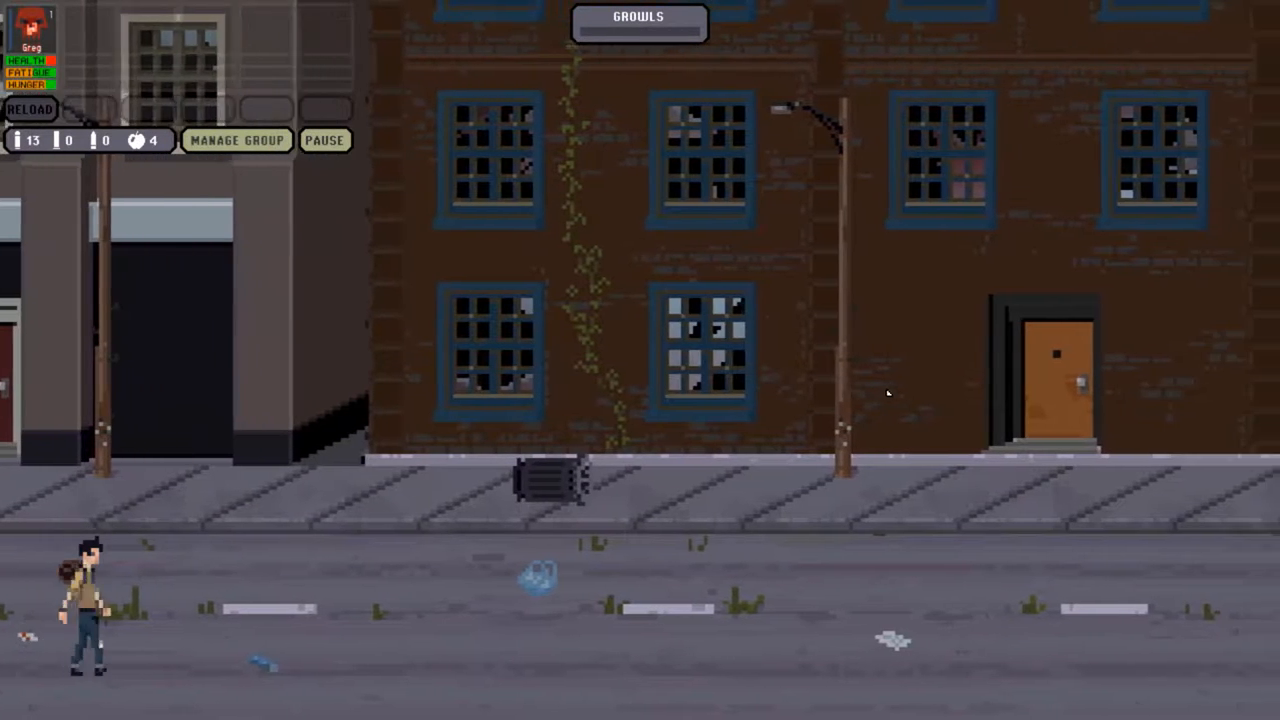
{"action": "left_click", "coordinate": [324, 140]}
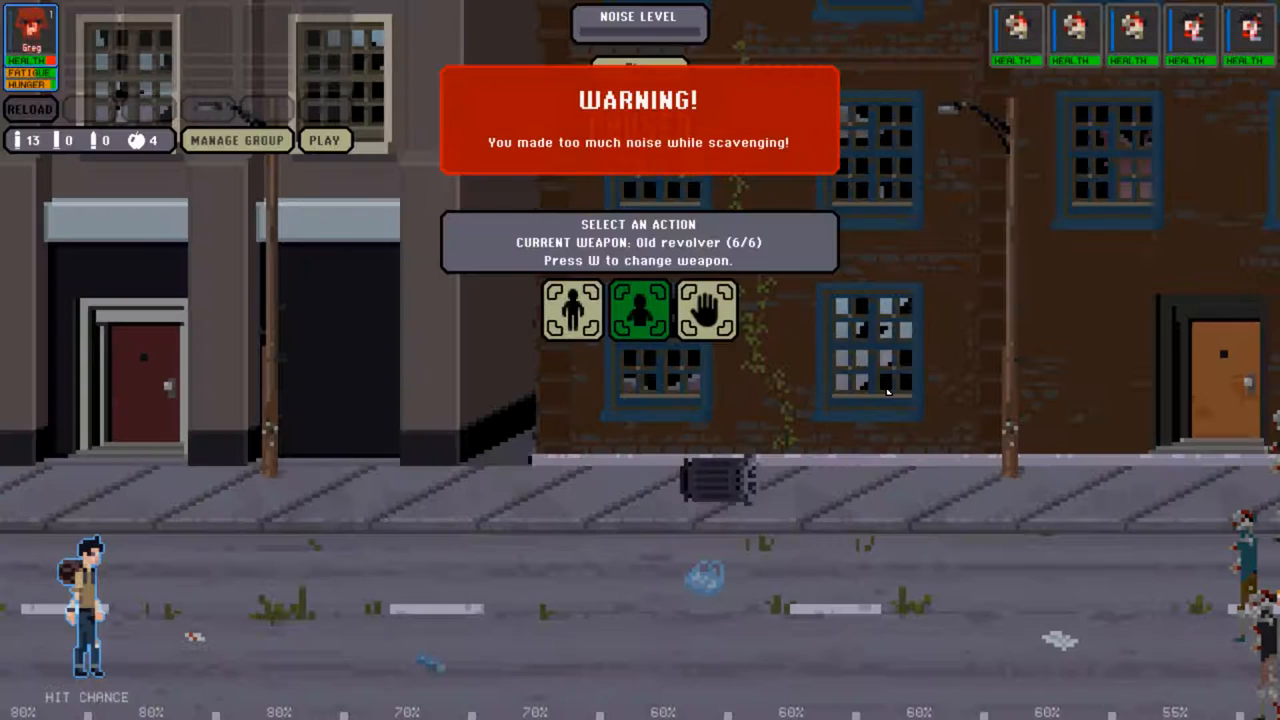
- Shoot down the grabber and approaching rotter in the street, then reload the revolver
{"action": "key", "text": "space"}
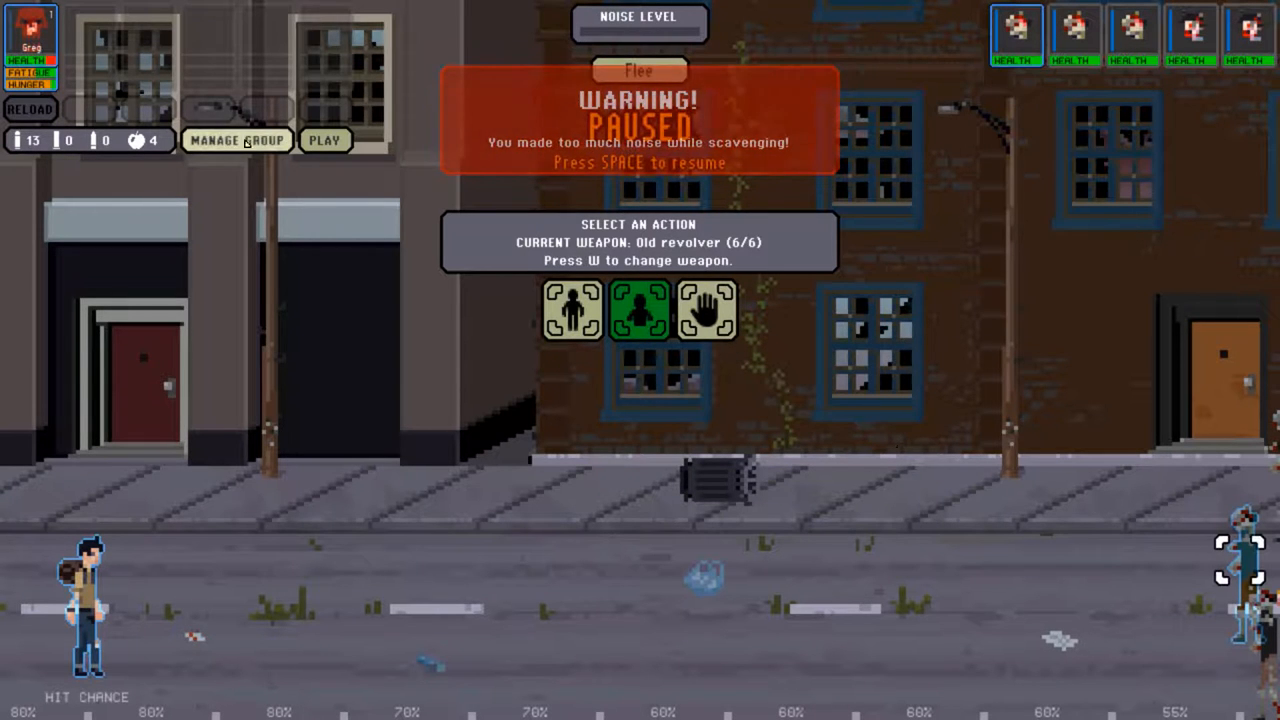
{"action": "key", "text": "space"}
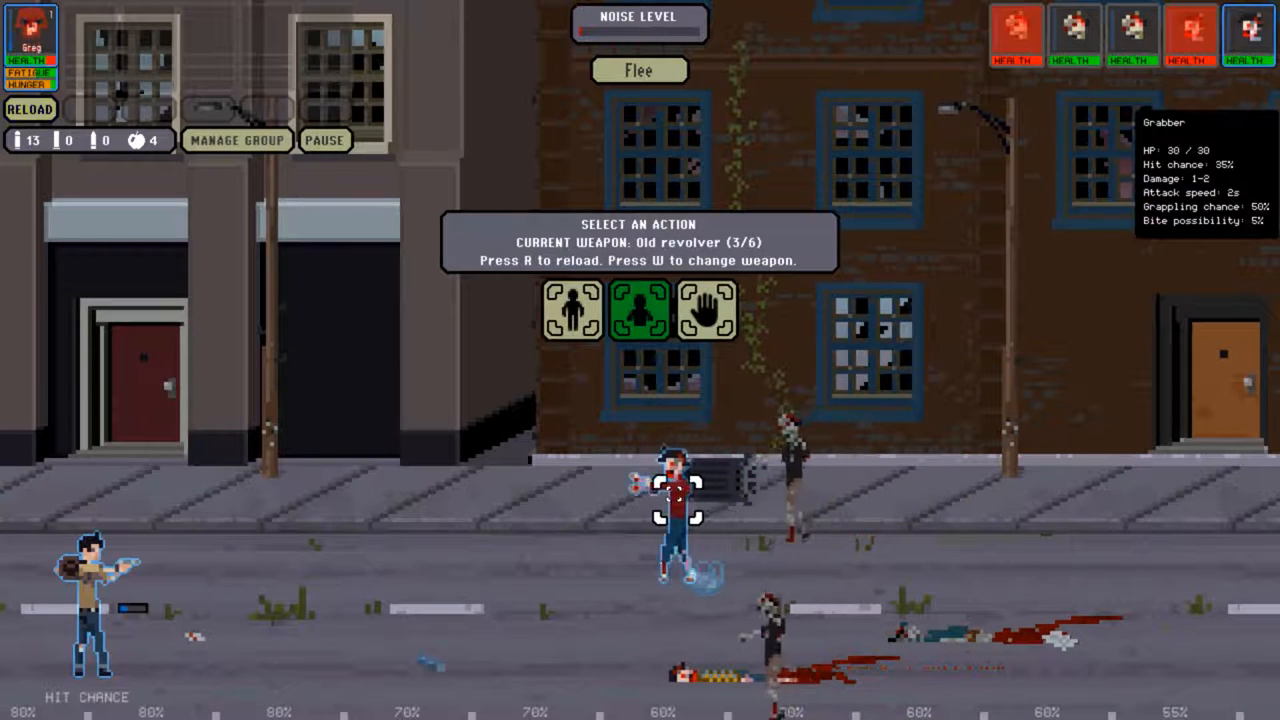
{"action": "left_click", "coordinate": [638, 308]}
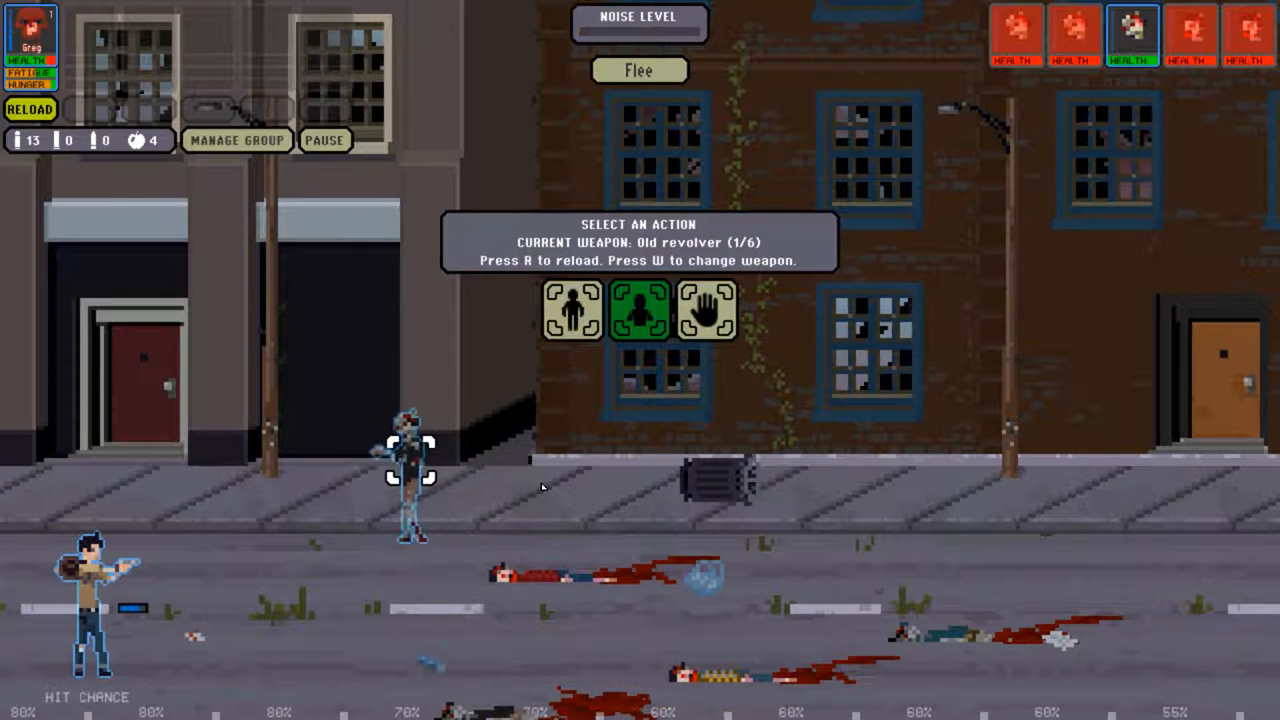
{"action": "left_click", "coordinate": [638, 308]}
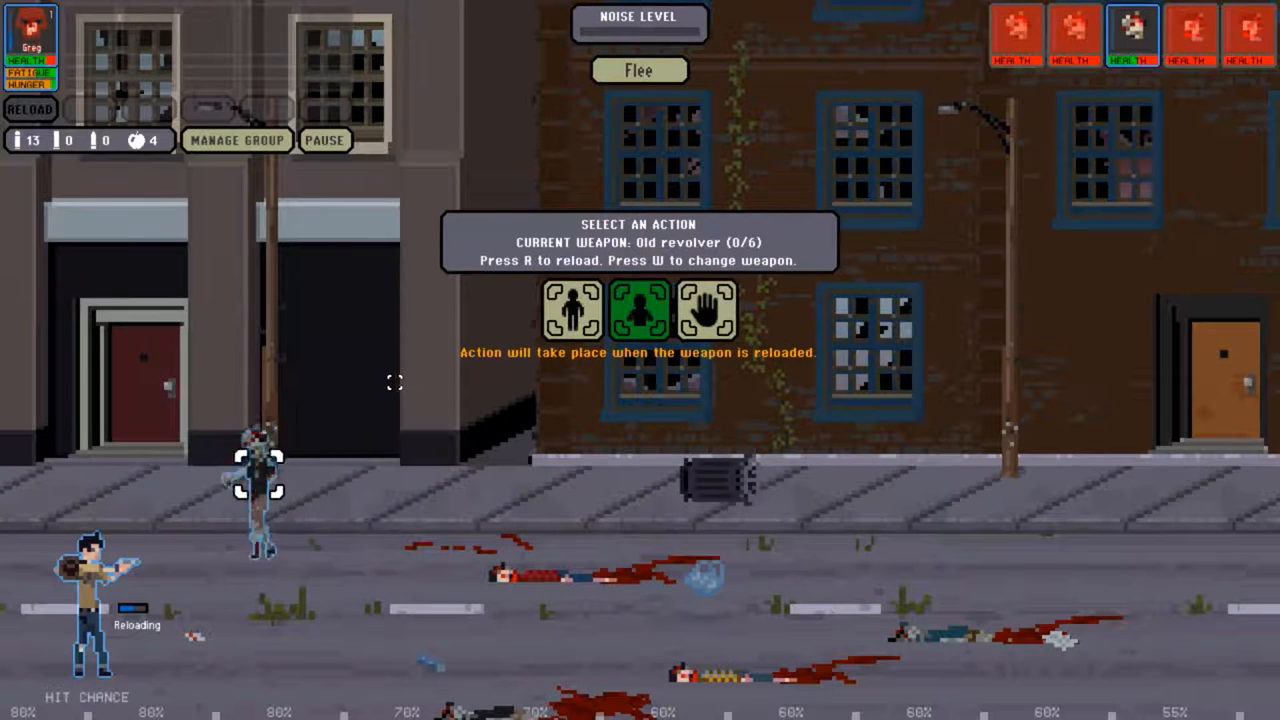
{"action": "key", "text": "r"}
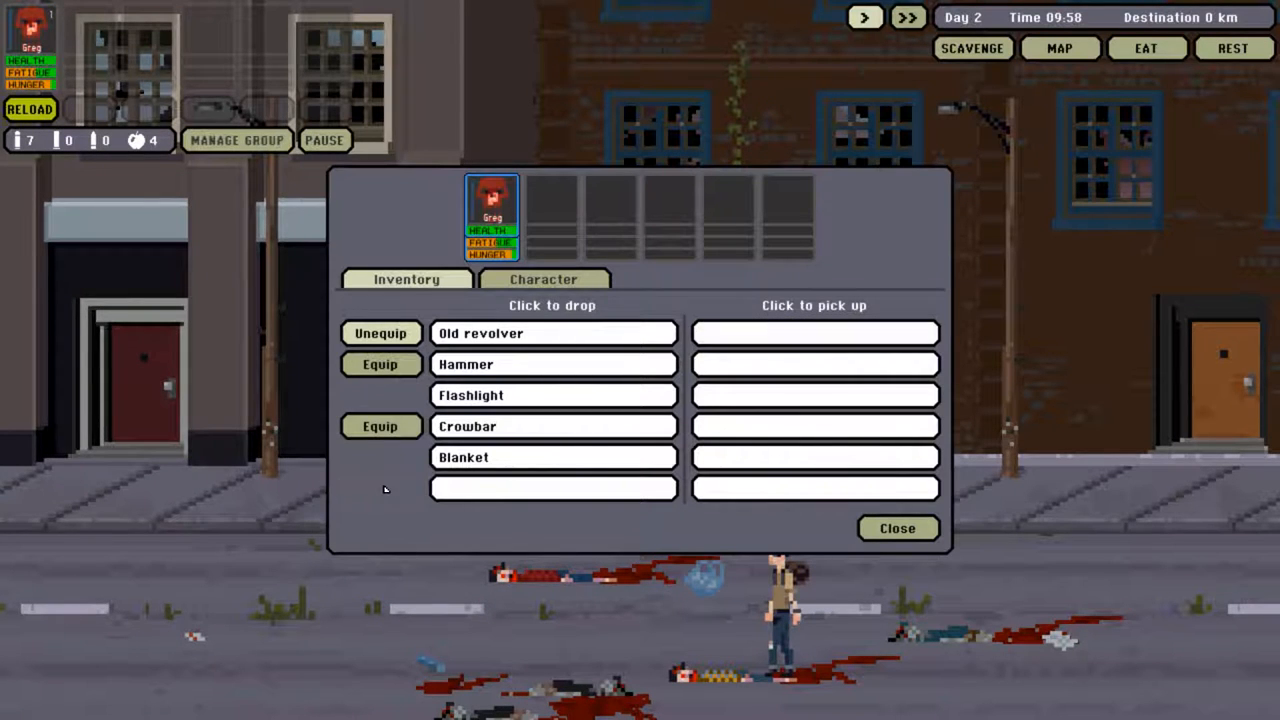
- Close the empty loot window, check Greg's status, and begin another Merna search
{"action": "left_click", "coordinate": [896, 528]}
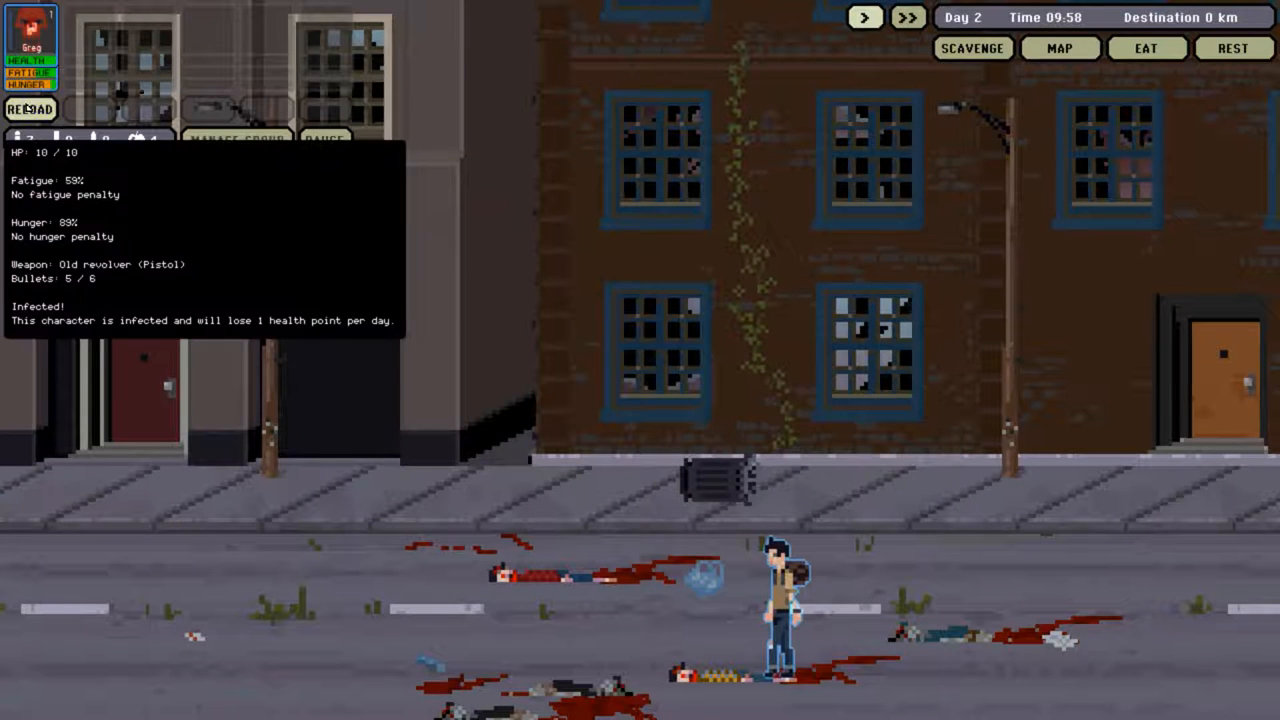
{"action": "left_click", "coordinate": [30, 108]}
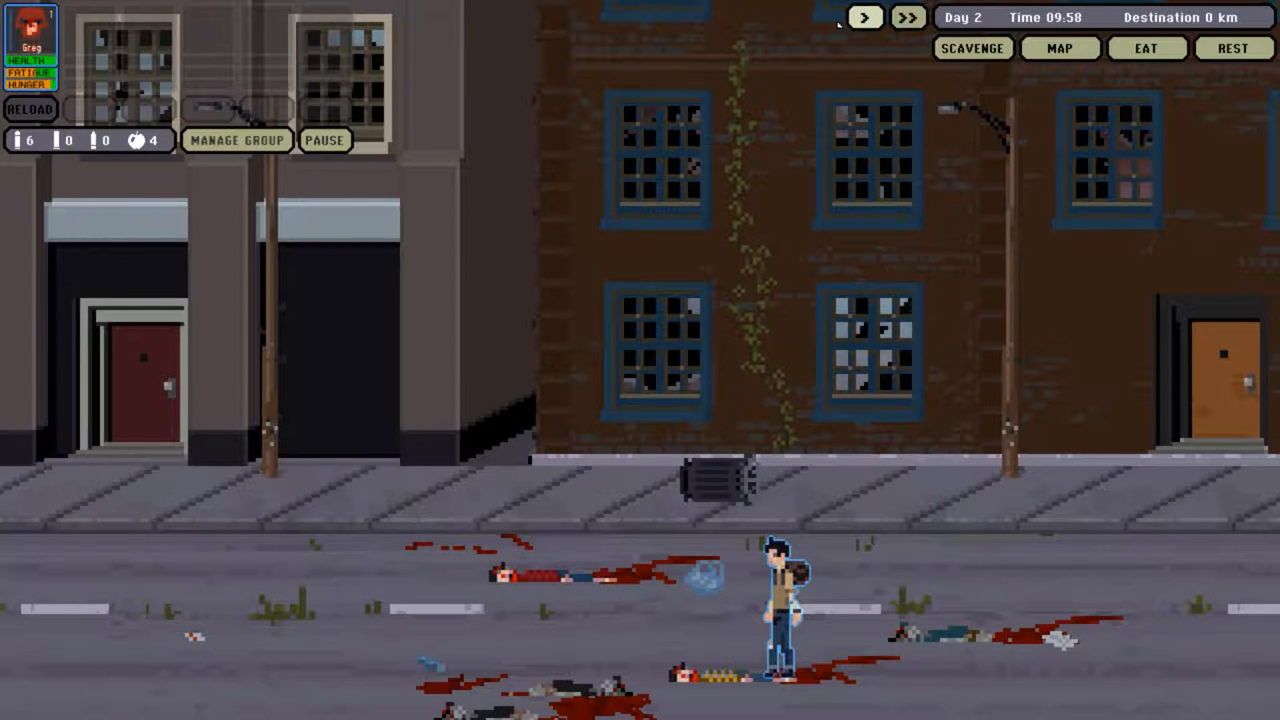
{"action": "left_click", "coordinate": [972, 48]}
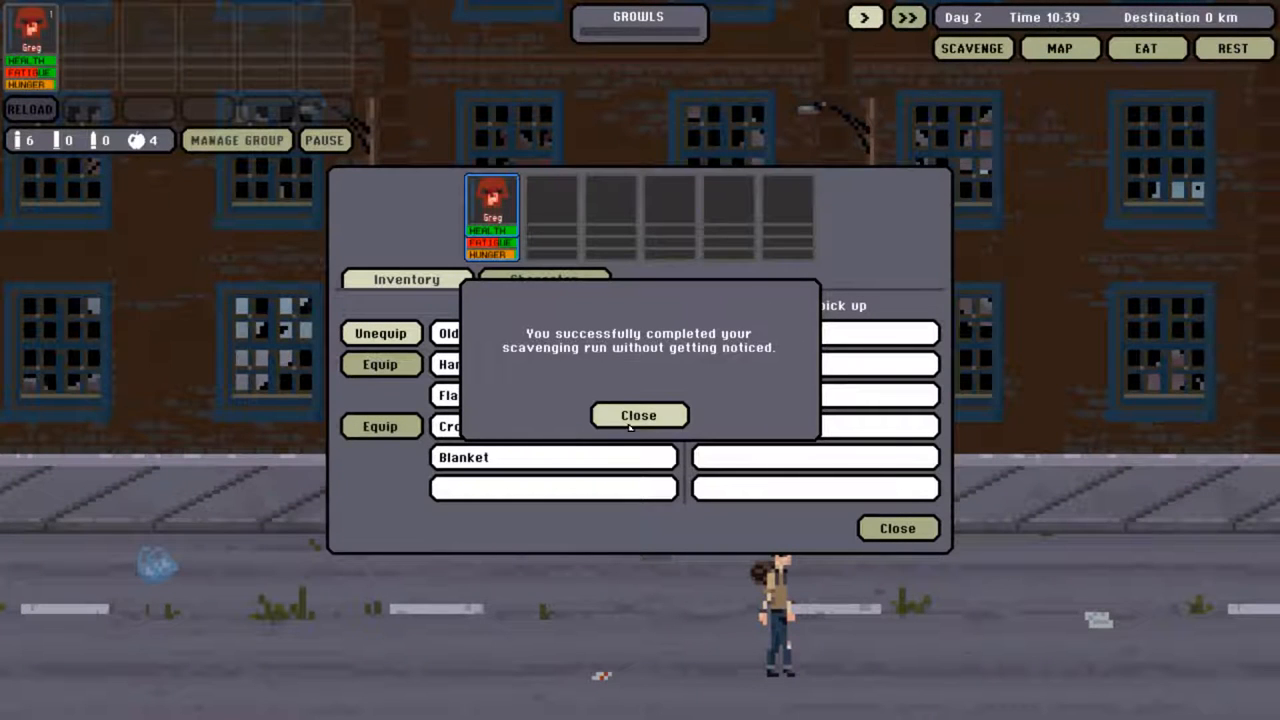
- Dismiss the success message and take the rifle bullets and camcorder found
{"action": "left_click", "coordinate": [640, 414]}
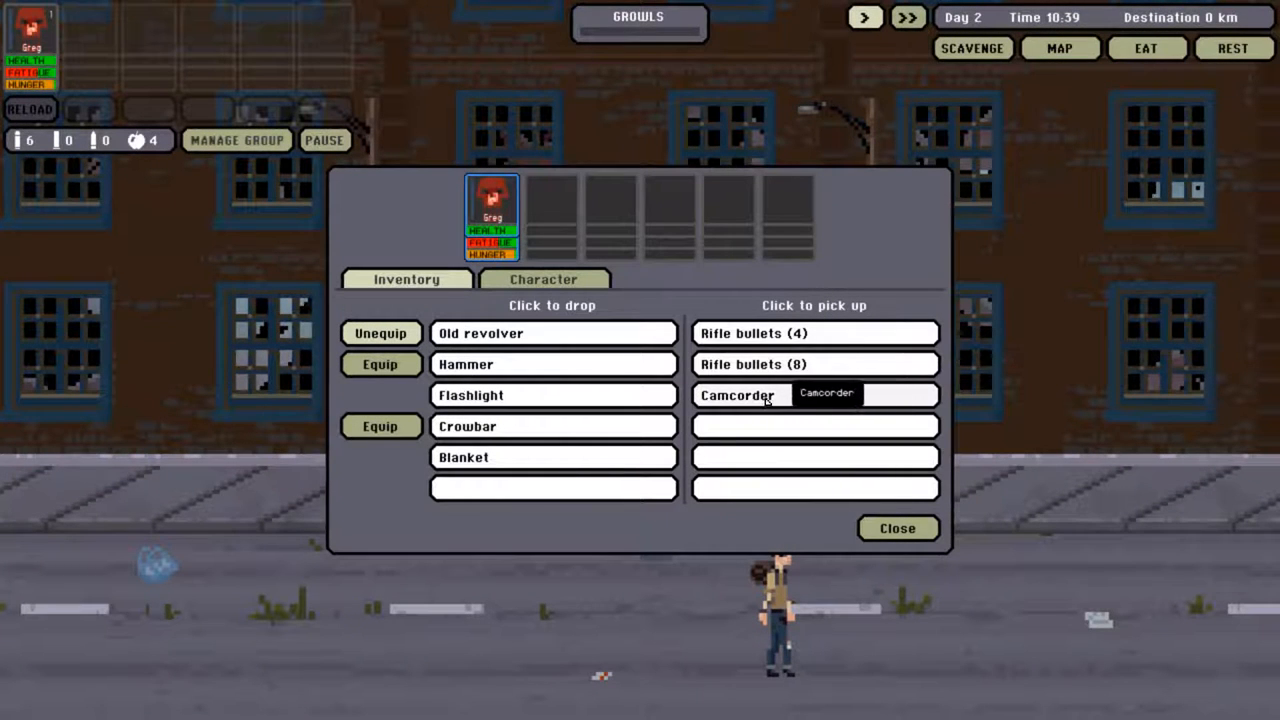
{"action": "left_click", "coordinate": [738, 396]}
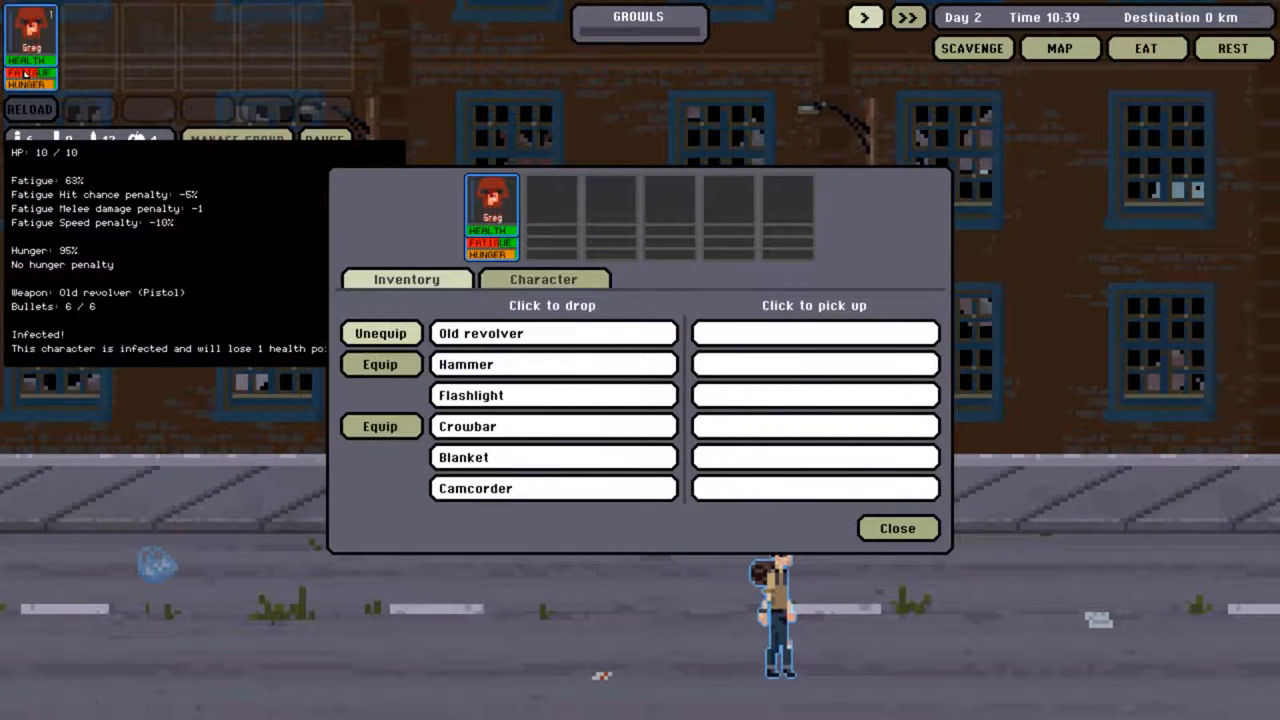
- Close the loot window and feed Greg one food ration
{"action": "left_click", "coordinate": [896, 528]}
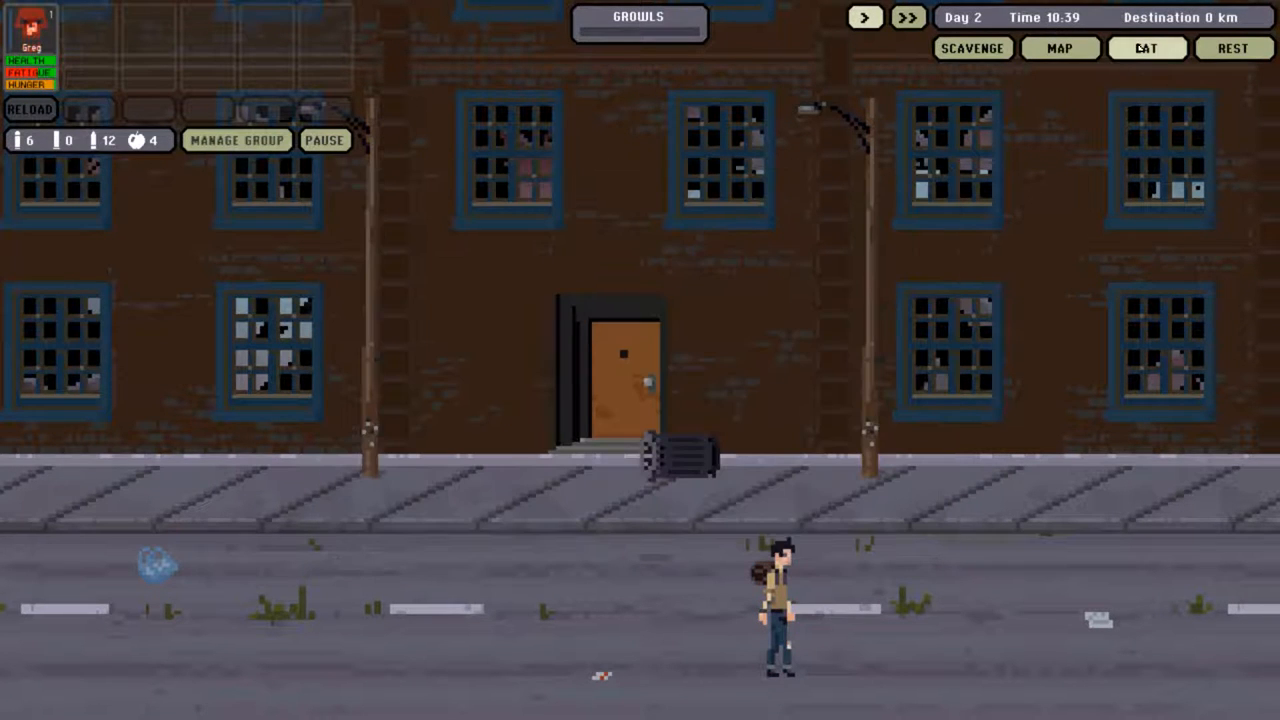
{"action": "left_click", "coordinate": [1148, 48]}
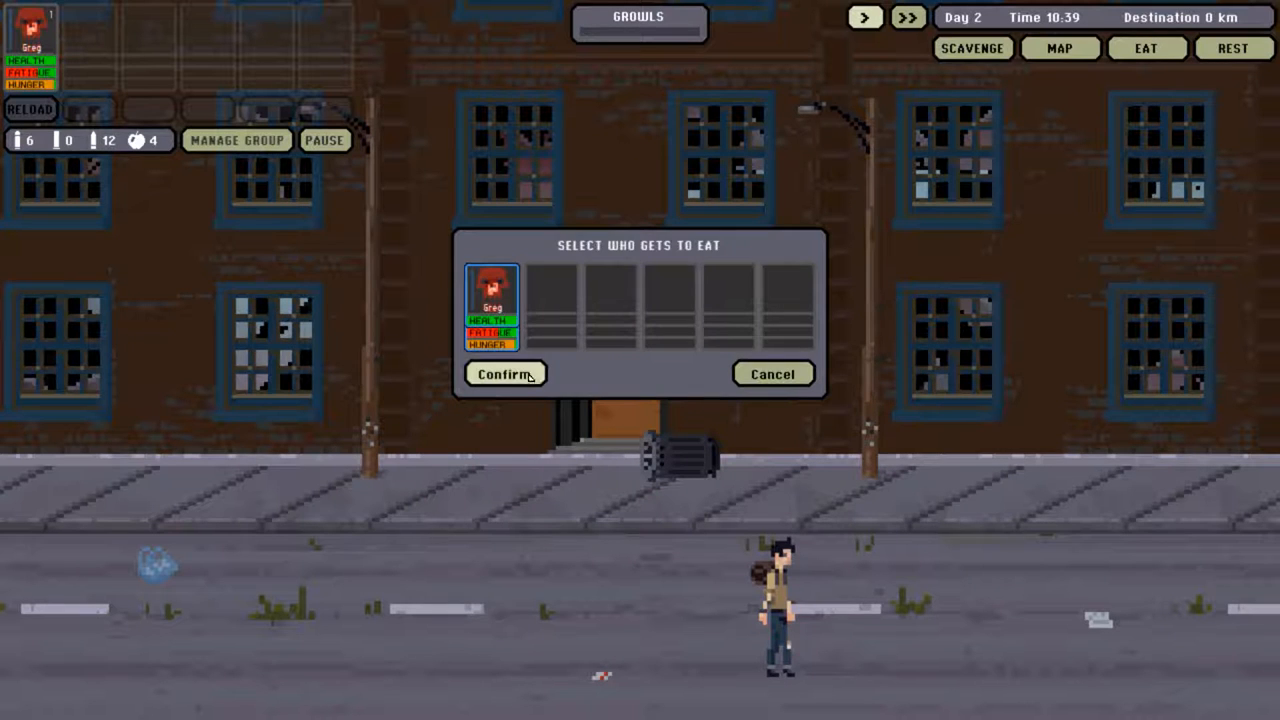
{"action": "left_click", "coordinate": [504, 374]}
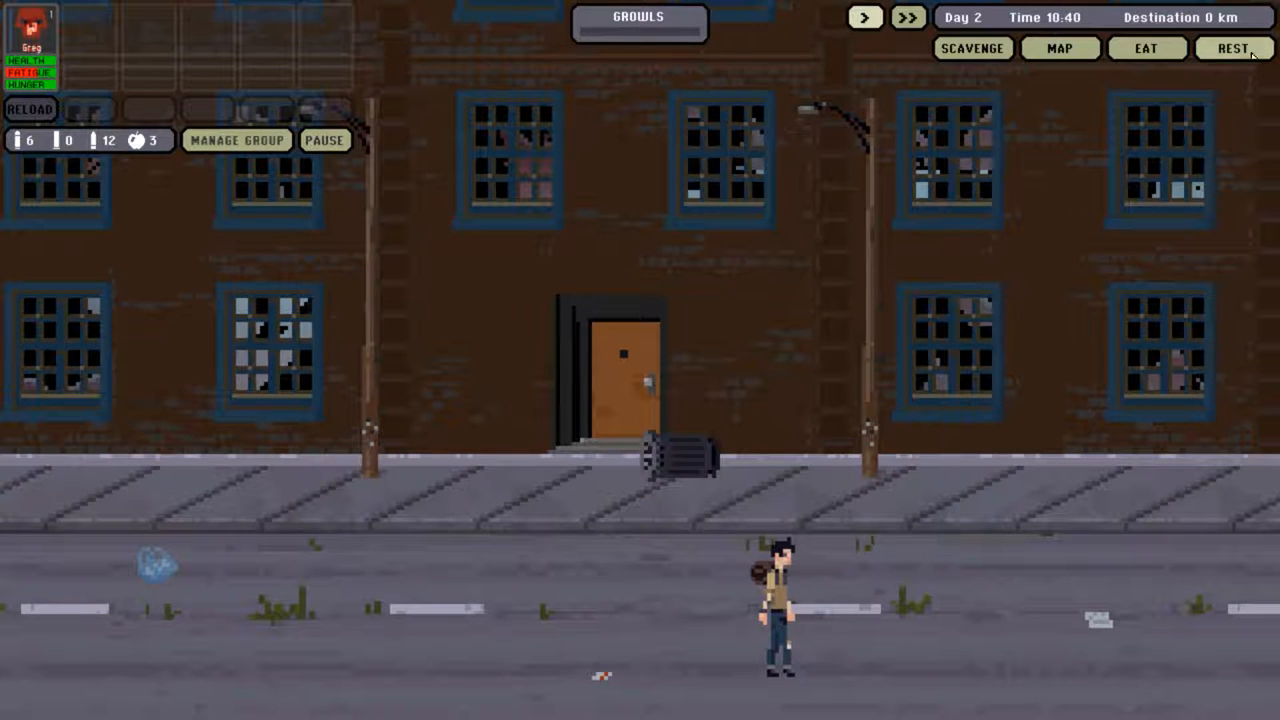
- Rest Greg in a safe Merna spot and wake him around 16:00
{"action": "left_click", "coordinate": [1234, 48]}
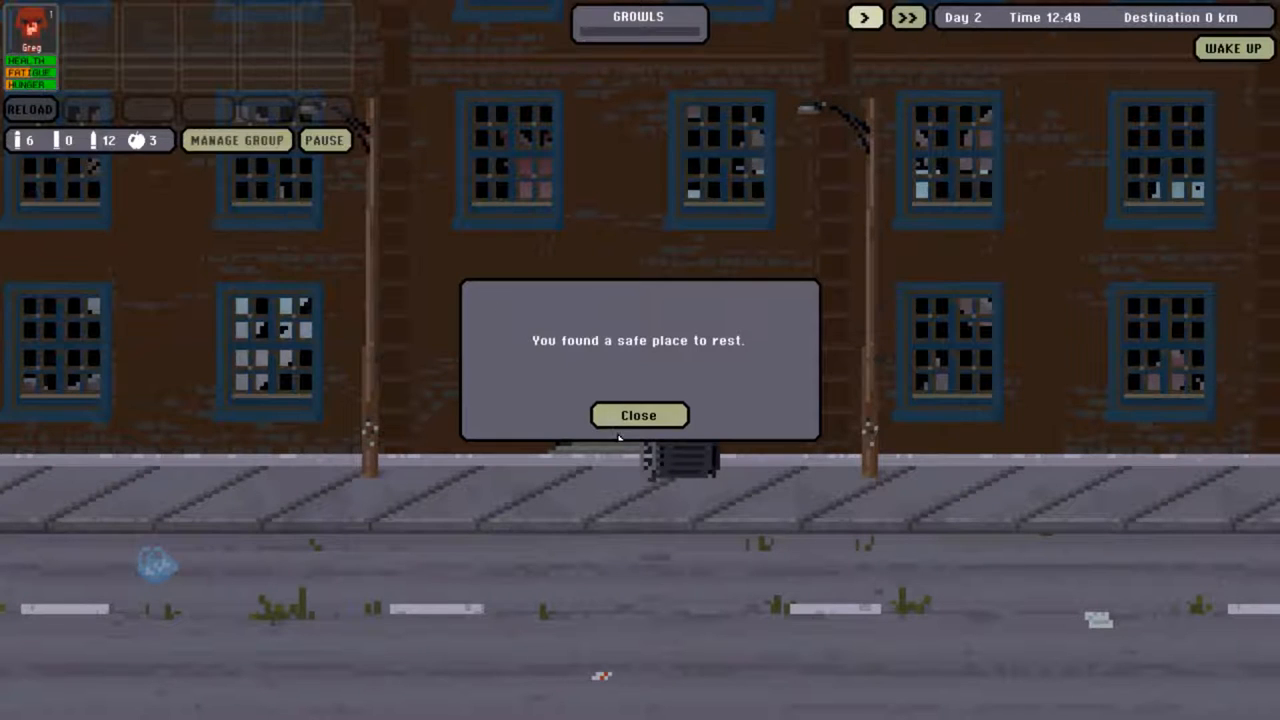
{"action": "left_click", "coordinate": [638, 414]}
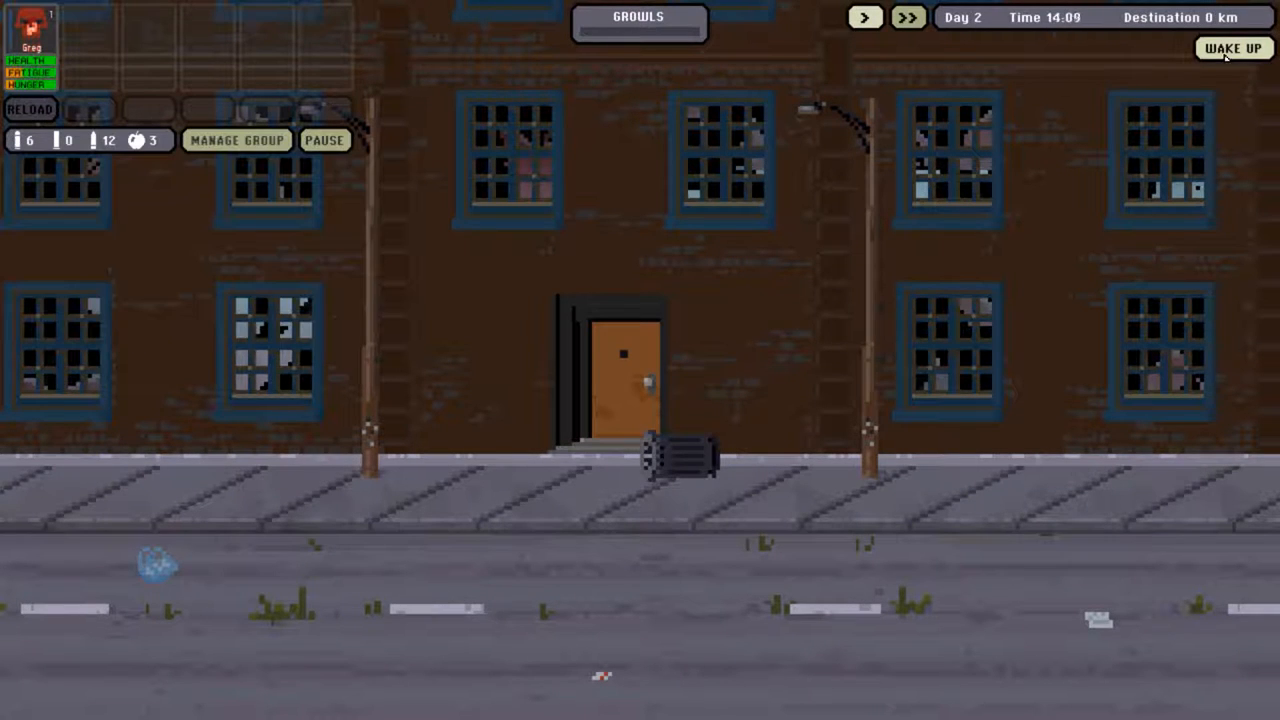
{"action": "left_click", "coordinate": [1232, 48]}
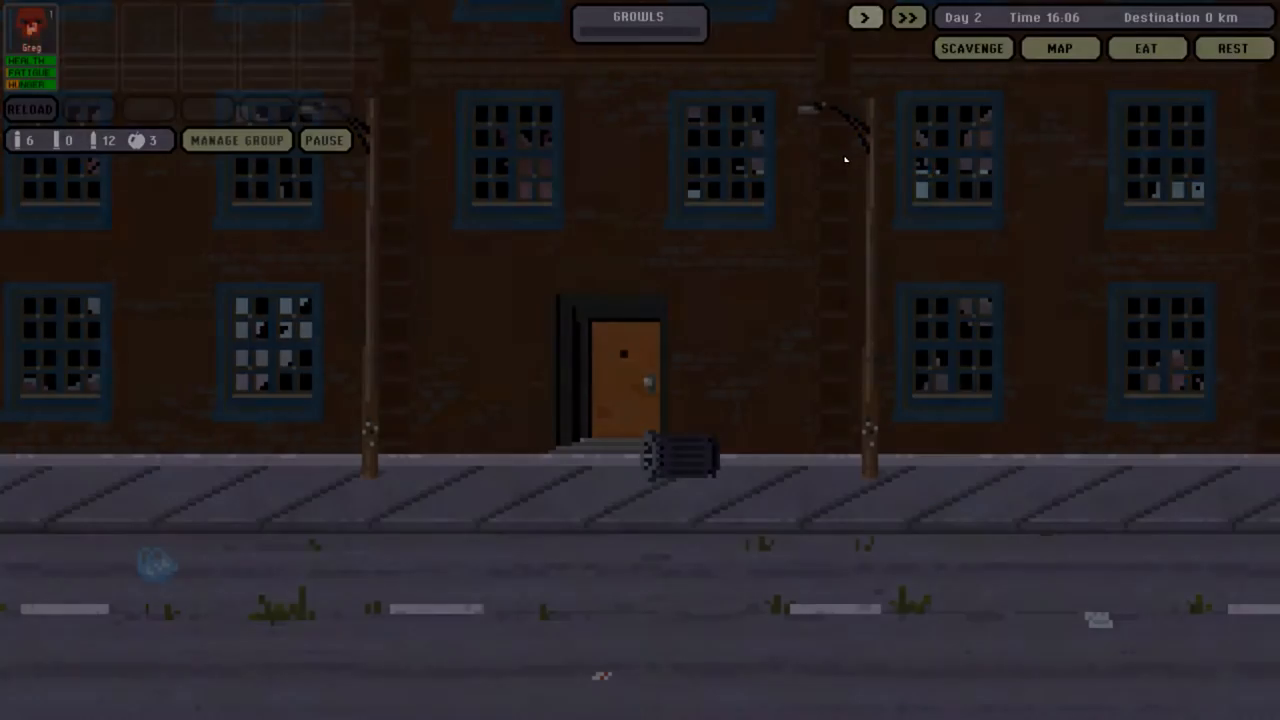
- Scavenge the grocery store, drop the camcorder, and keep the food rations and fishing rod
{"action": "left_click", "coordinate": [972, 48]}
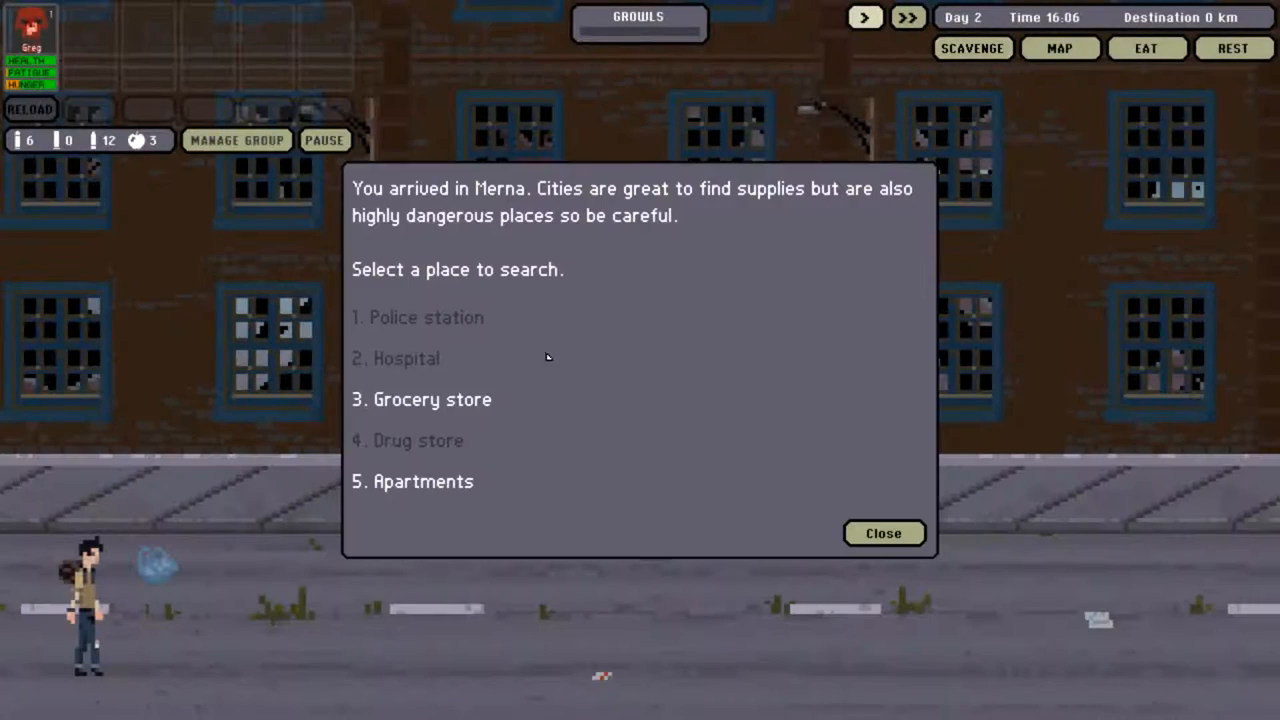
{"action": "left_click", "coordinate": [432, 400]}
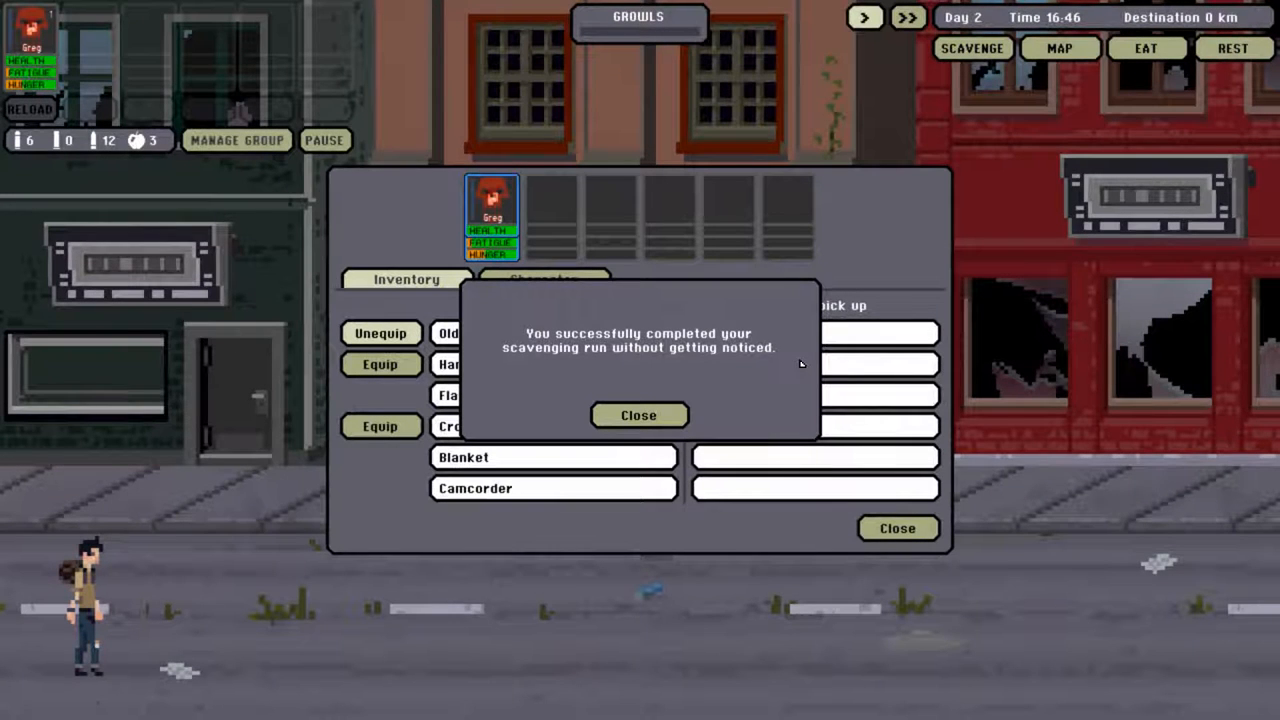
{"action": "left_click", "coordinate": [638, 414]}
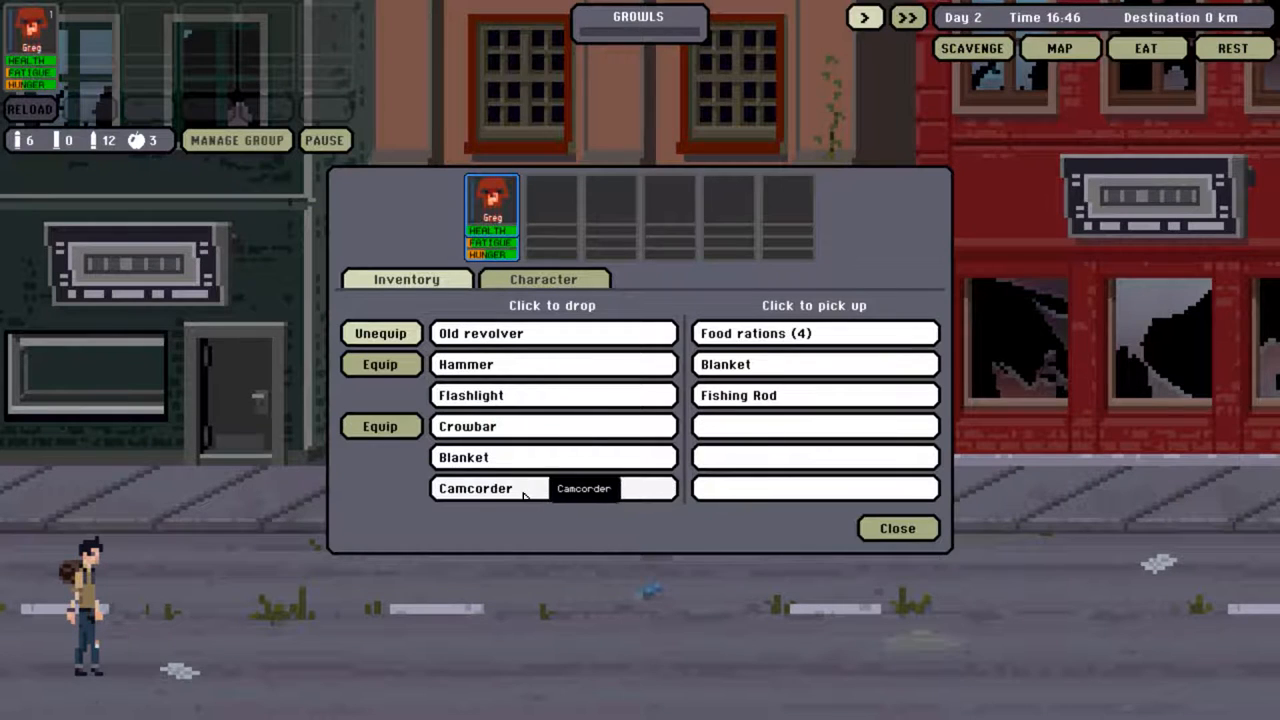
{"action": "left_click", "coordinate": [816, 332]}
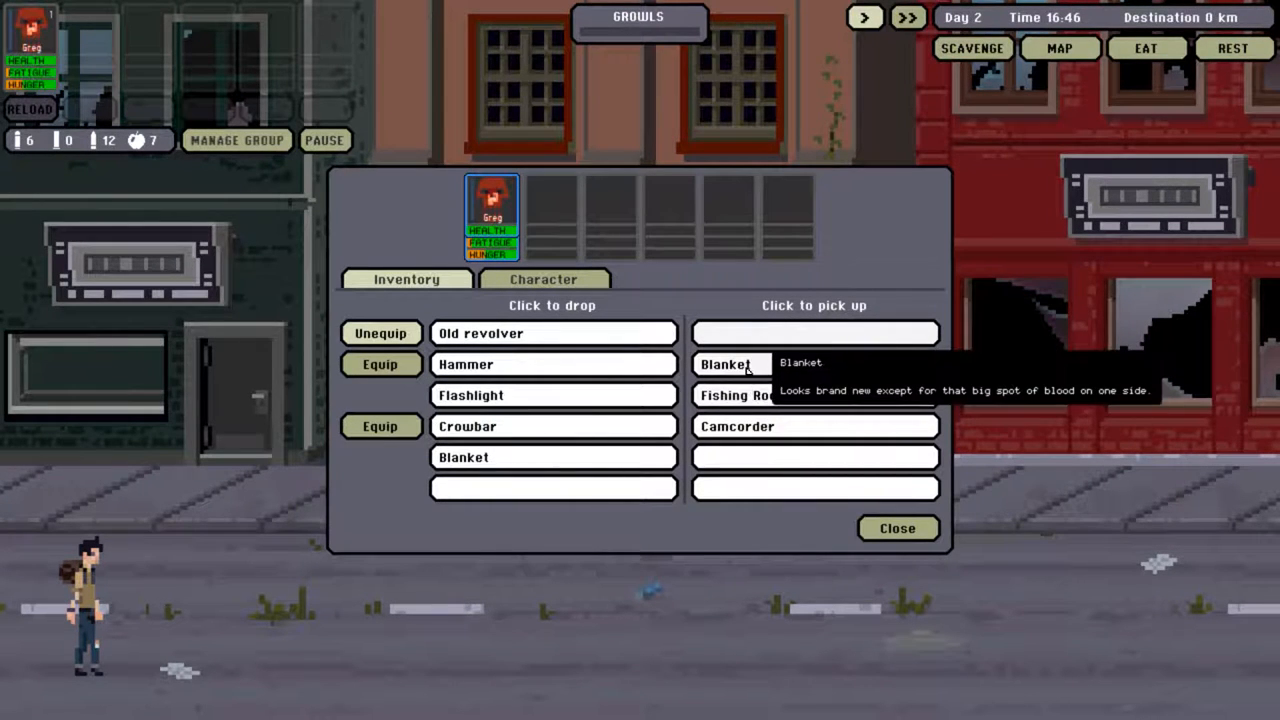
{"action": "mouse_move", "coordinate": [750, 388]}
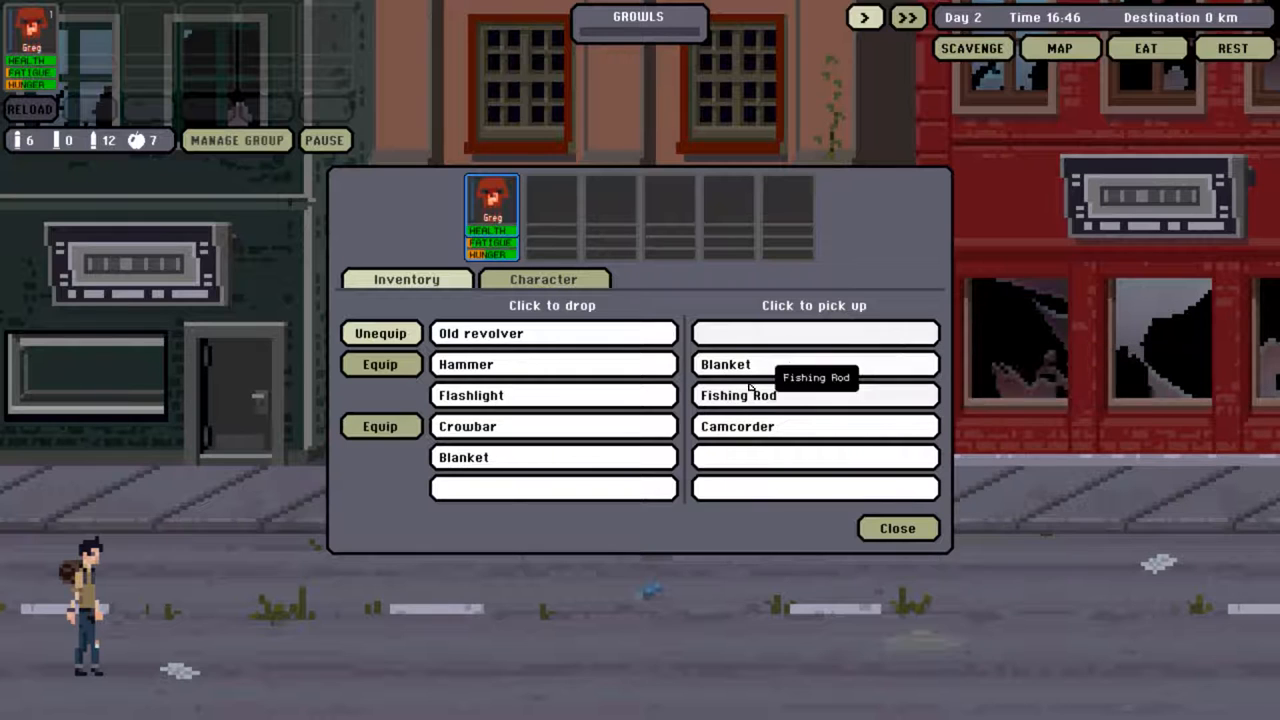
{"action": "left_click", "coordinate": [896, 528]}
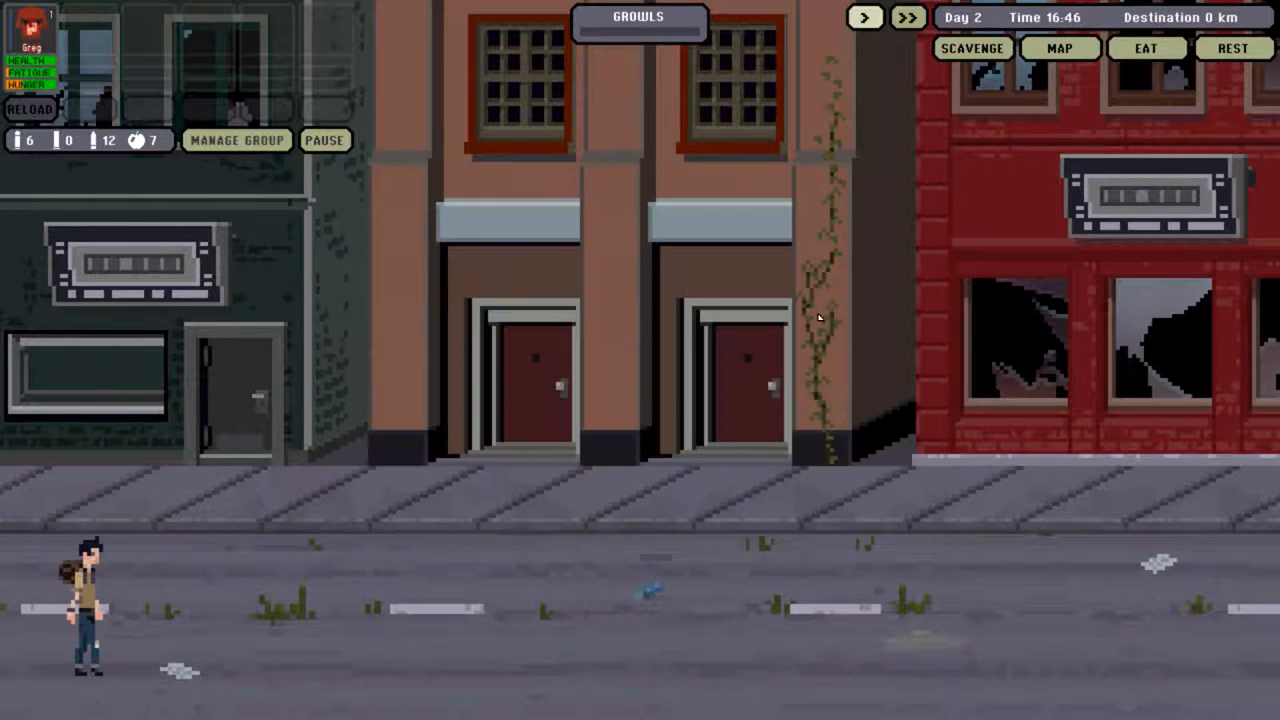
- Search the Merna apartments unnoticed and pick up the three shotgun shells
{"action": "left_click", "coordinate": [970, 48]}
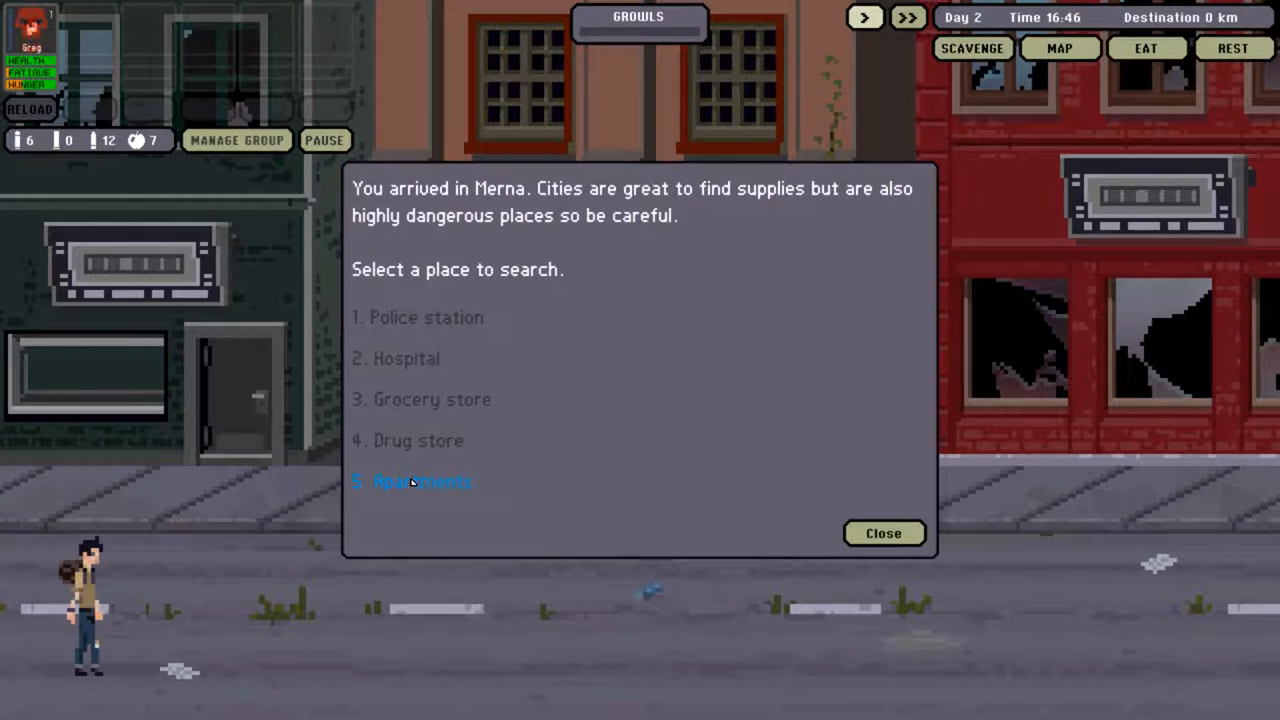
{"action": "left_click", "coordinate": [420, 480]}
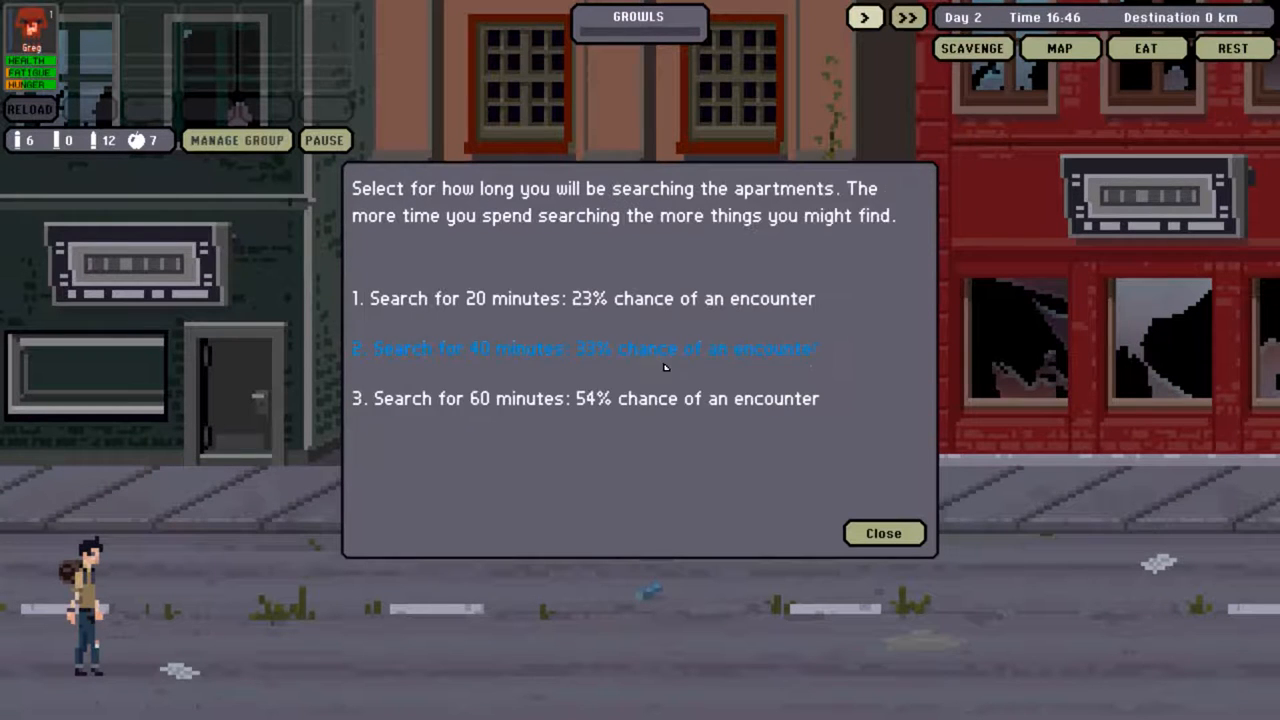
{"action": "mouse_move", "coordinate": [560, 298]}
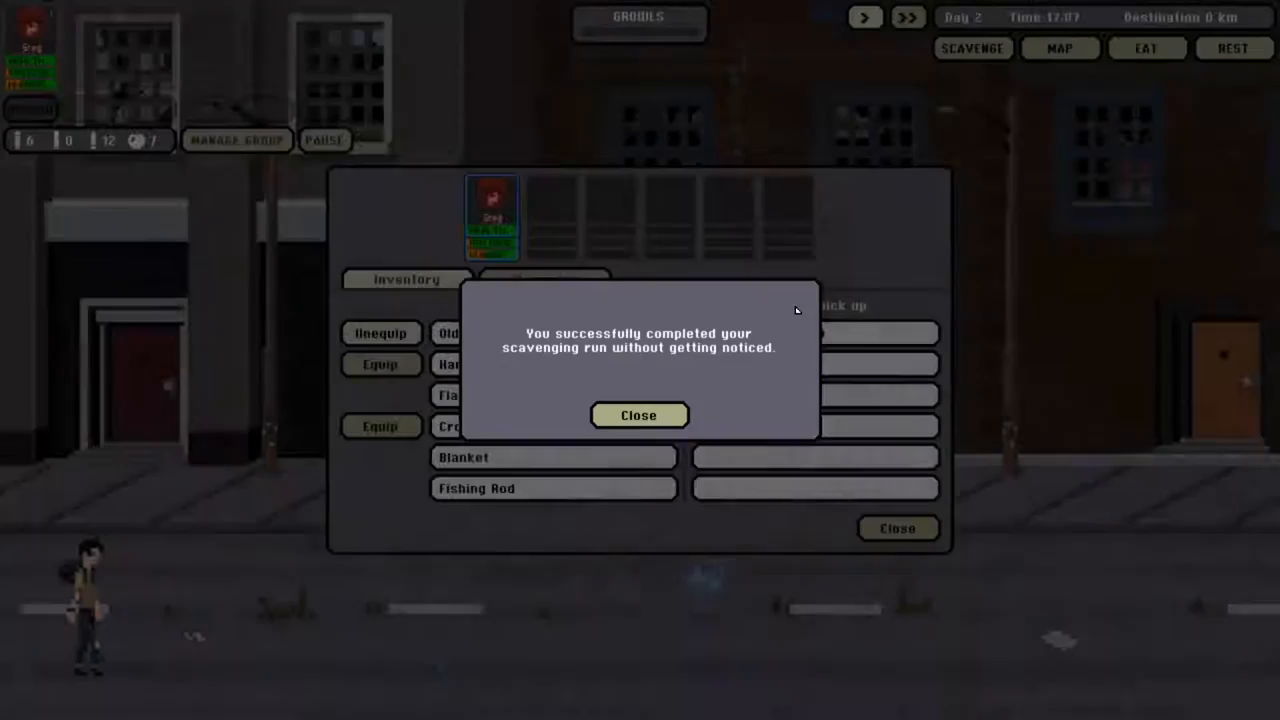
{"action": "left_click", "coordinate": [638, 414]}
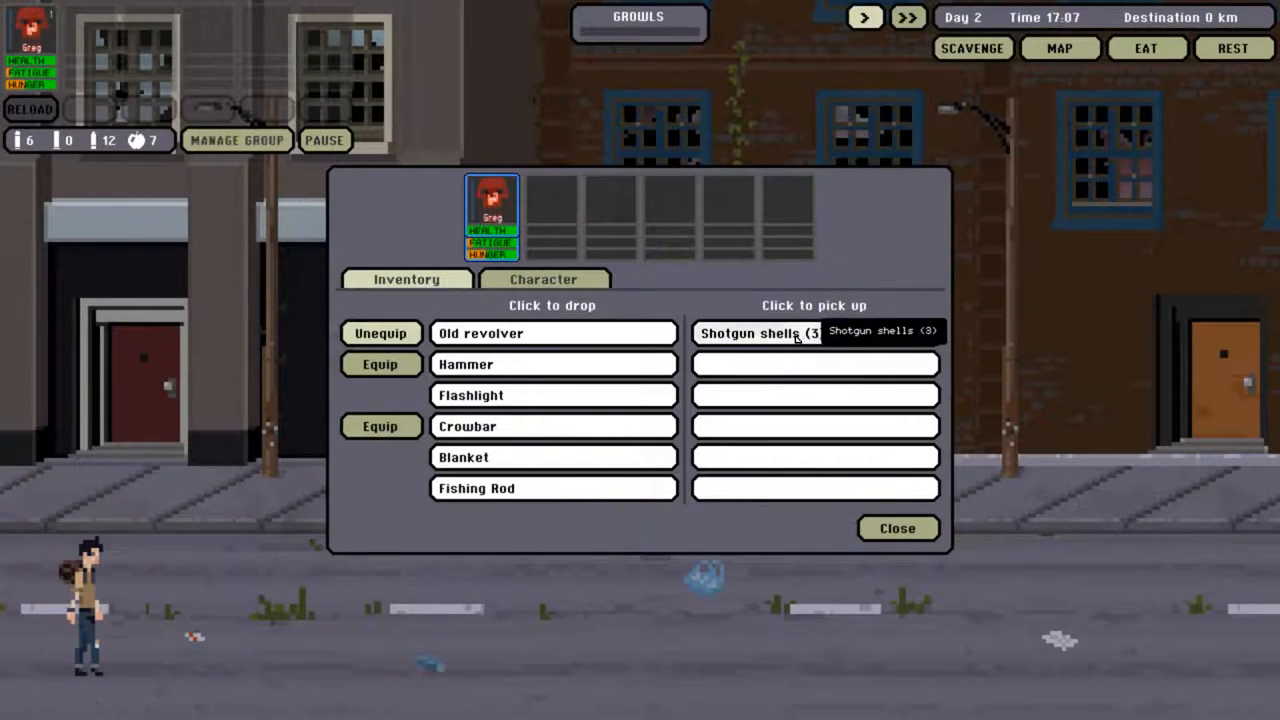
{"action": "left_click", "coordinate": [896, 528]}
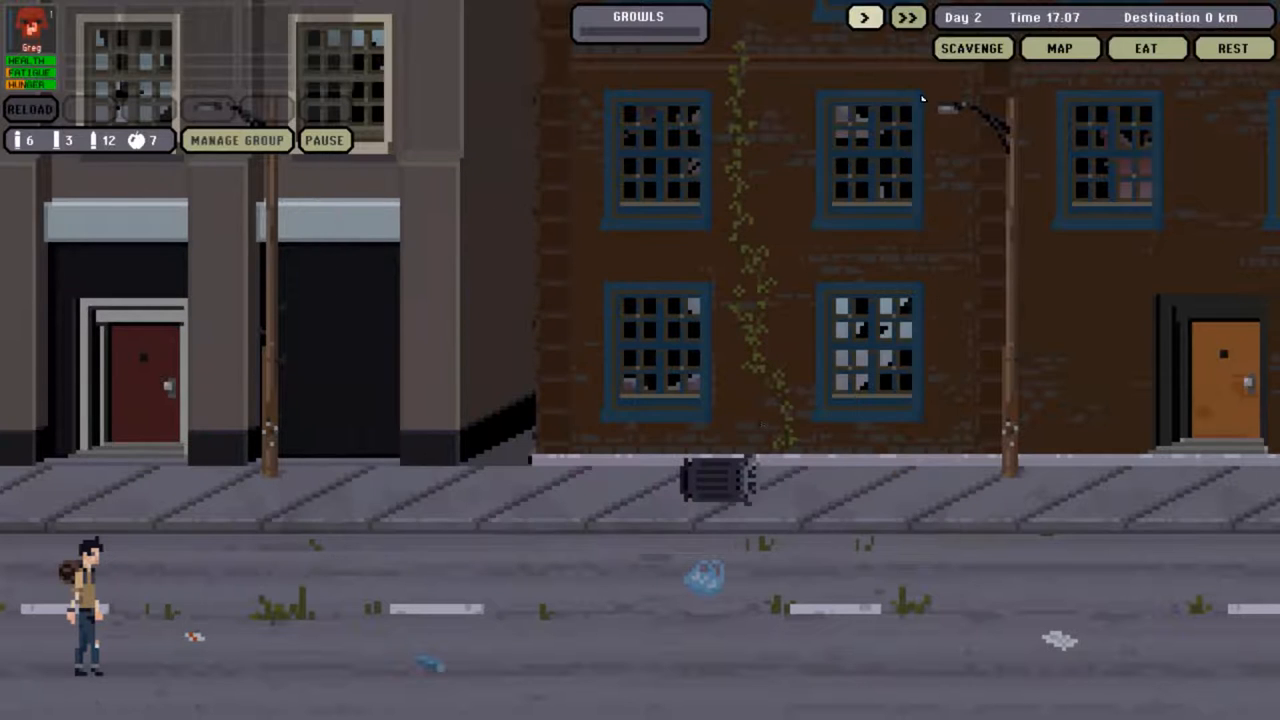
- Leave Merna on the map by picking the next node 12.7 km down the road
{"action": "left_click", "coordinate": [1060, 48]}
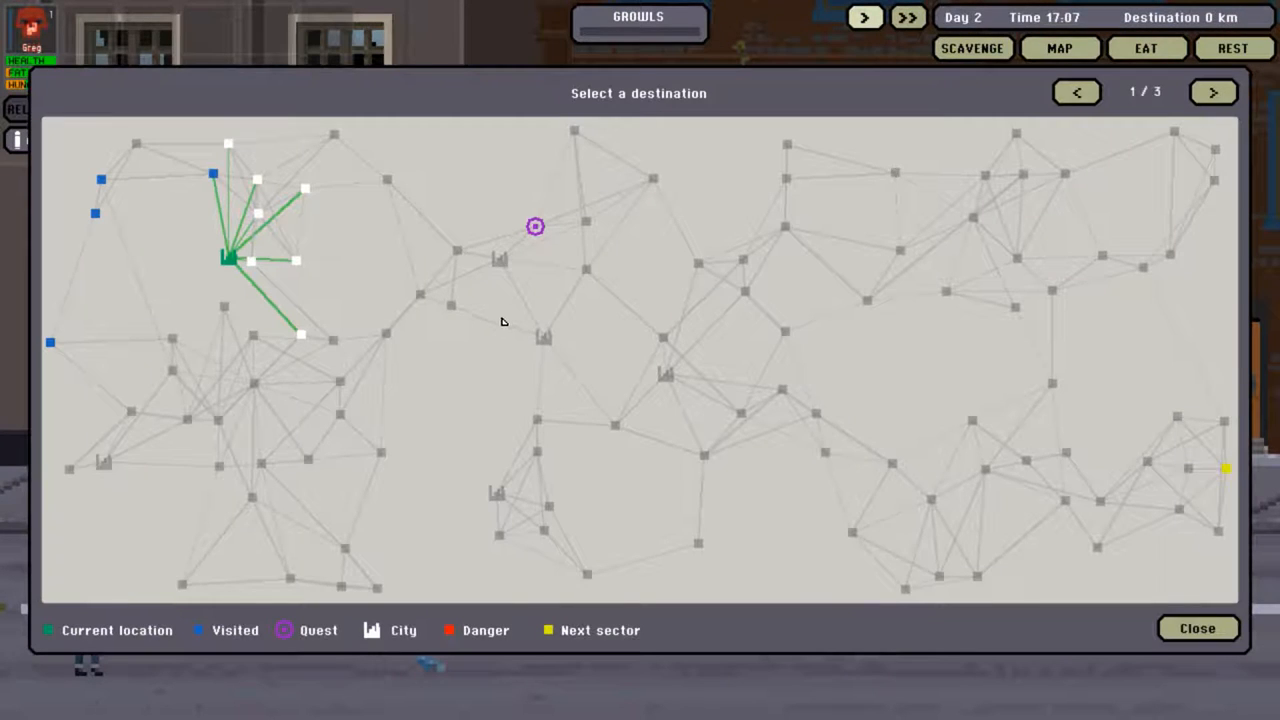
{"action": "left_click", "coordinate": [304, 192]}
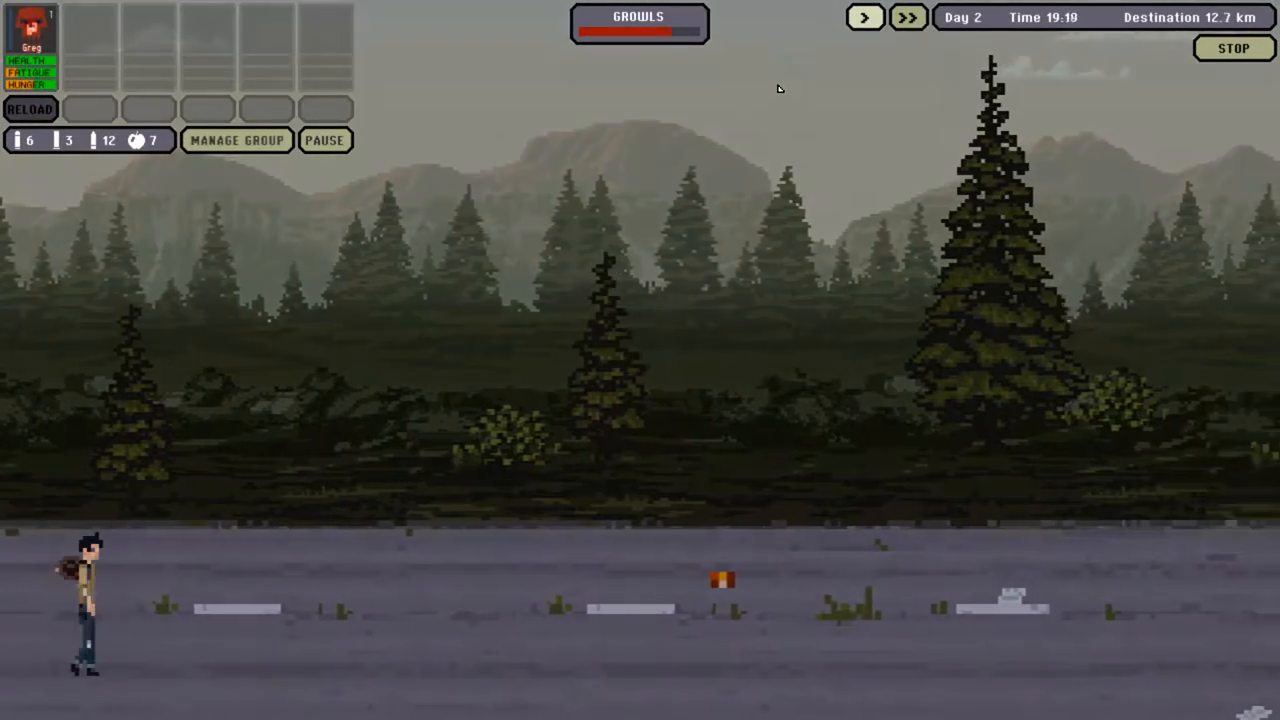
- Choose hand-to-hand combat, equip the Hammer and fight the forest-road zombies until they die
{"action": "left_click", "coordinate": [324, 140]}
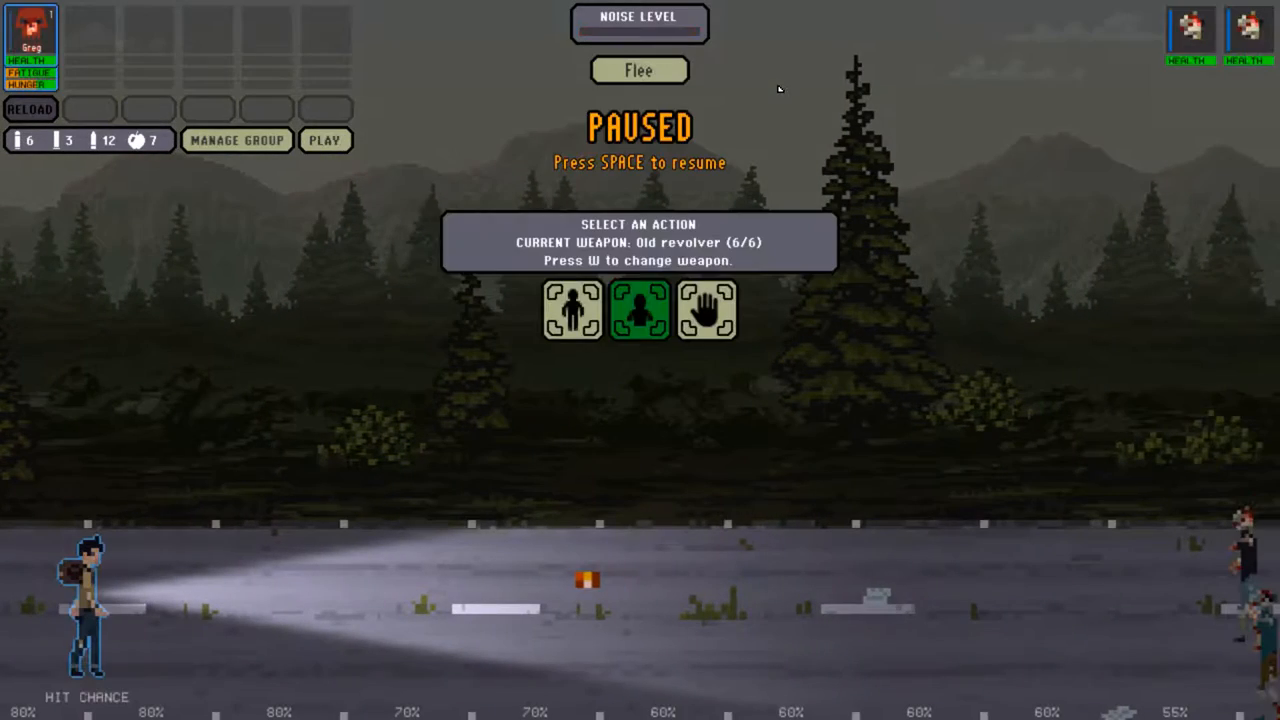
{"action": "mouse_move", "coordinate": [744, 120]}
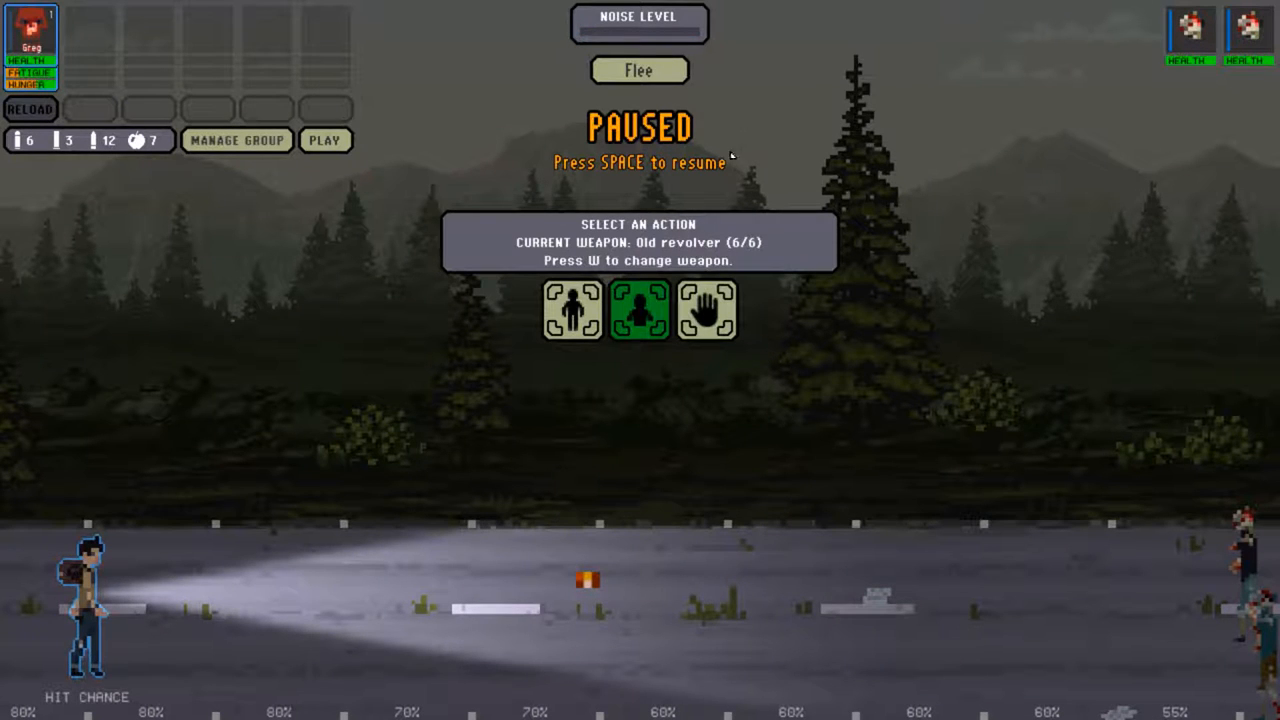
{"action": "mouse_move", "coordinate": [324, 140]}
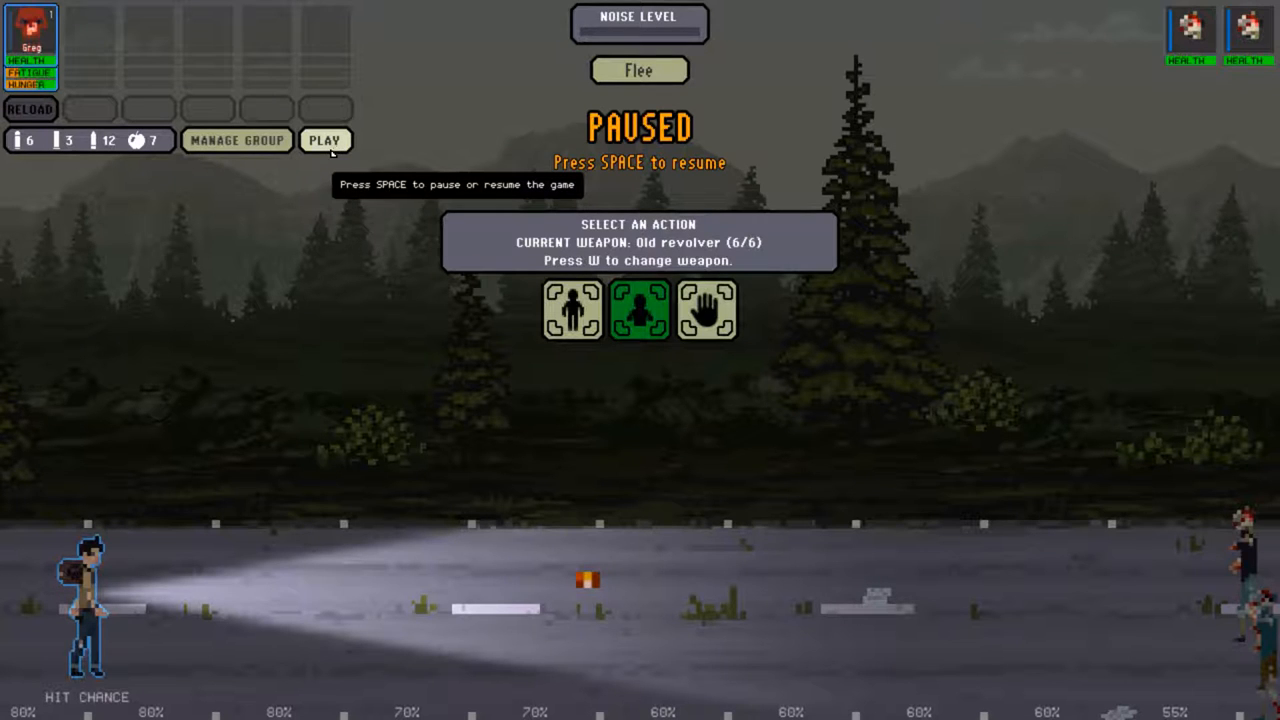
{"action": "mouse_move", "coordinate": [236, 140]}
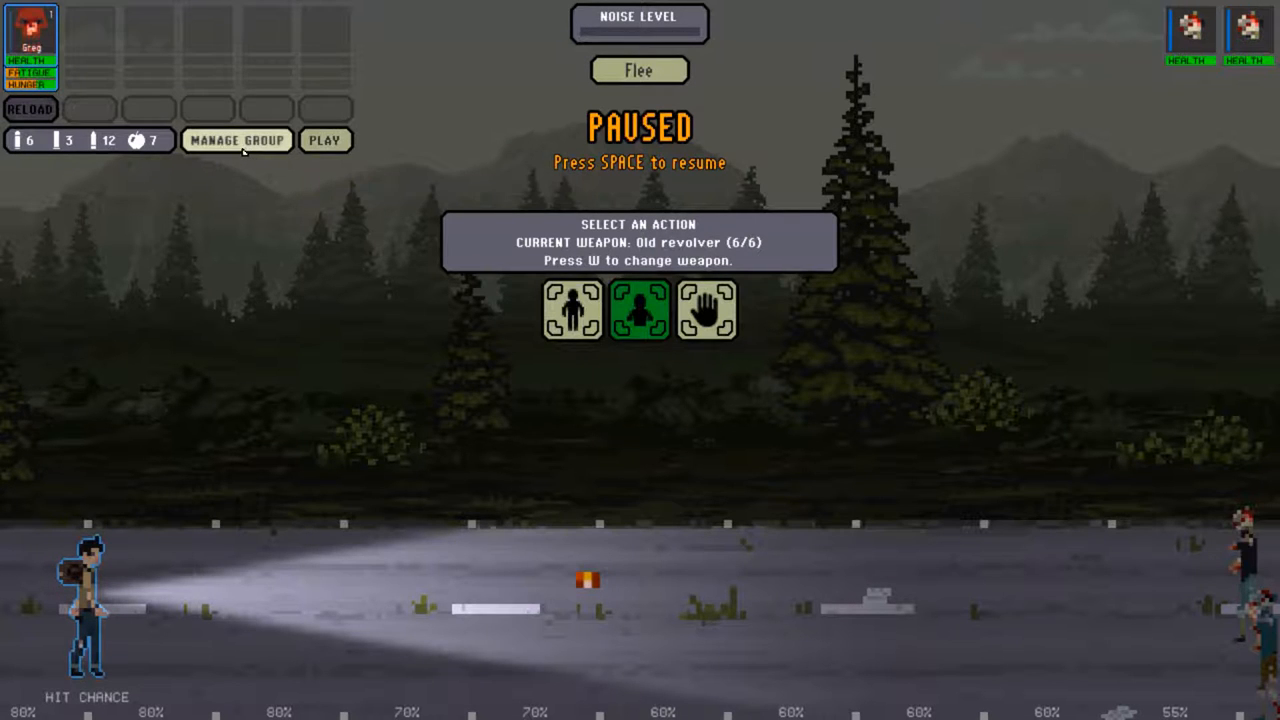
{"action": "left_click", "coordinate": [706, 308]}
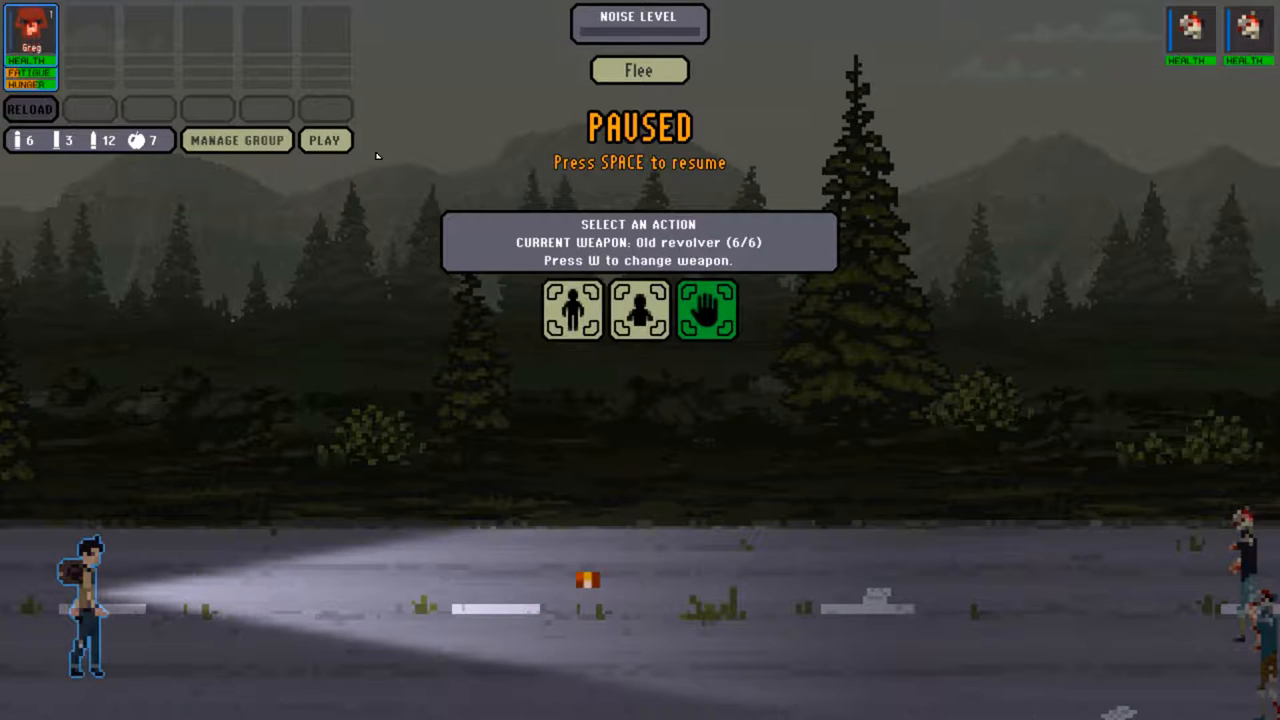
{"action": "left_click", "coordinate": [324, 140]}
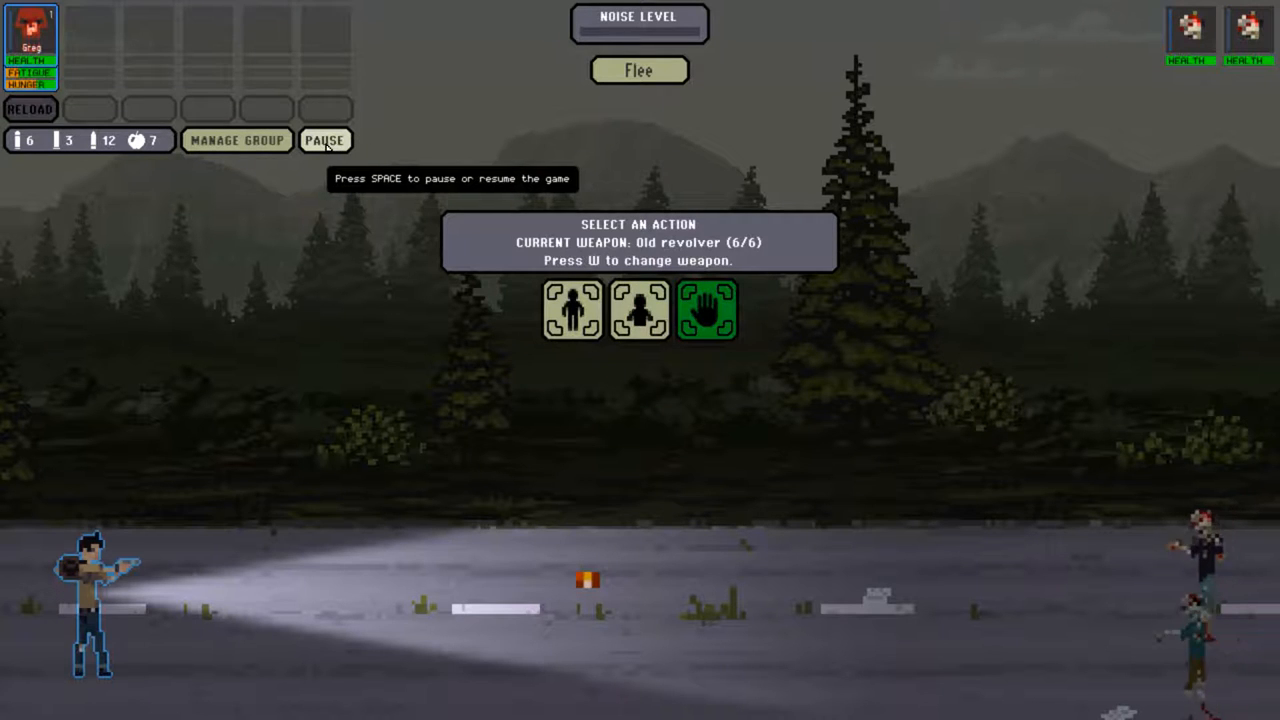
{"action": "left_click", "coordinate": [324, 140]}
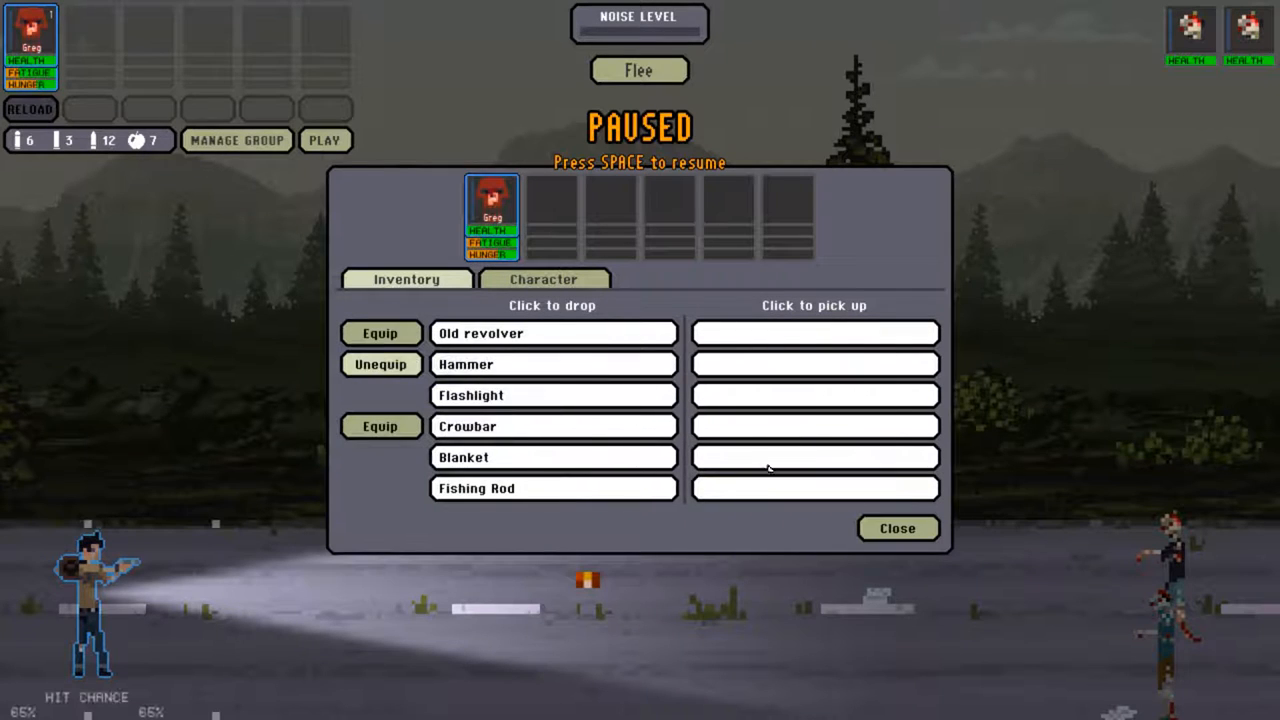
{"action": "left_click", "coordinate": [896, 528]}
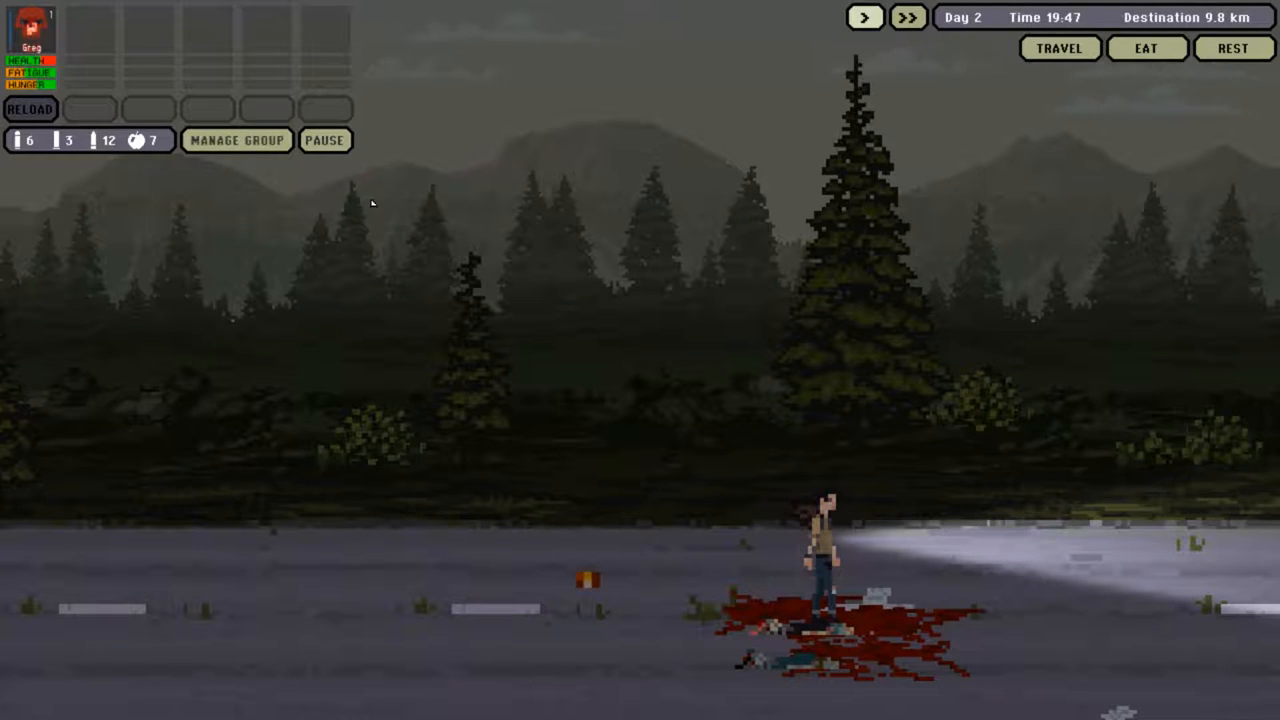
{"action": "left_click", "coordinate": [236, 140]}
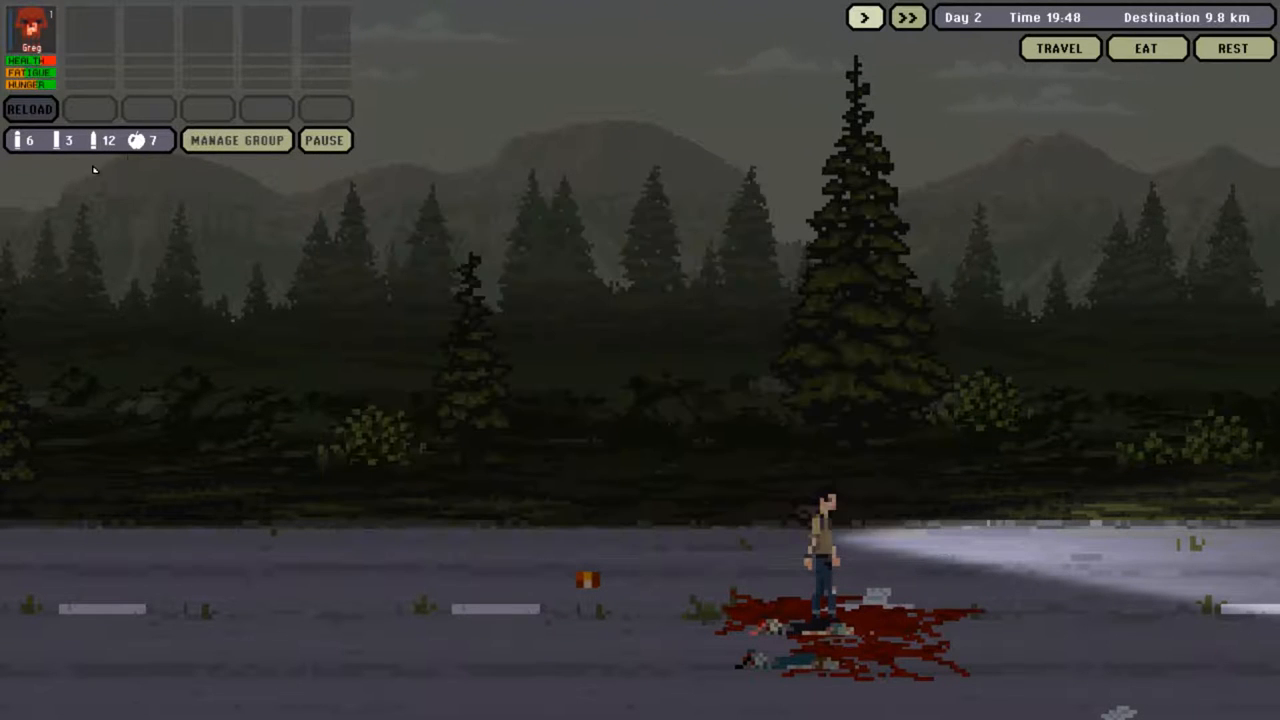
{"action": "mouse_move", "coordinate": [924, 188]}
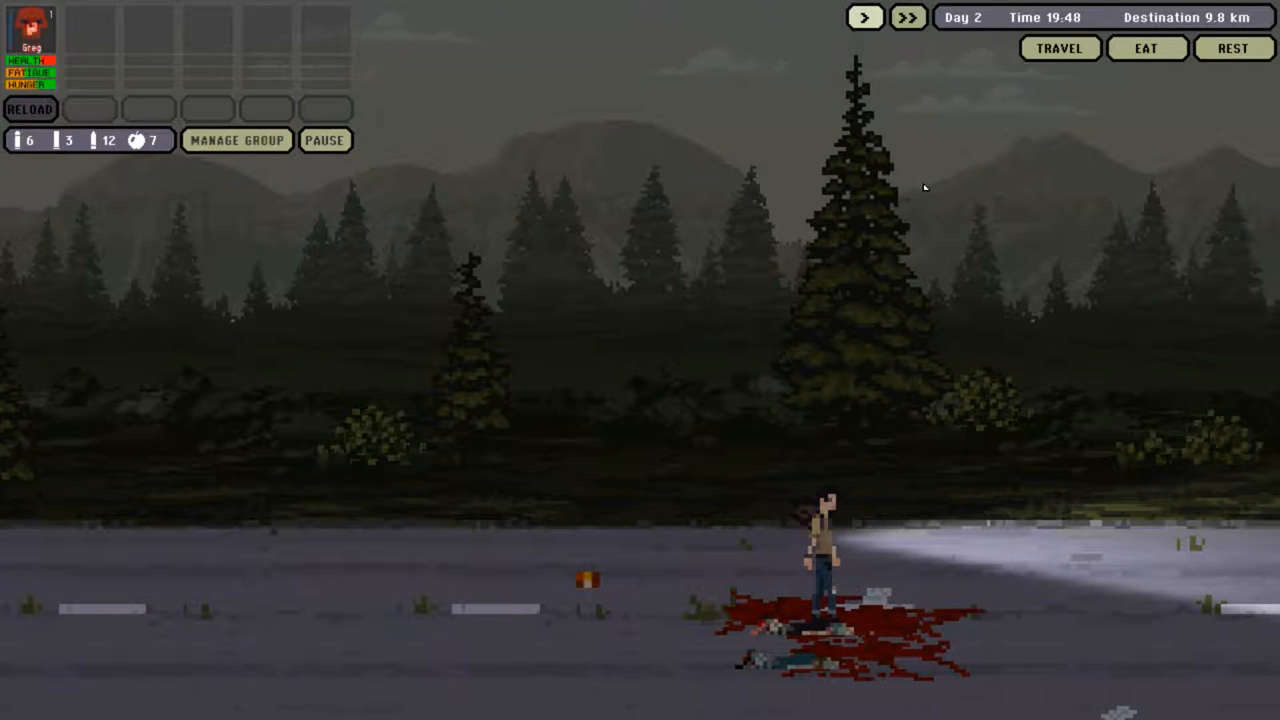
{"action": "mouse_move", "coordinate": [92, 140]}
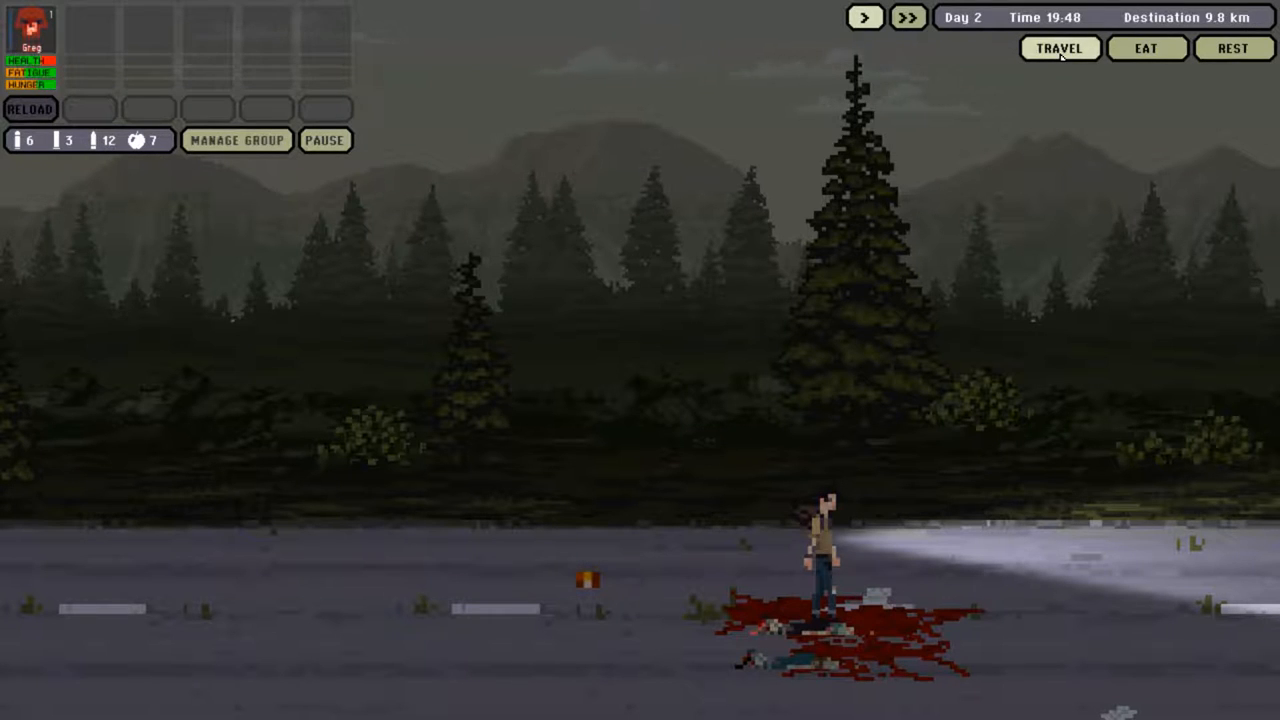
- Feed Greg a meal and confirm he is the one who eats
{"action": "left_click", "coordinate": [1146, 48]}
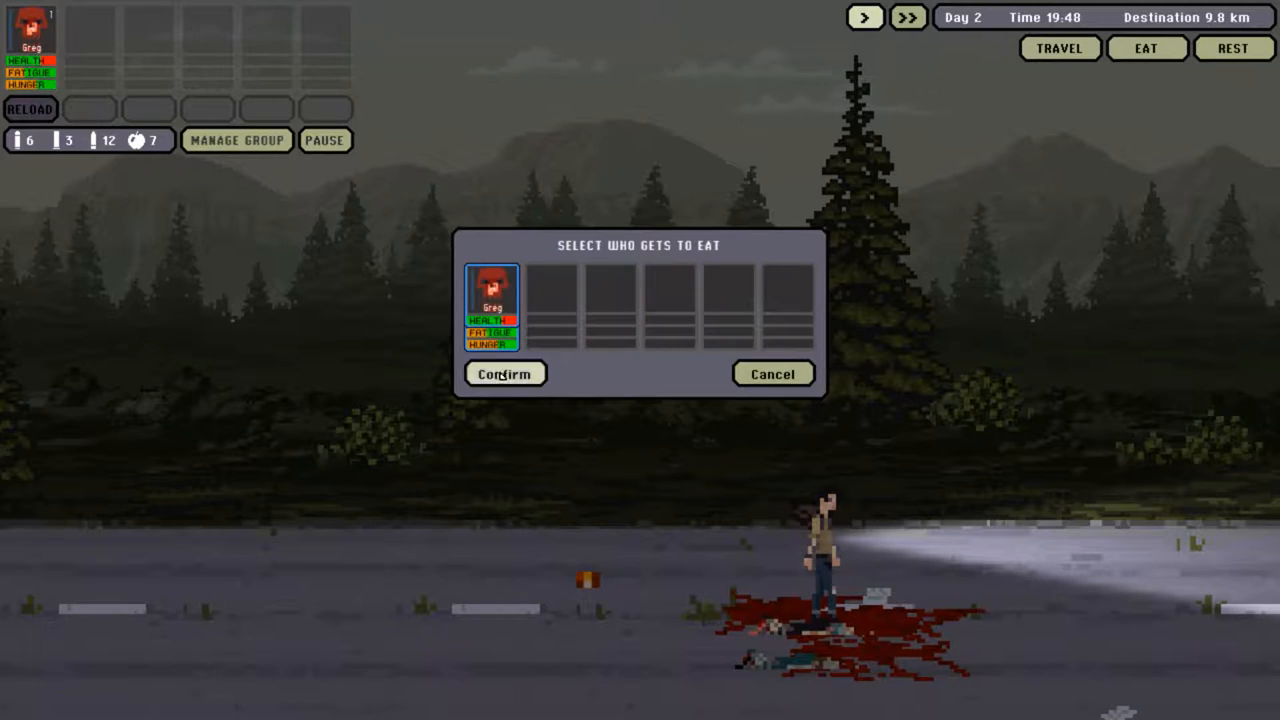
{"action": "left_click", "coordinate": [504, 374]}
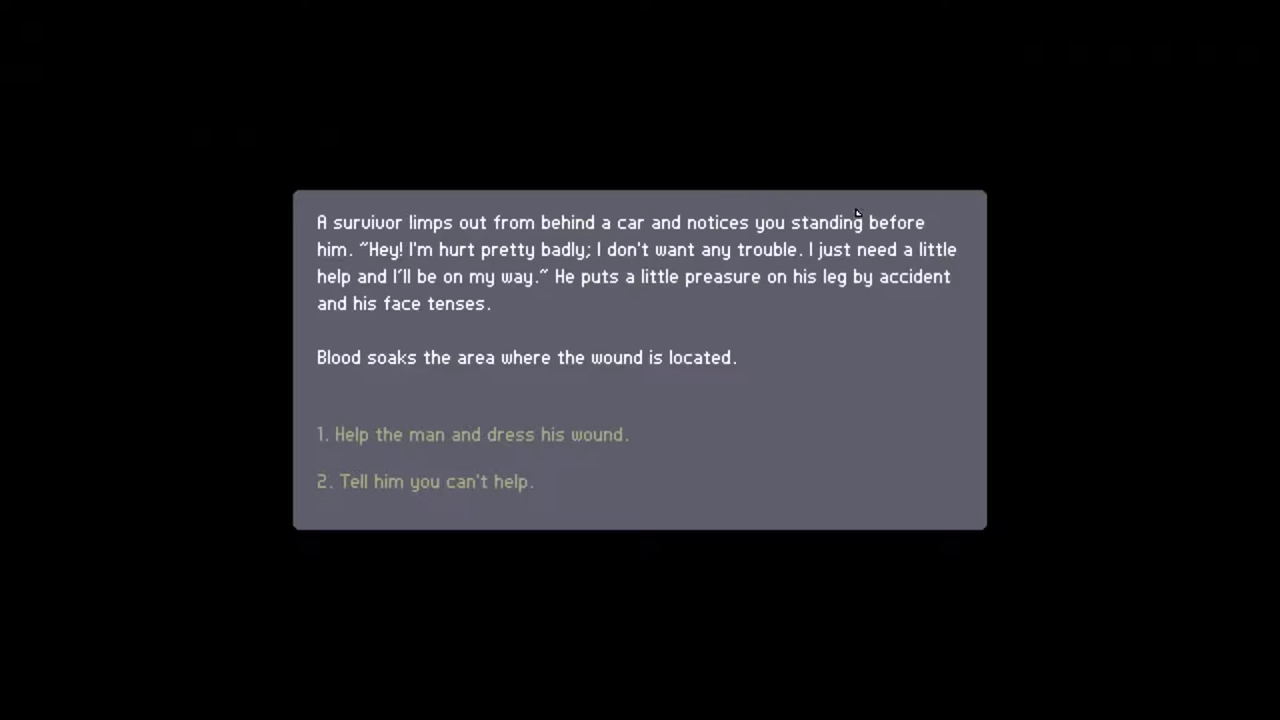
{"action": "mouse_move", "coordinate": [862, 130]}
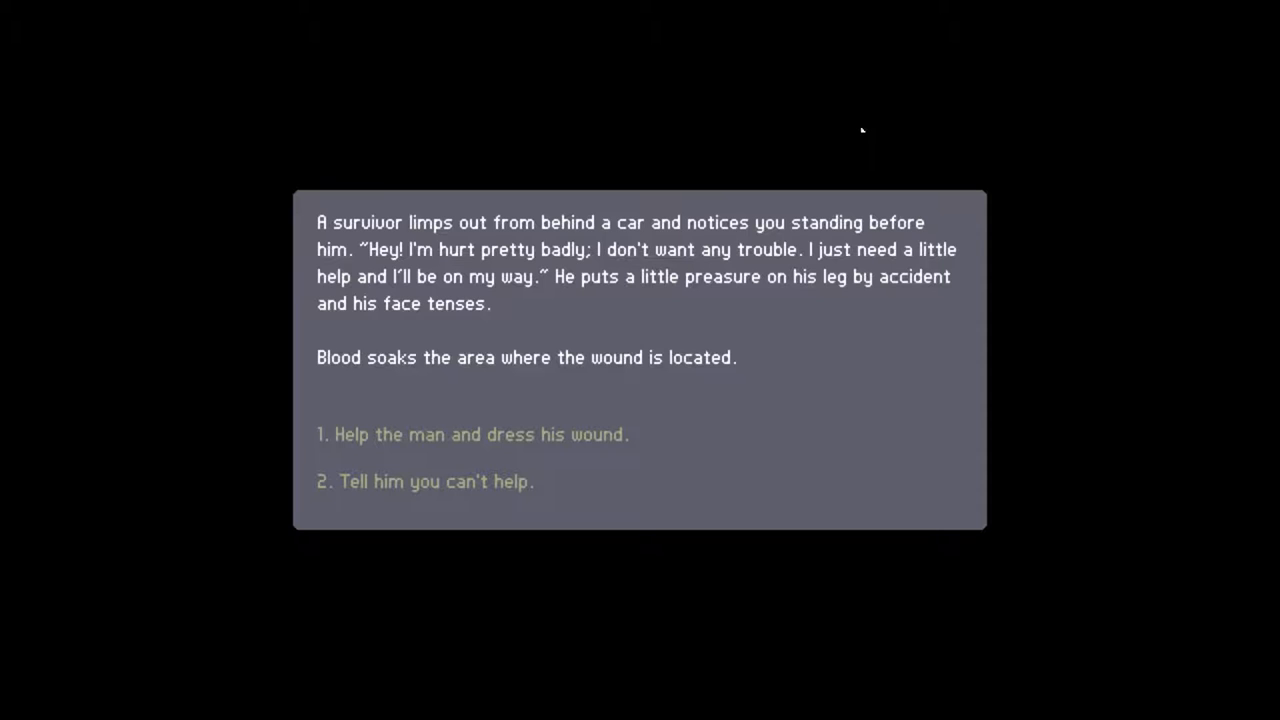
{"action": "mouse_move", "coordinate": [888, 240]}
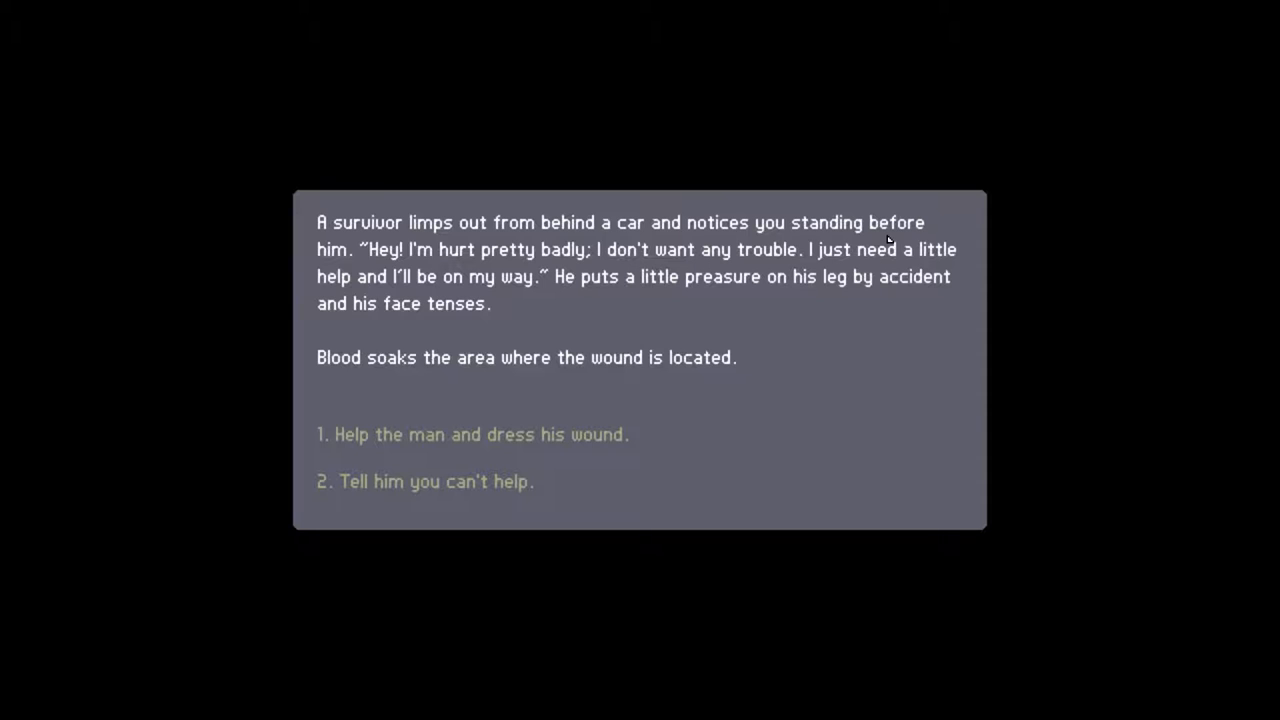
{"action": "mouse_move", "coordinate": [1008, 250]}
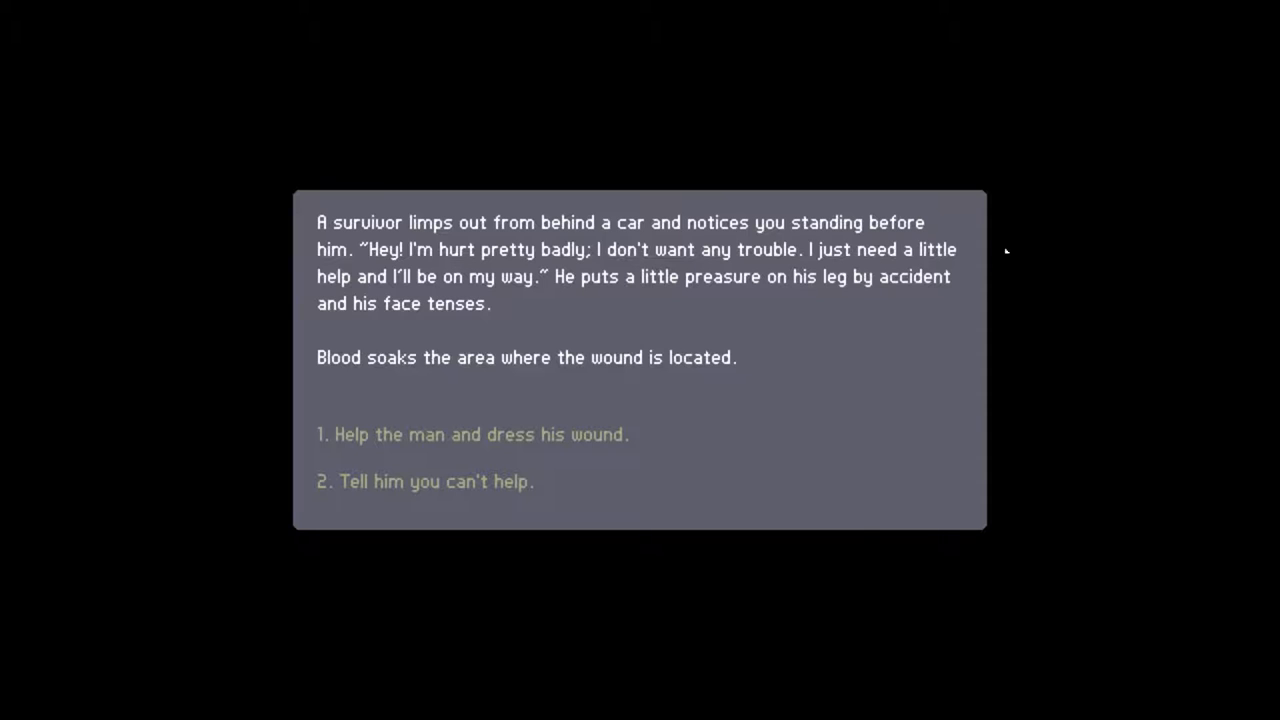
{"action": "mouse_move", "coordinate": [650, 360]}
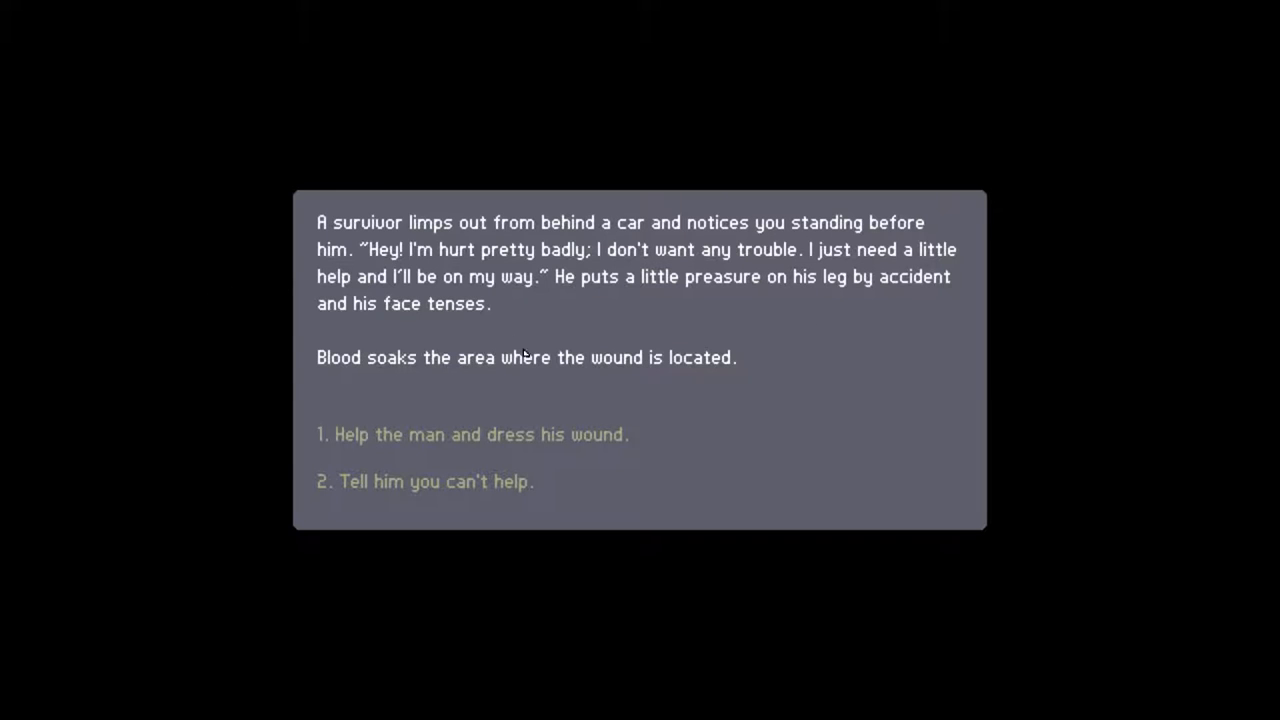
{"action": "mouse_move", "coordinate": [712, 392]}
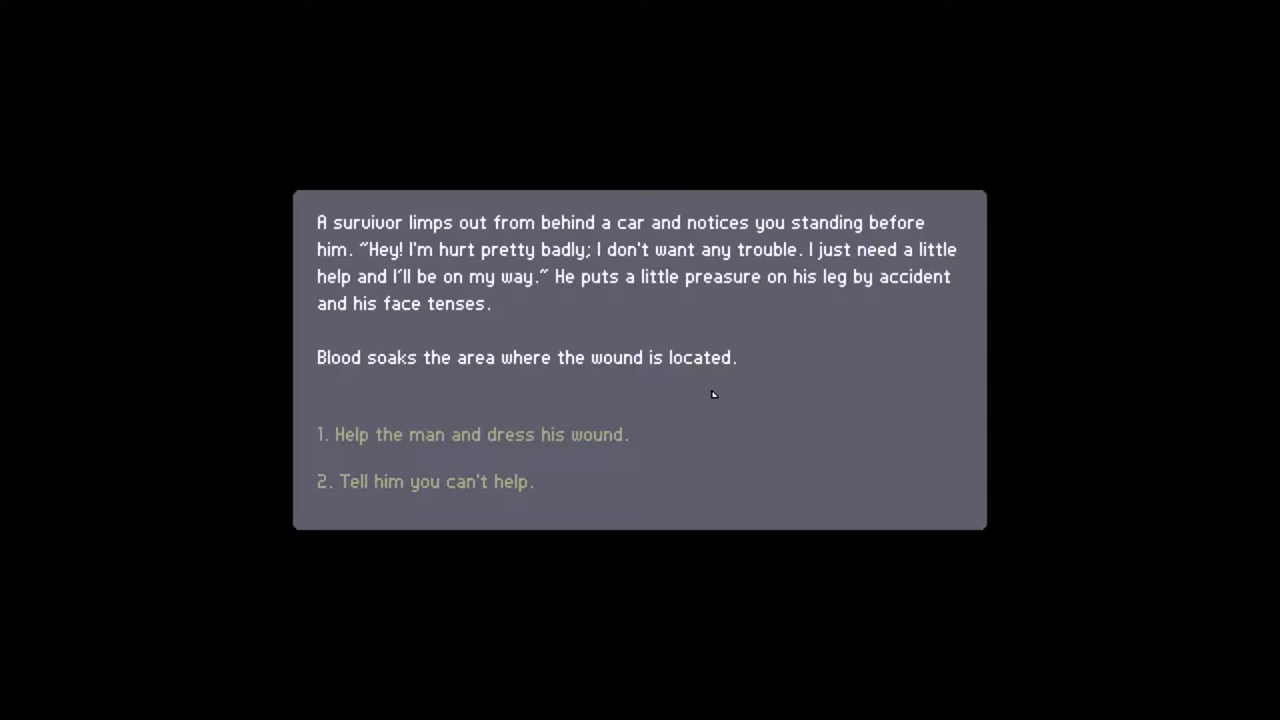
{"action": "mouse_move", "coordinate": [572, 442]}
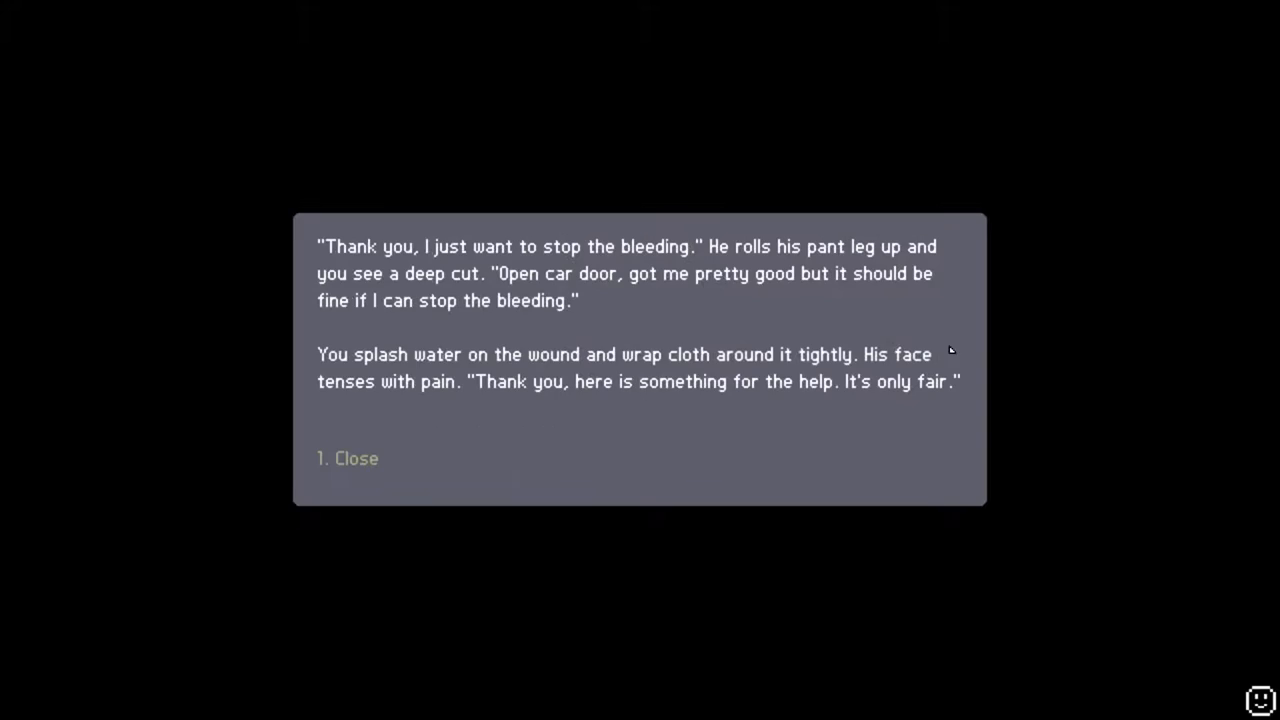
{"action": "mouse_move", "coordinate": [818, 386]}
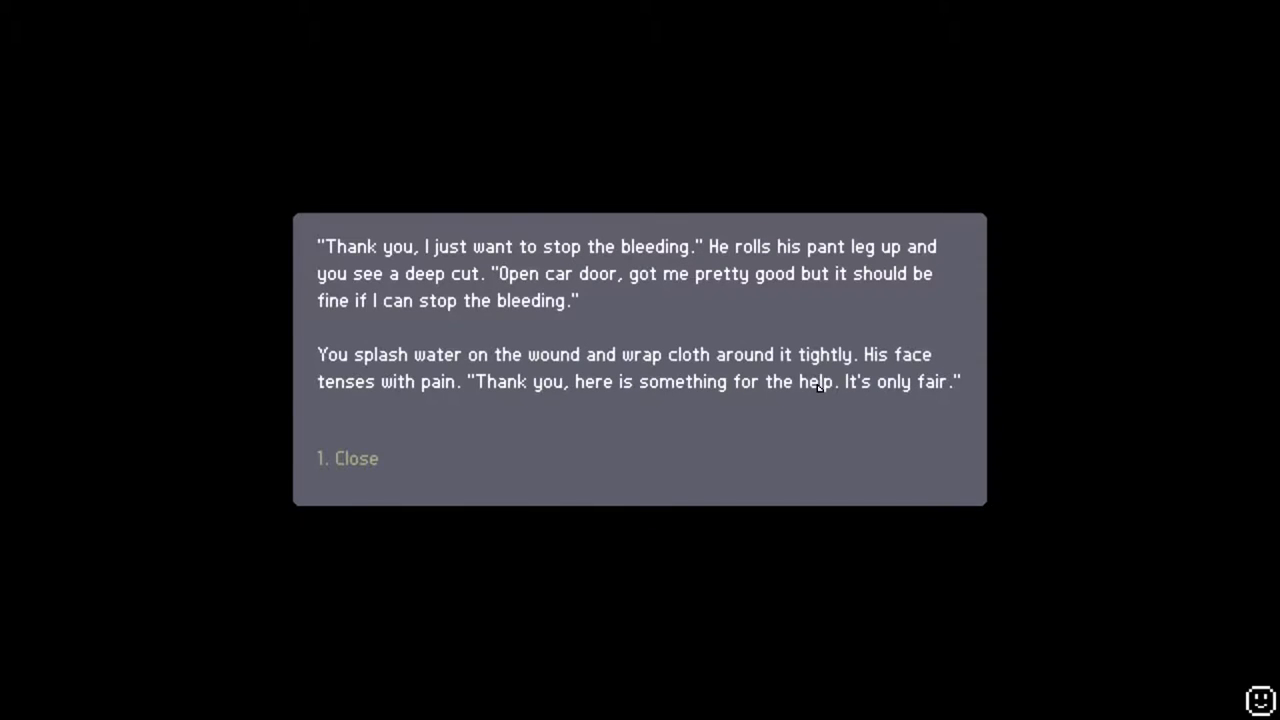
{"action": "mouse_move", "coordinate": [664, 418]}
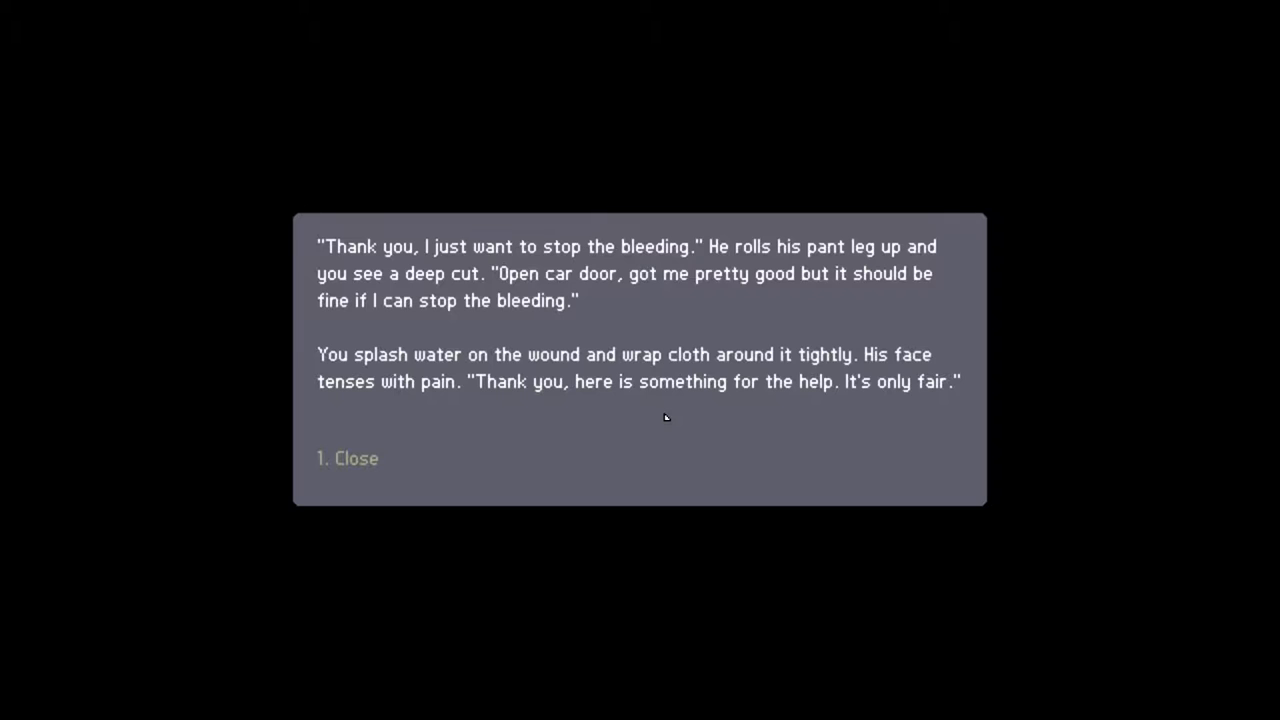
{"action": "mouse_move", "coordinate": [720, 398]}
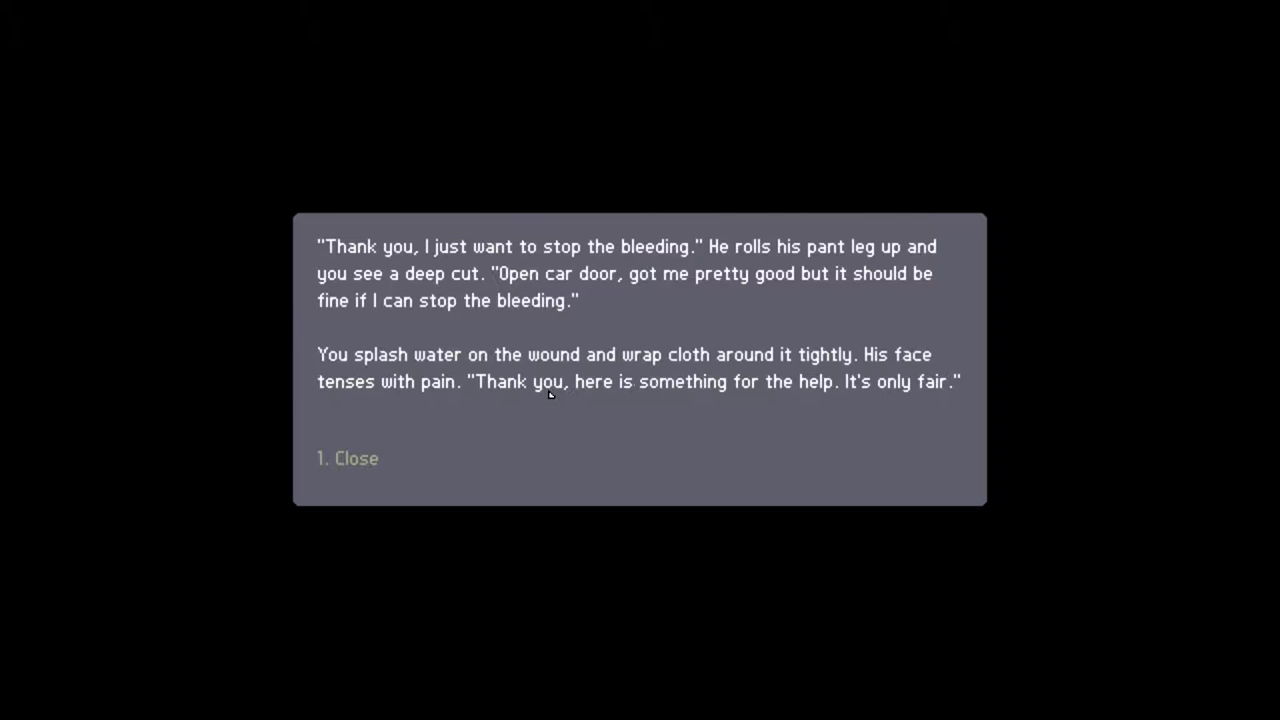
{"action": "mouse_move", "coordinate": [348, 464]}
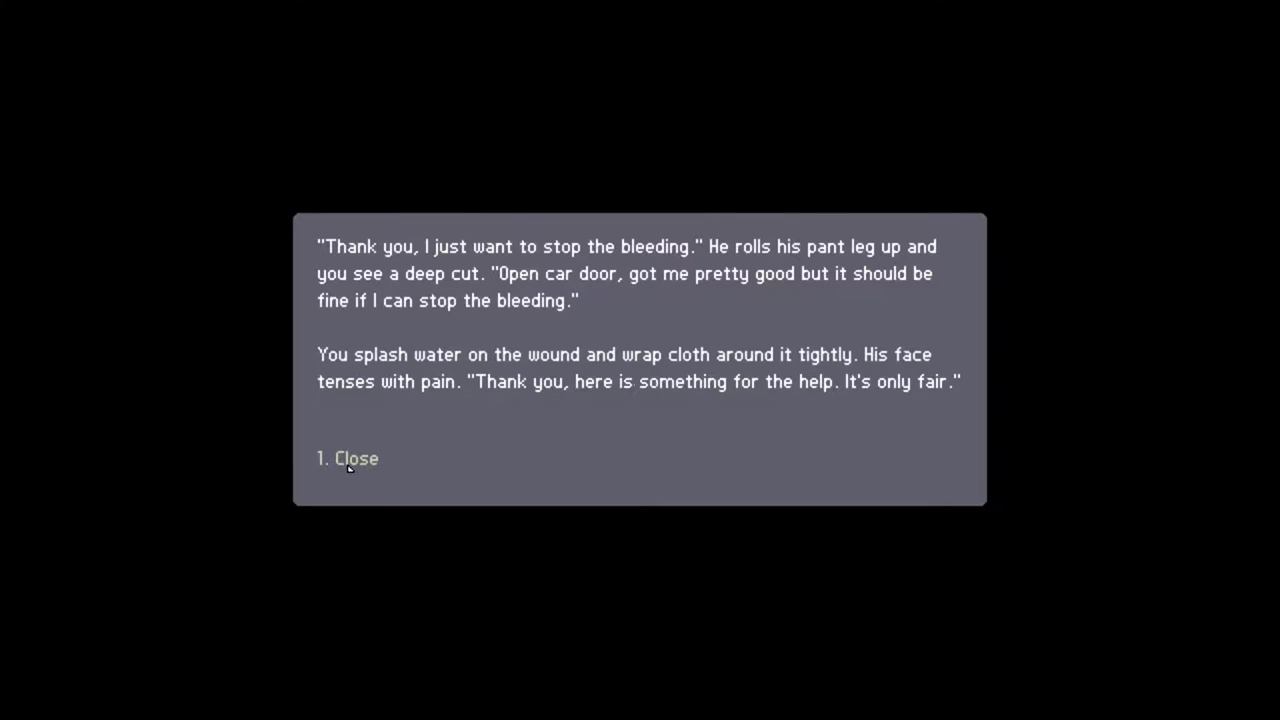
- Dismiss the wounded survivor's thank-you message after dressing his leg
{"action": "left_click", "coordinate": [356, 458]}
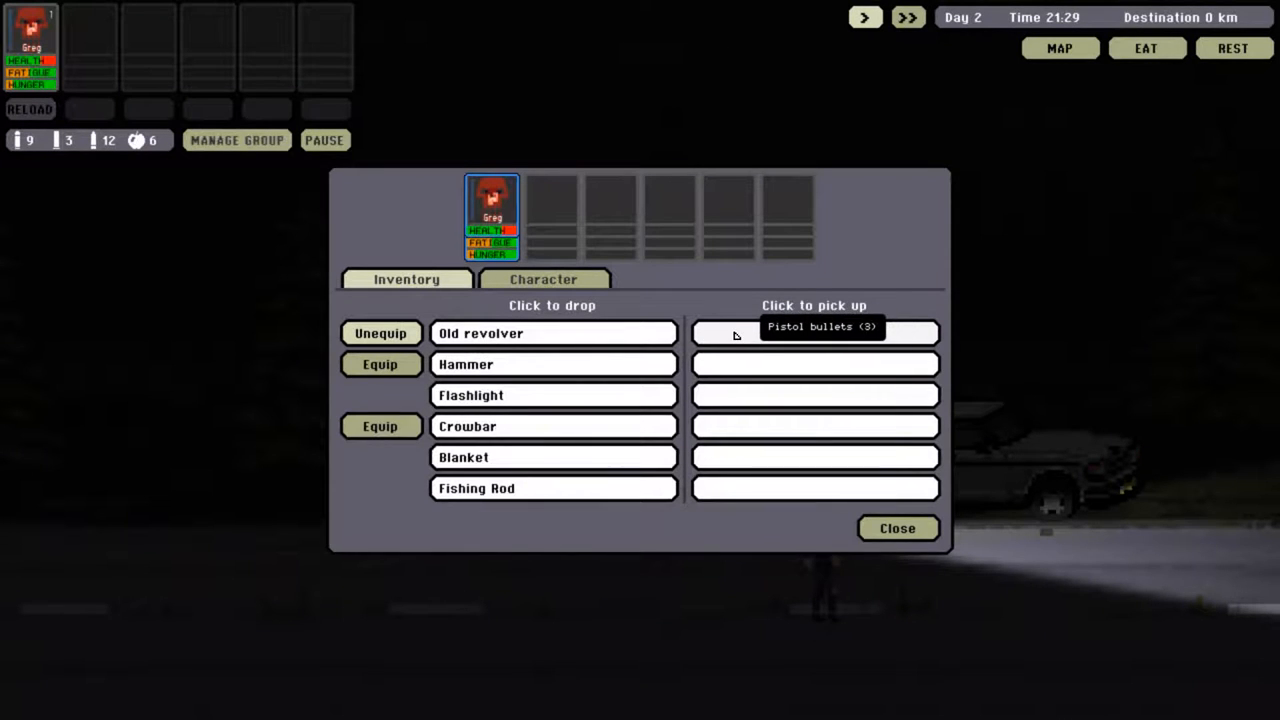
- Take the survivor's 3 pistol bullets and return to the roadside
{"action": "left_click", "coordinate": [896, 528]}
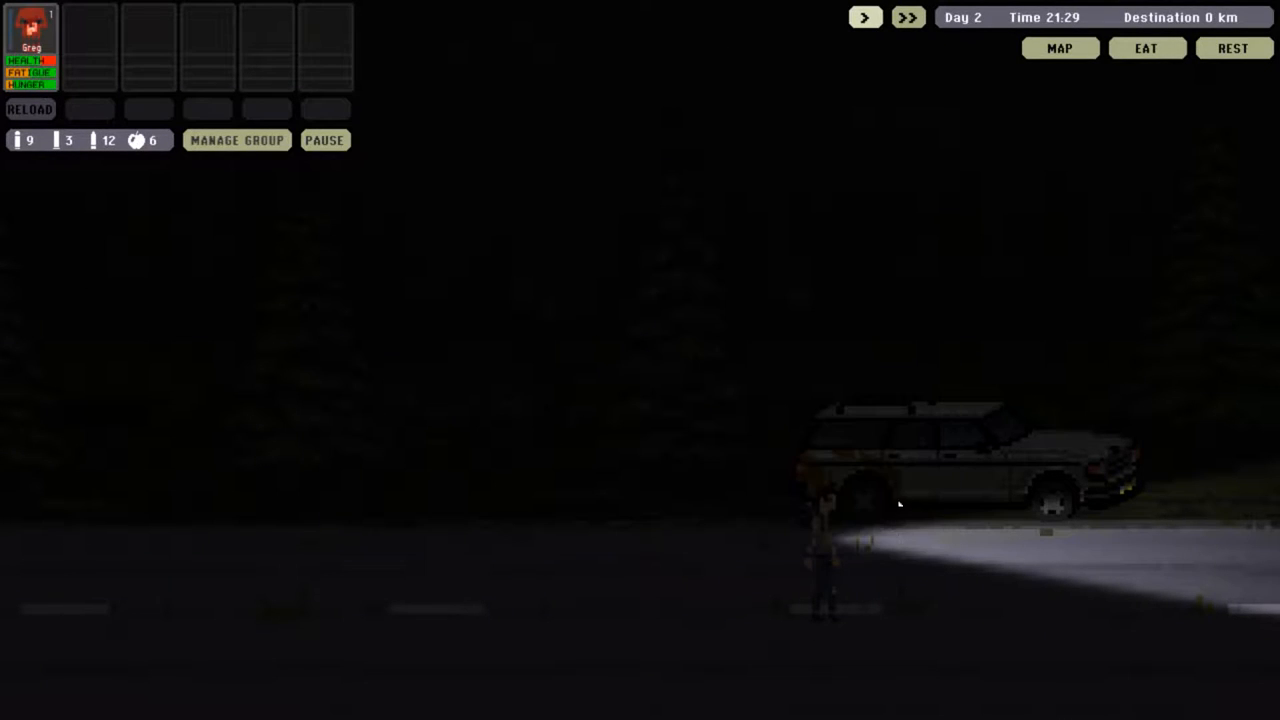
{"action": "left_click", "coordinate": [1060, 48]}
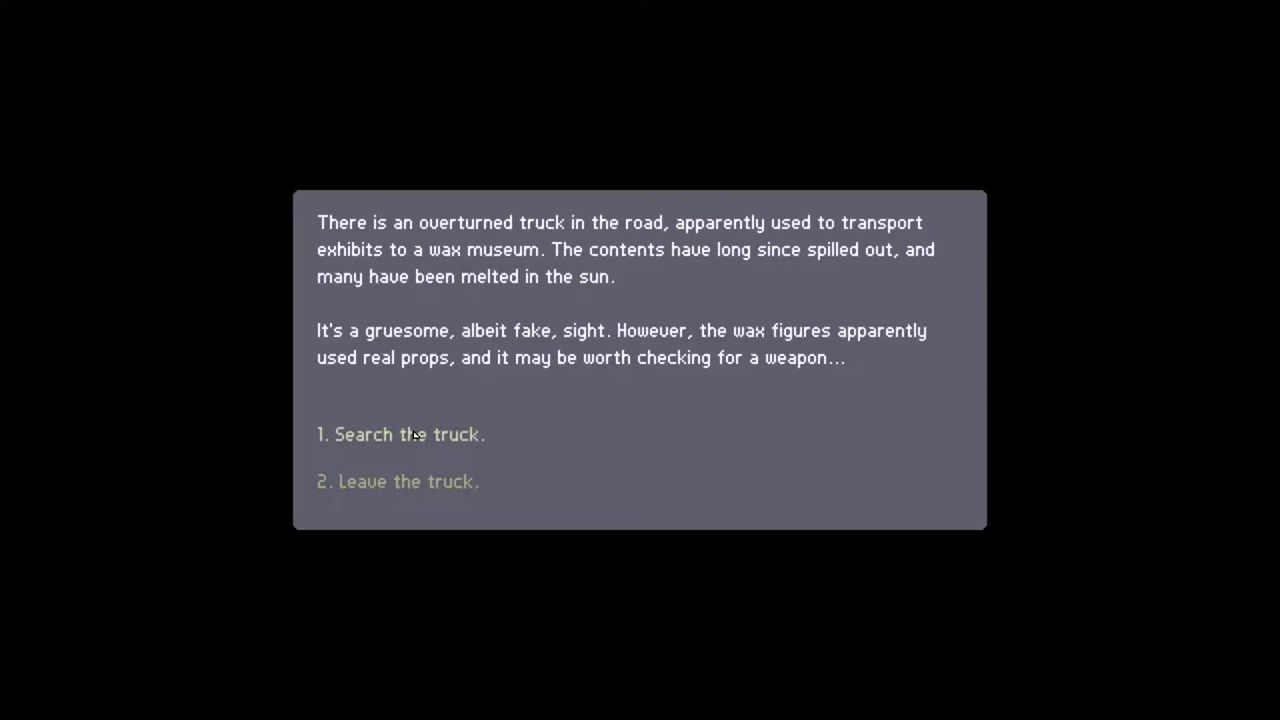
- Search the wax-museum truck, fight the infected dummies briefly, then flee the fight
{"action": "left_click", "coordinate": [400, 434]}
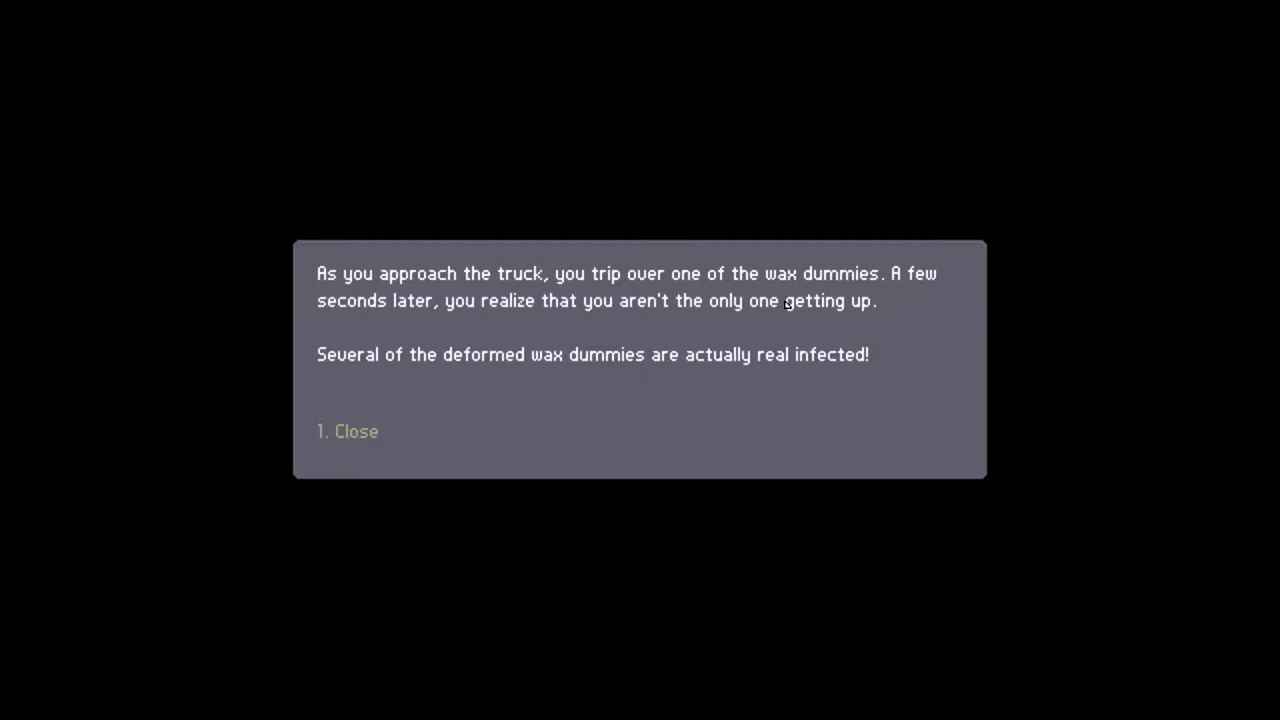
{"action": "mouse_move", "coordinate": [714, 380]}
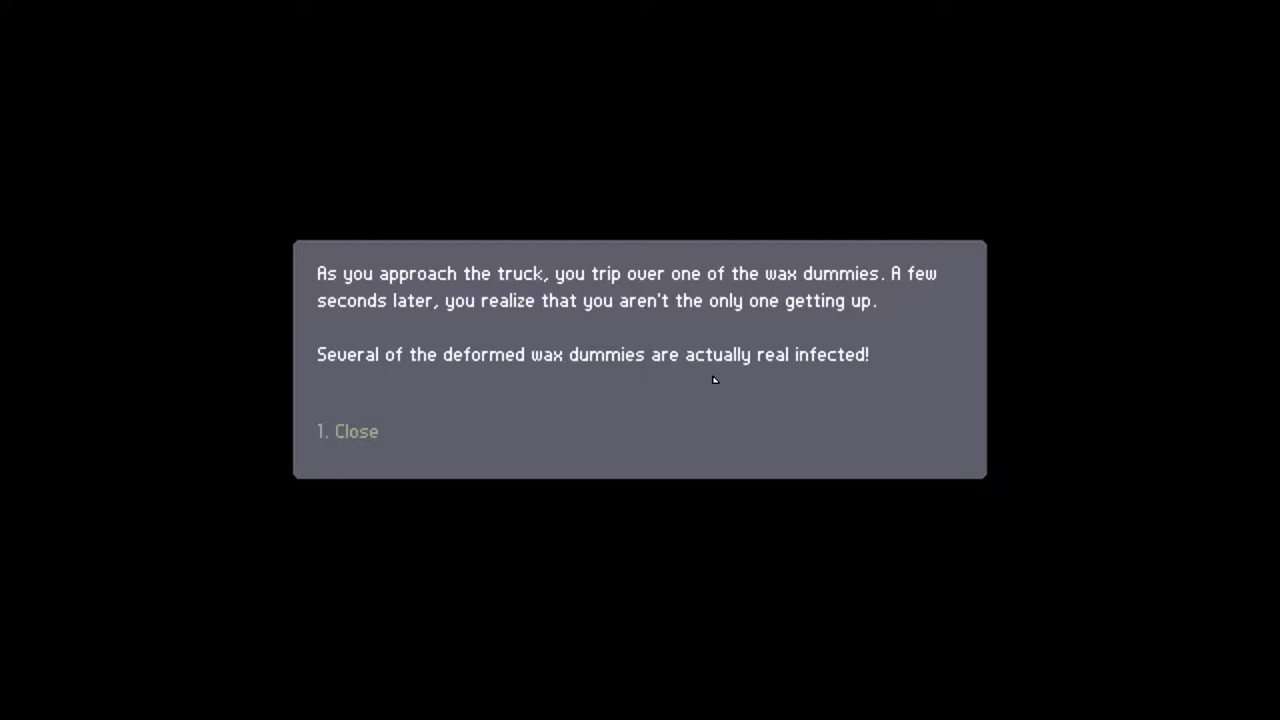
{"action": "mouse_move", "coordinate": [404, 368]}
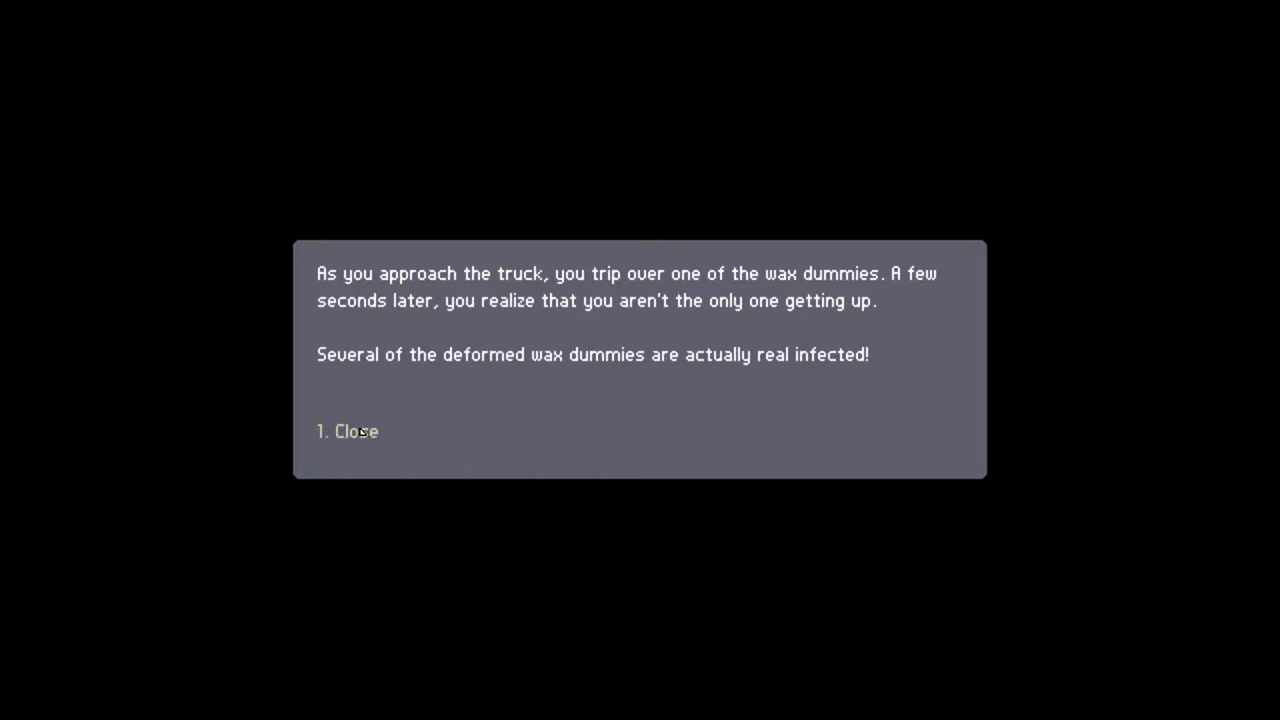
{"action": "left_click", "coordinate": [356, 432]}
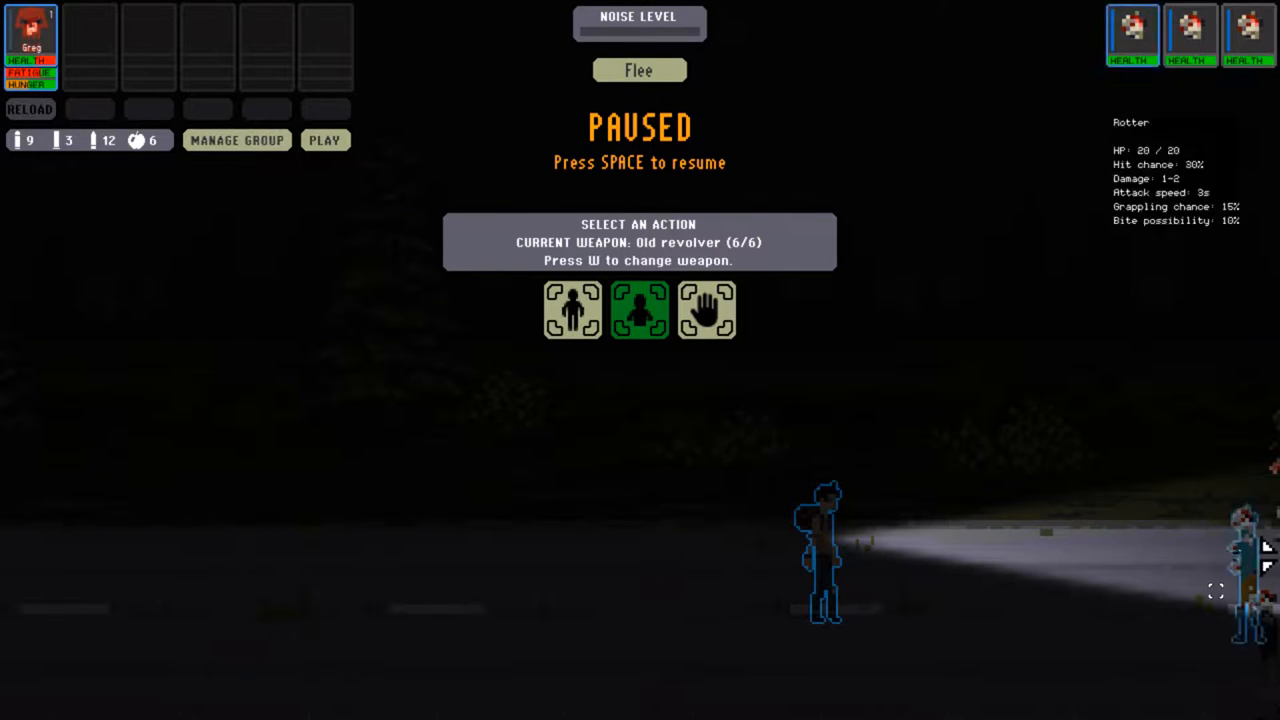
{"action": "mouse_move", "coordinate": [324, 140]}
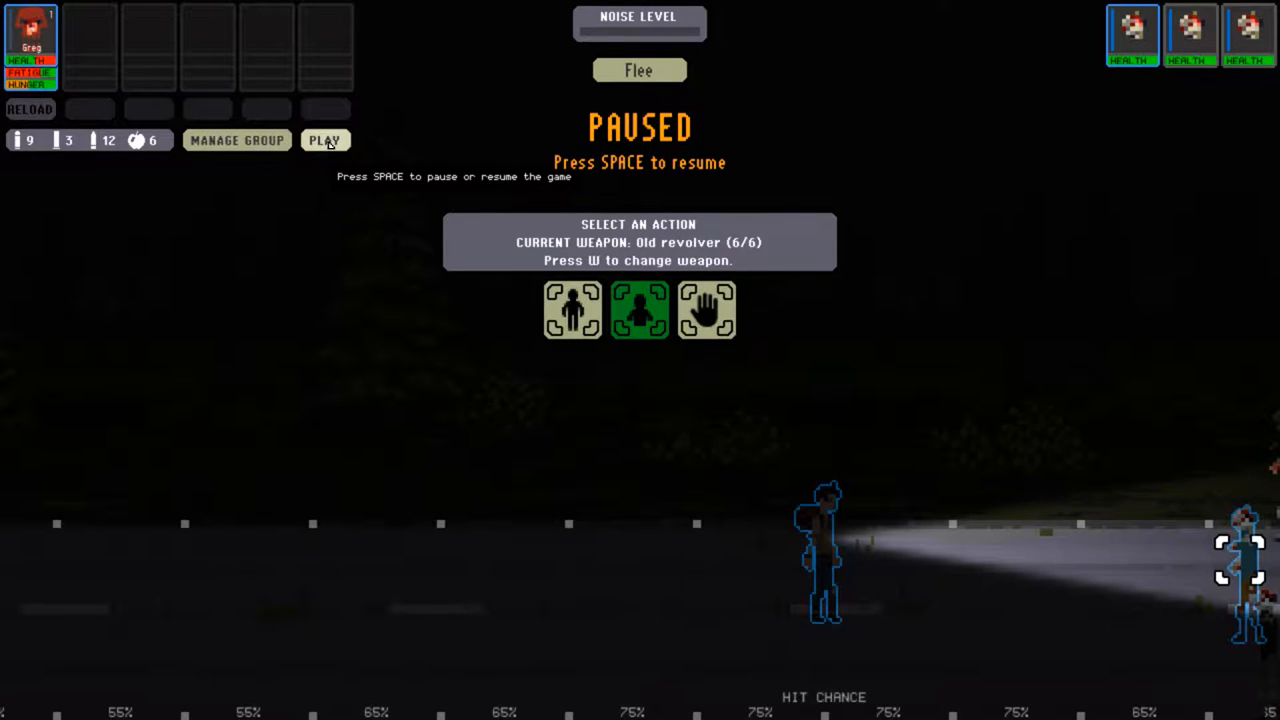
{"action": "left_click", "coordinate": [324, 140]}
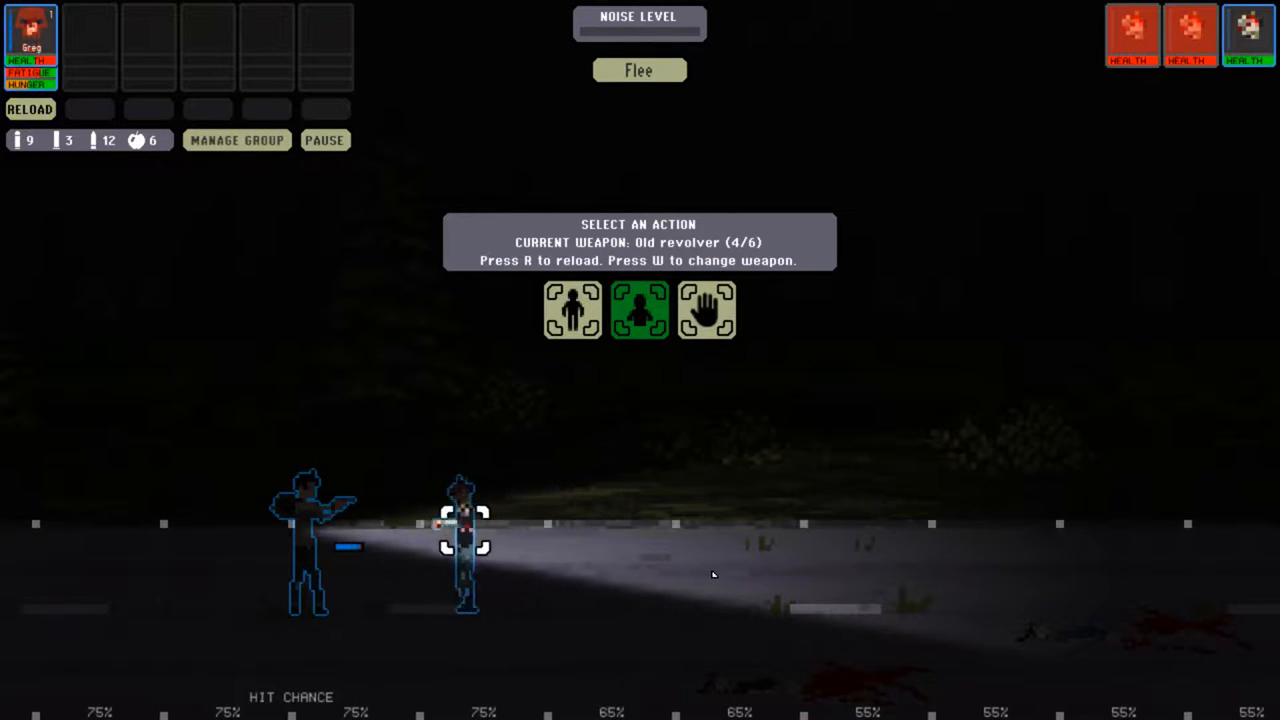
{"action": "left_click", "coordinate": [640, 70]}
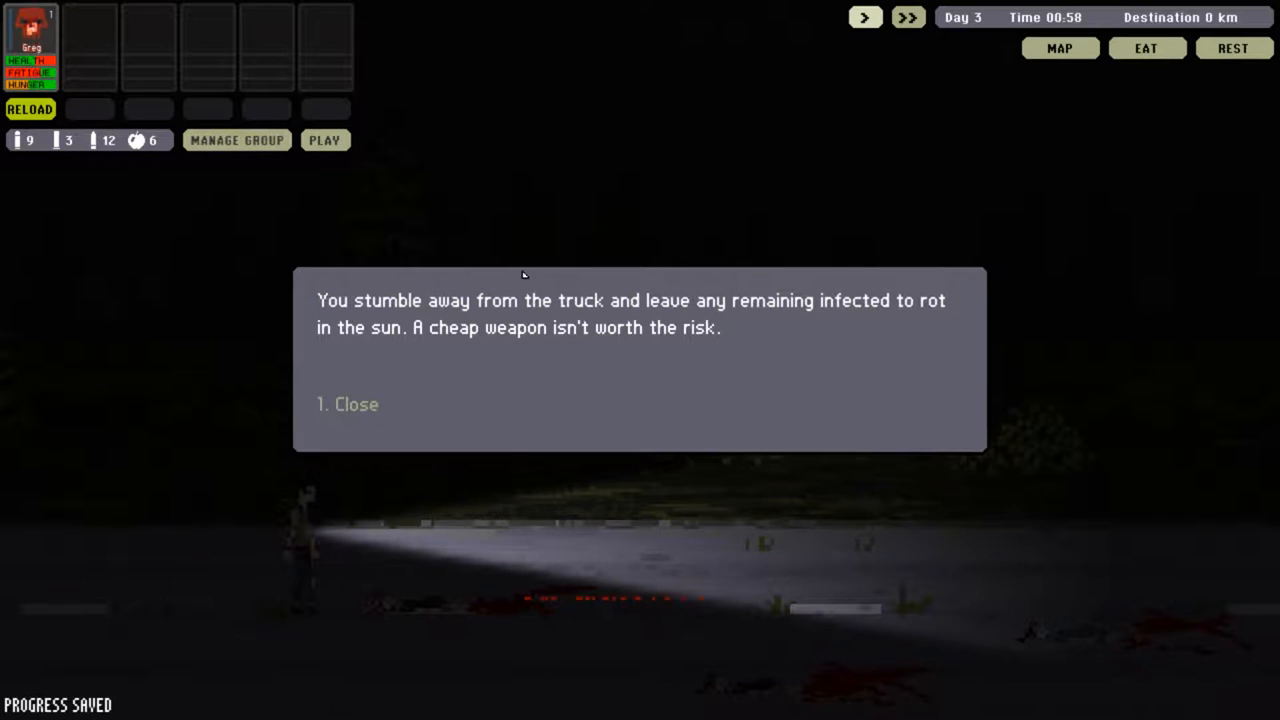
- Dismiss the flee message and travel on to the walled town full of rotters
{"action": "left_click", "coordinate": [348, 404]}
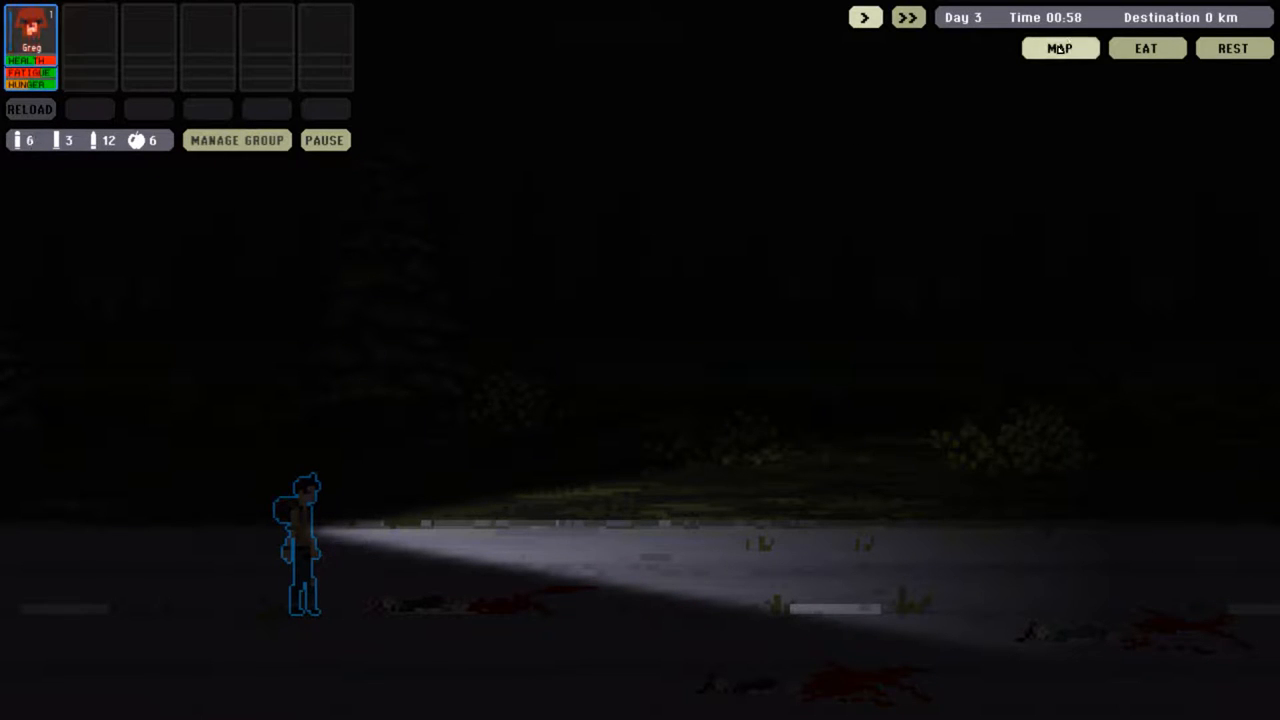
{"action": "left_click", "coordinate": [1060, 48]}
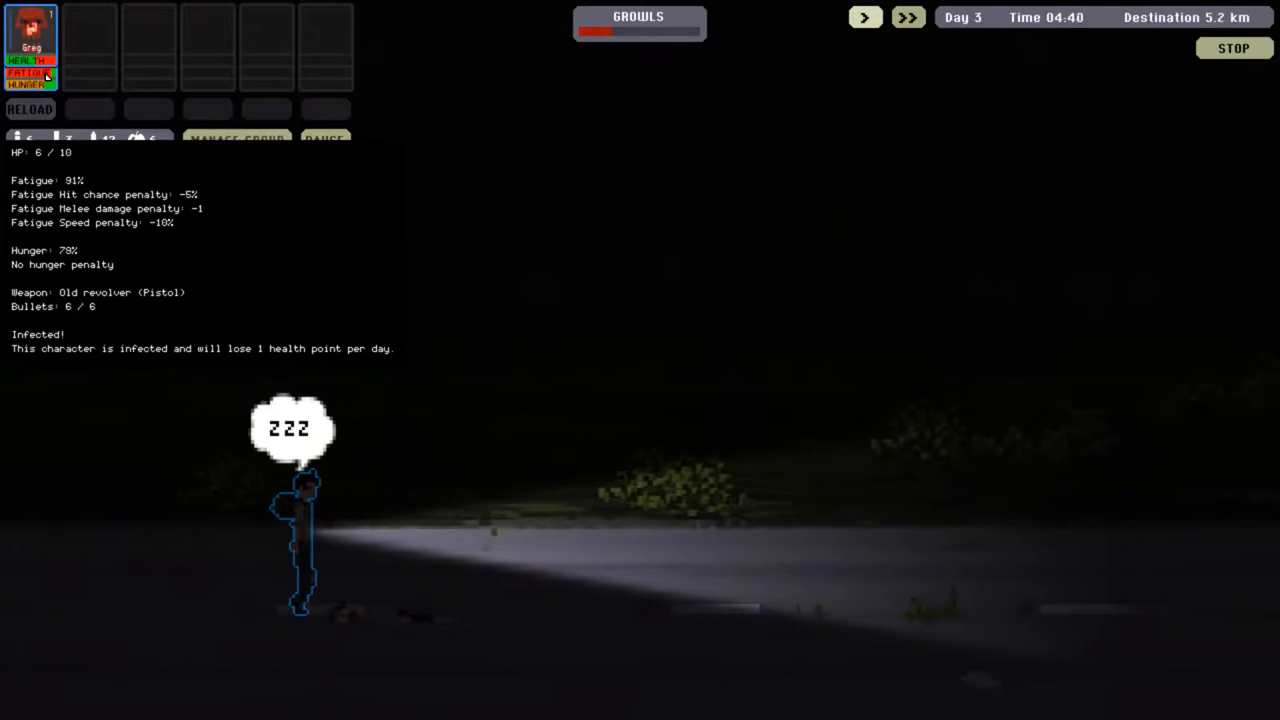
{"action": "left_click", "coordinate": [908, 16]}
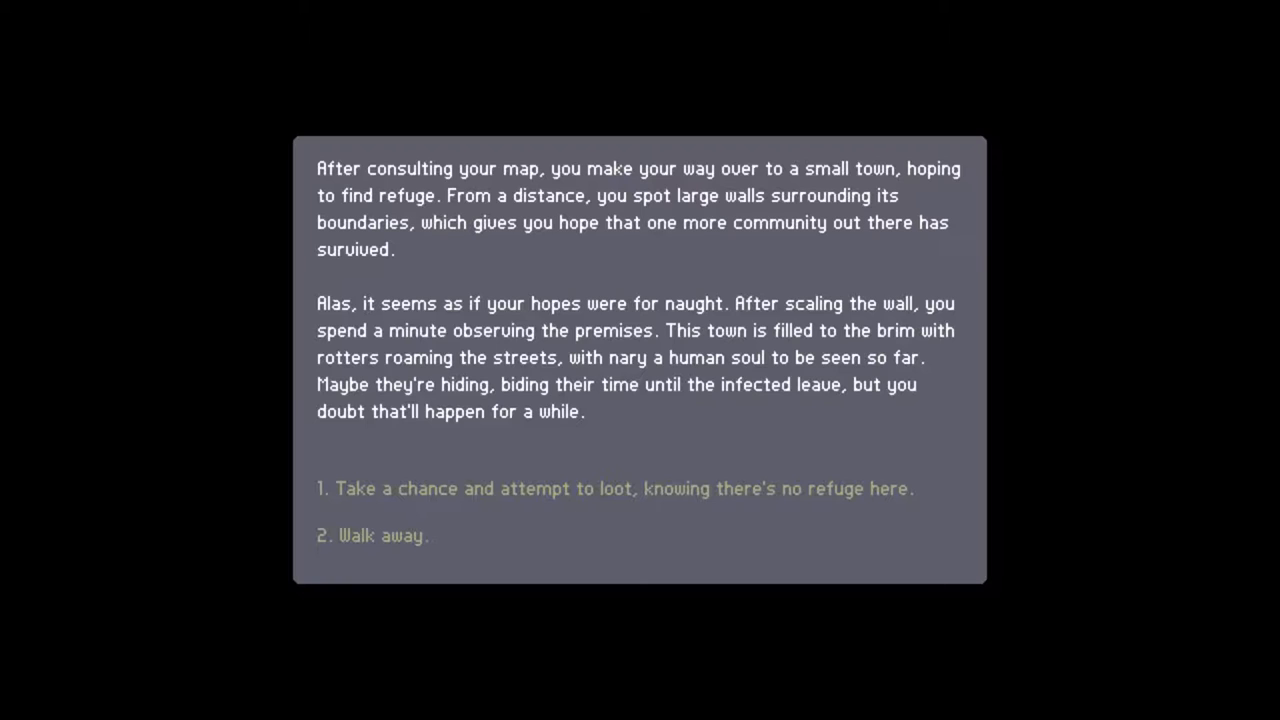
{"action": "mouse_move", "coordinate": [650, 242]}
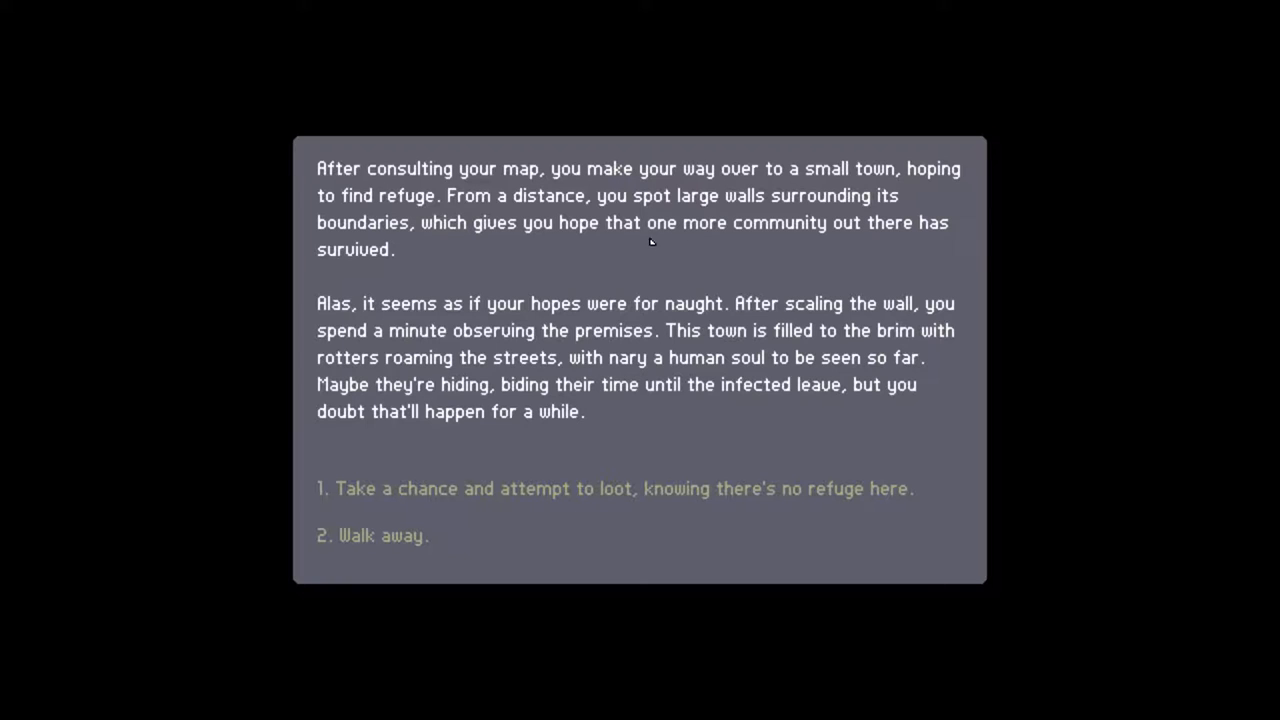
{"action": "mouse_move", "coordinate": [572, 340]}
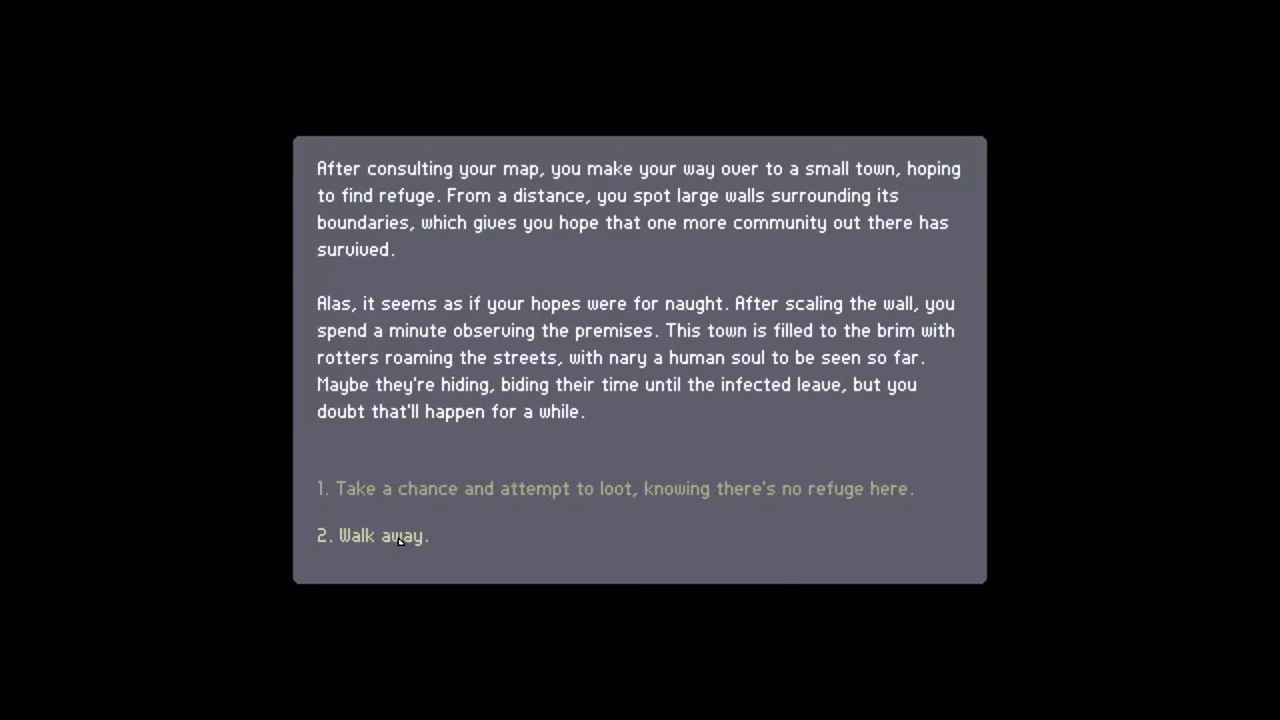
- Walk away from the rotter-filled town and dismiss the result message
{"action": "left_click", "coordinate": [372, 536]}
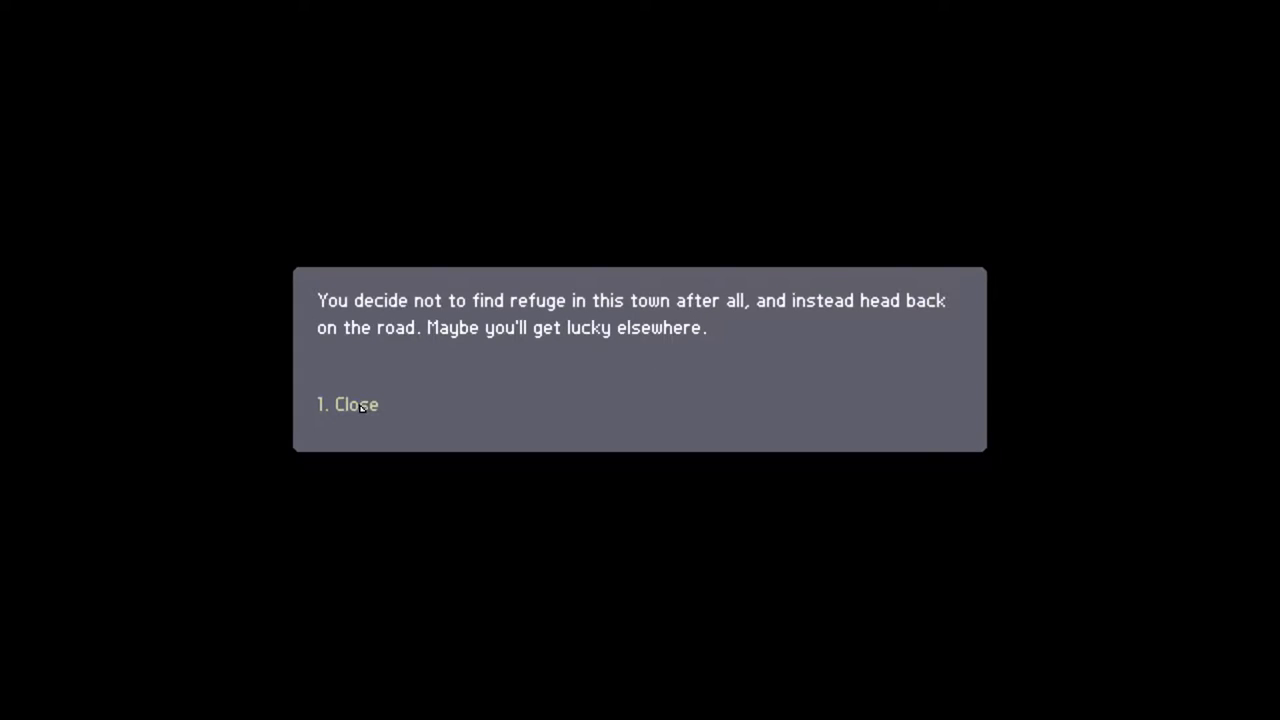
{"action": "left_click", "coordinate": [348, 404]}
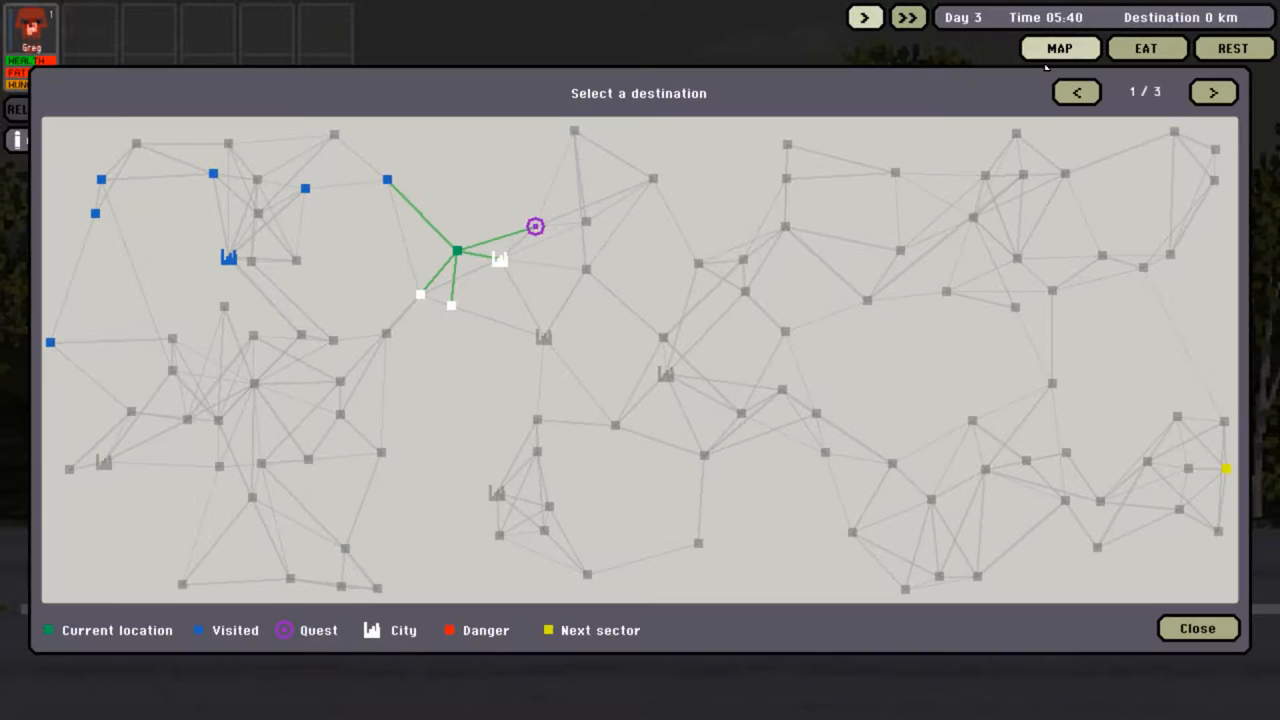
{"action": "mouse_move", "coordinate": [536, 226]}
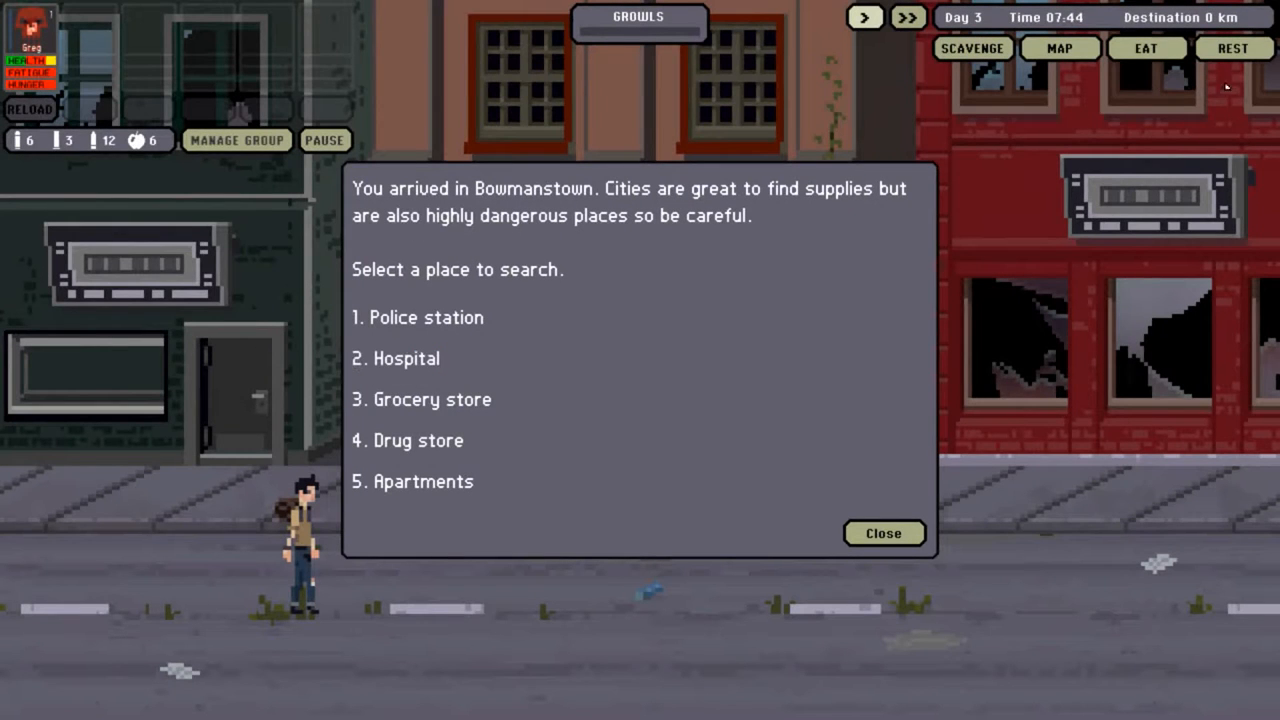
- Dismiss Bowmanstown's search-location list to stand on the city street
{"action": "left_click", "coordinate": [1146, 48]}
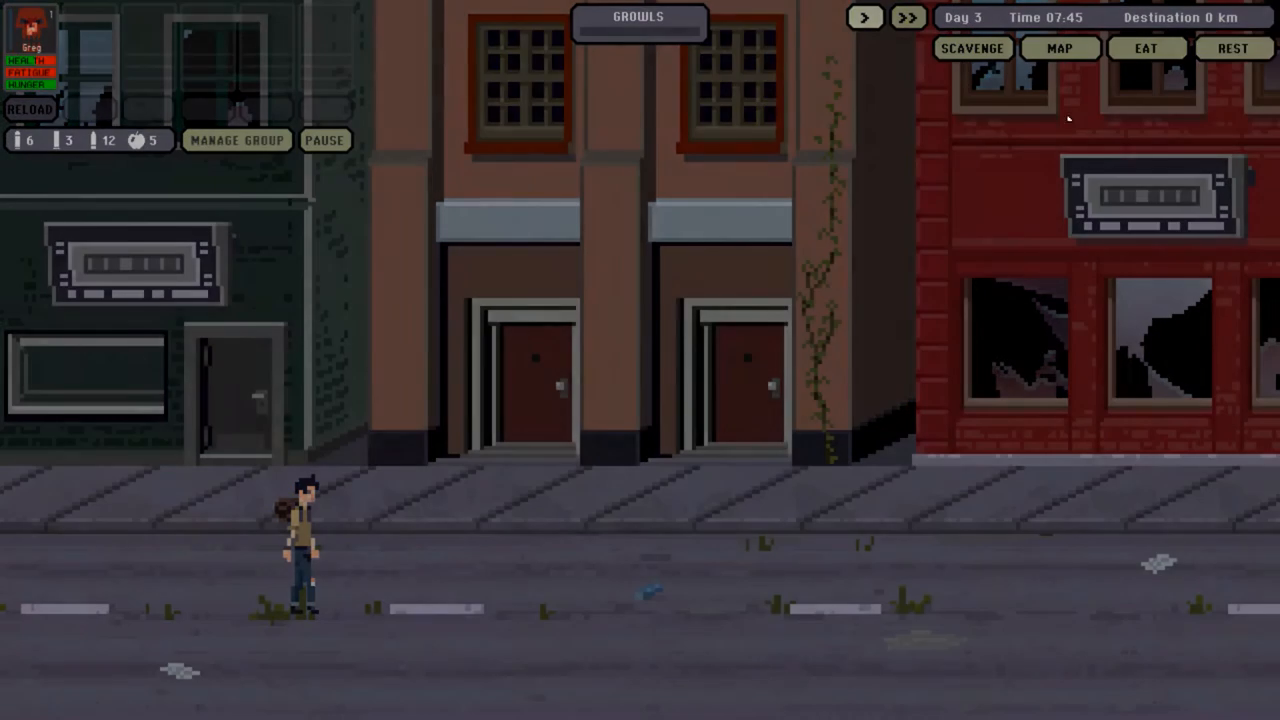
- Rest Greg in Bowmanstown until mid-afternoon, wake him and bring up the Scavenge location list
{"action": "left_click", "coordinate": [1232, 48]}
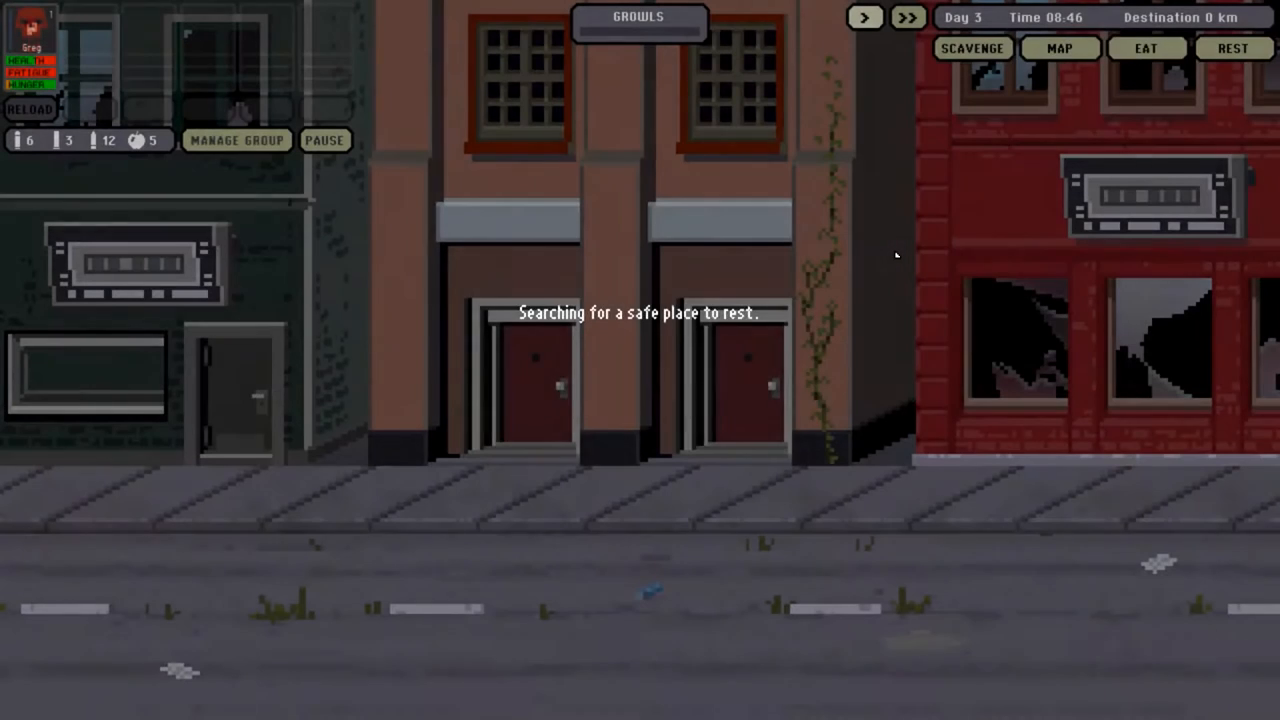
{"action": "left_click", "coordinate": [1234, 48]}
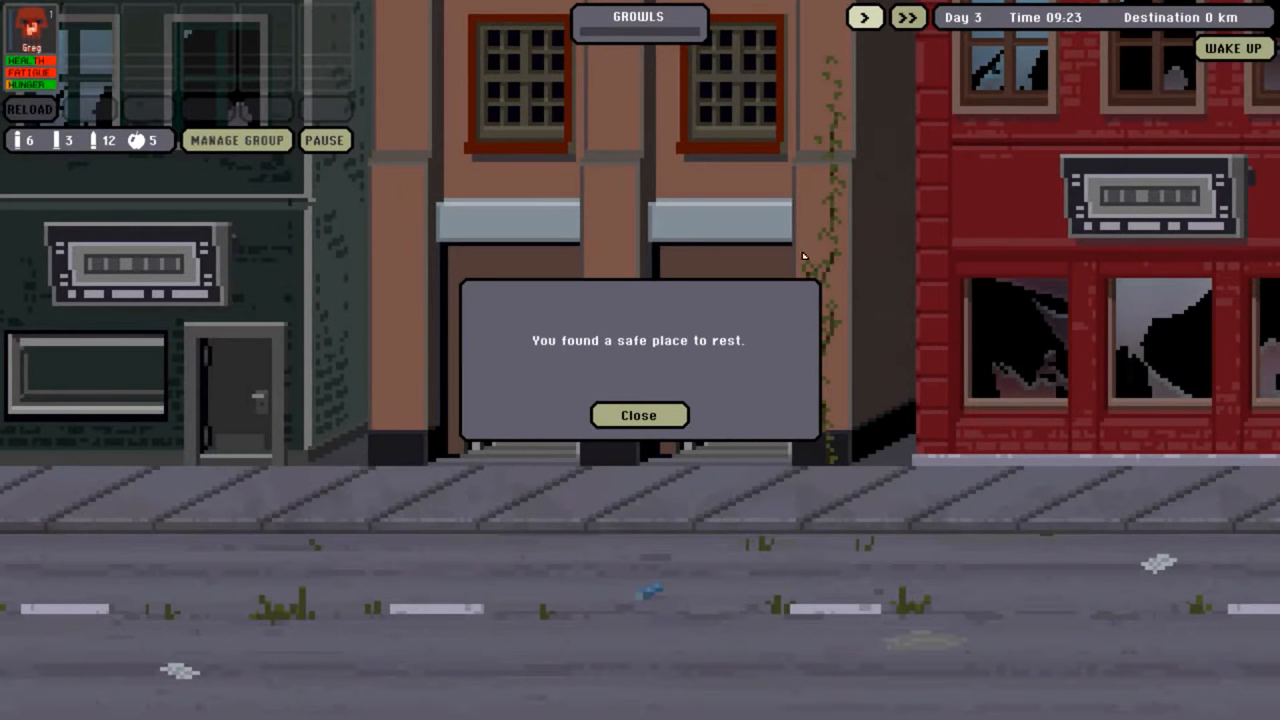
{"action": "left_click", "coordinate": [638, 414]}
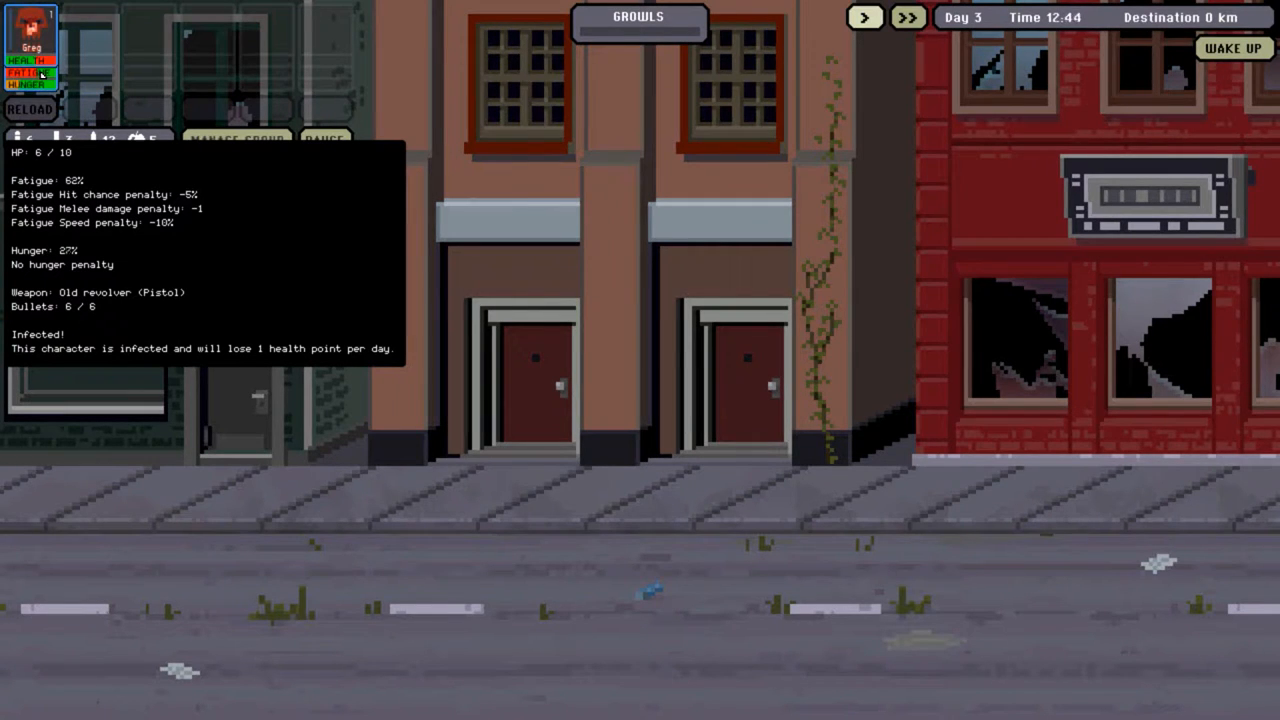
{"action": "left_click", "coordinate": [906, 16]}
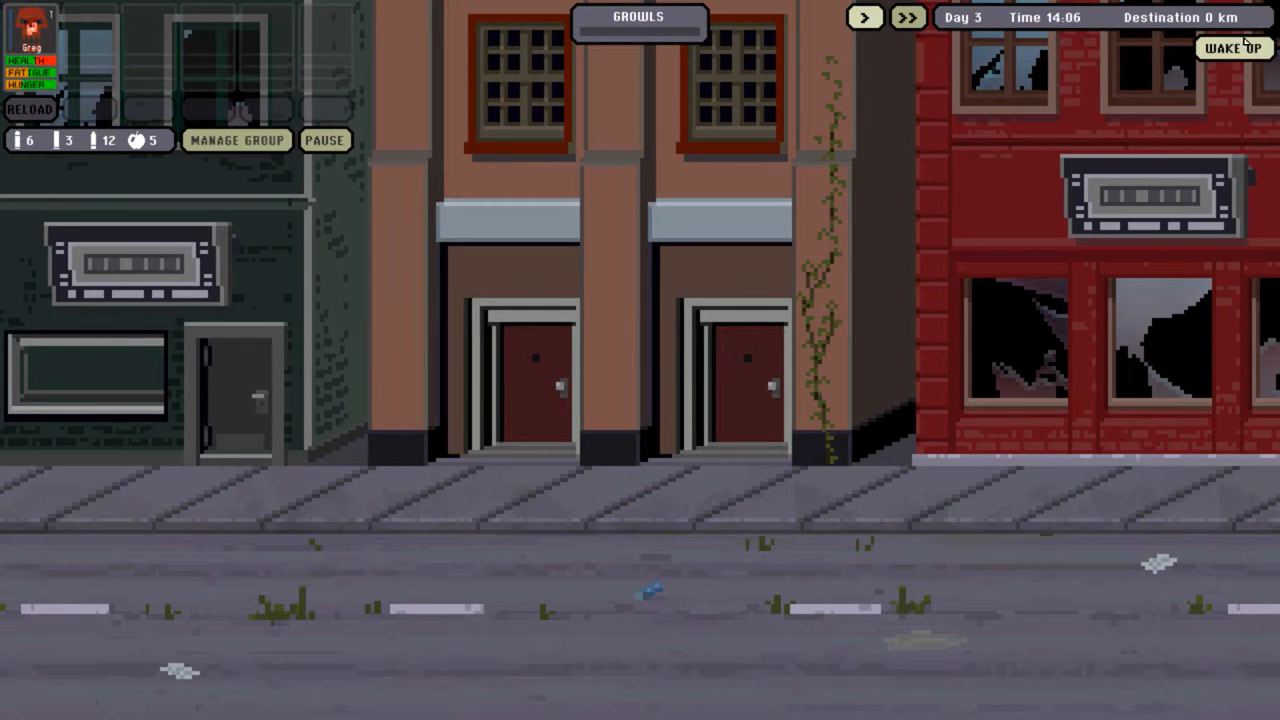
{"action": "left_click", "coordinate": [1232, 48]}
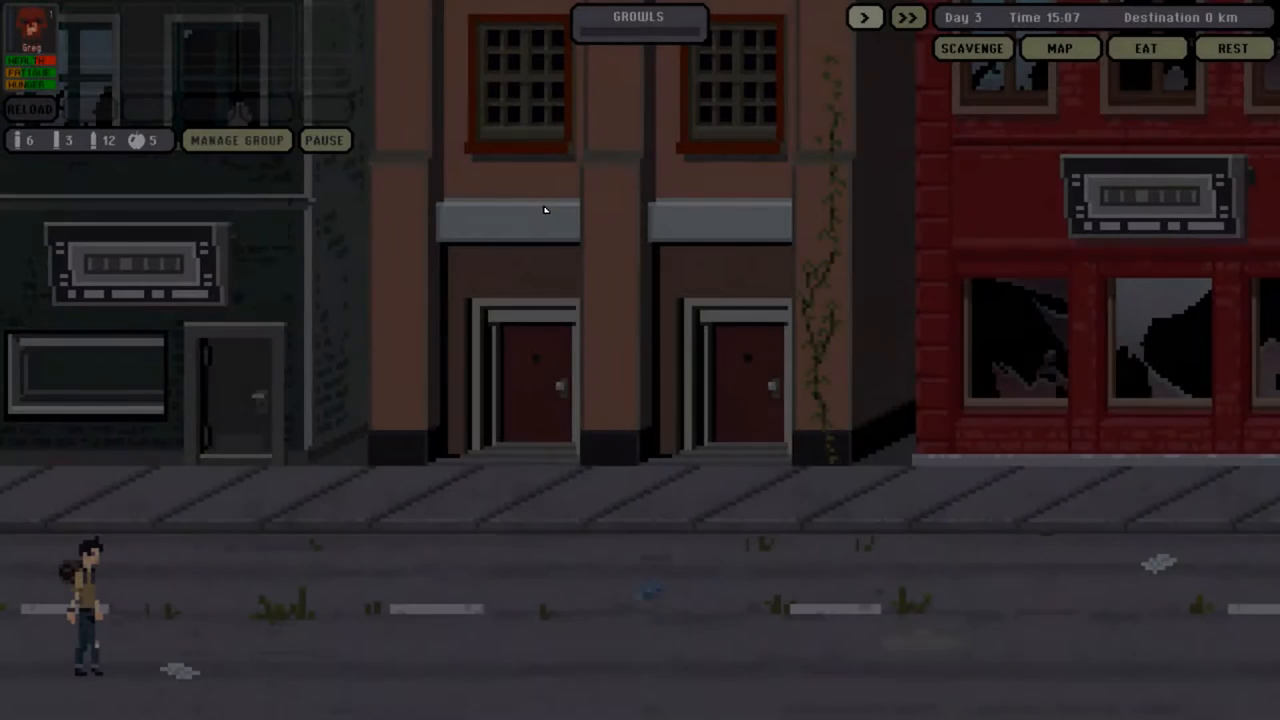
{"action": "left_click", "coordinate": [972, 48]}
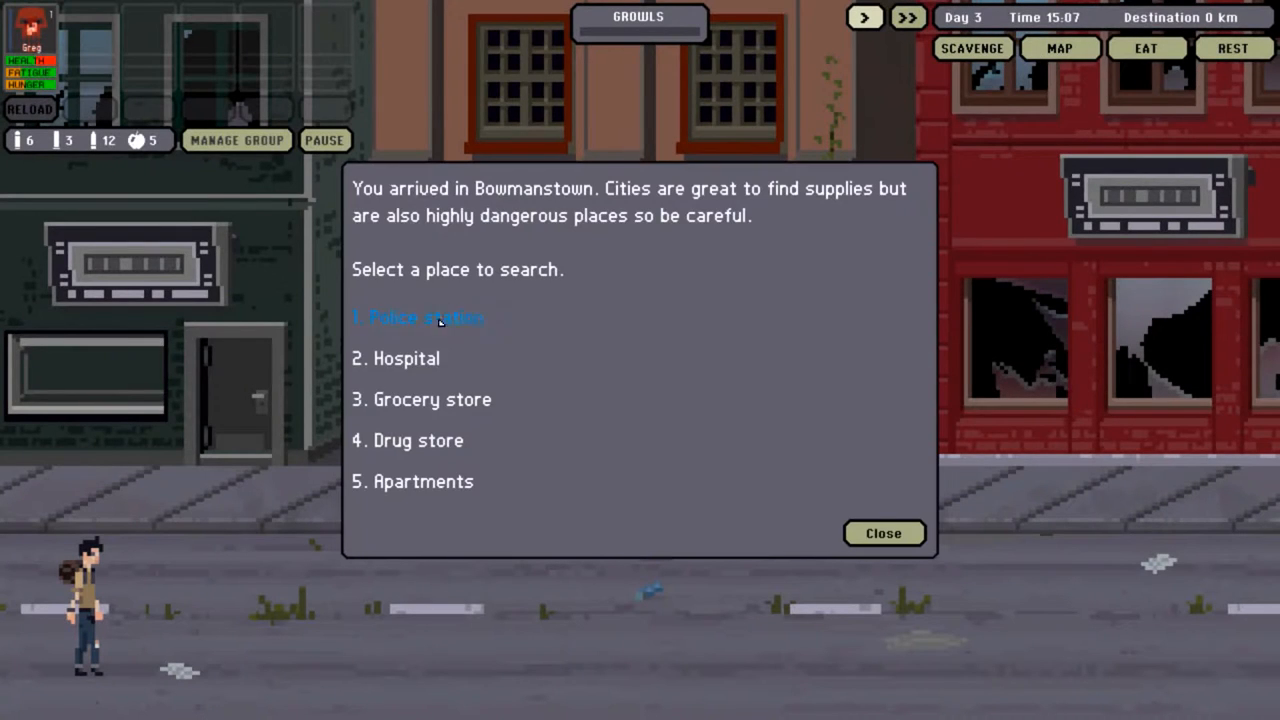
- Search the Bowmanstown hospital, resume the fight and gun down the attracted zombies with the revolver
{"action": "left_click", "coordinate": [884, 532]}
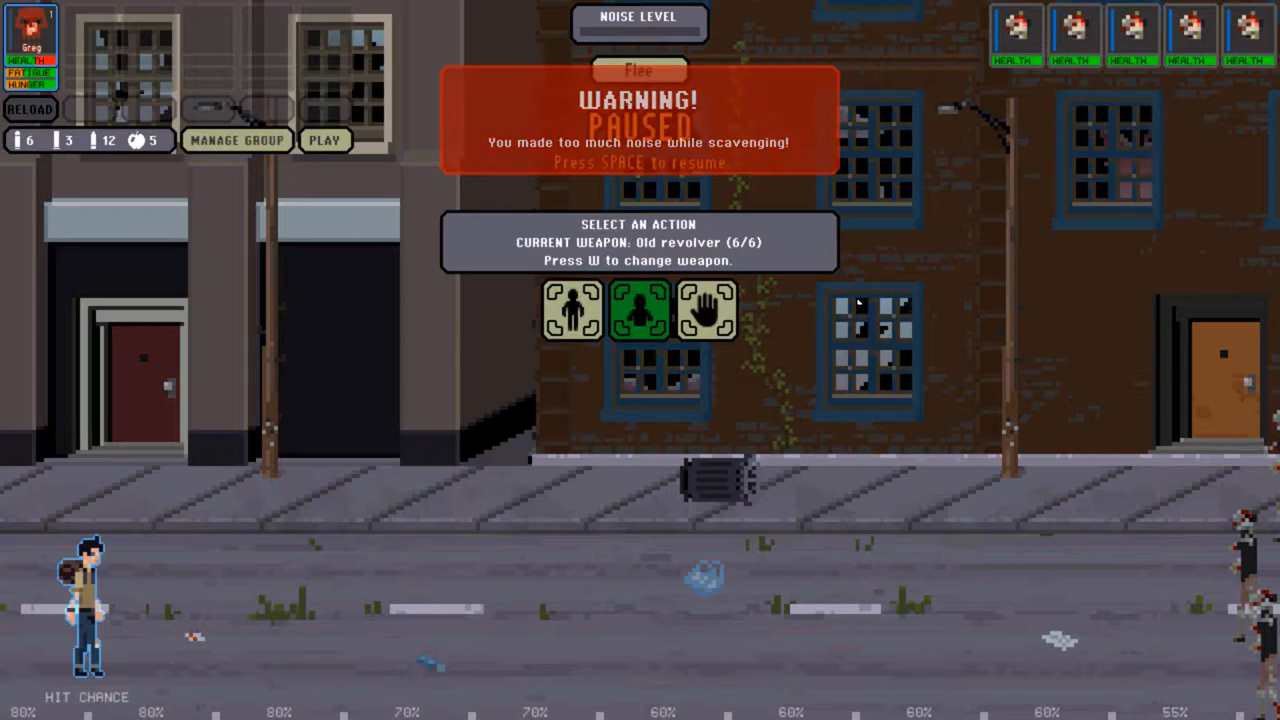
{"action": "mouse_move", "coordinate": [560, 212]}
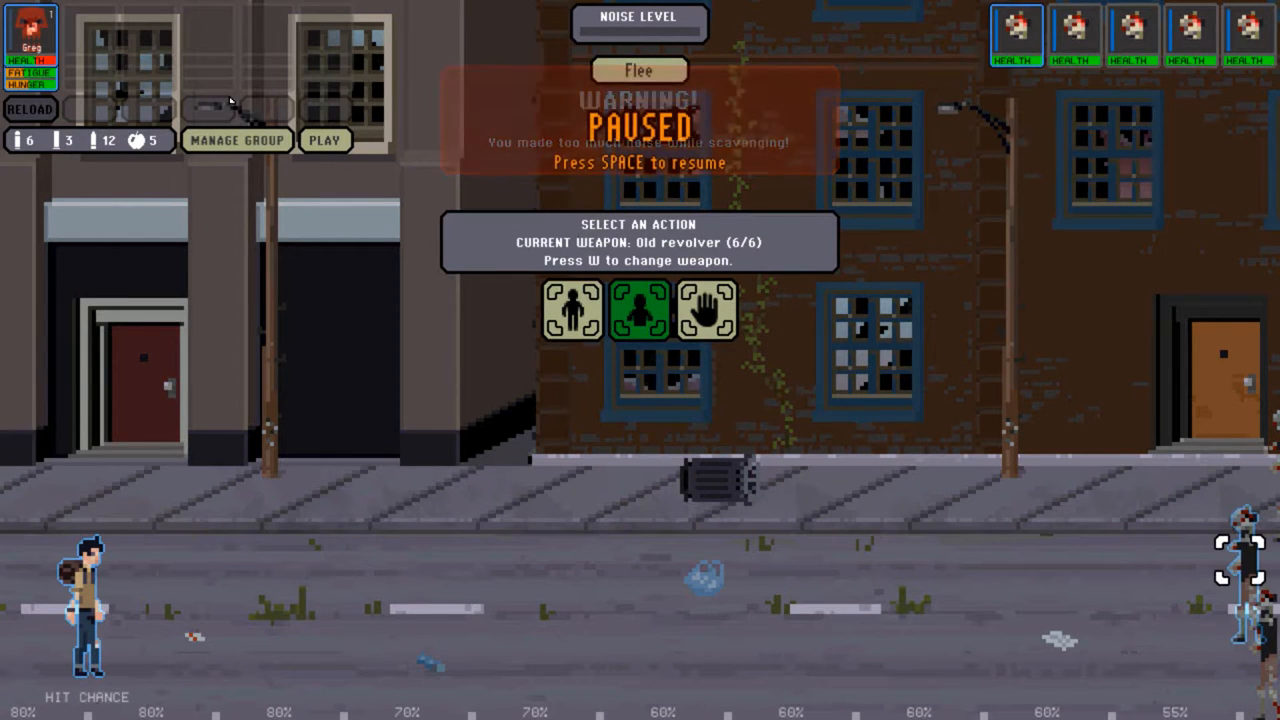
{"action": "key", "text": "space"}
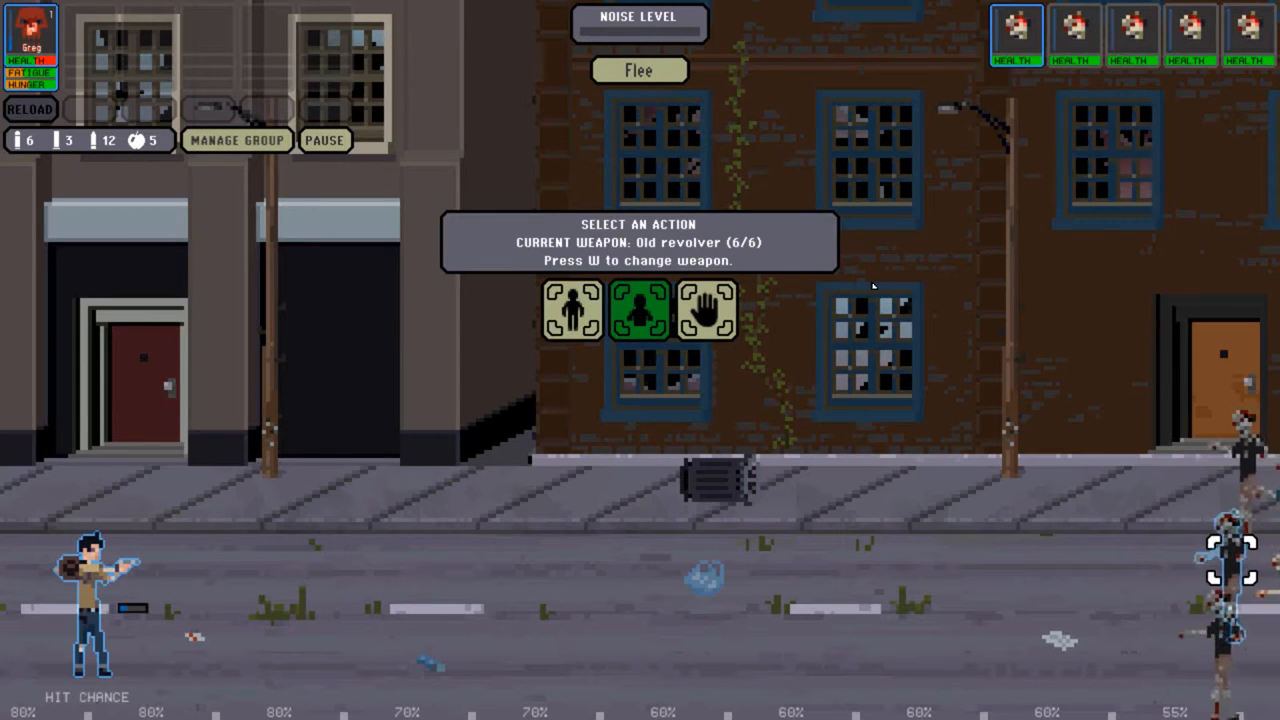
{"action": "left_click", "coordinate": [640, 308]}
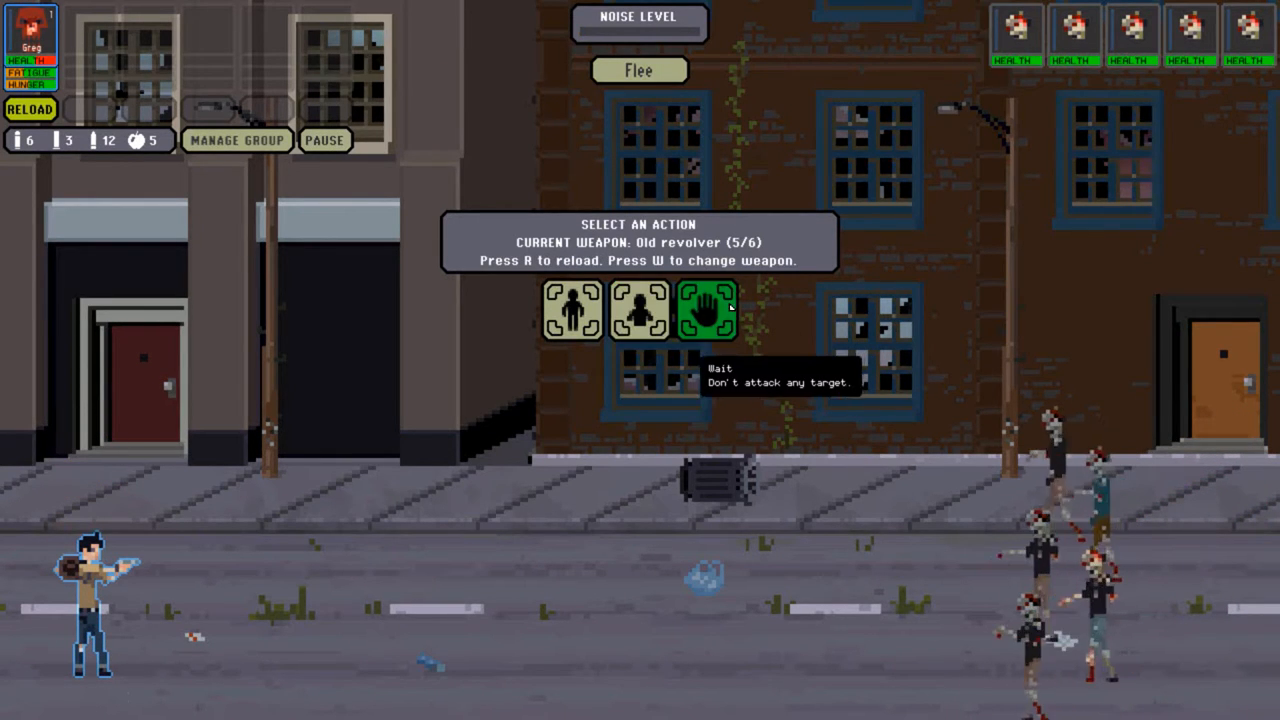
{"action": "mouse_move", "coordinate": [640, 310]}
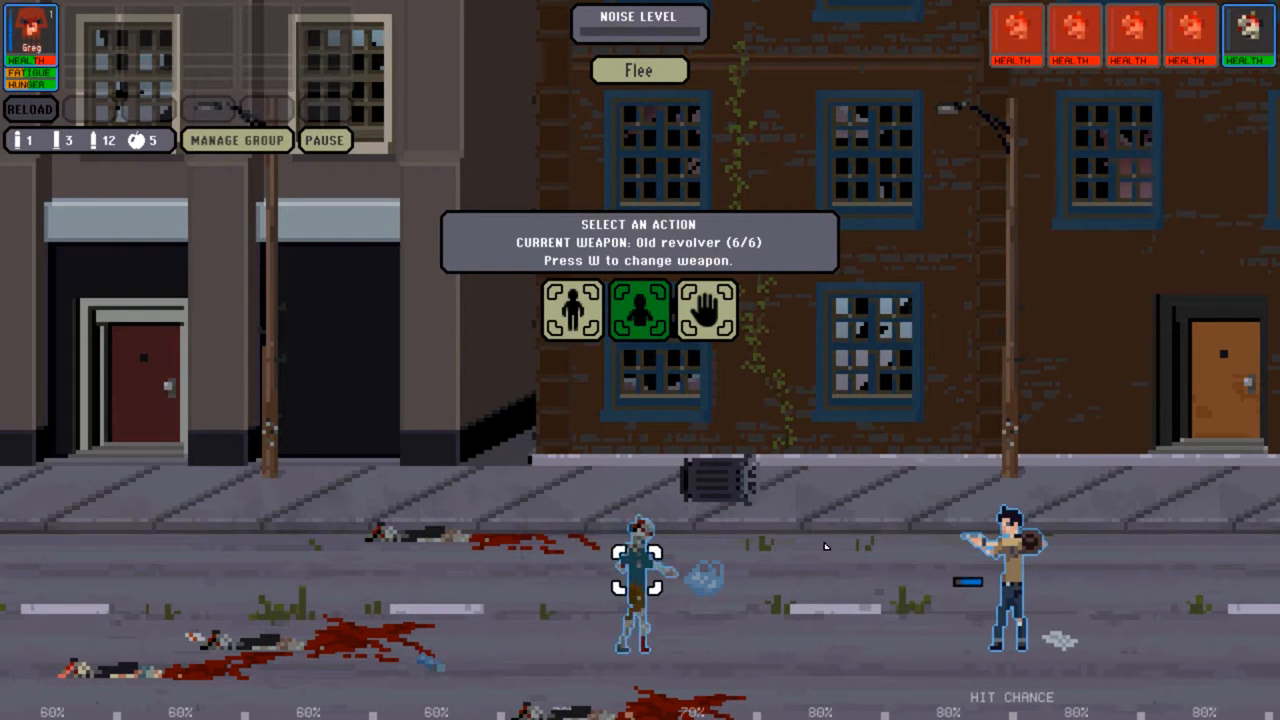
{"action": "left_click", "coordinate": [638, 308]}
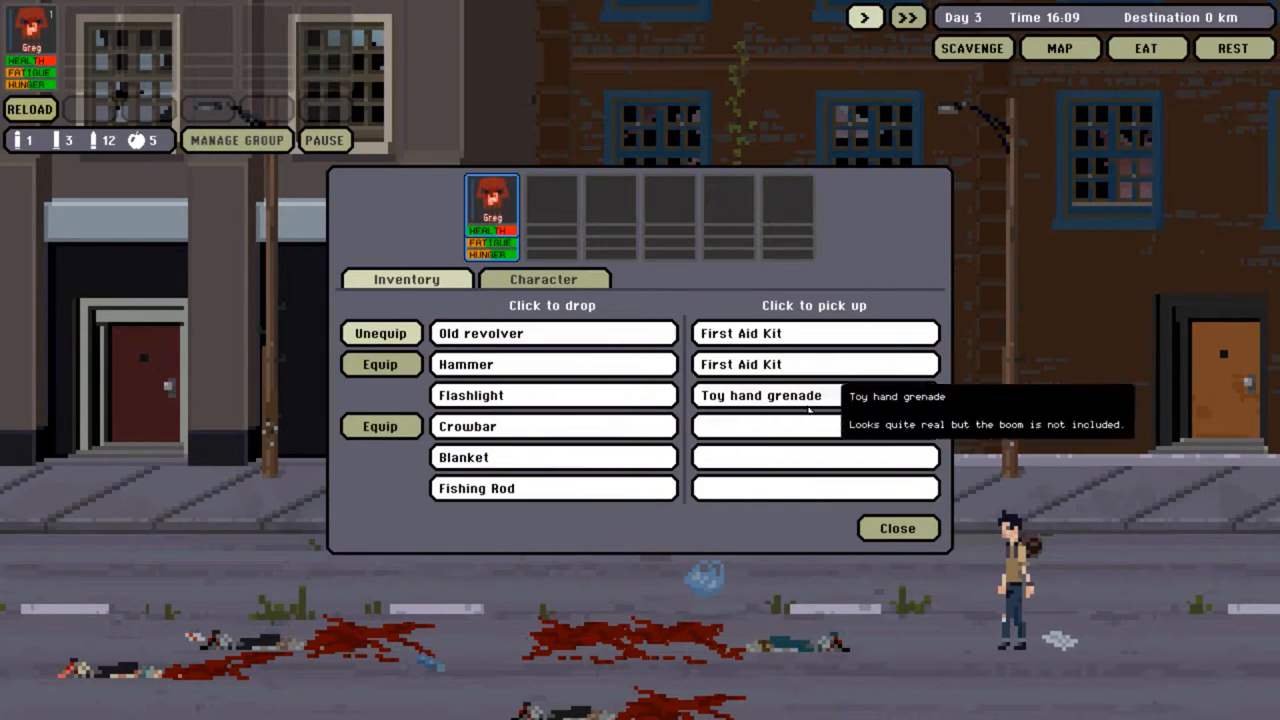
{"action": "mouse_move", "coordinate": [544, 460]}
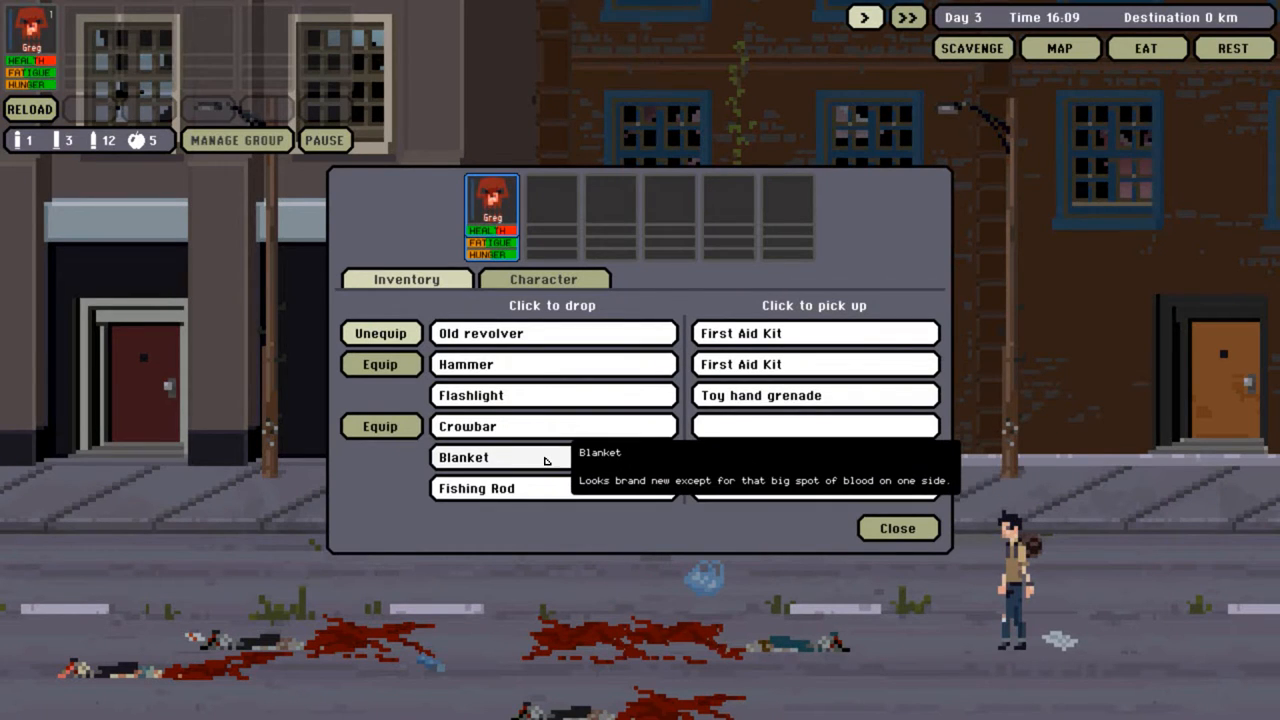
- Drop the Blanket, take the First Aid Kit in its place, and close the loot window
{"action": "left_click", "coordinate": [814, 364]}
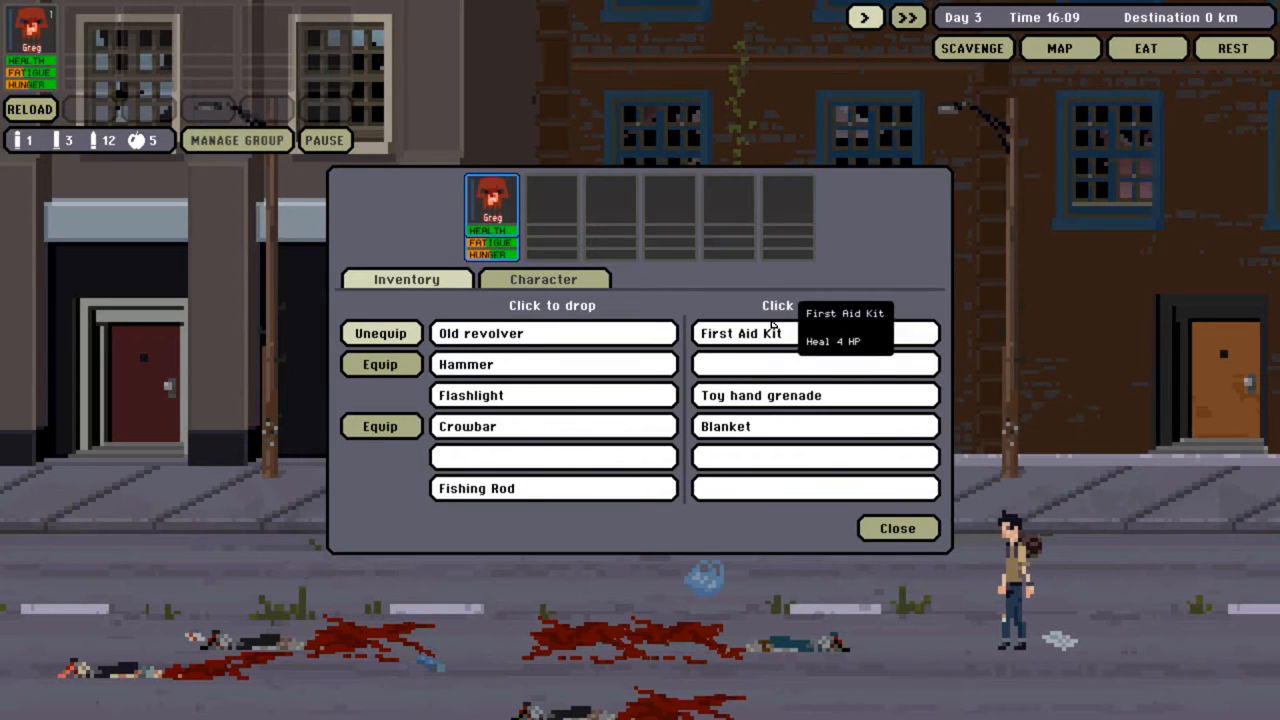
{"action": "mouse_move", "coordinate": [604, 456]}
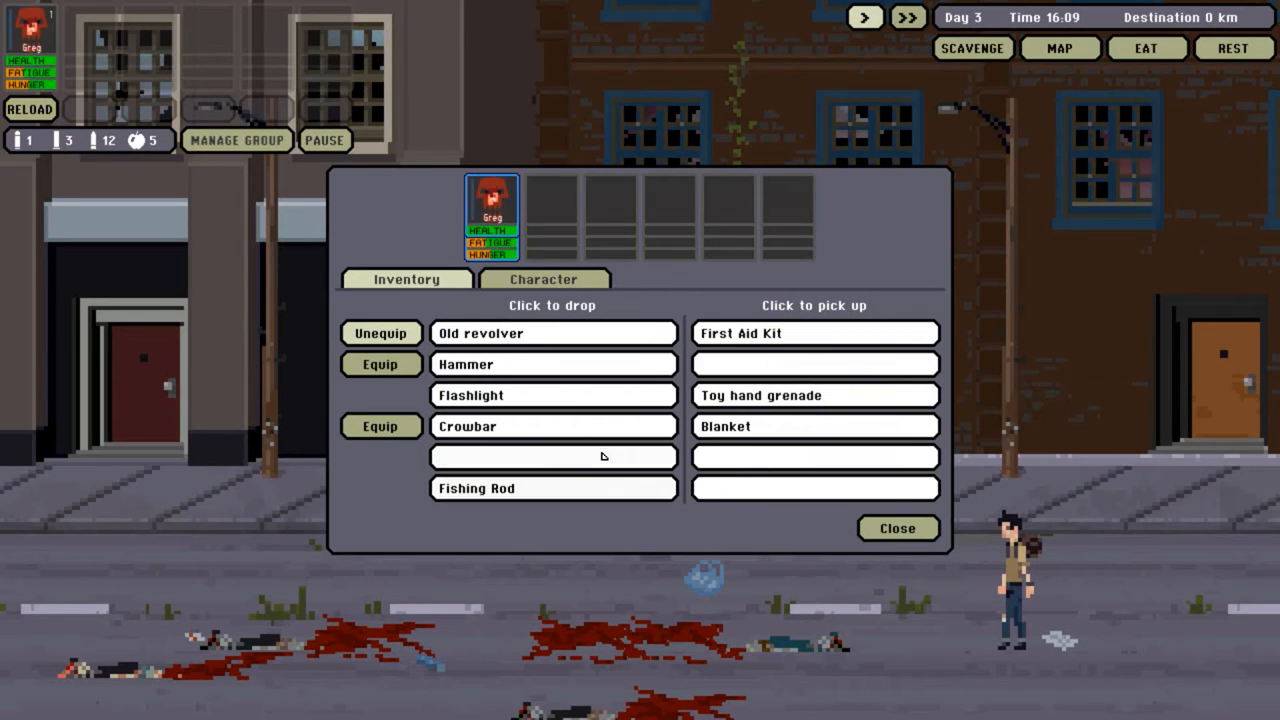
{"action": "mouse_move", "coordinate": [780, 396]}
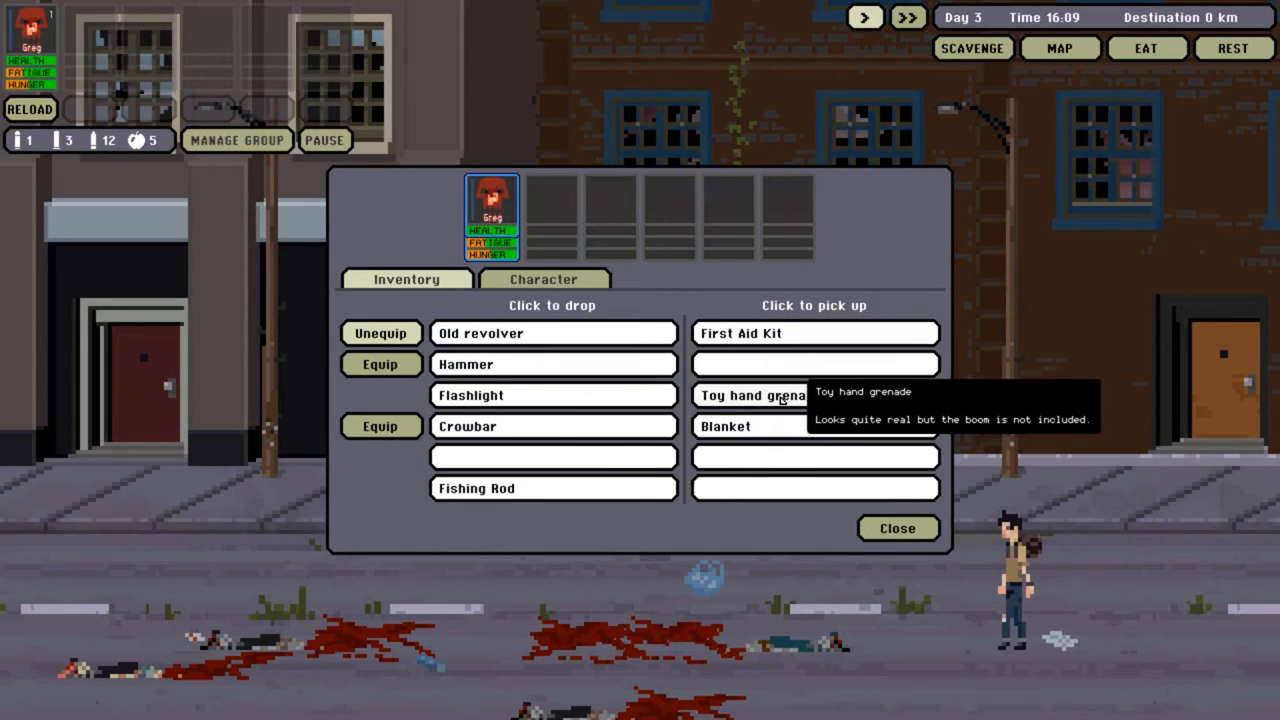
{"action": "left_click", "coordinate": [816, 332]}
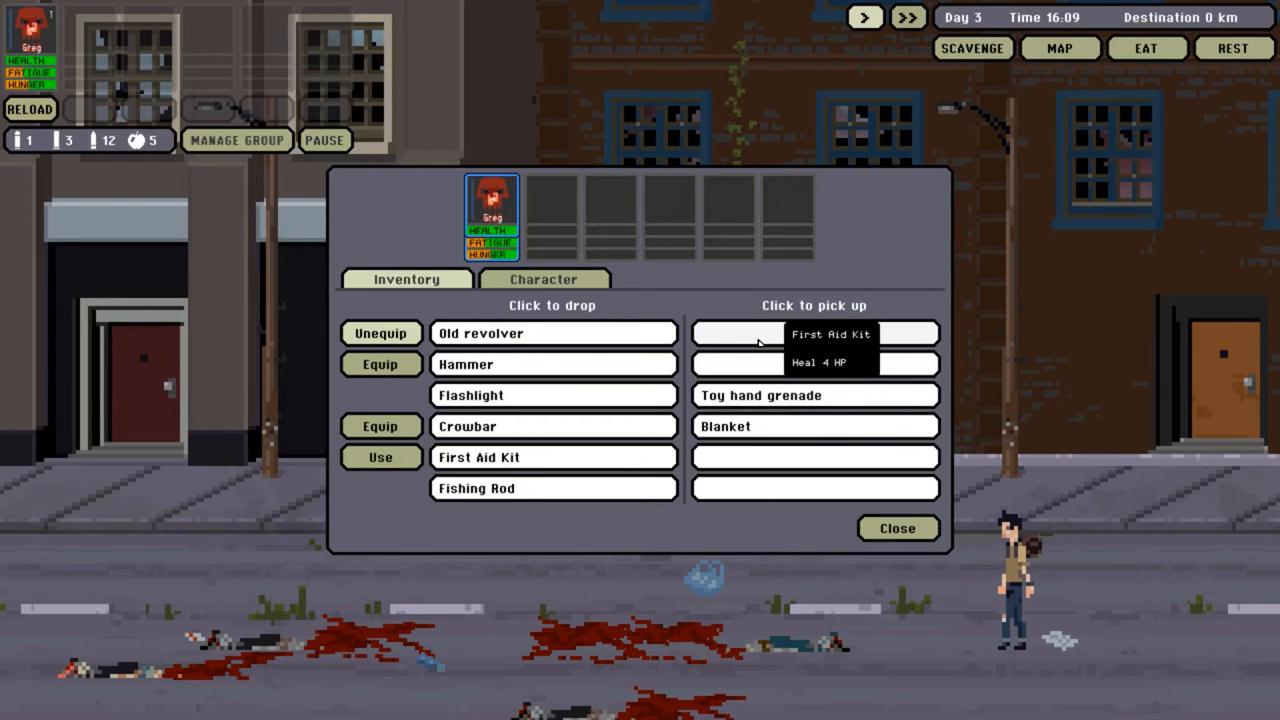
{"action": "left_click", "coordinate": [814, 332]}
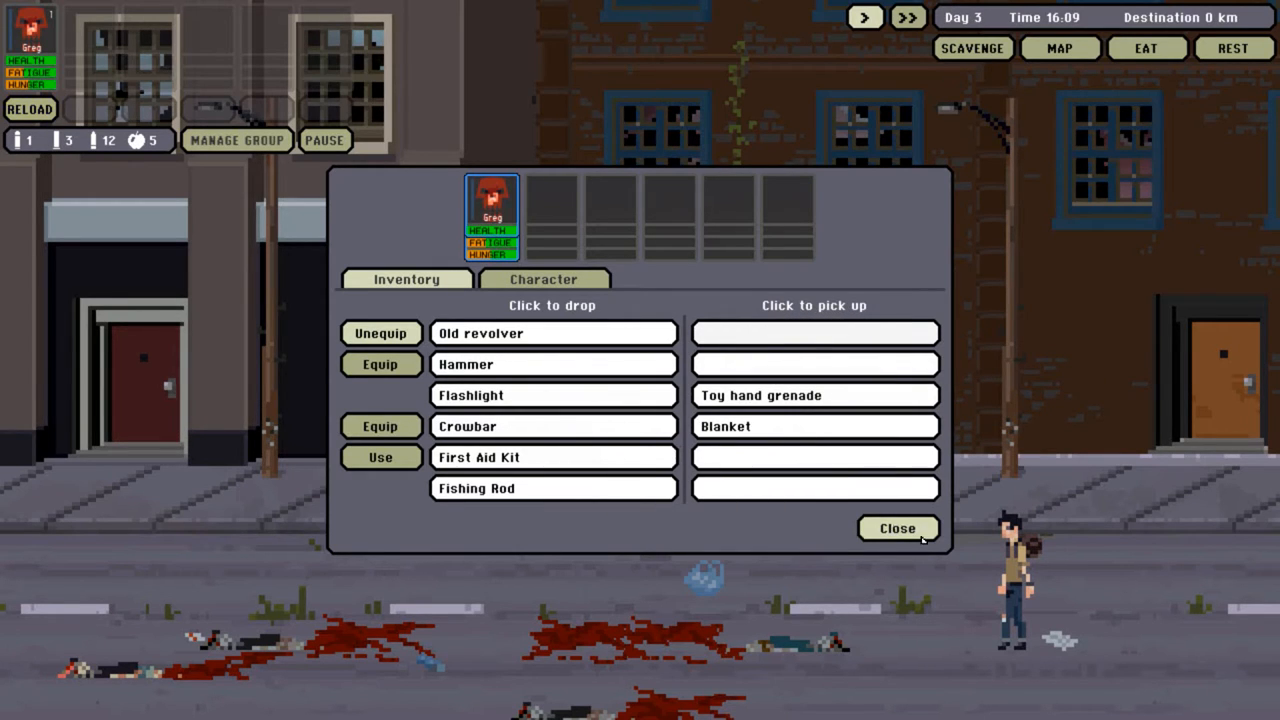
{"action": "left_click", "coordinate": [896, 528]}
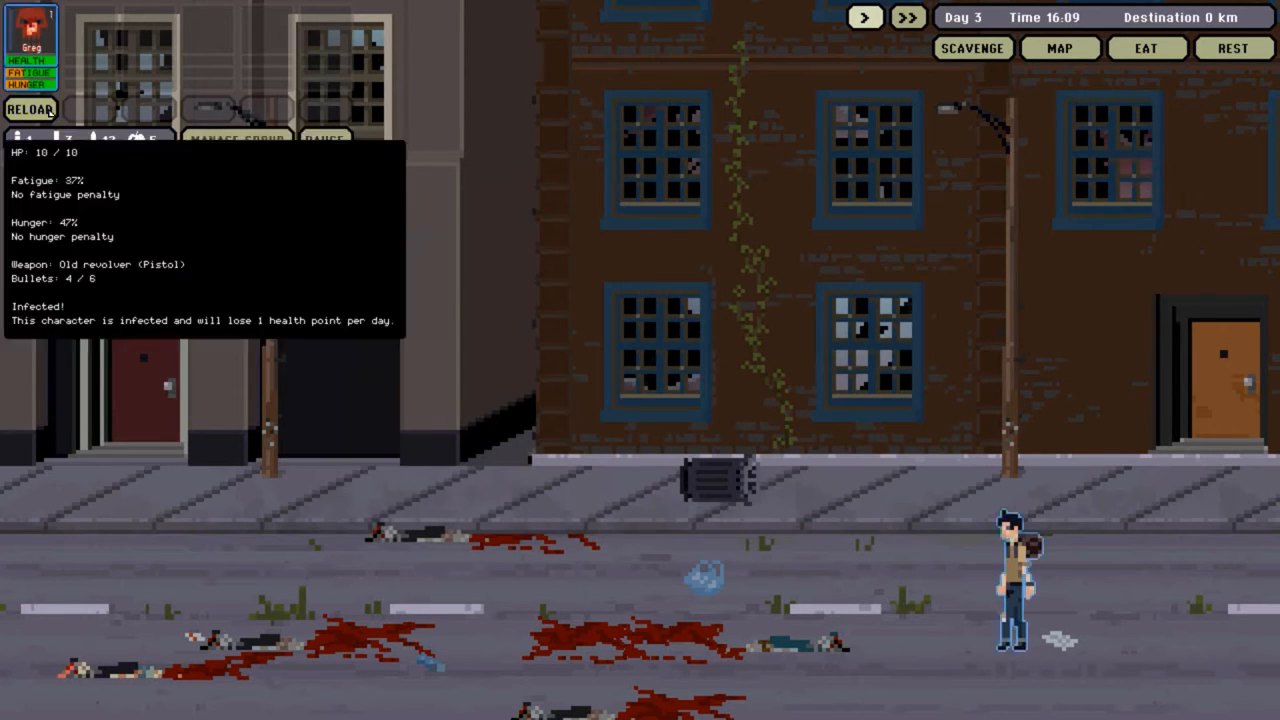
- Reload the revolver, search the Bowmanstown police station and take the boxes of pistol bullets (6)
{"action": "left_click", "coordinate": [30, 108]}
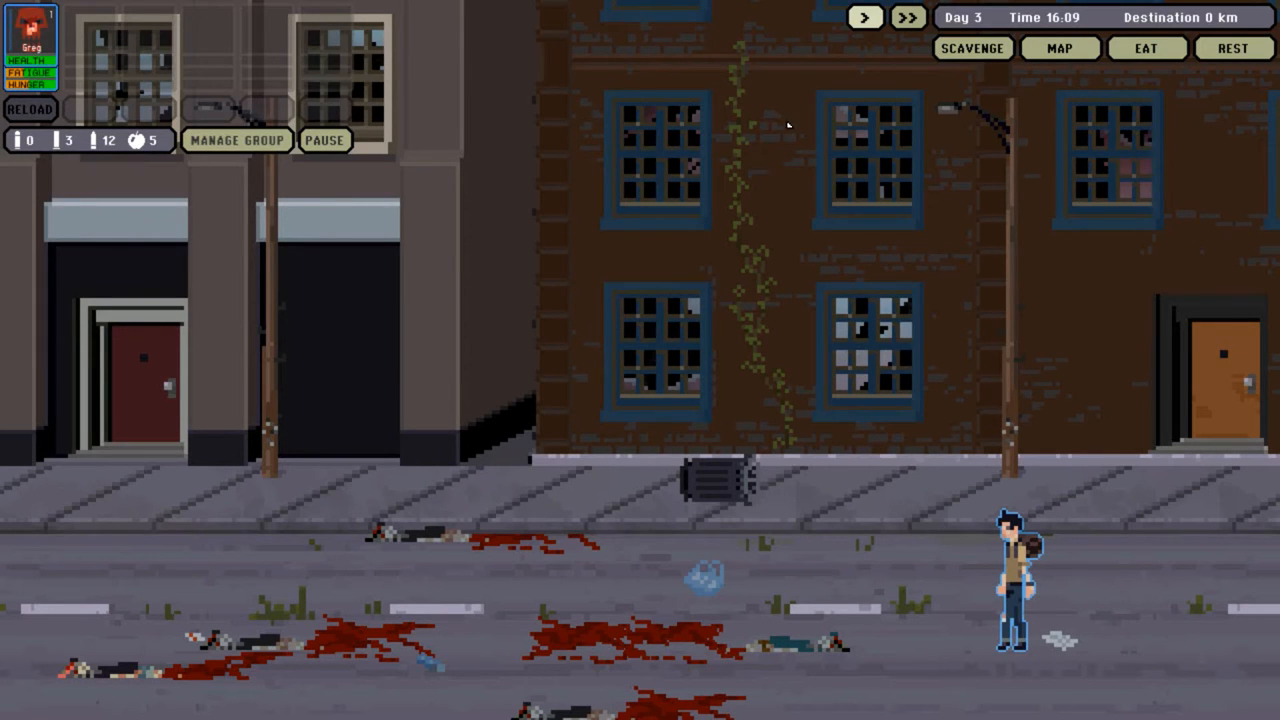
{"action": "left_click", "coordinate": [972, 48]}
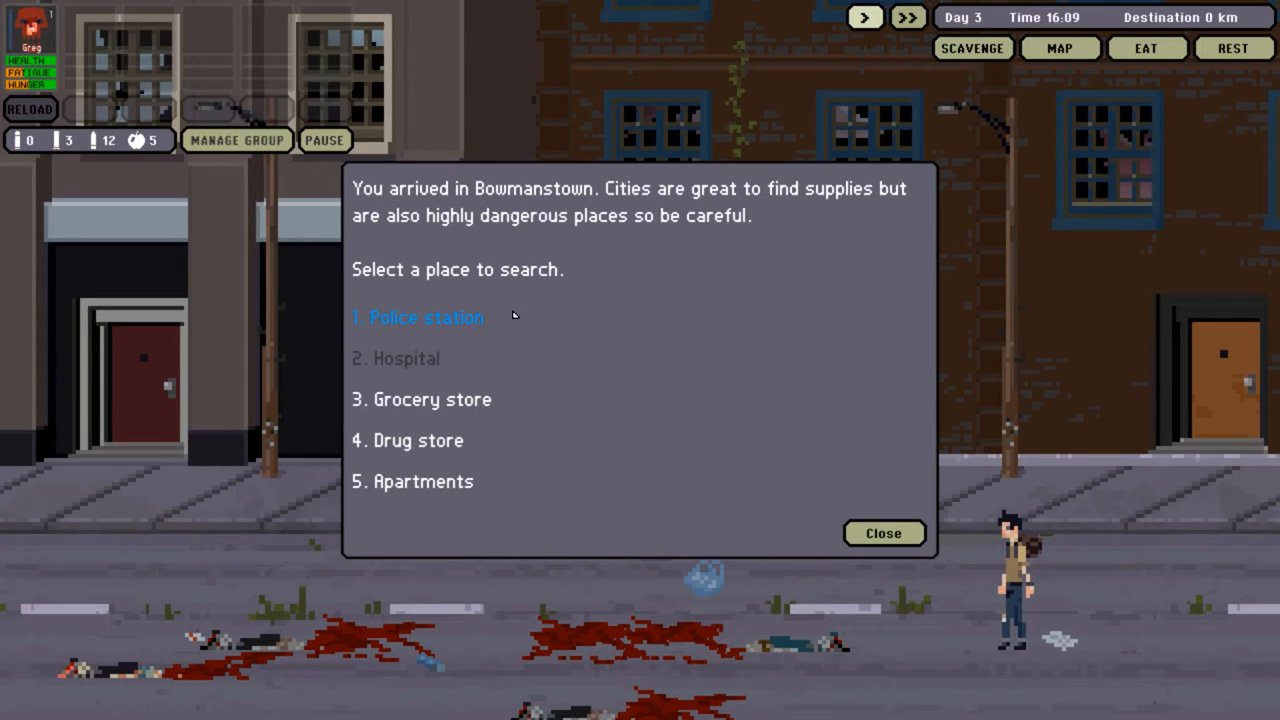
{"action": "mouse_move", "coordinate": [448, 308]}
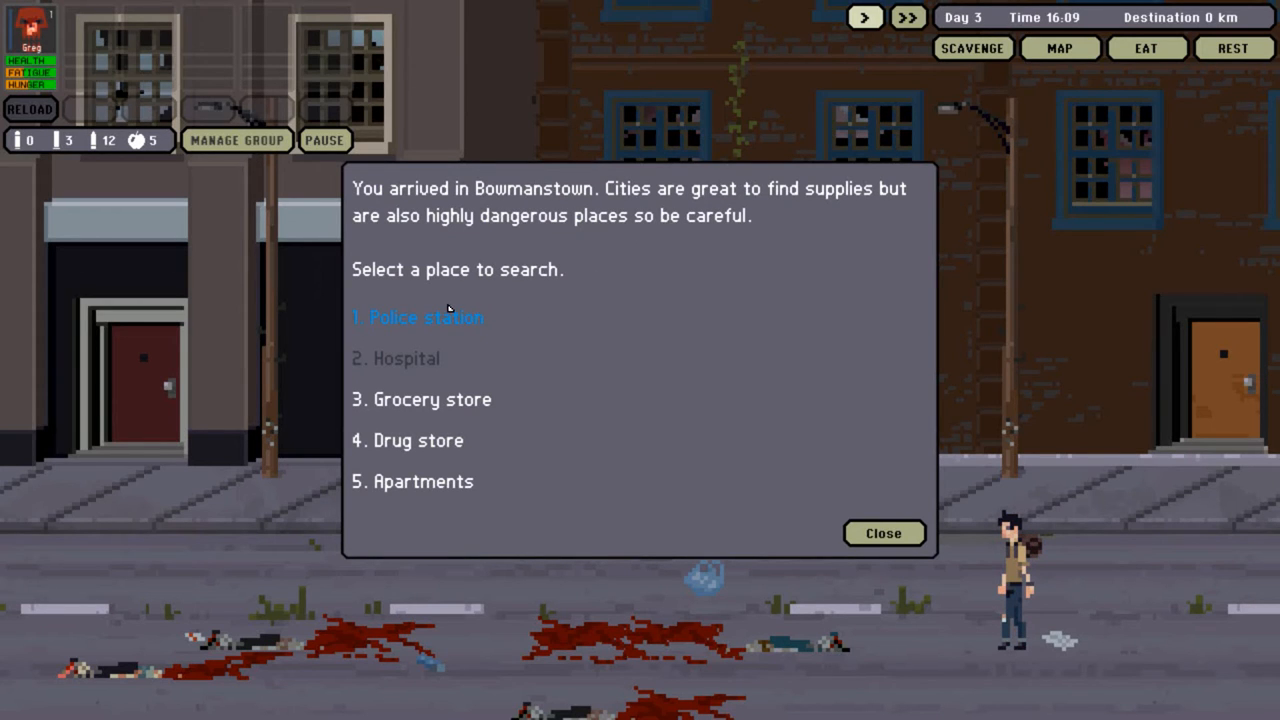
{"action": "left_click", "coordinate": [884, 532]}
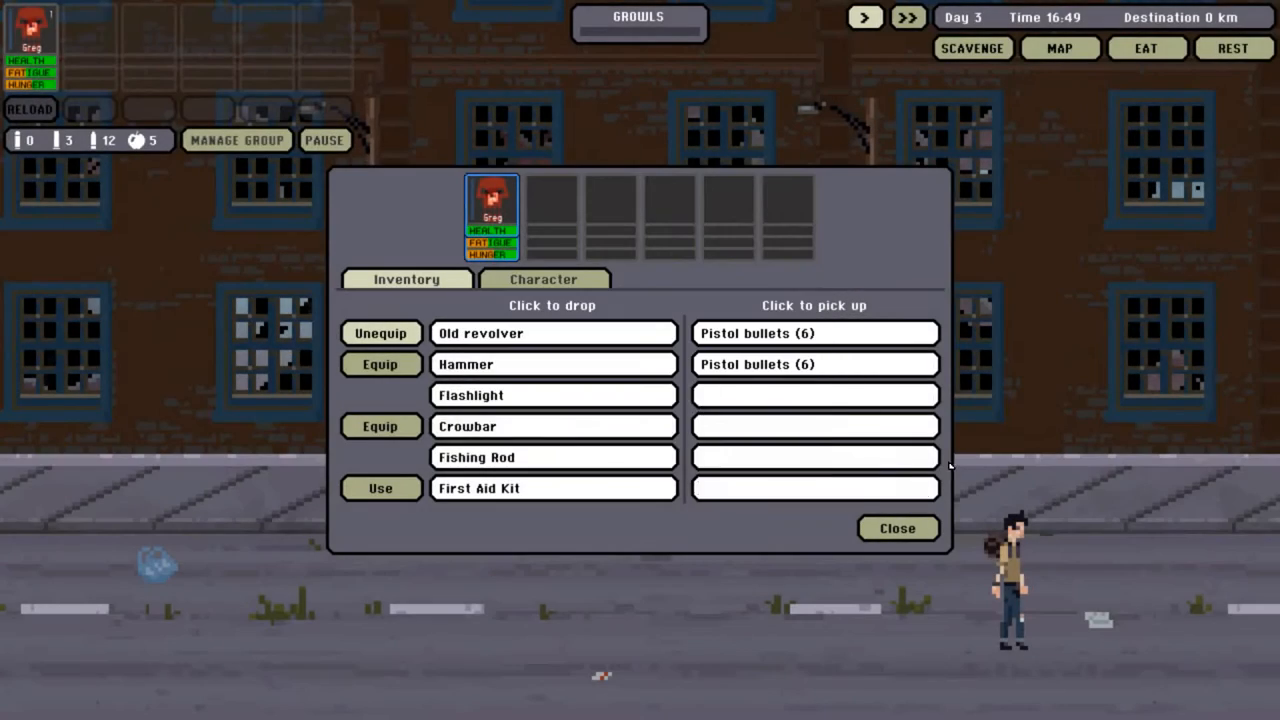
{"action": "left_click", "coordinate": [814, 332]}
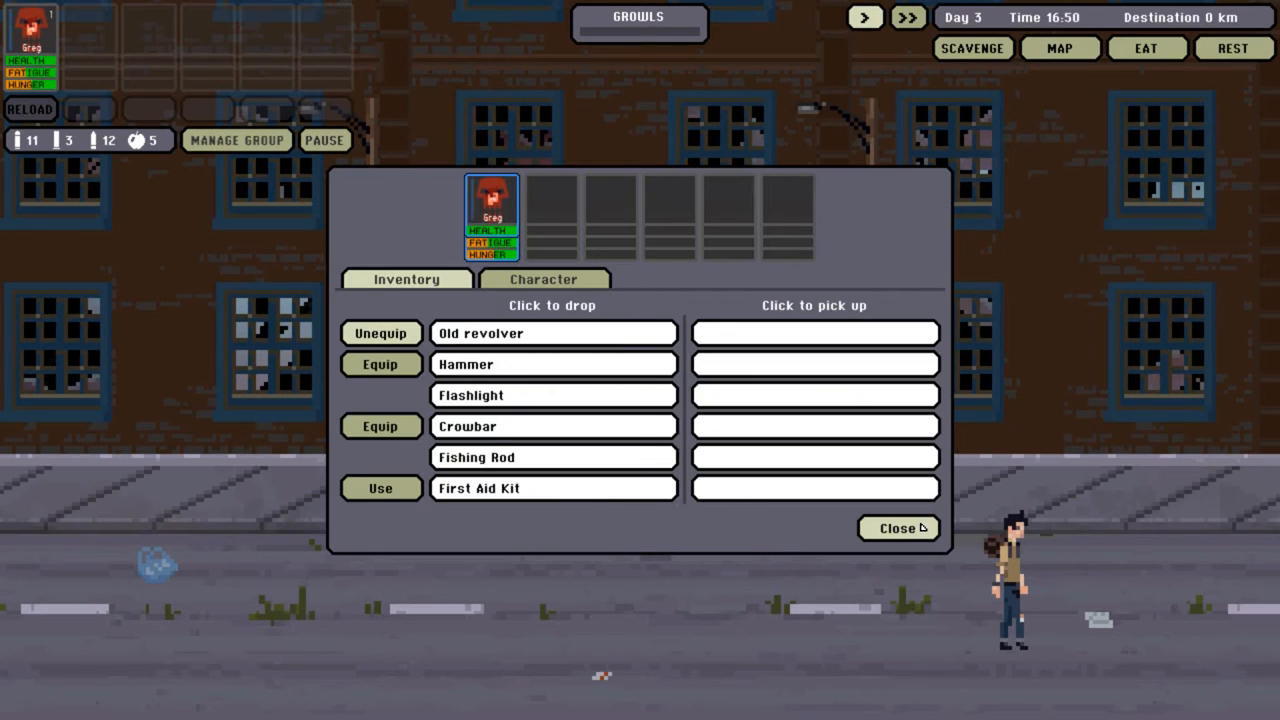
{"action": "left_click", "coordinate": [896, 528]}
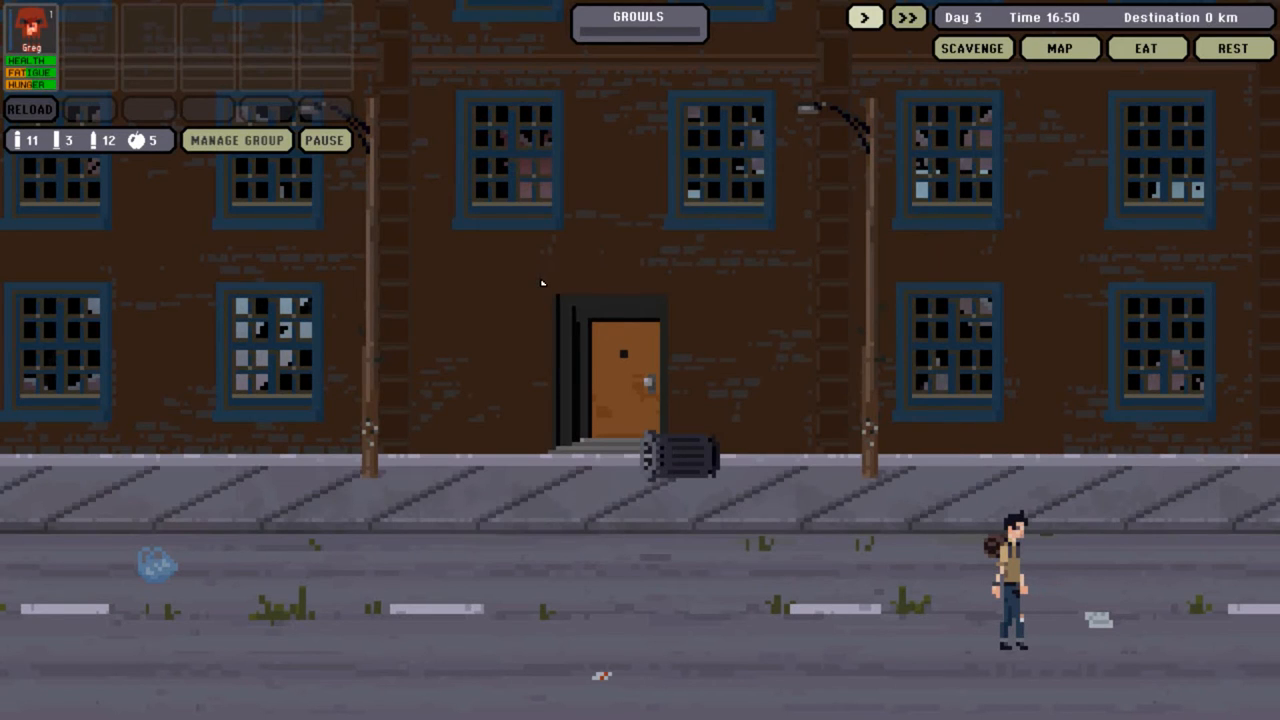
{"action": "mouse_move", "coordinate": [396, 252]}
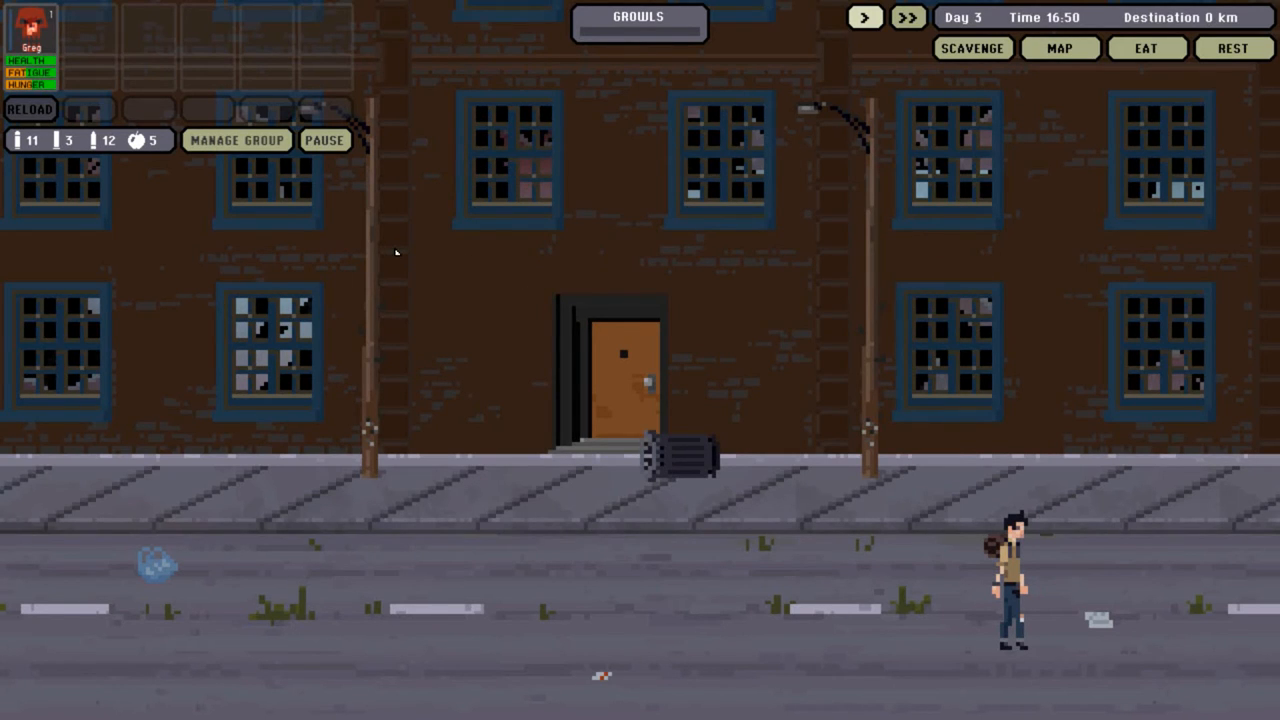
{"action": "mouse_move", "coordinate": [170, 234]}
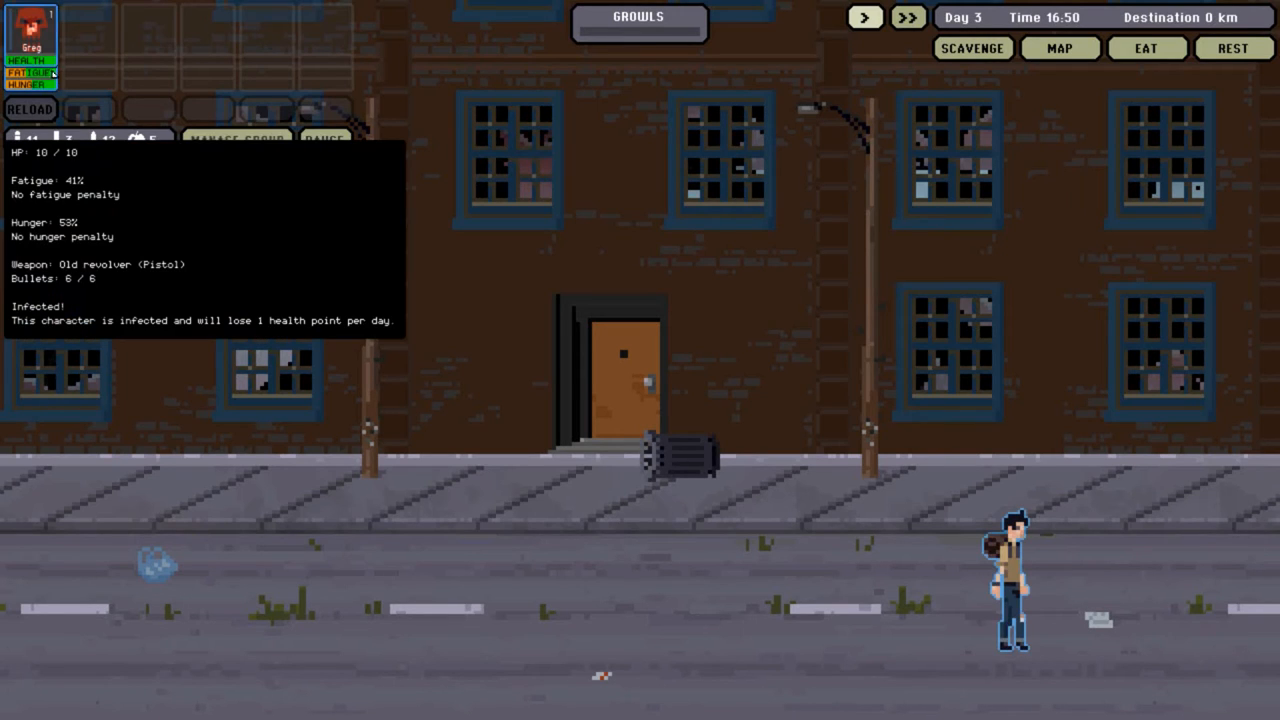
- Bring up the travel map showing the Chloe's Apartment quest marker
{"action": "left_click", "coordinate": [1060, 48]}
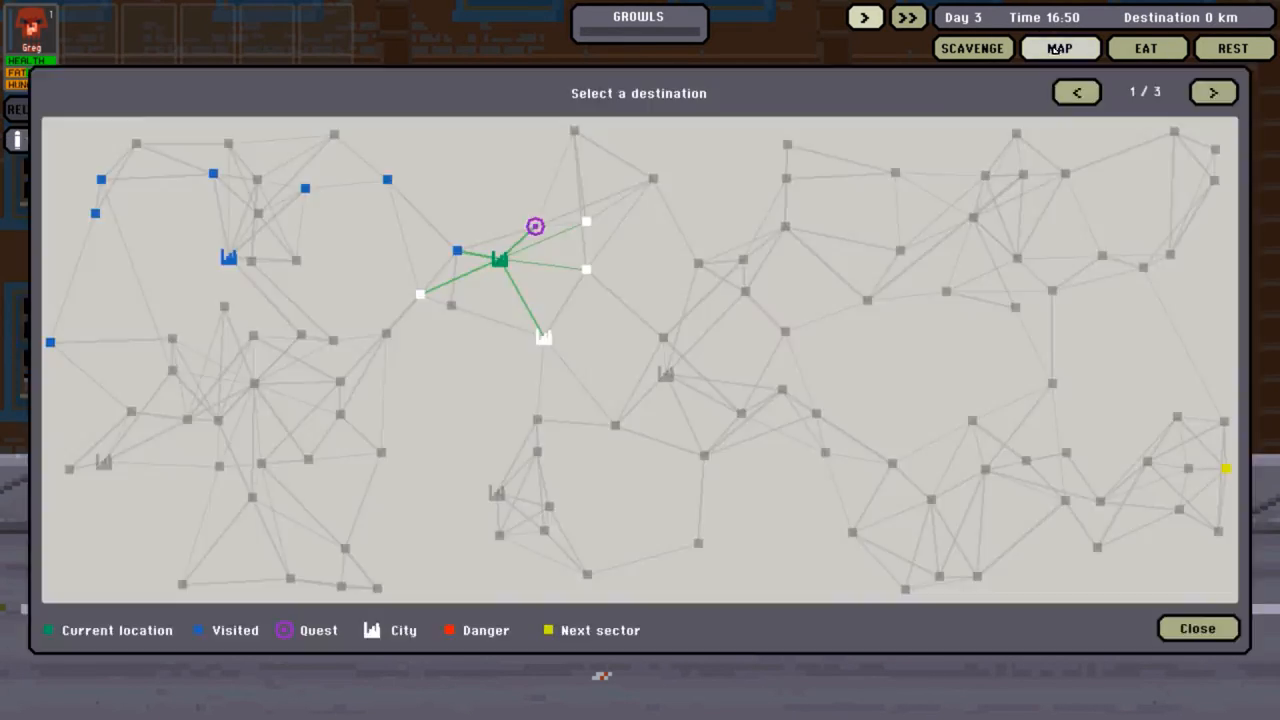
{"action": "mouse_move", "coordinate": [534, 226]}
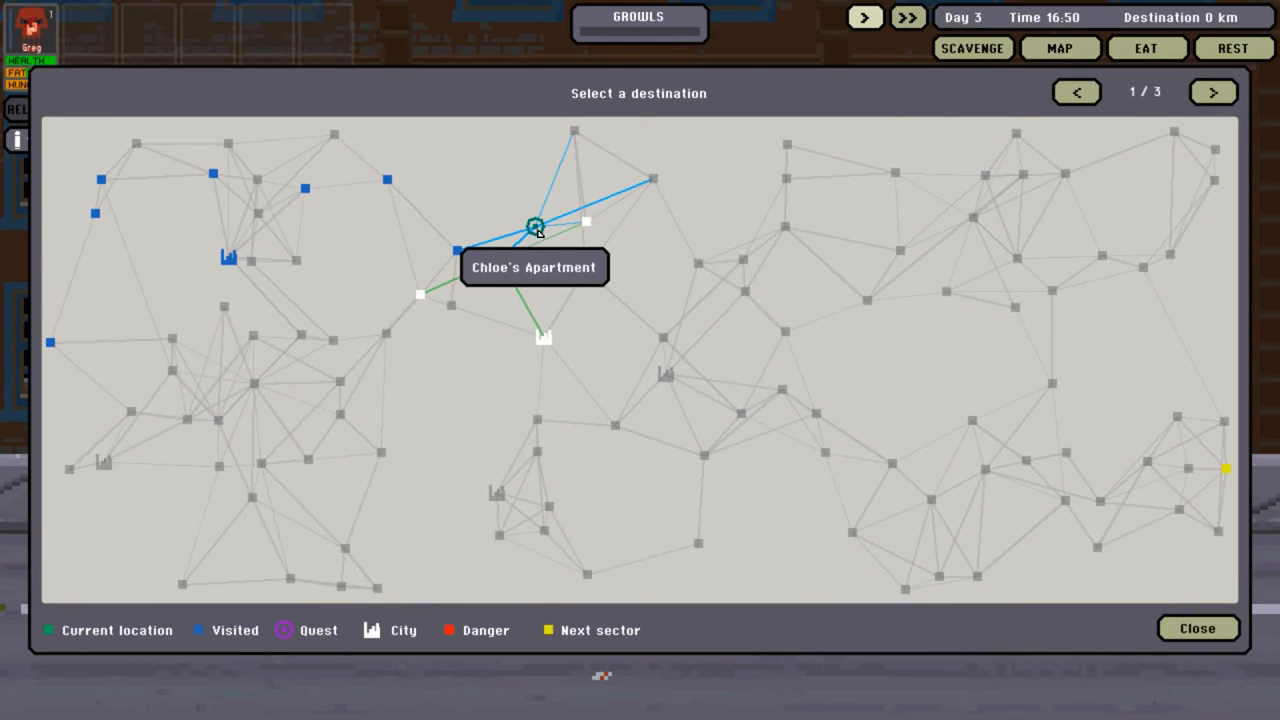